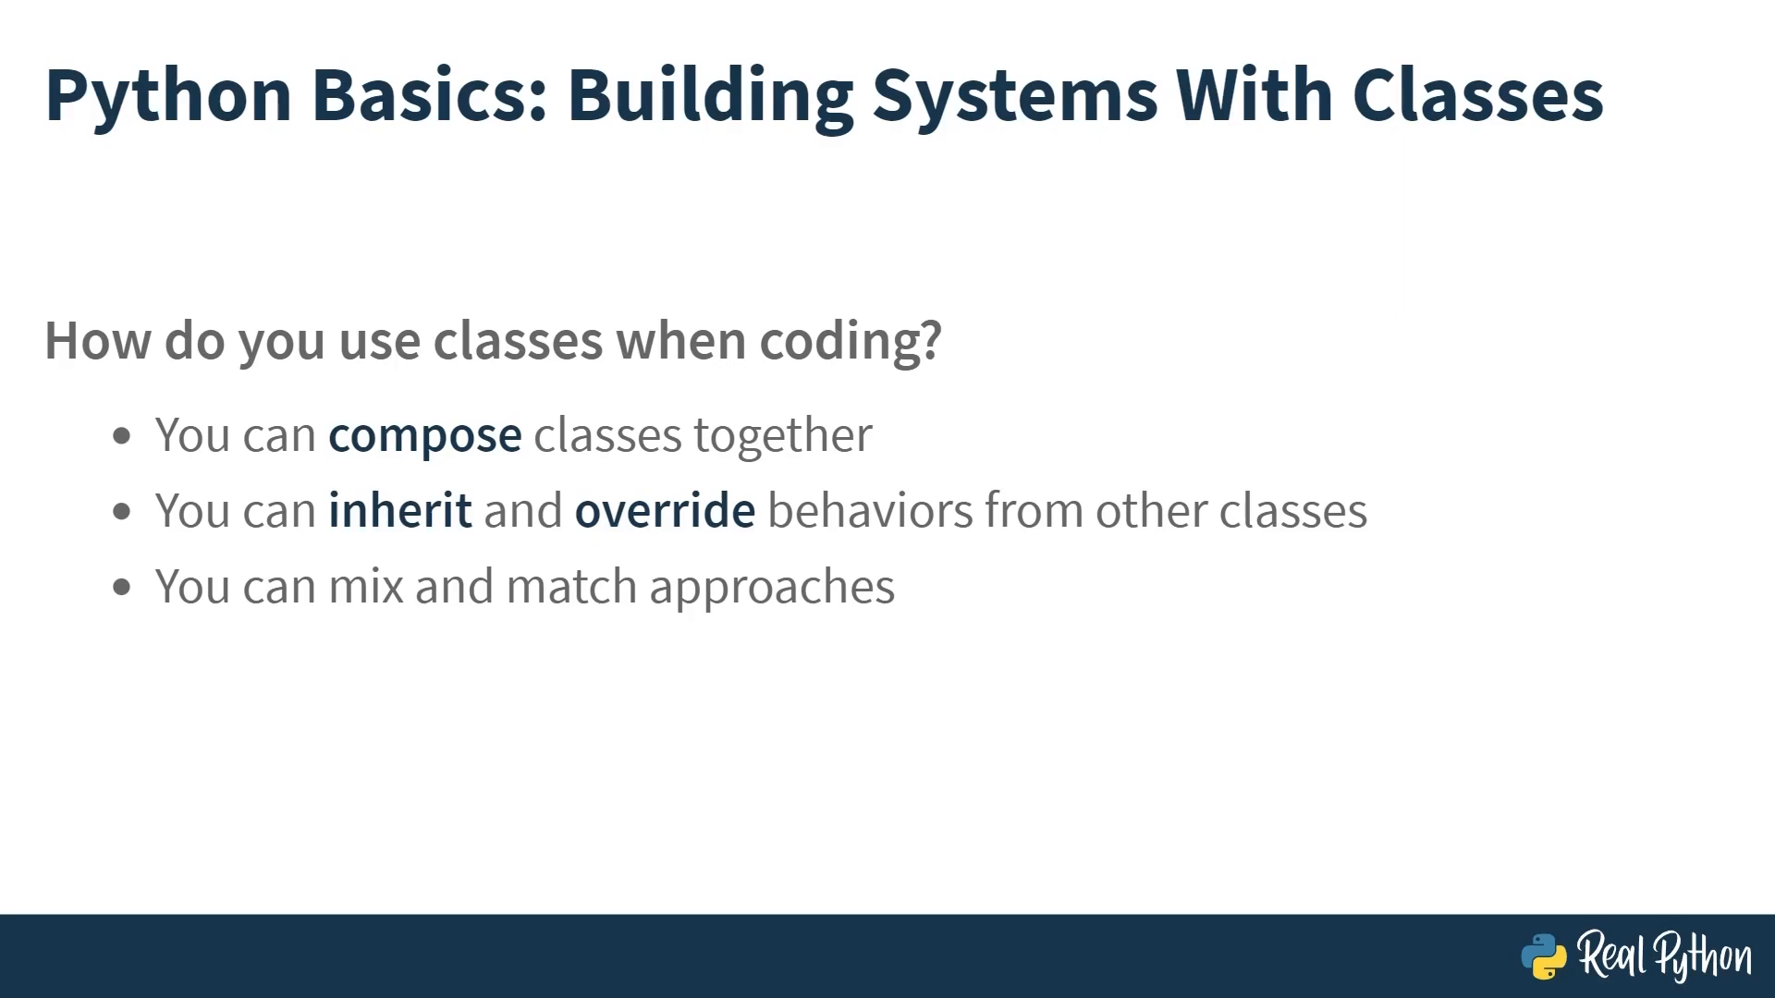
# Advance the slides to 'Composing With Classes' showing the Shape class storing its points.
pyautogui.press('Right')
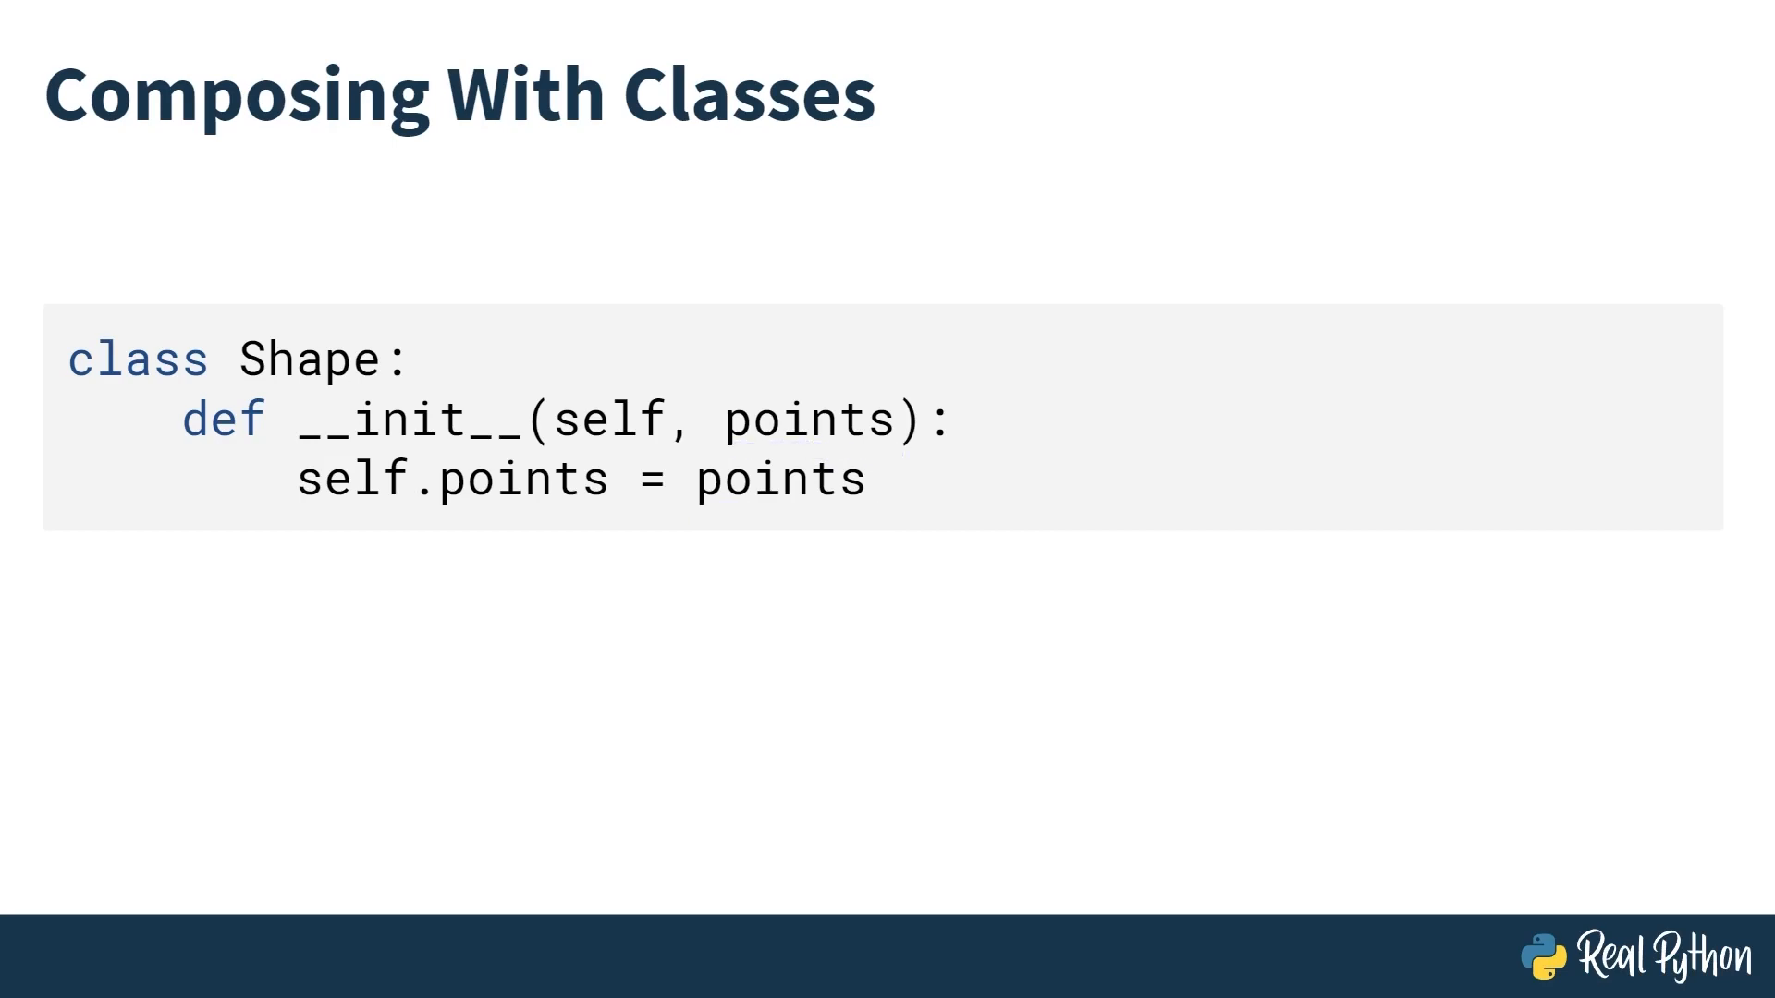
pyautogui.doubleClick(803, 419)
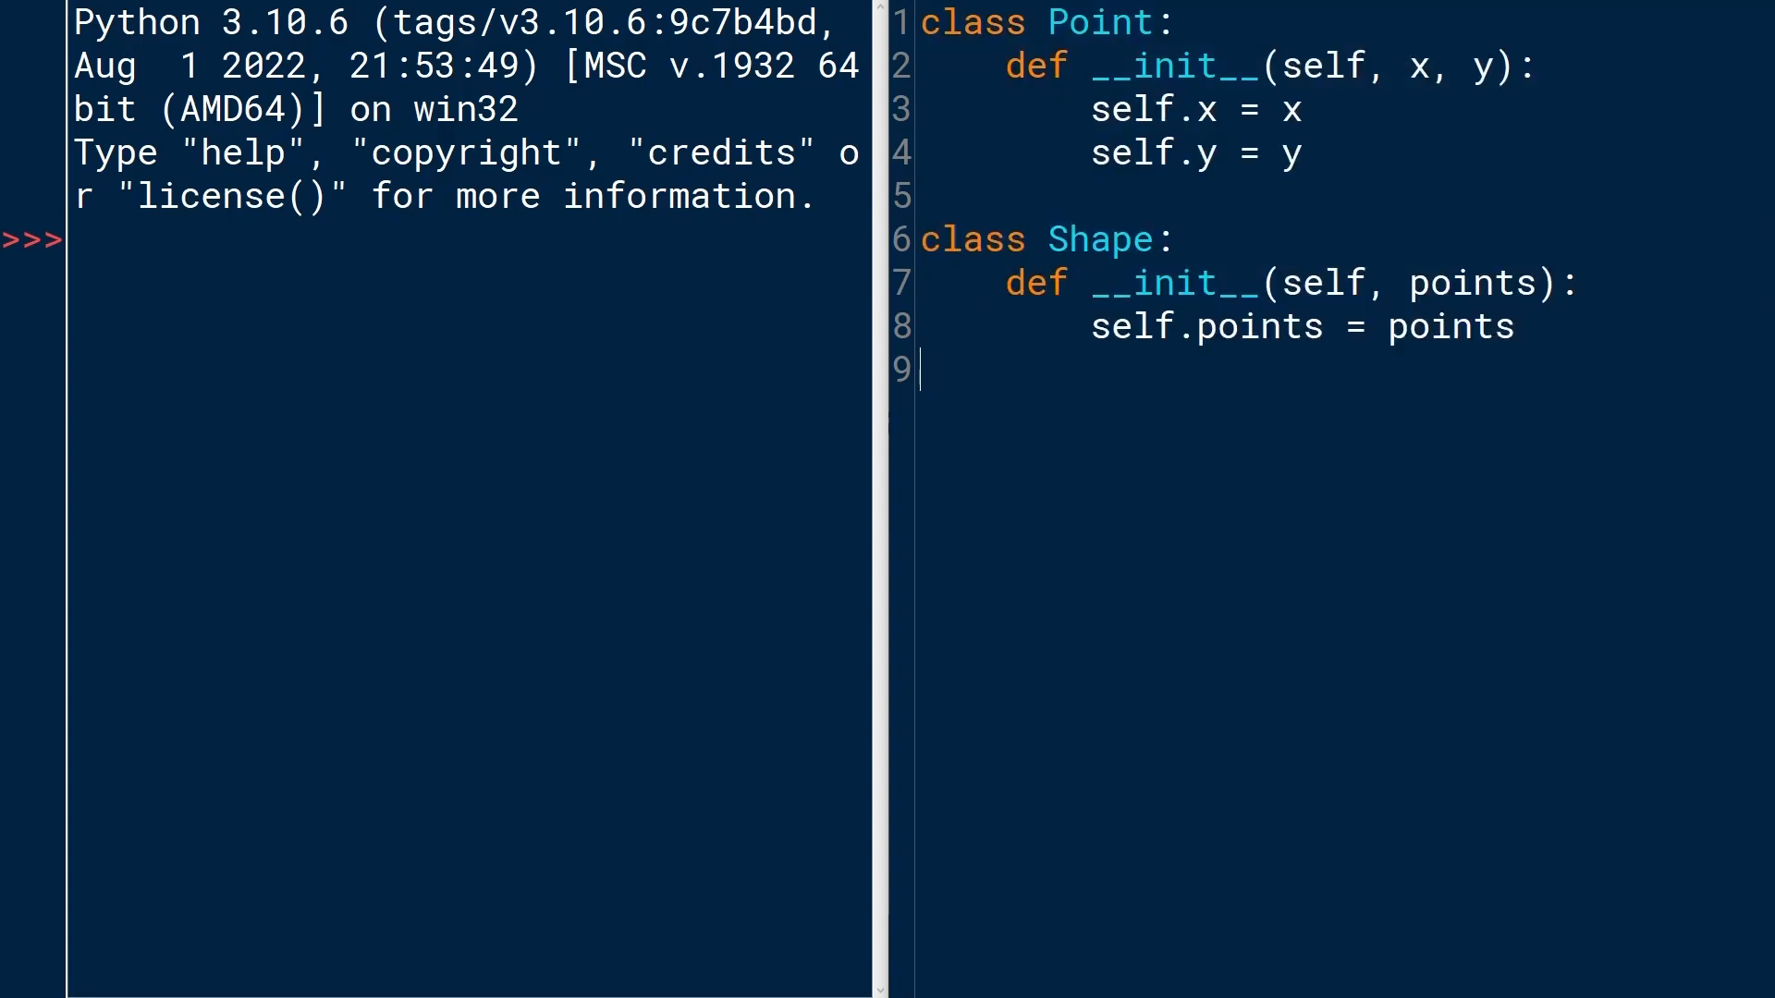
# Start triangle = Shape([...]) below the classes with the list brackets laid out on separate lines.
pyautogui.press('enter')
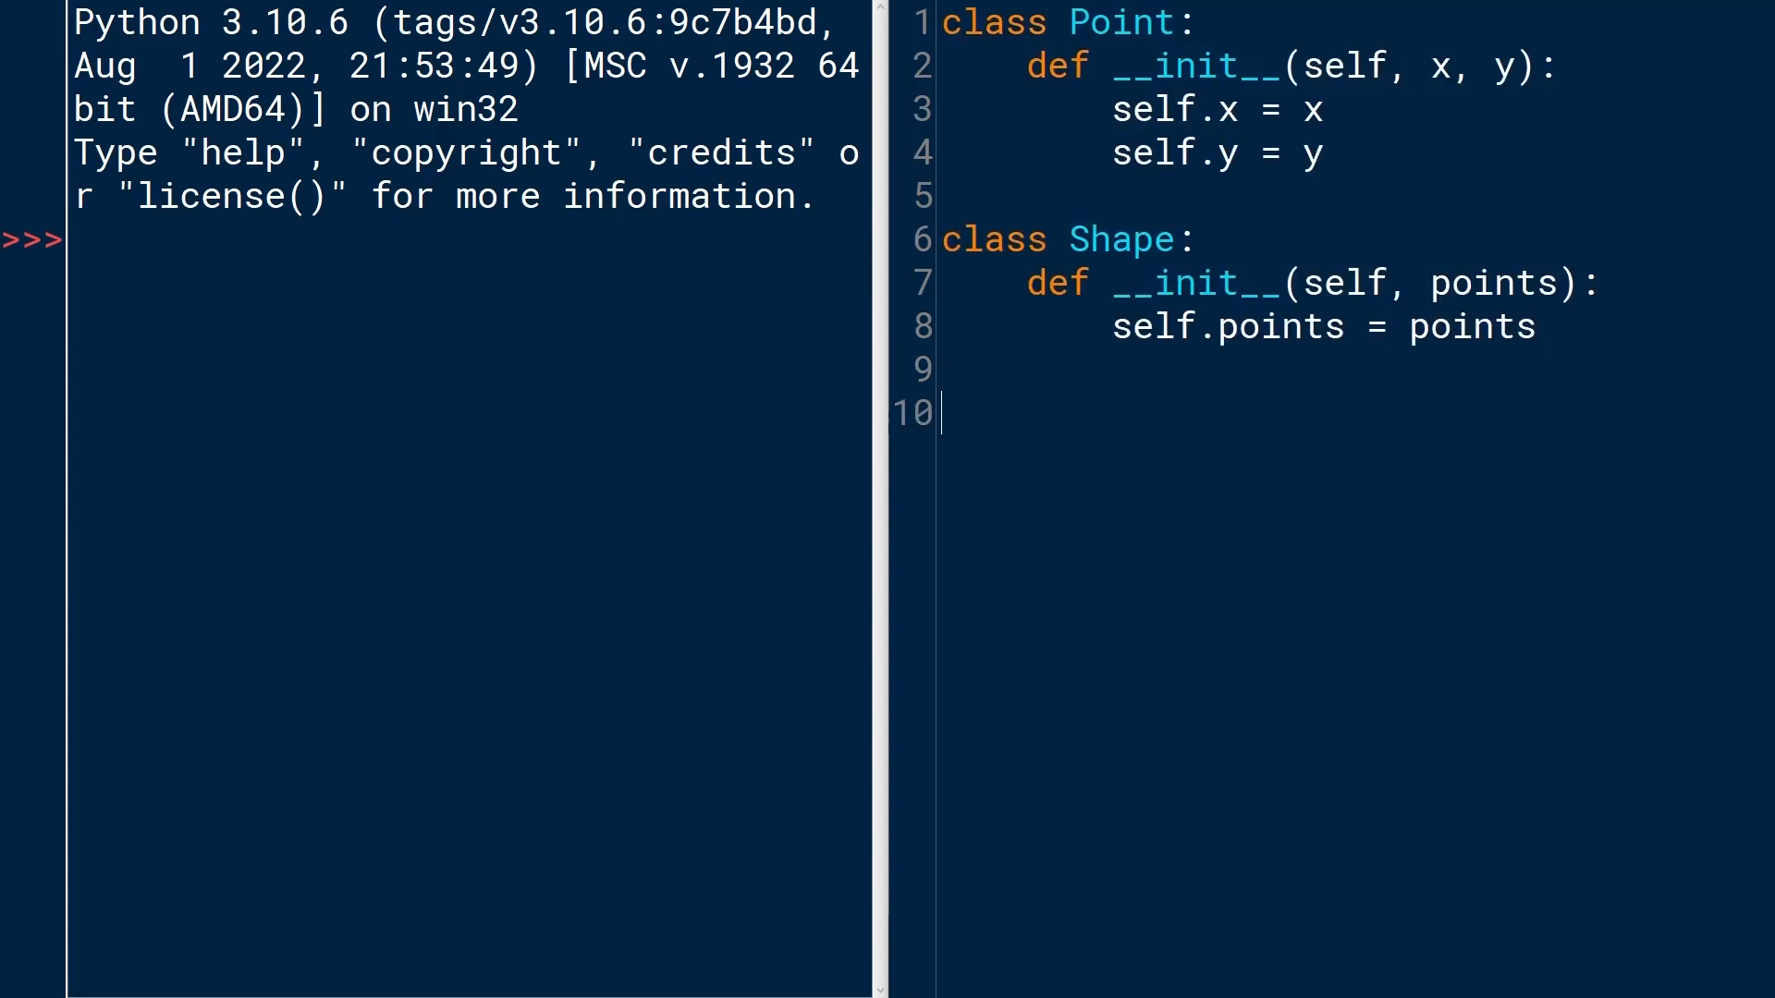
pyautogui.write('t')
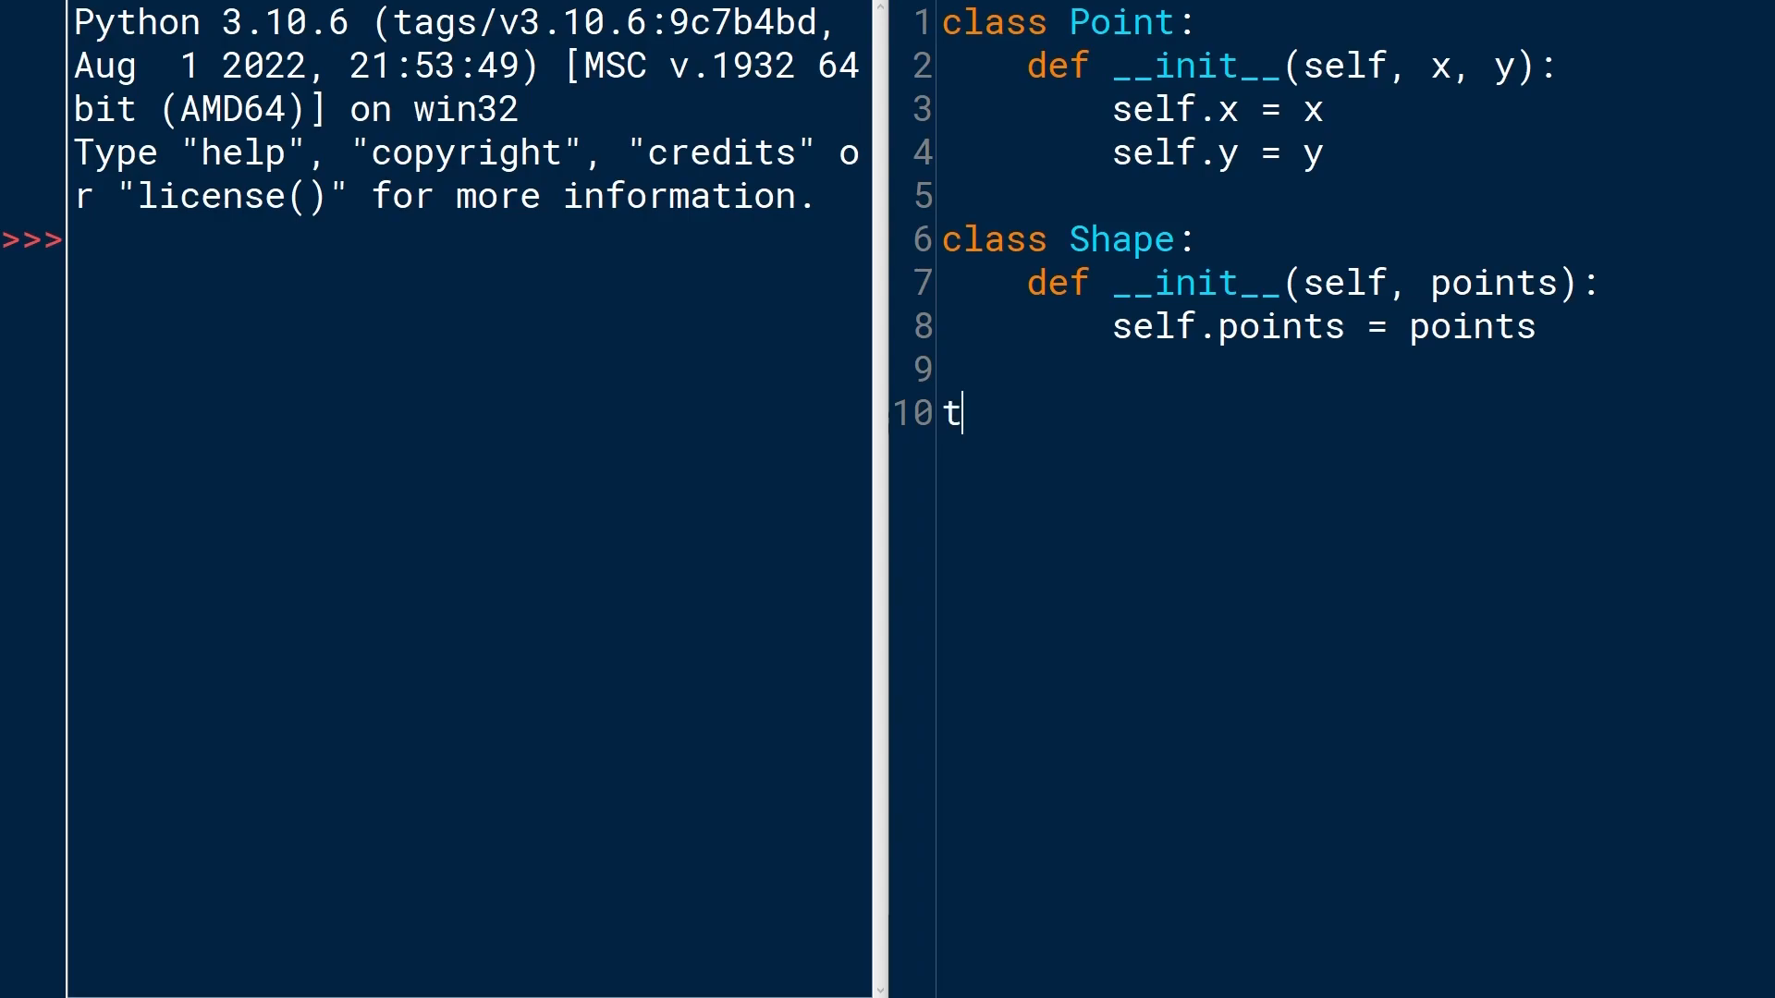
pyautogui.write('riangl')
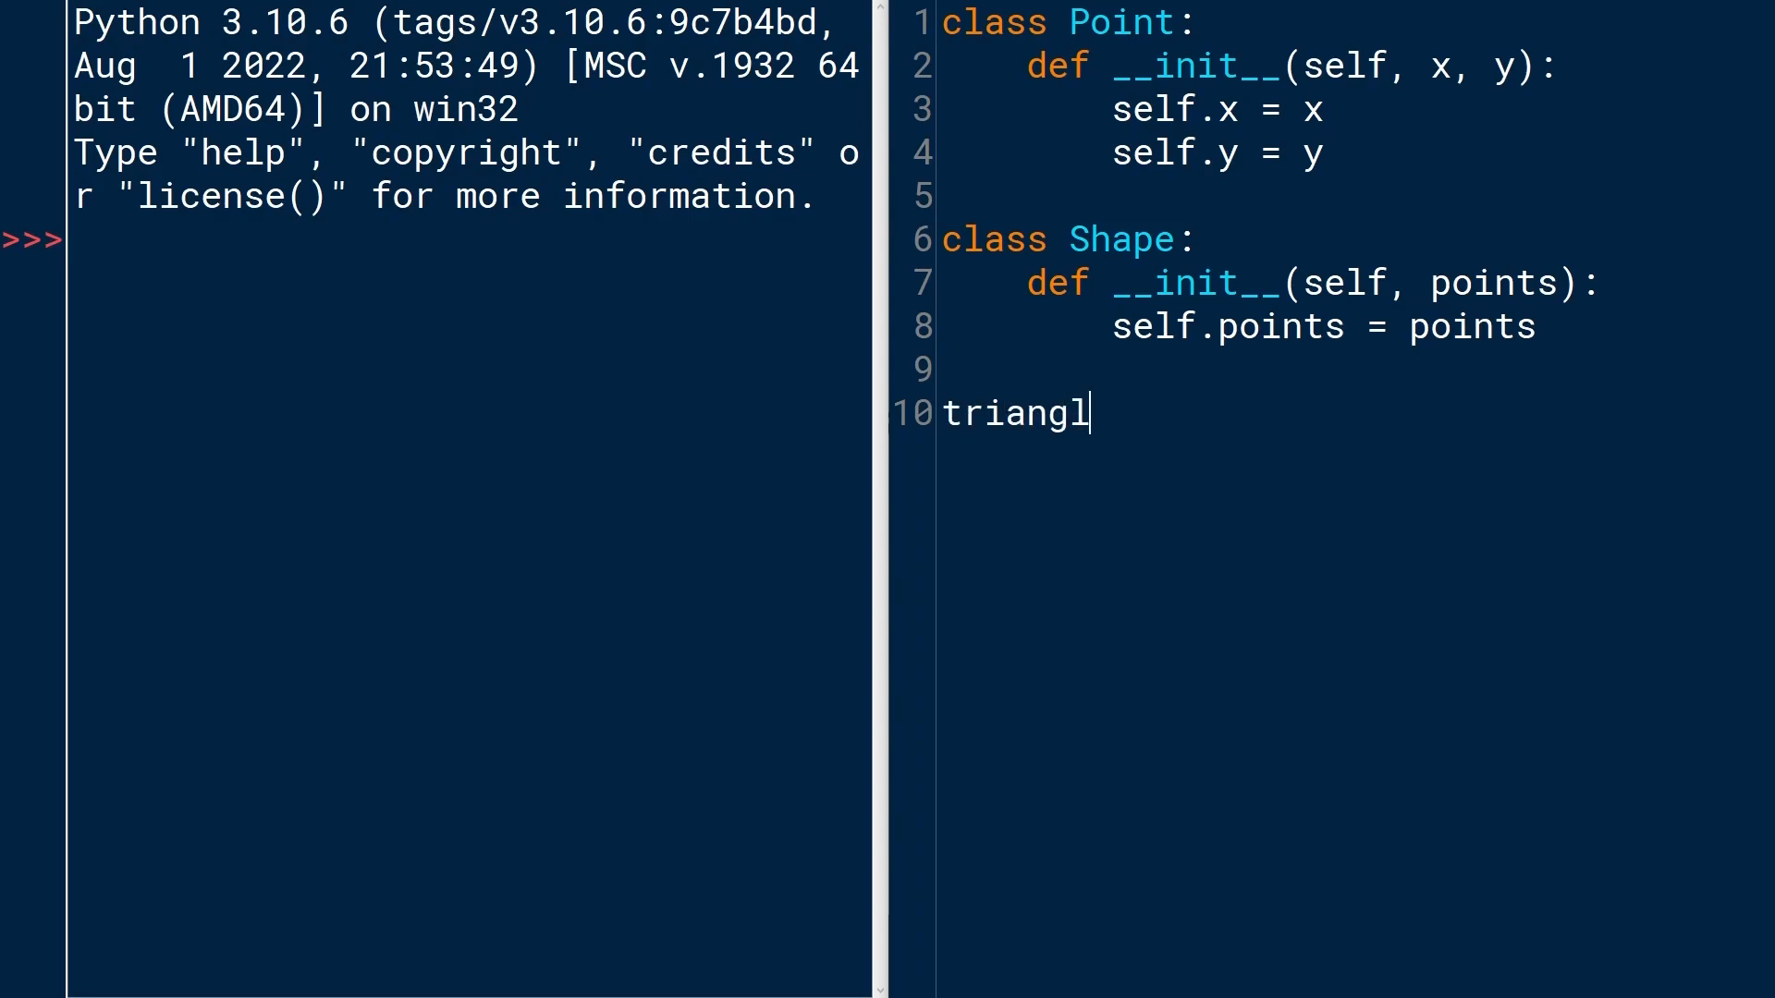
pyautogui.write('e = Sha')
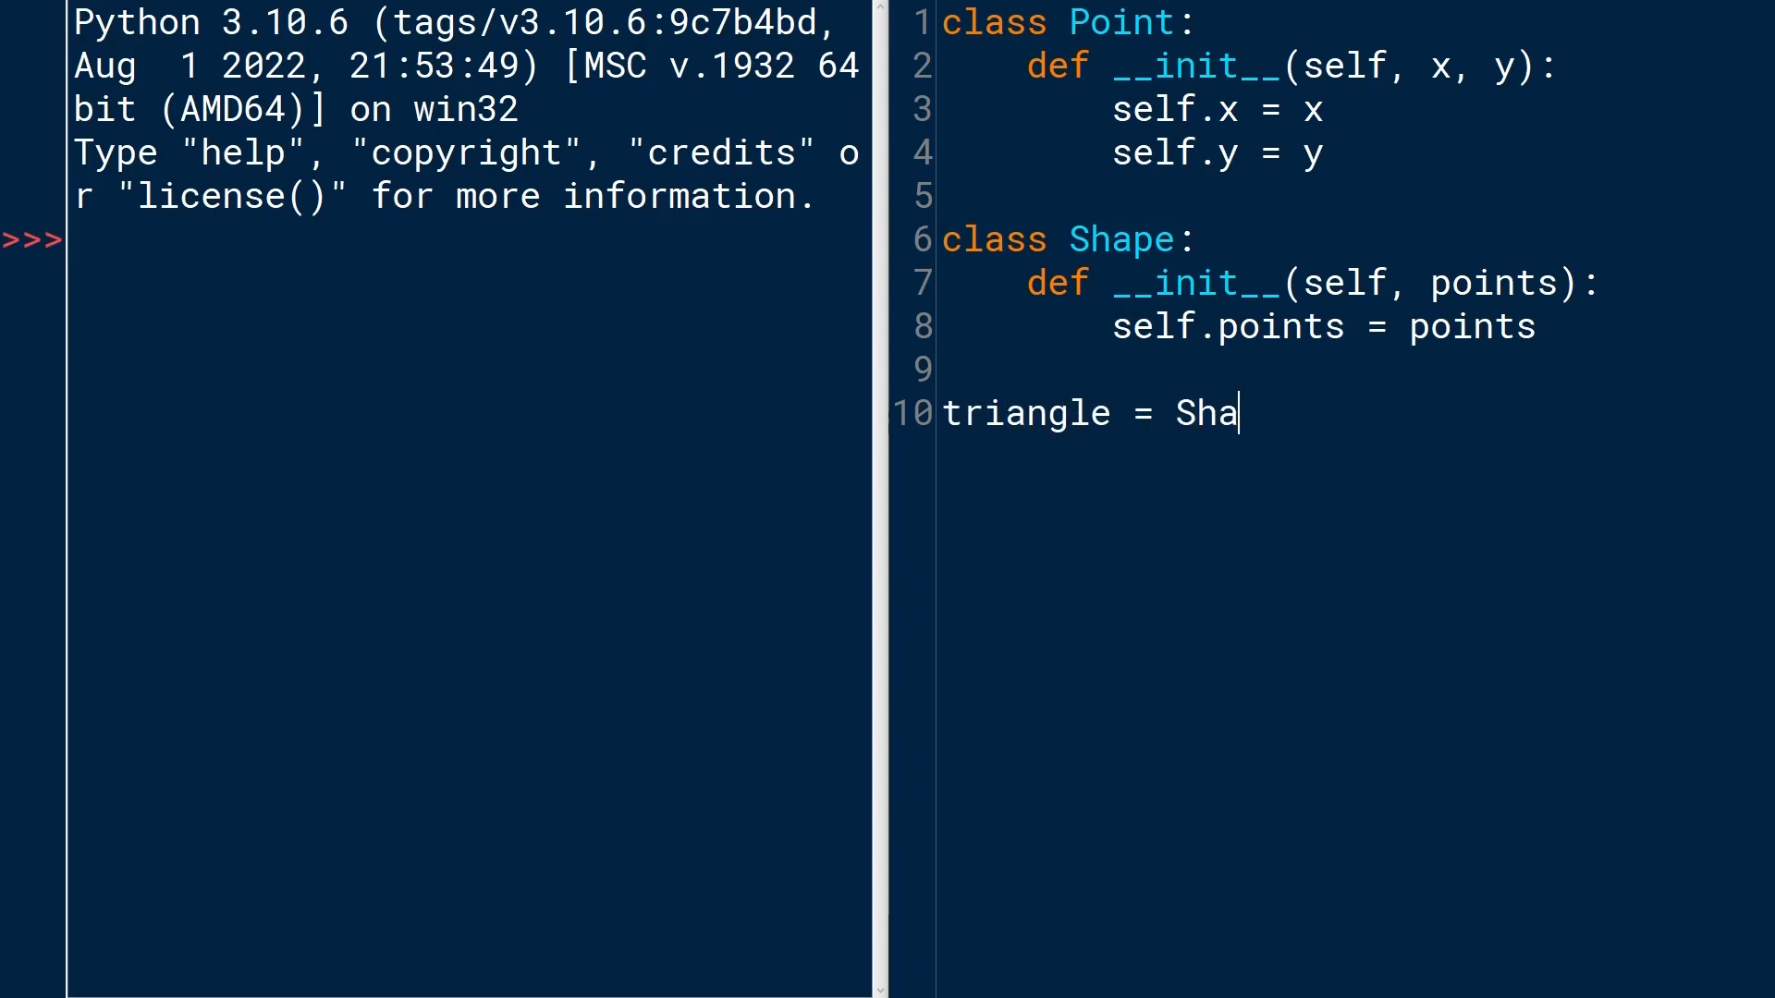
pyautogui.write('pe()')
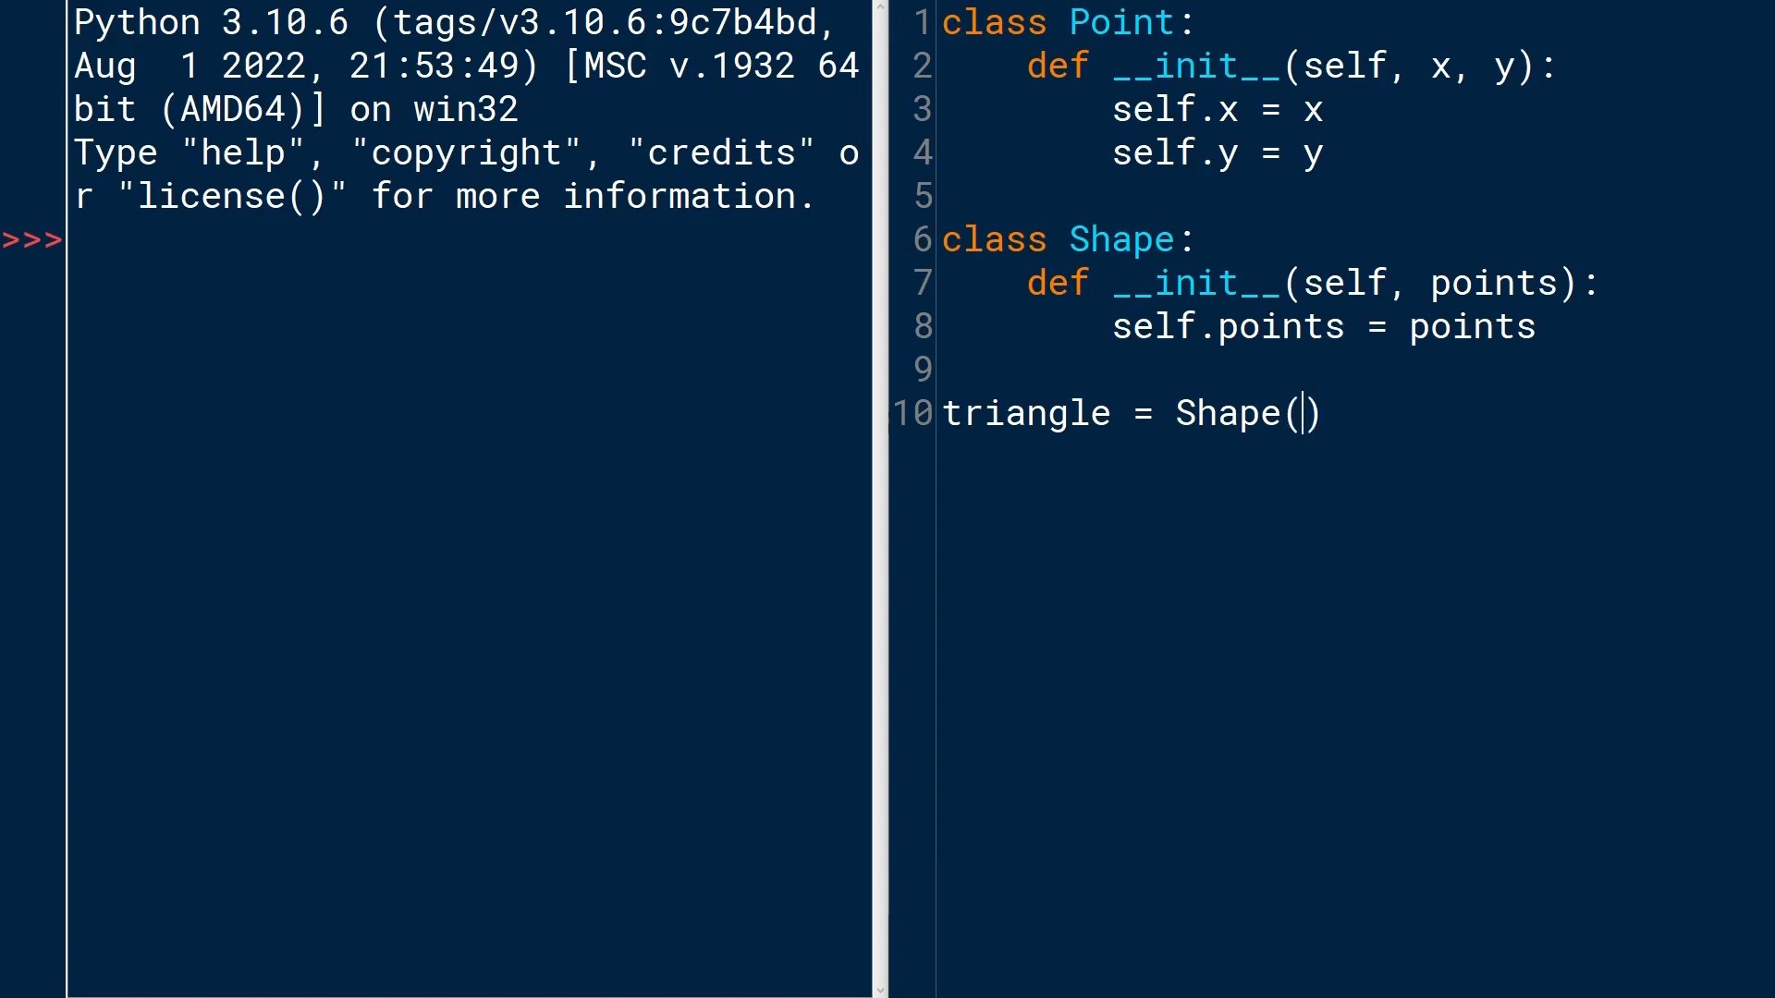
pyautogui.doubleClick(1246, 412)
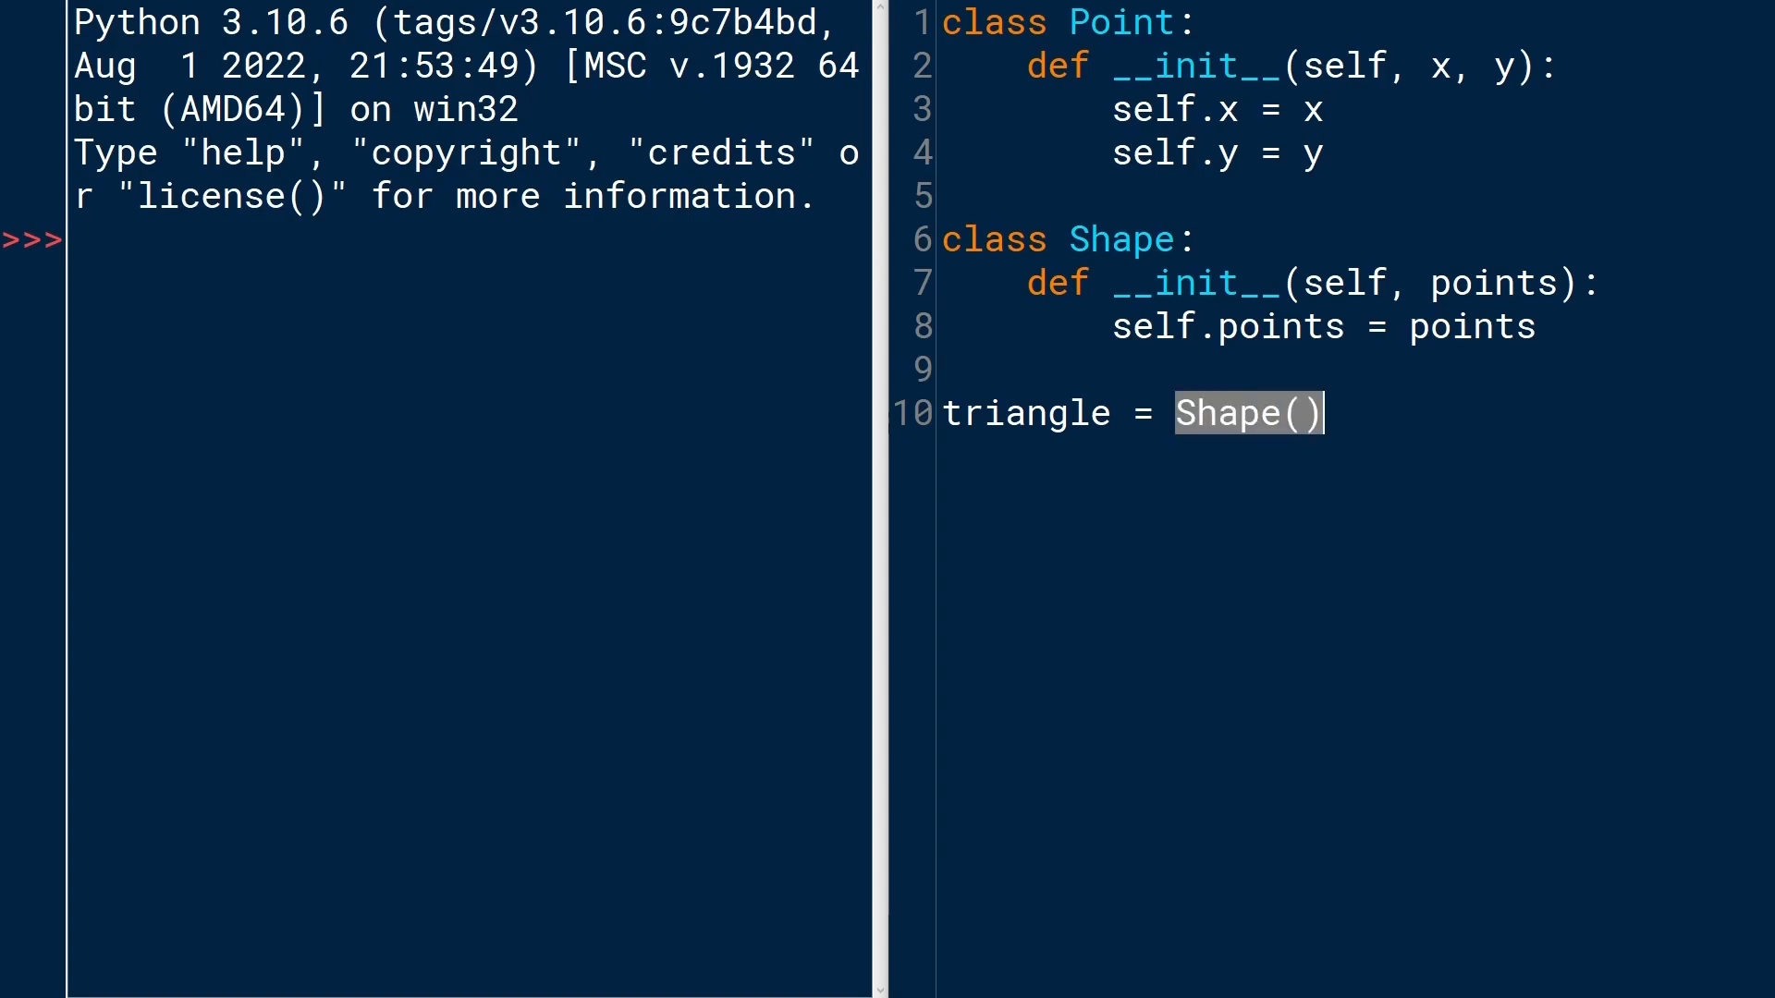
pyautogui.doubleClick(1492, 282)
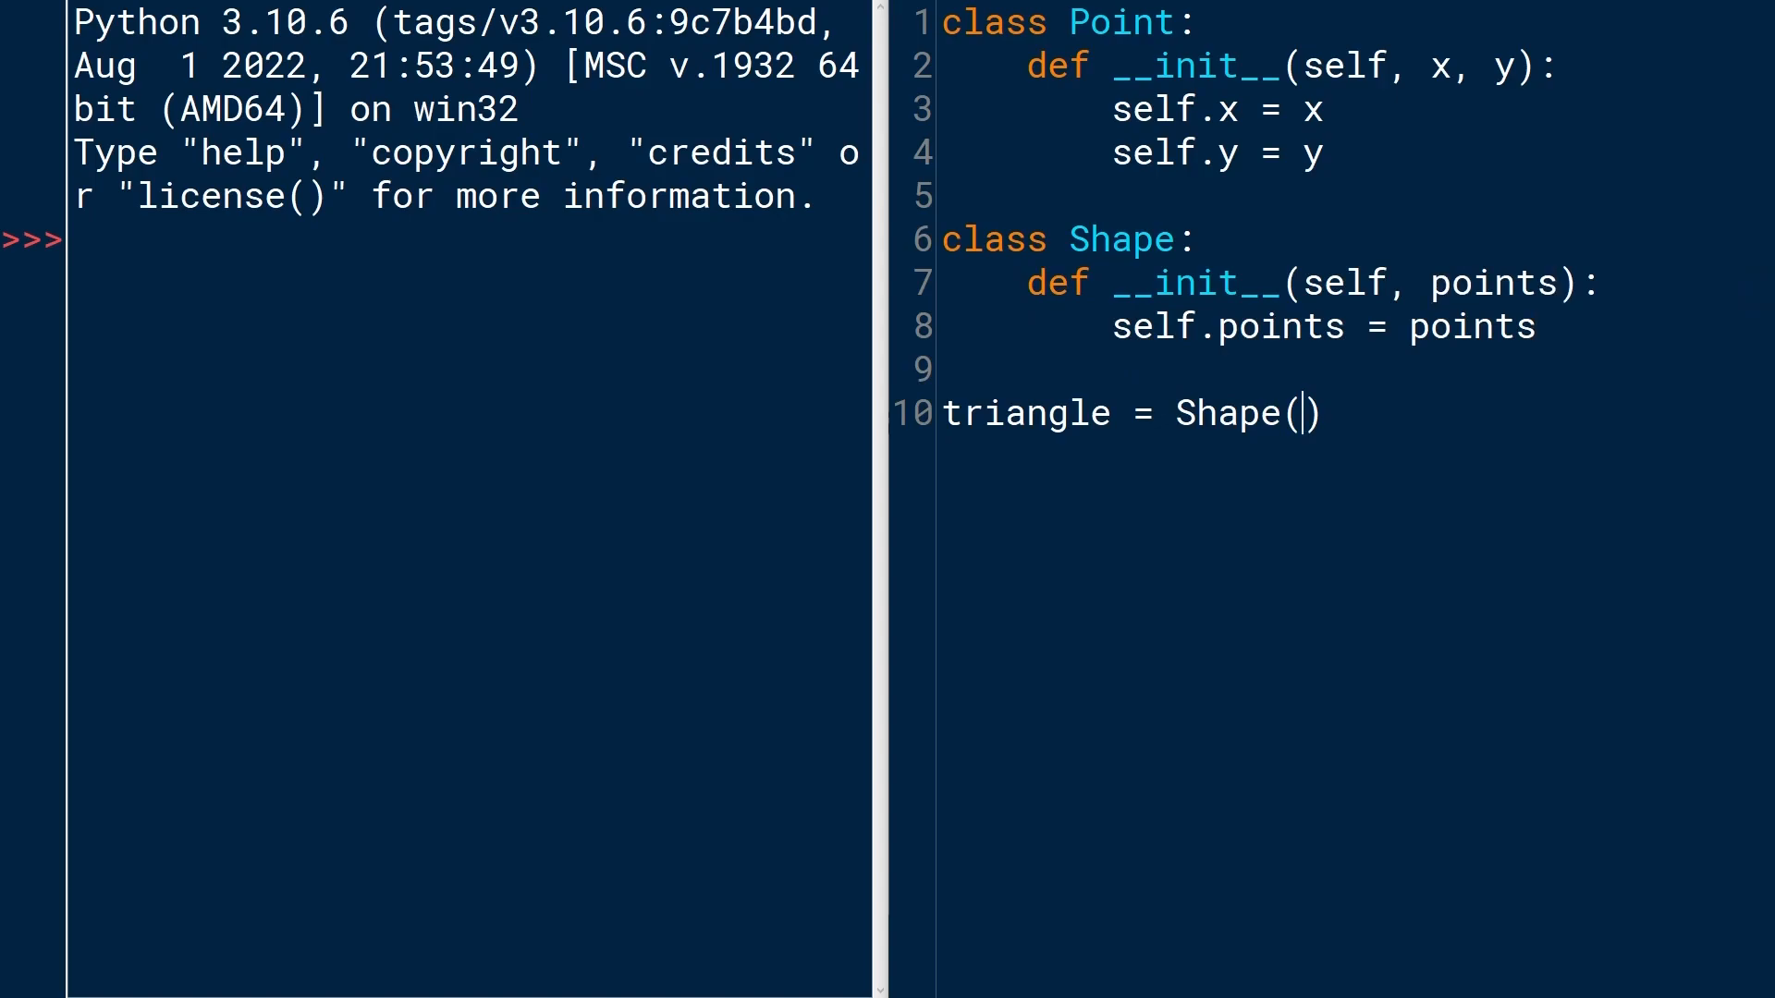
pyautogui.write('[')
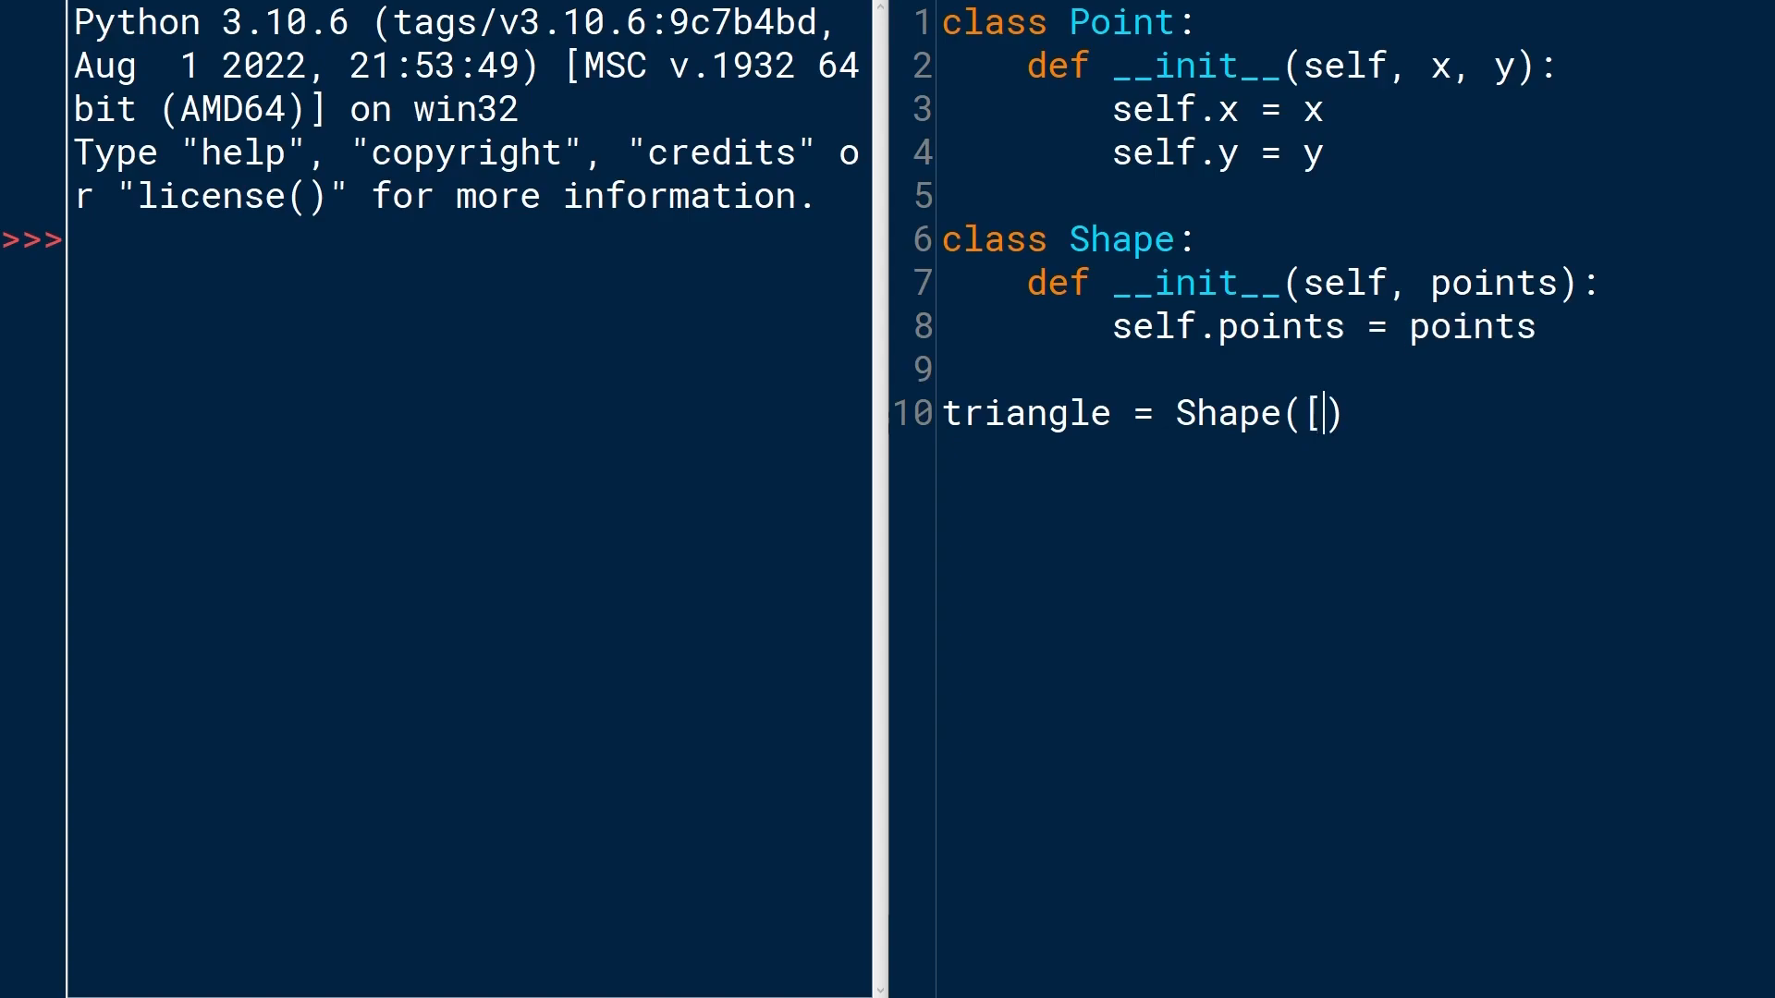
pyautogui.write(']')
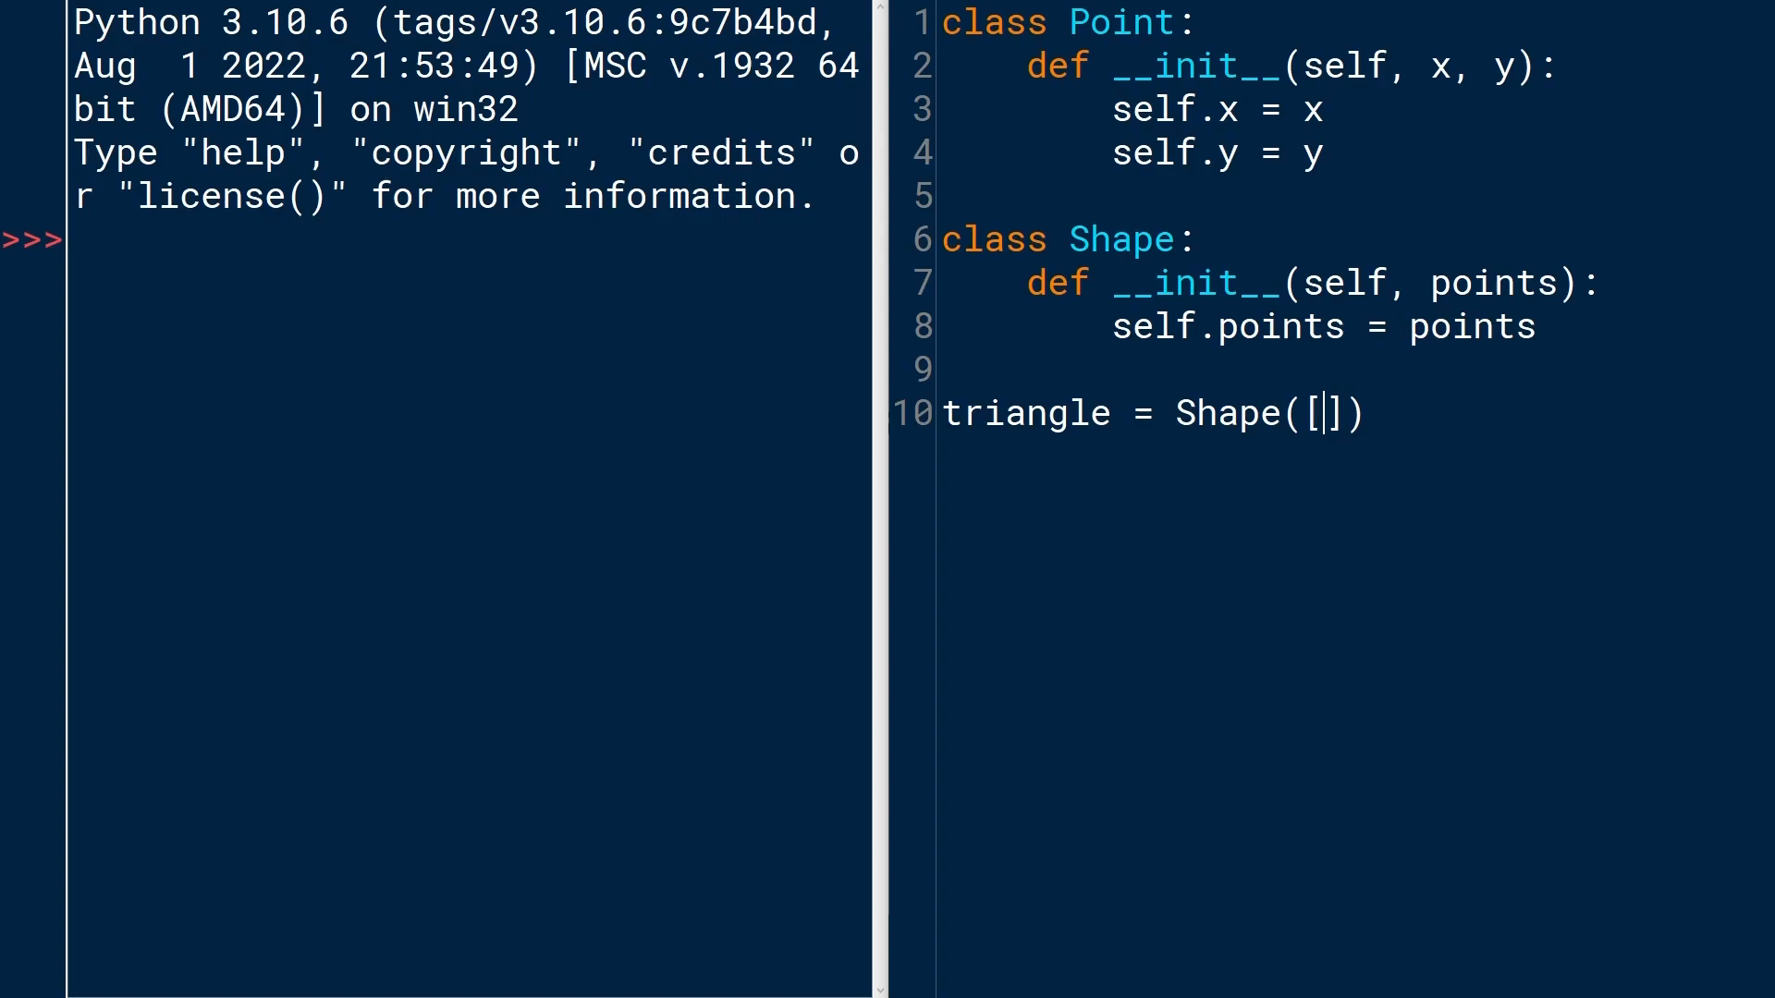
pyautogui.press('enter')
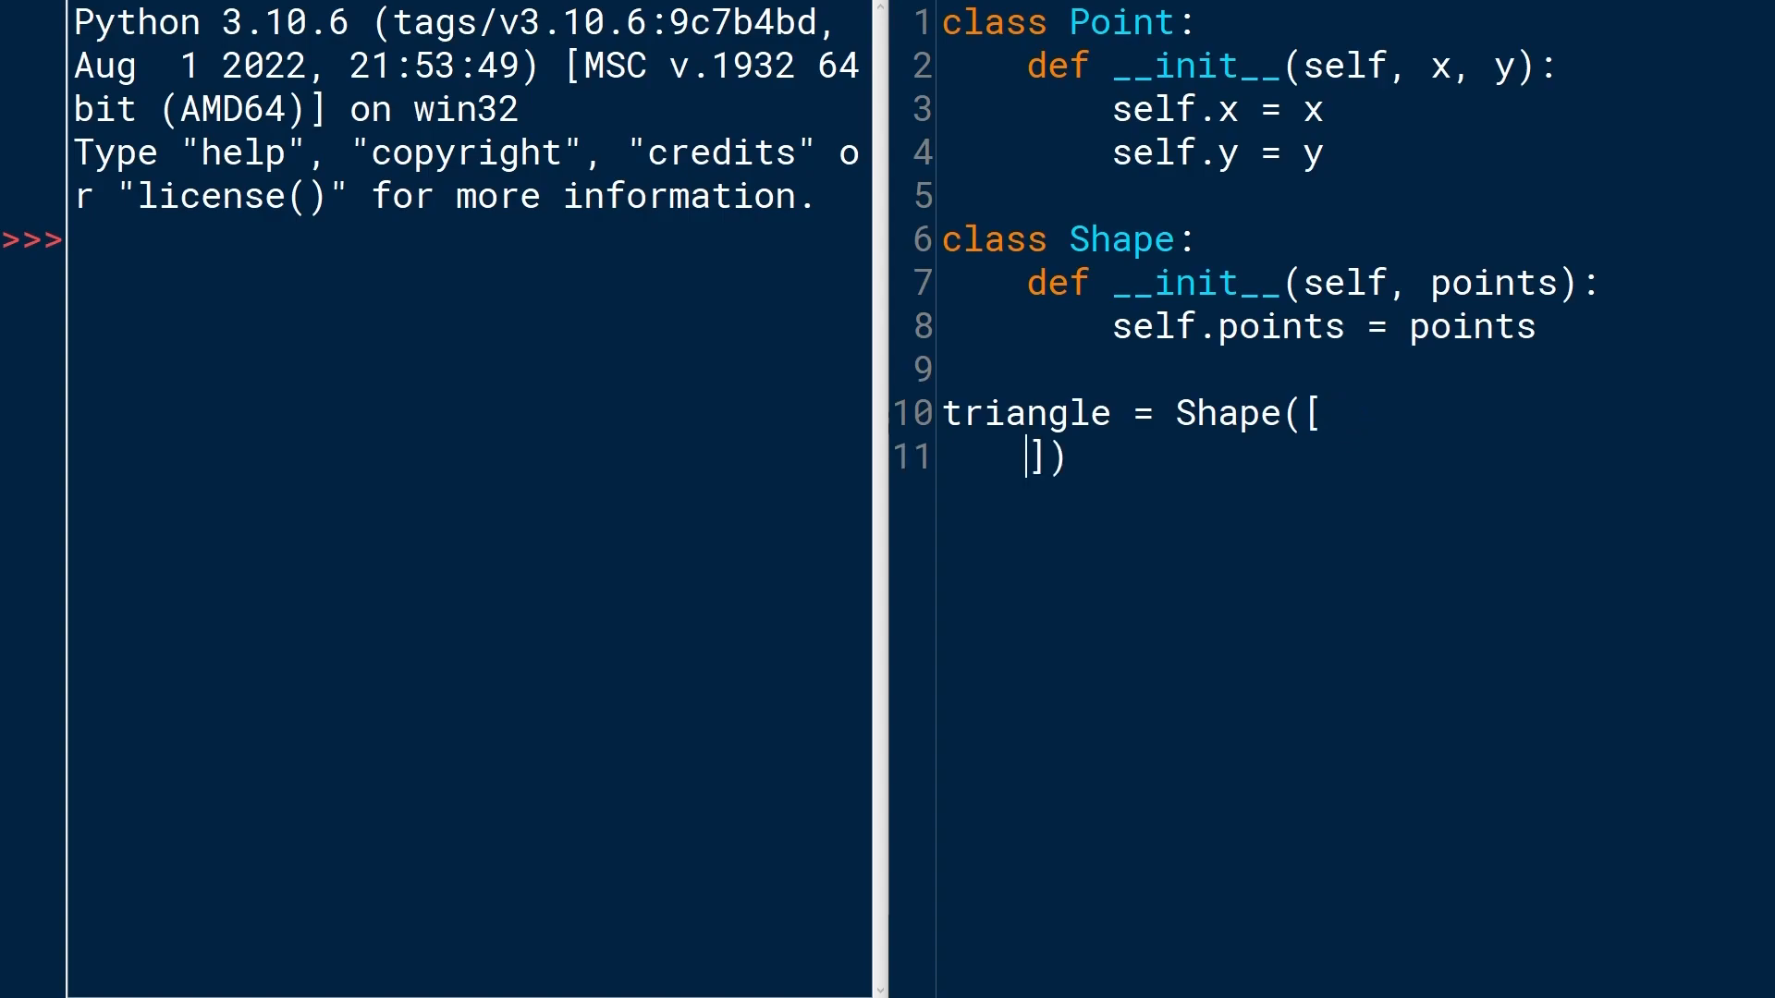
pyautogui.press('enter')
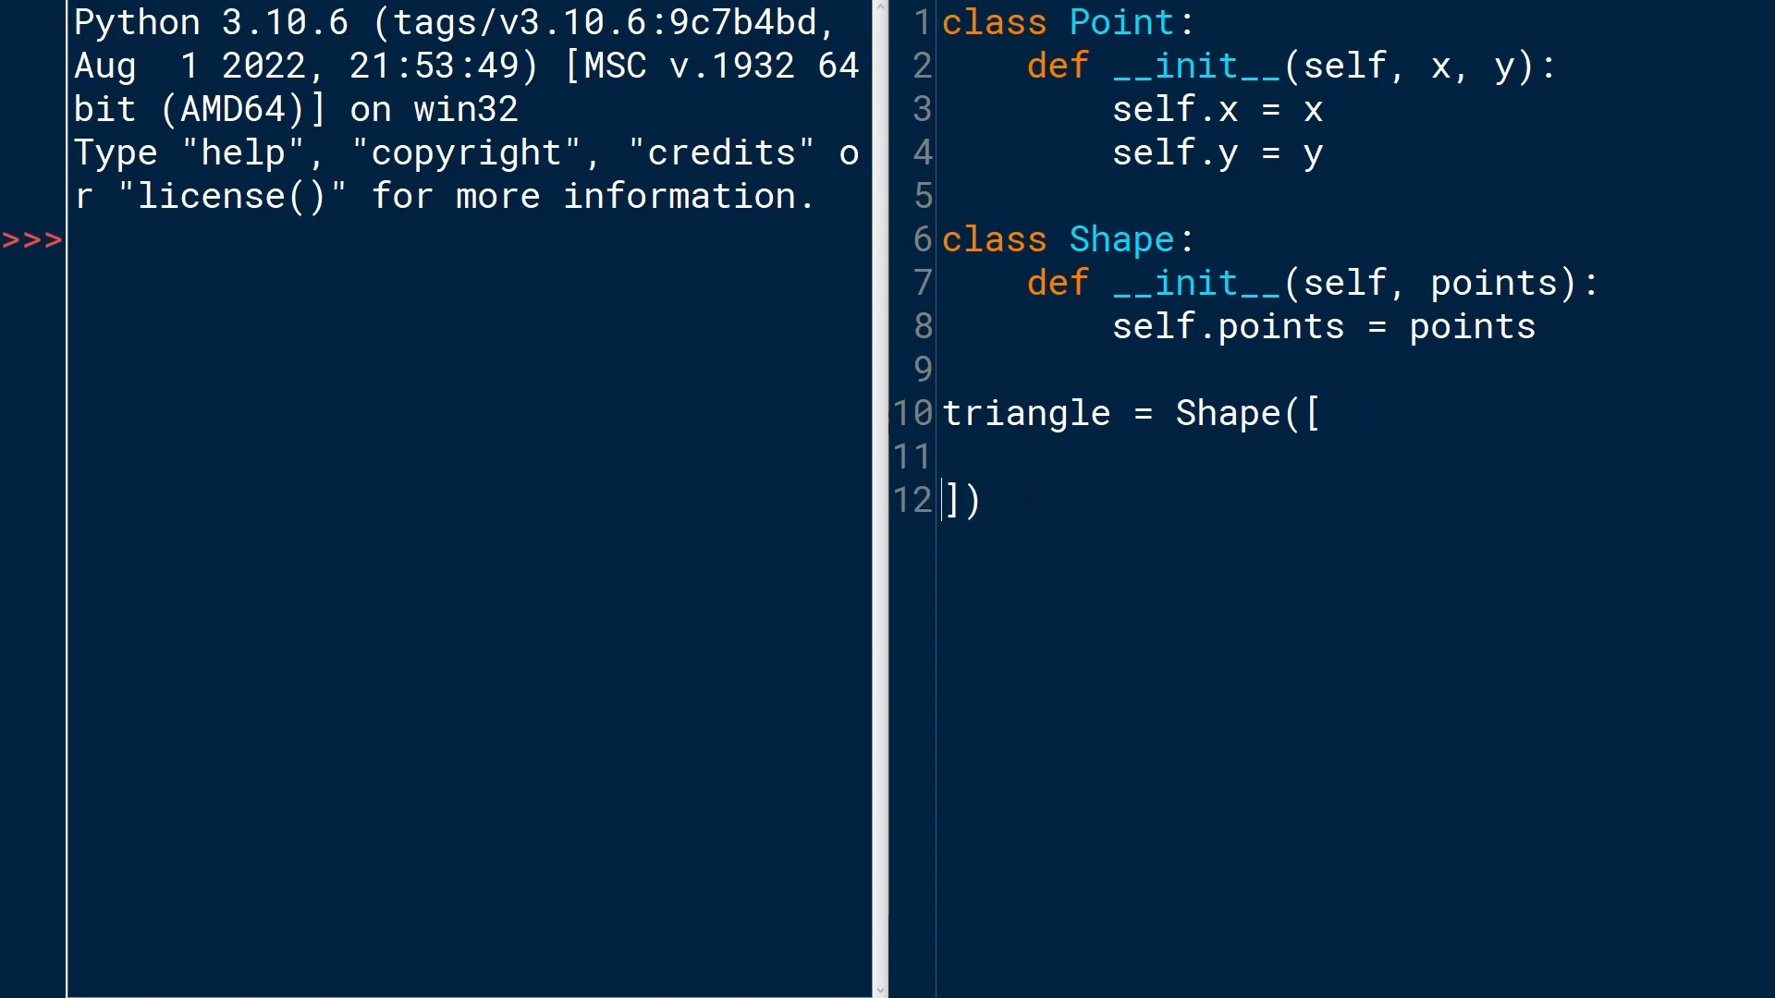
pyautogui.press('Enter')
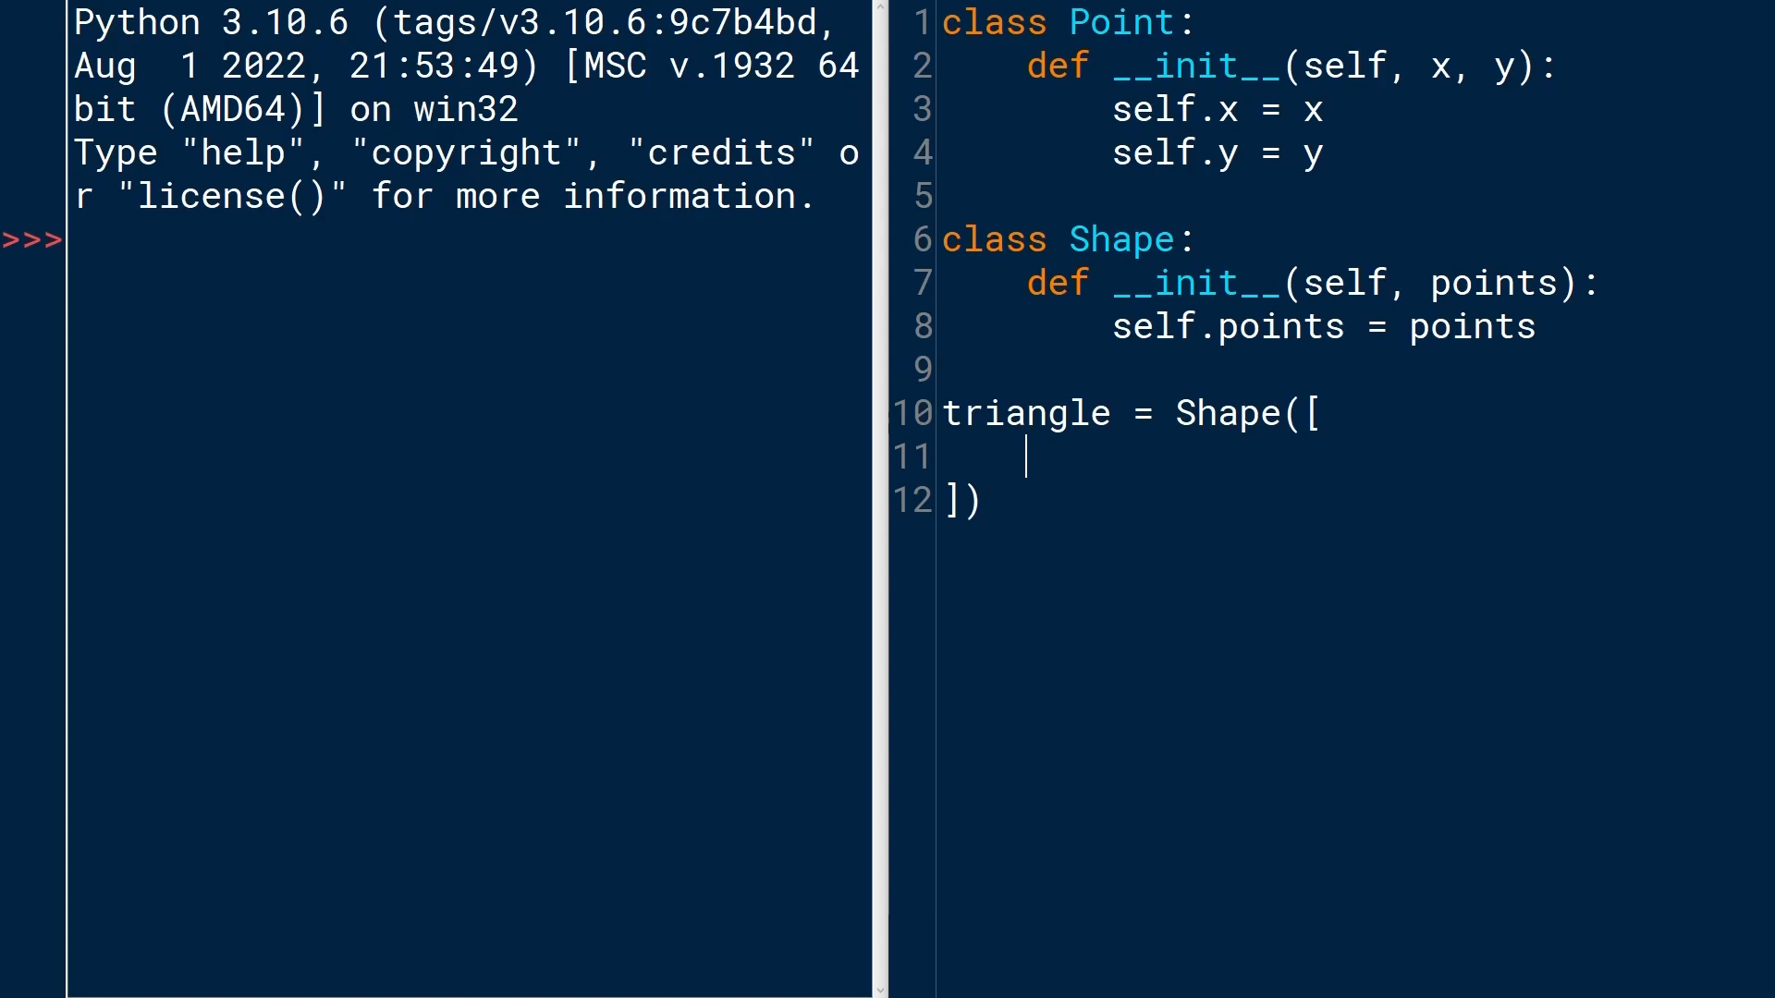
# Fill the list with Point(0, 0), Point(5, 5) and Point(2, 4).
pyautogui.write('Point()')
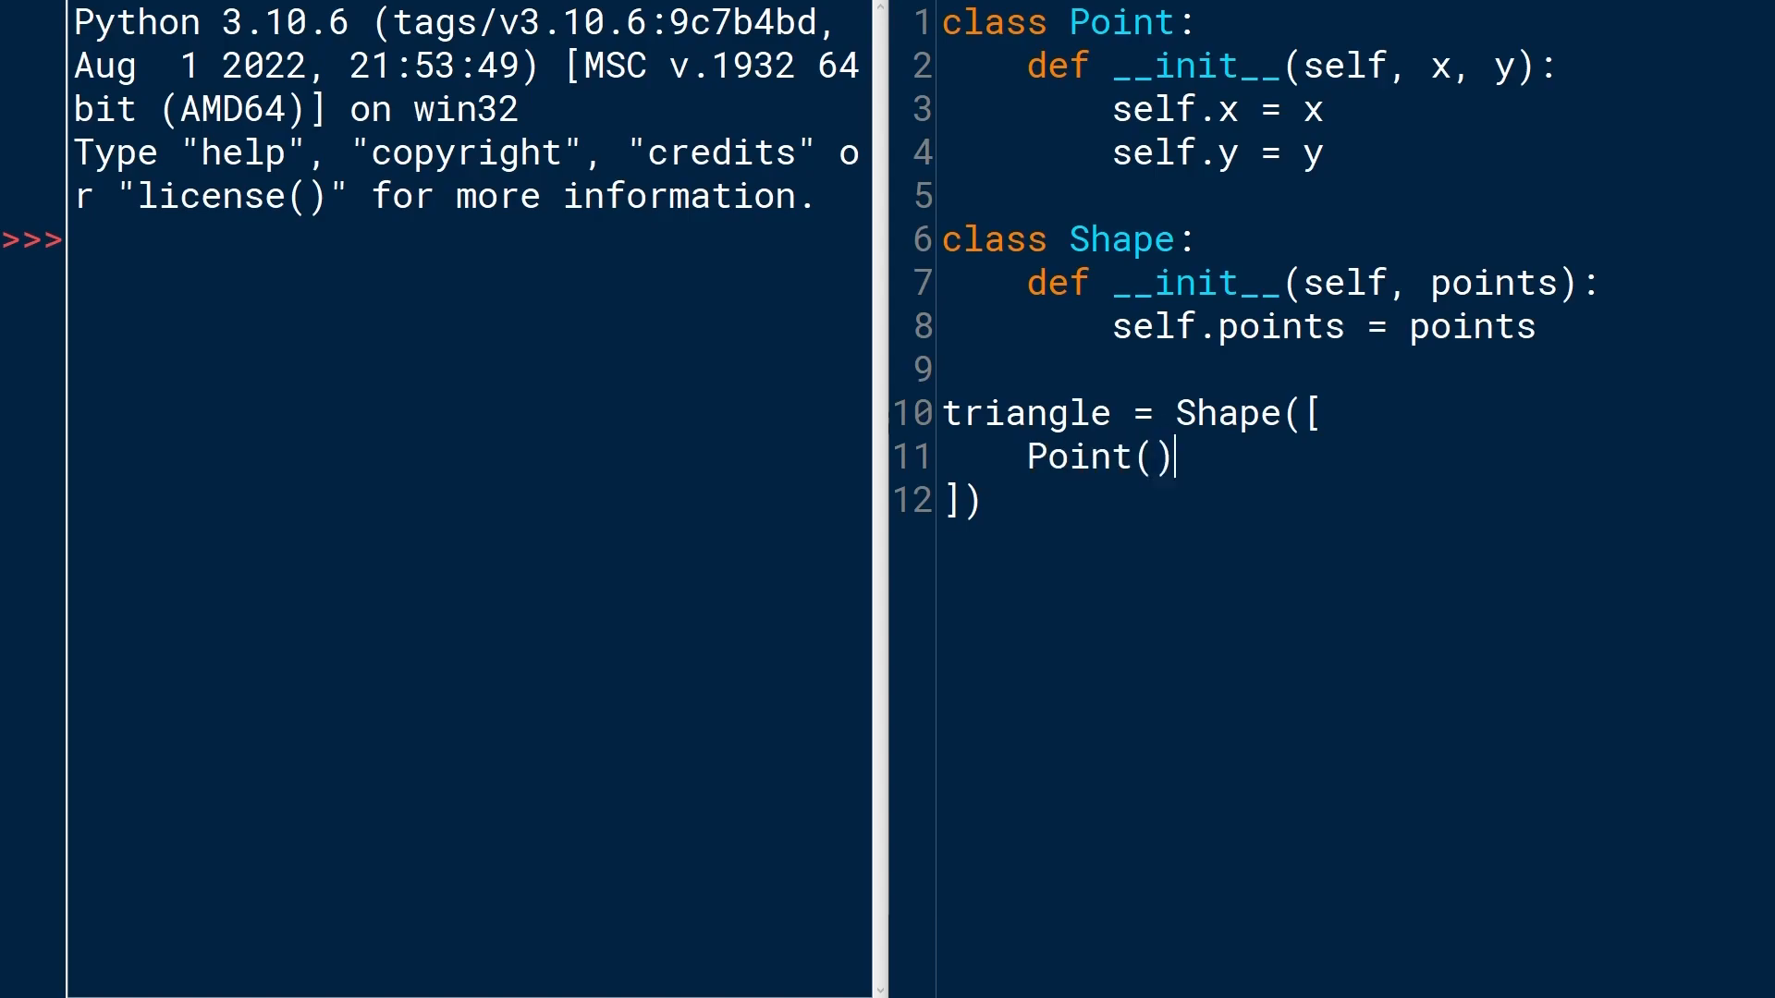
pyautogui.write('0,')
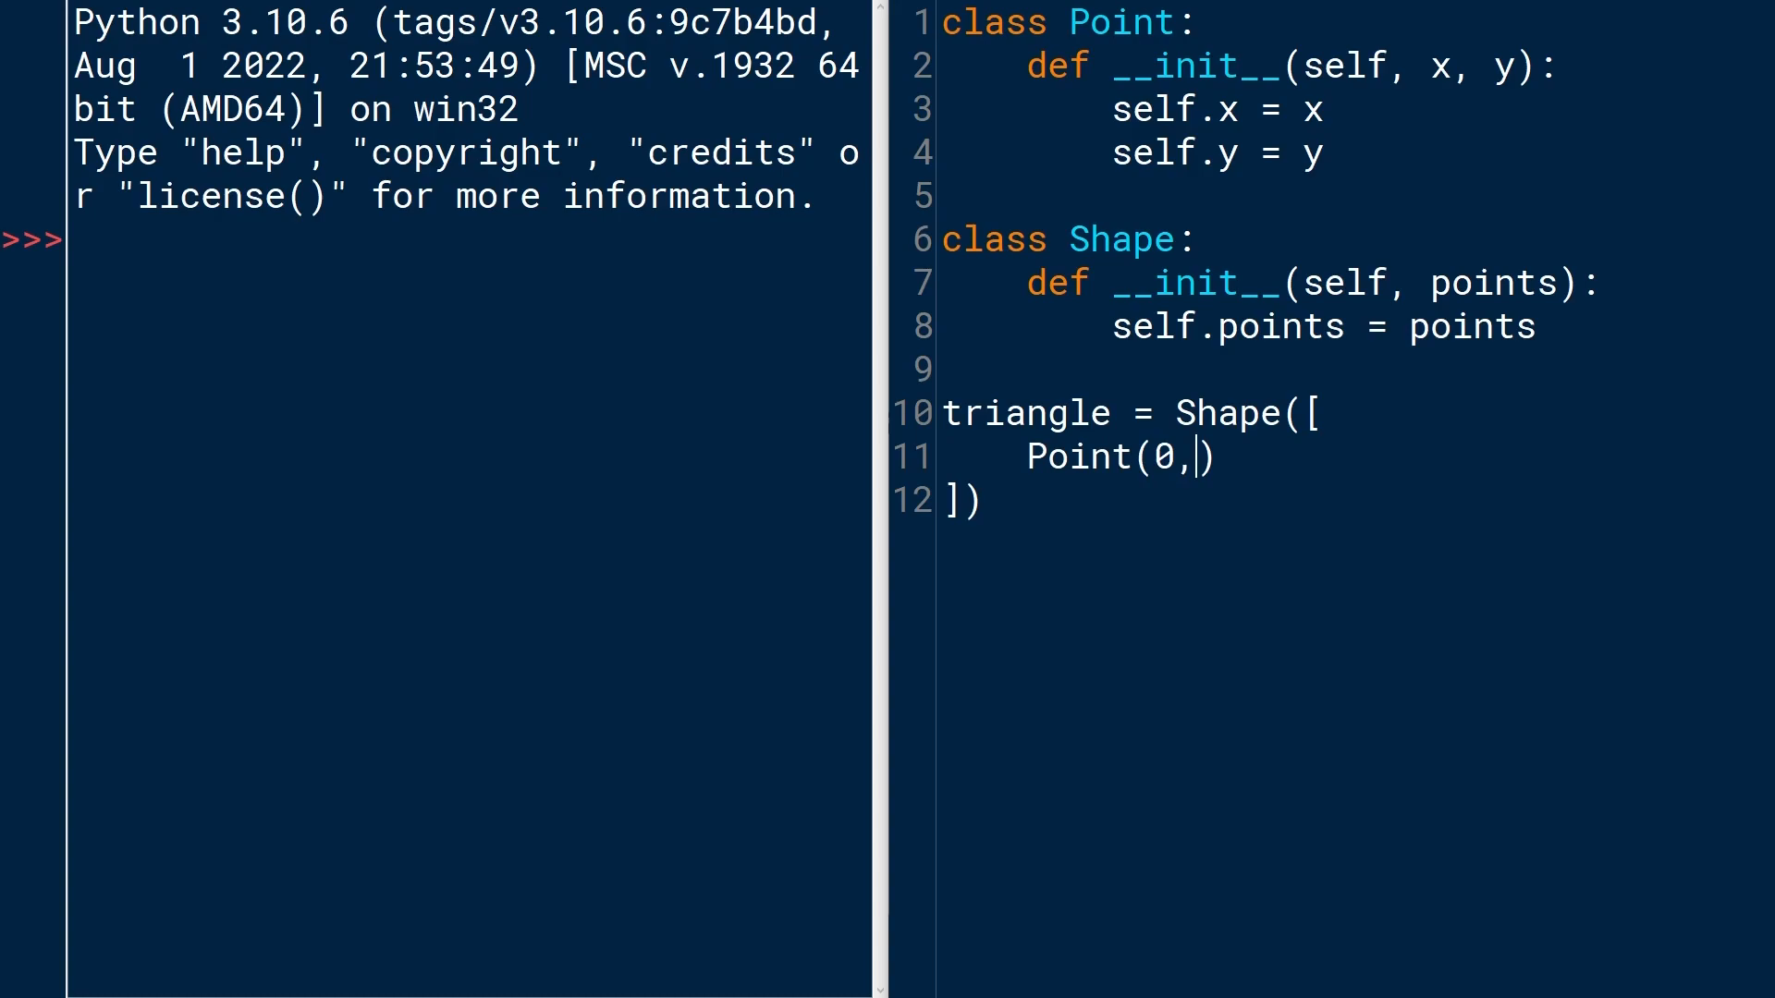
pyautogui.write('0),')
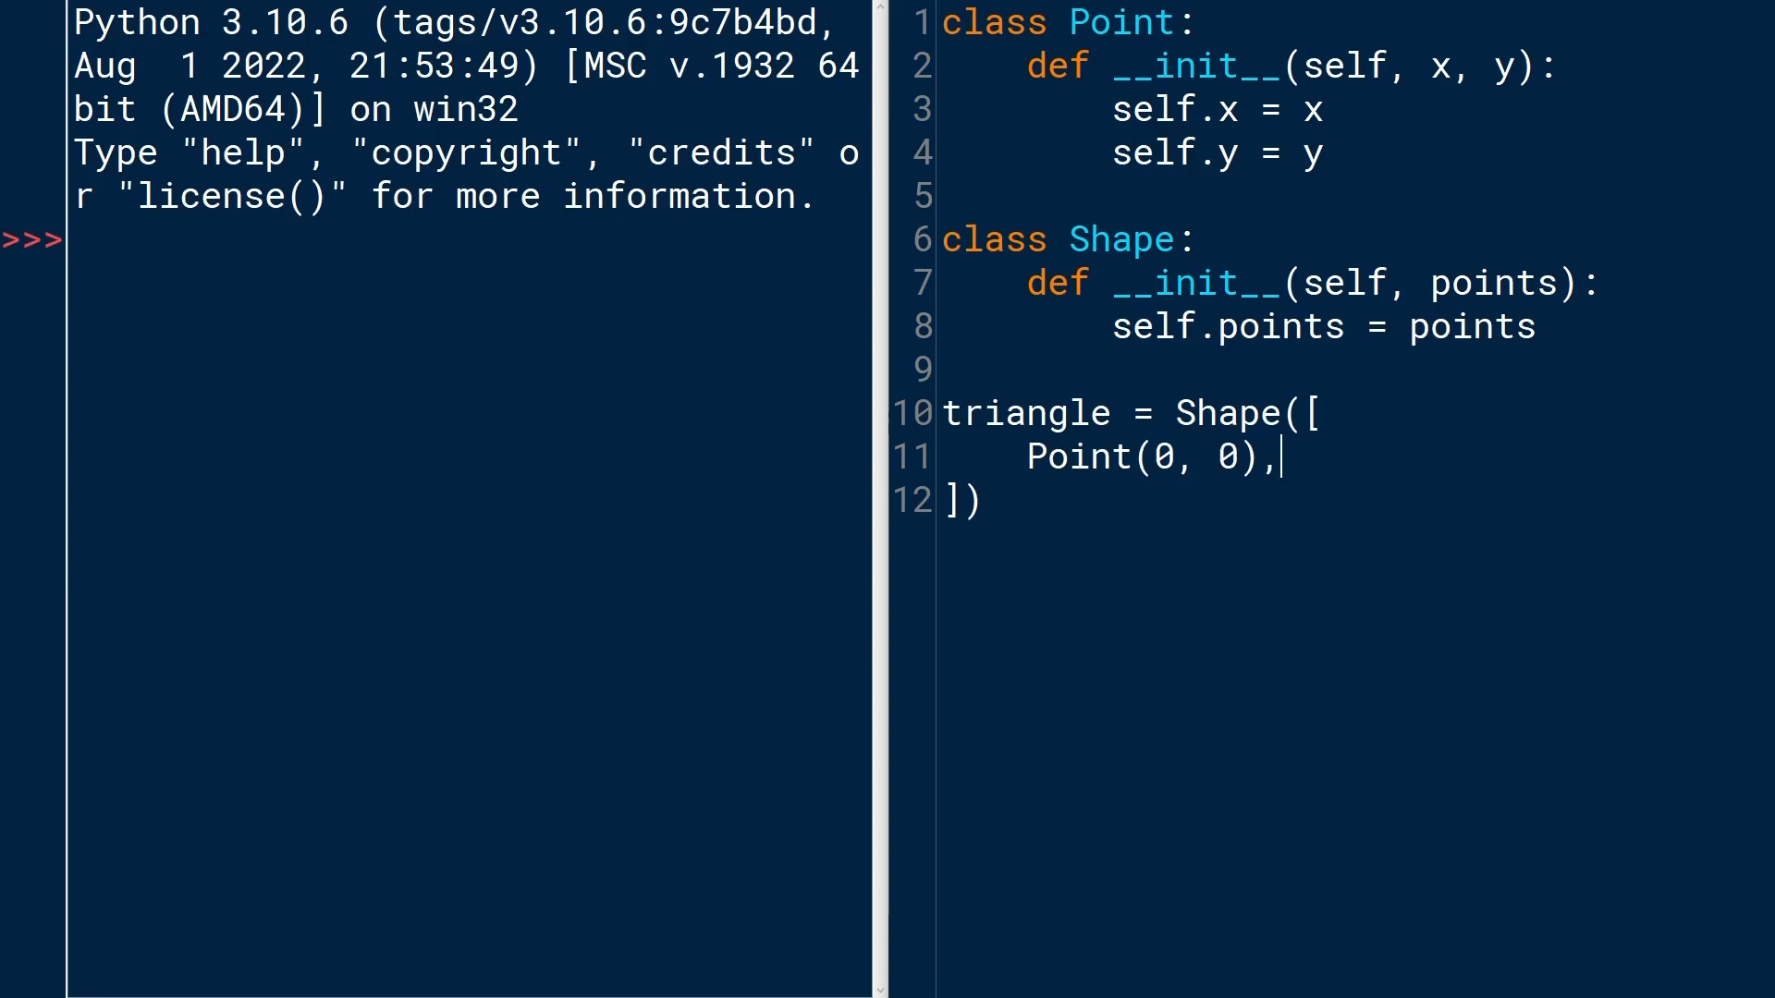
pyautogui.write('P')
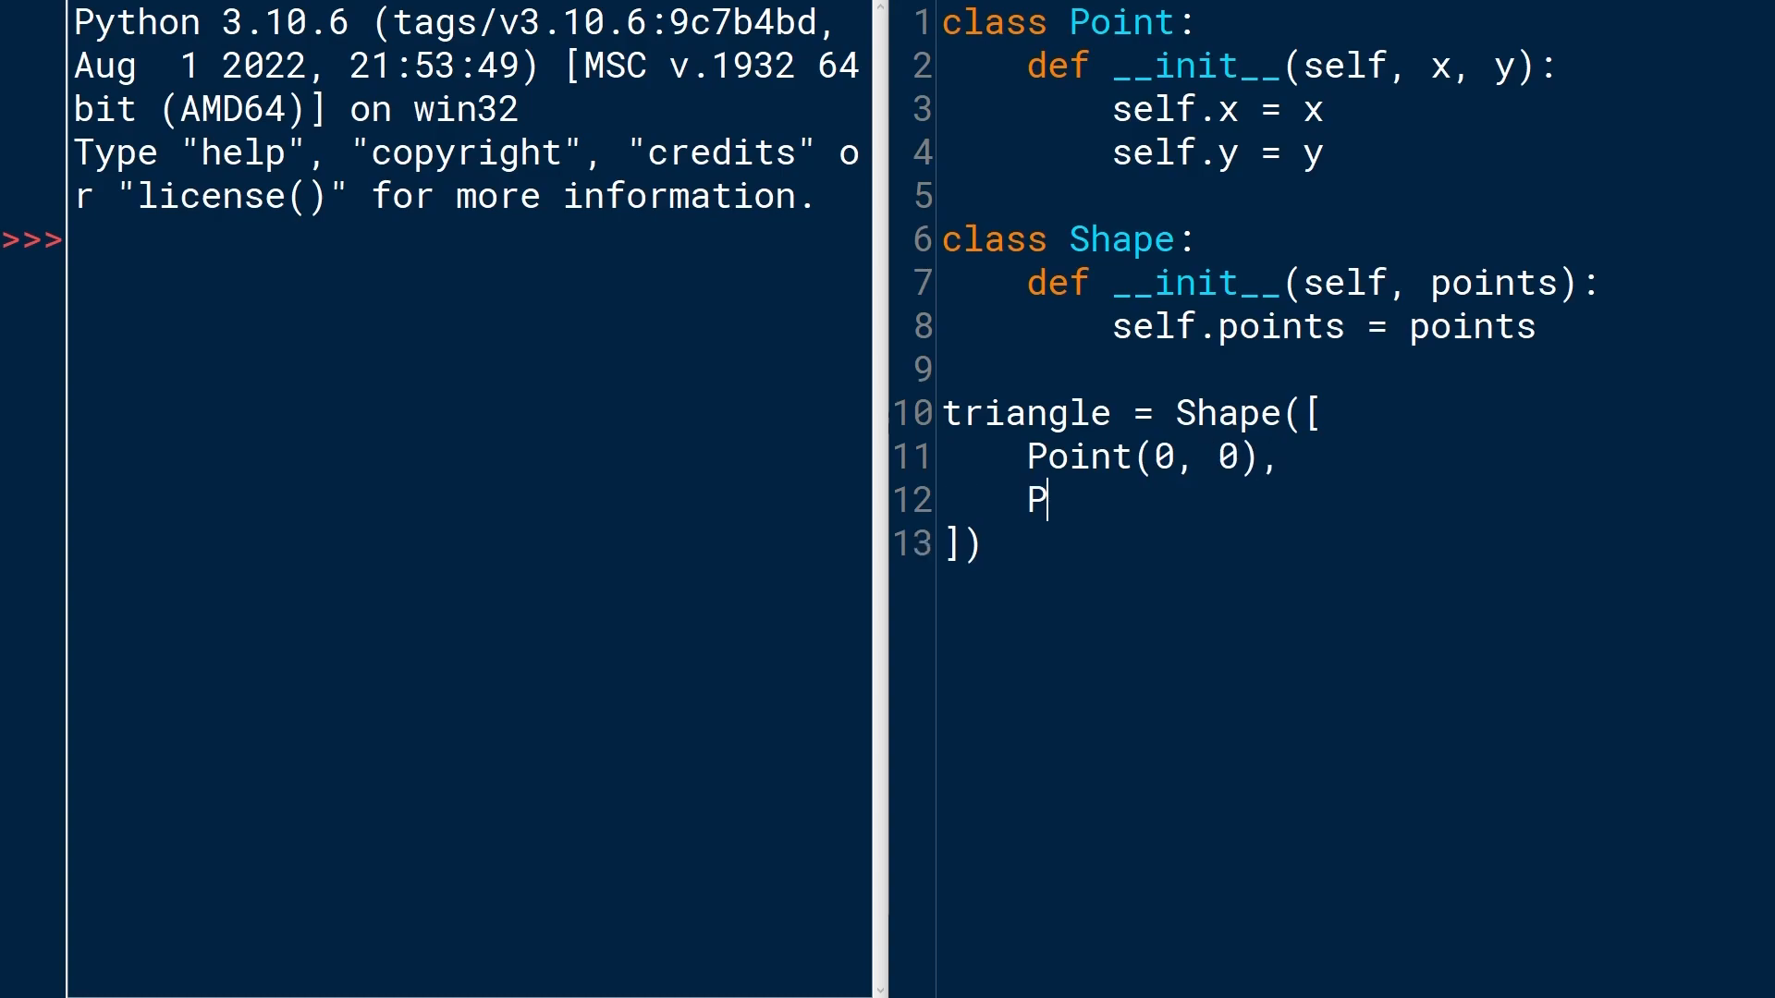
pyautogui.write('oint()')
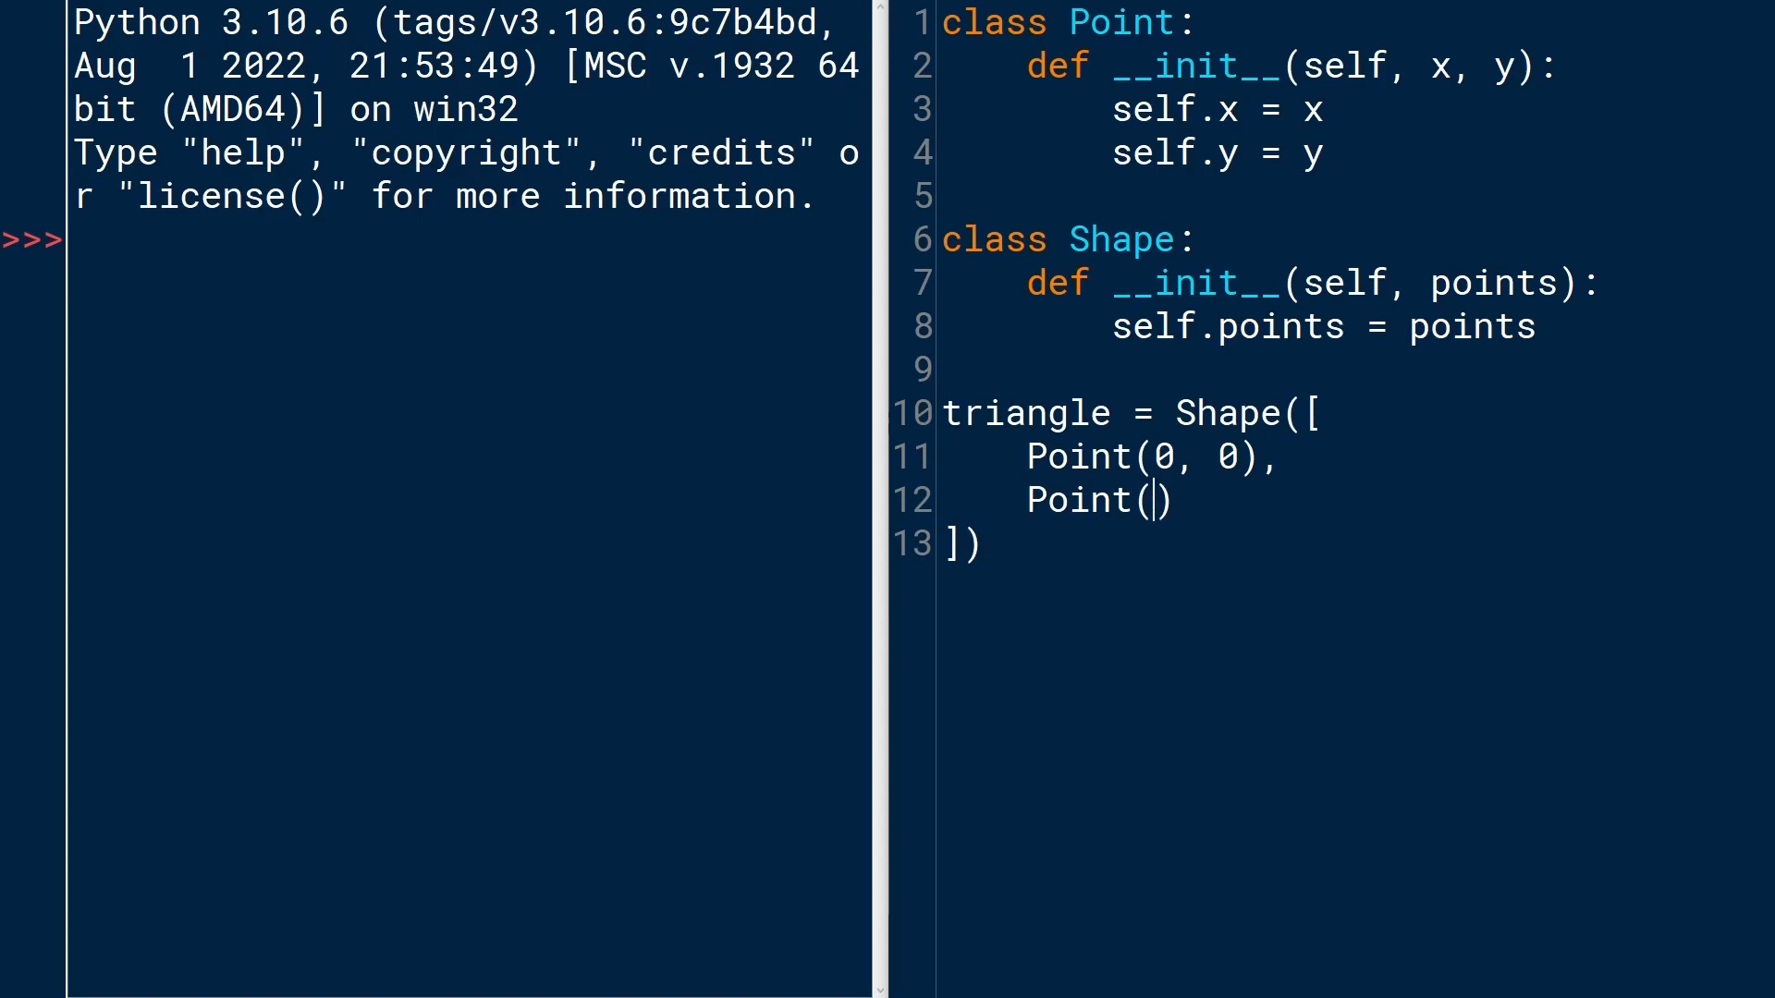
pyautogui.write('5,')
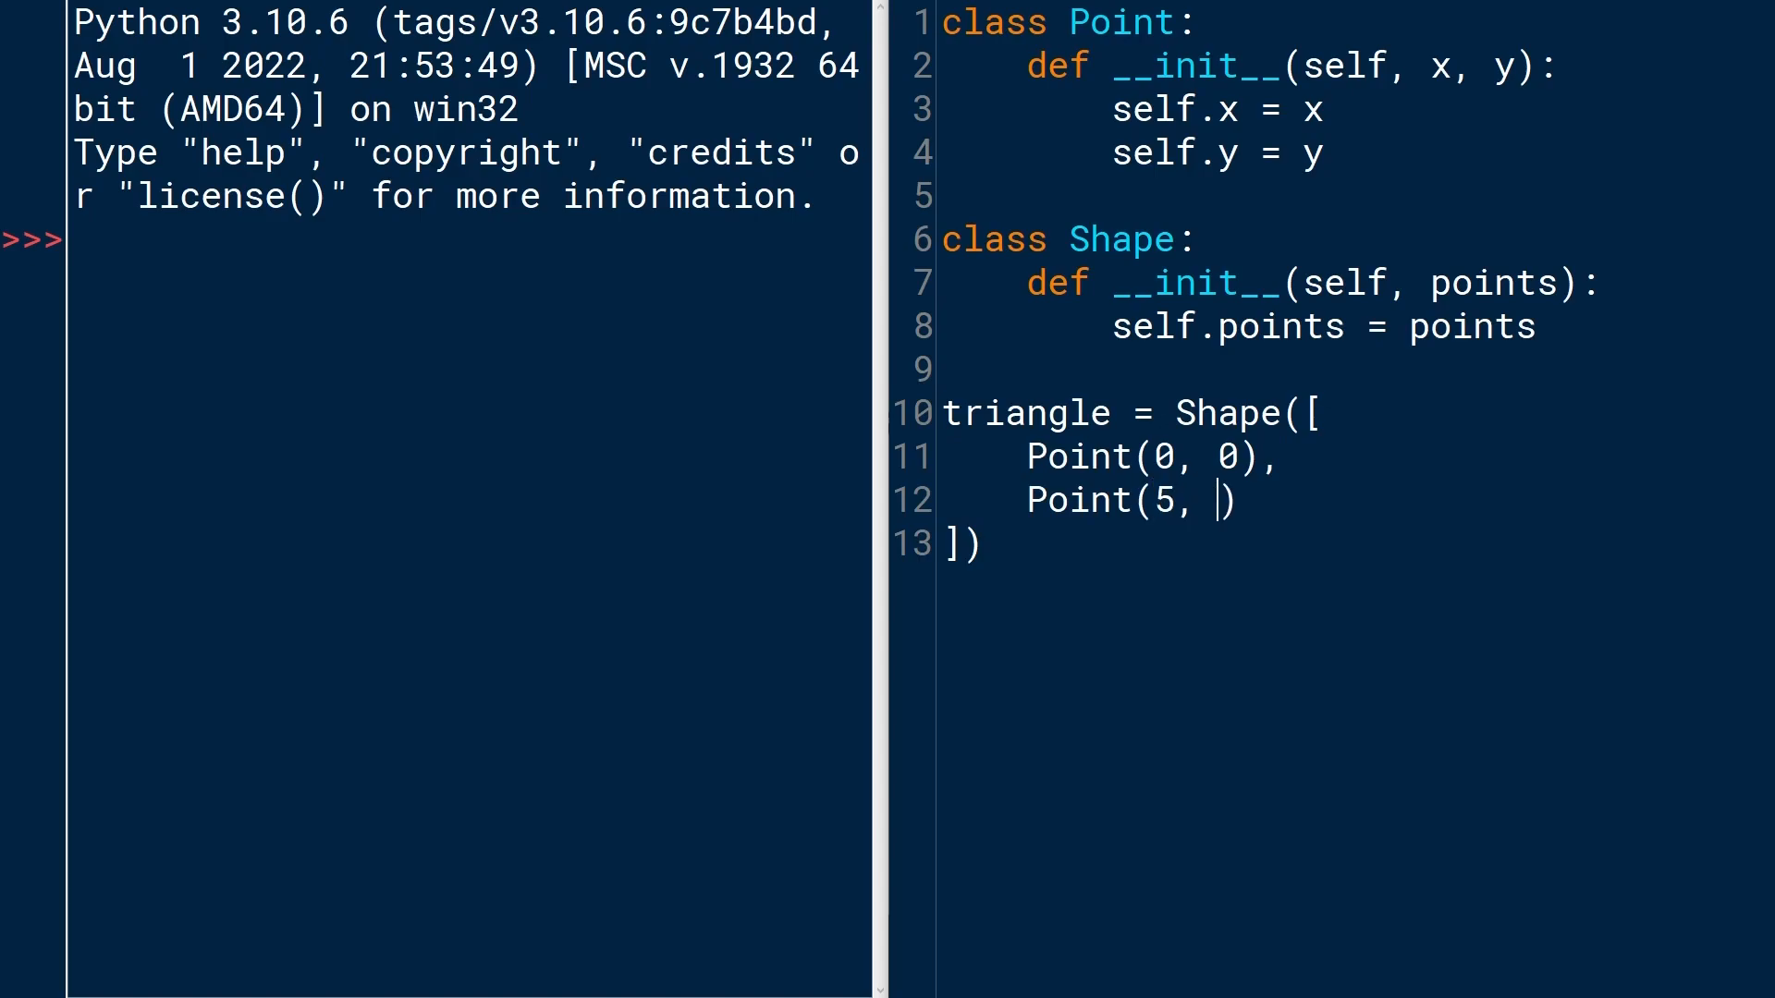
pyautogui.write('5),')
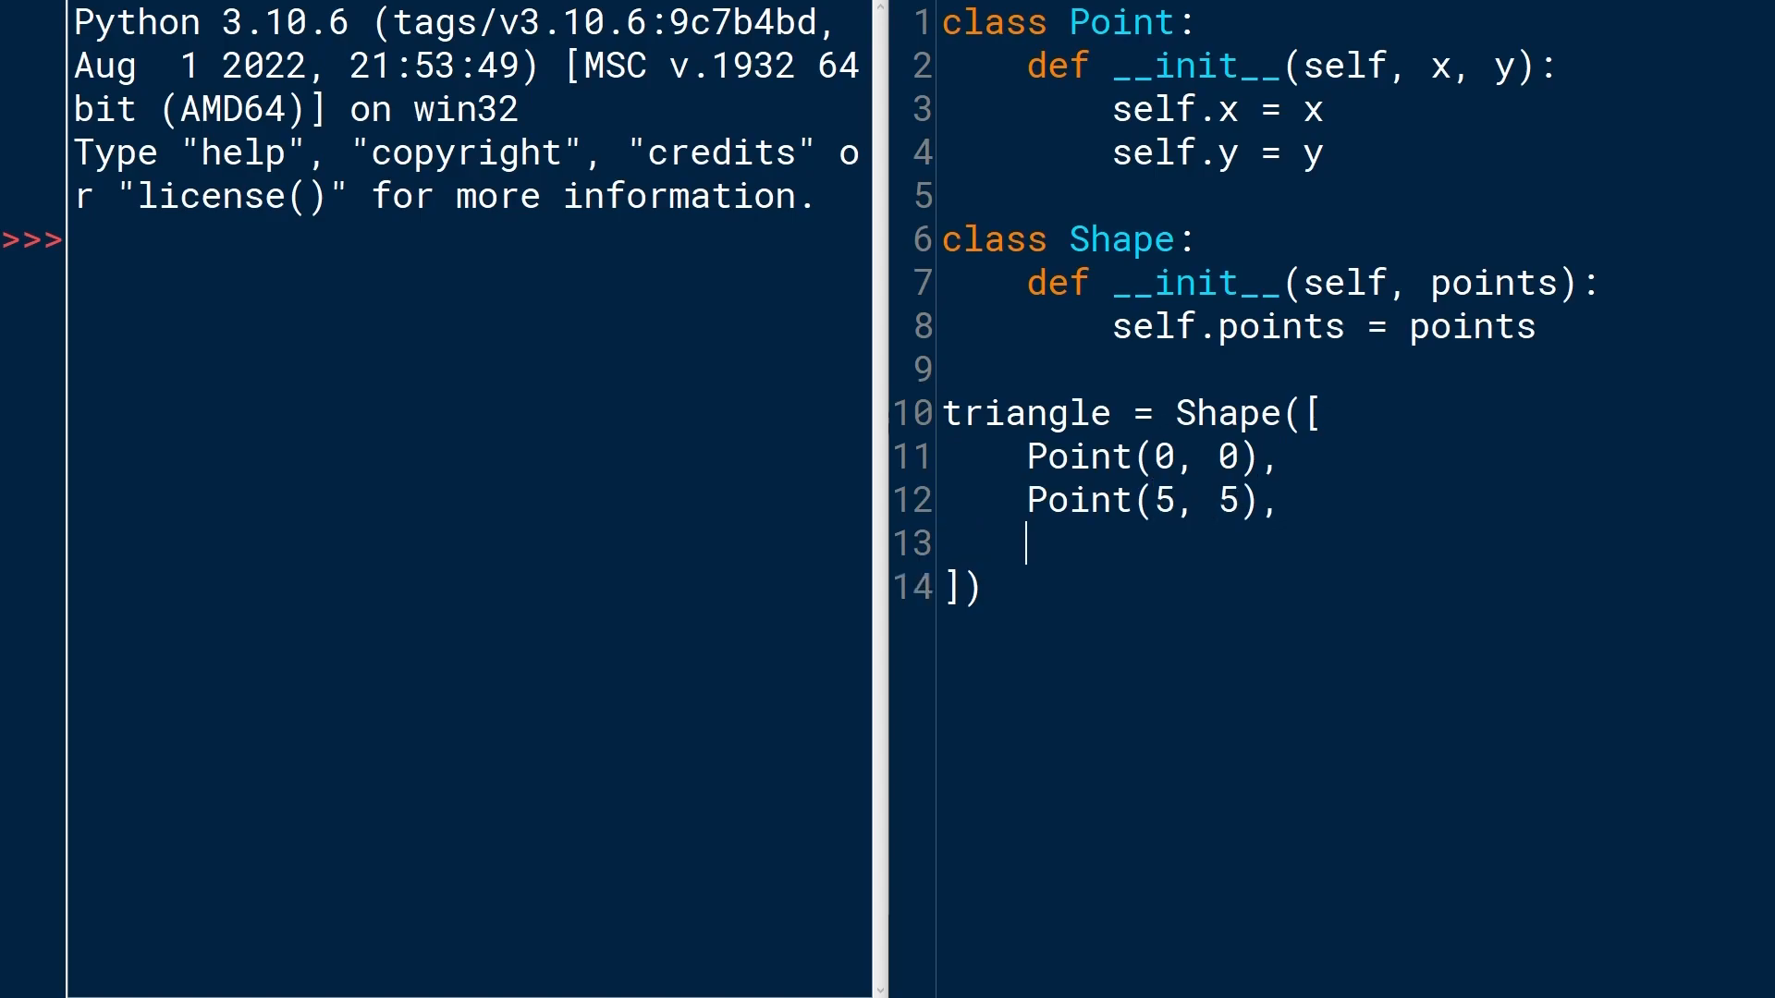
pyautogui.write('P')
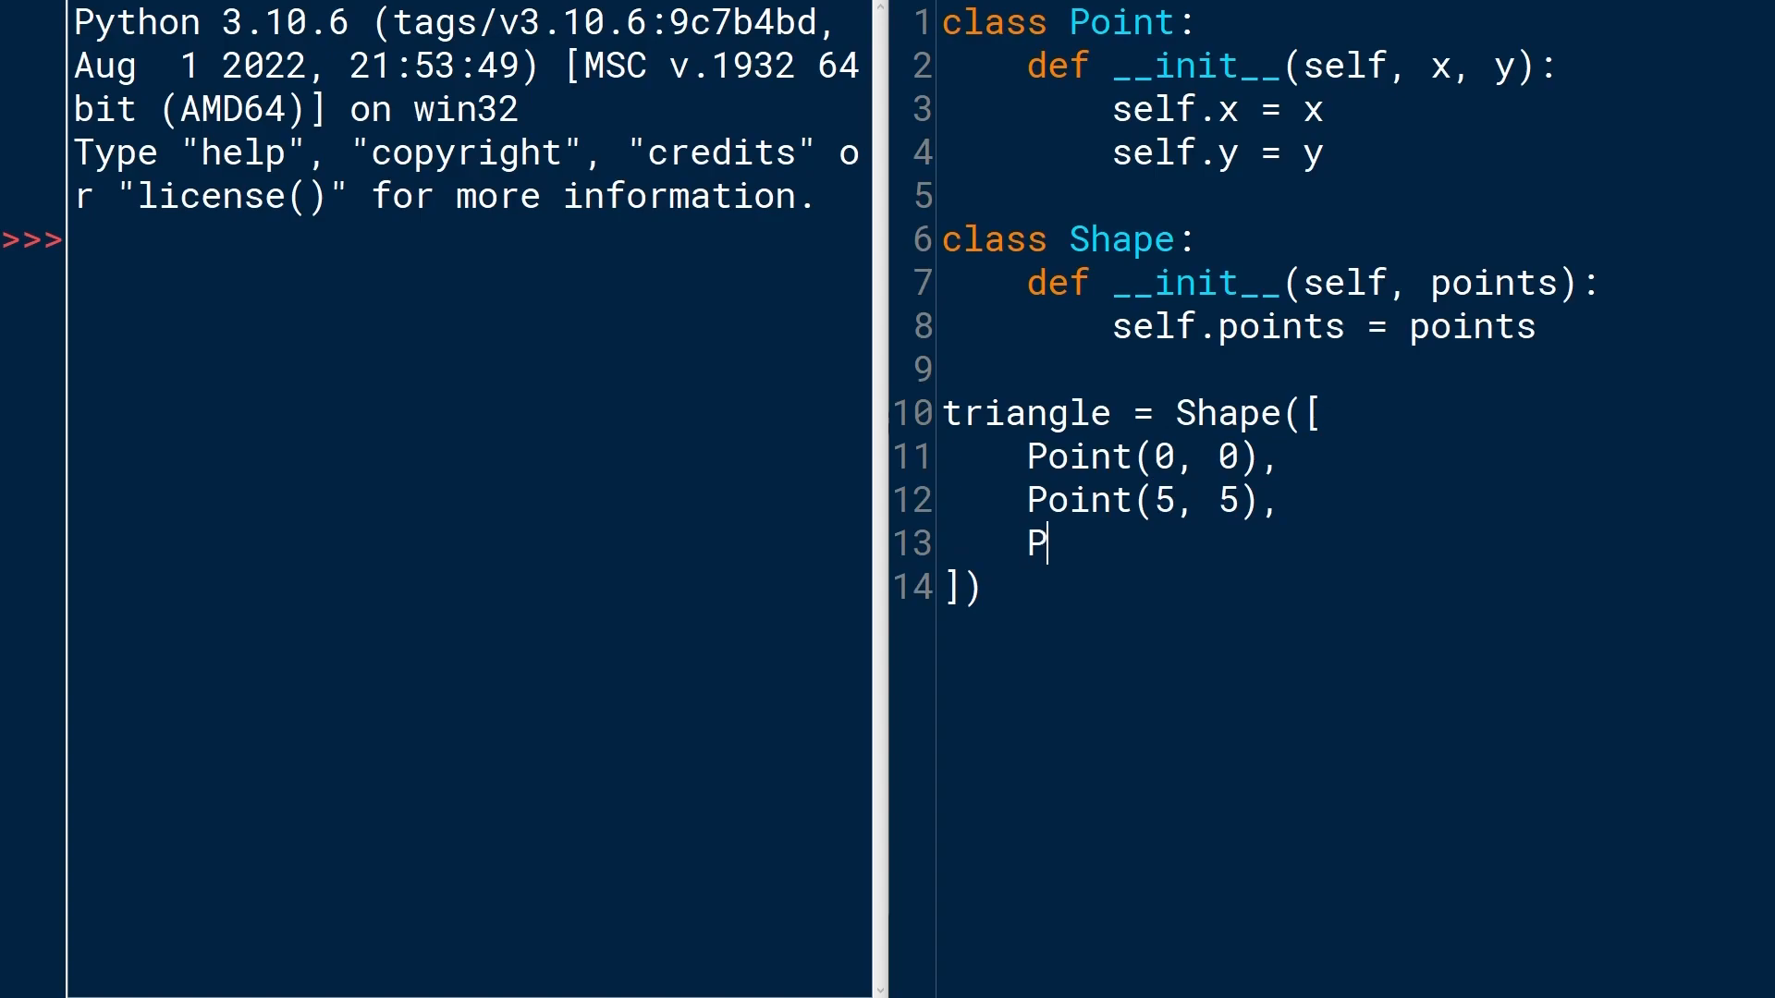
pyautogui.write('oint(')
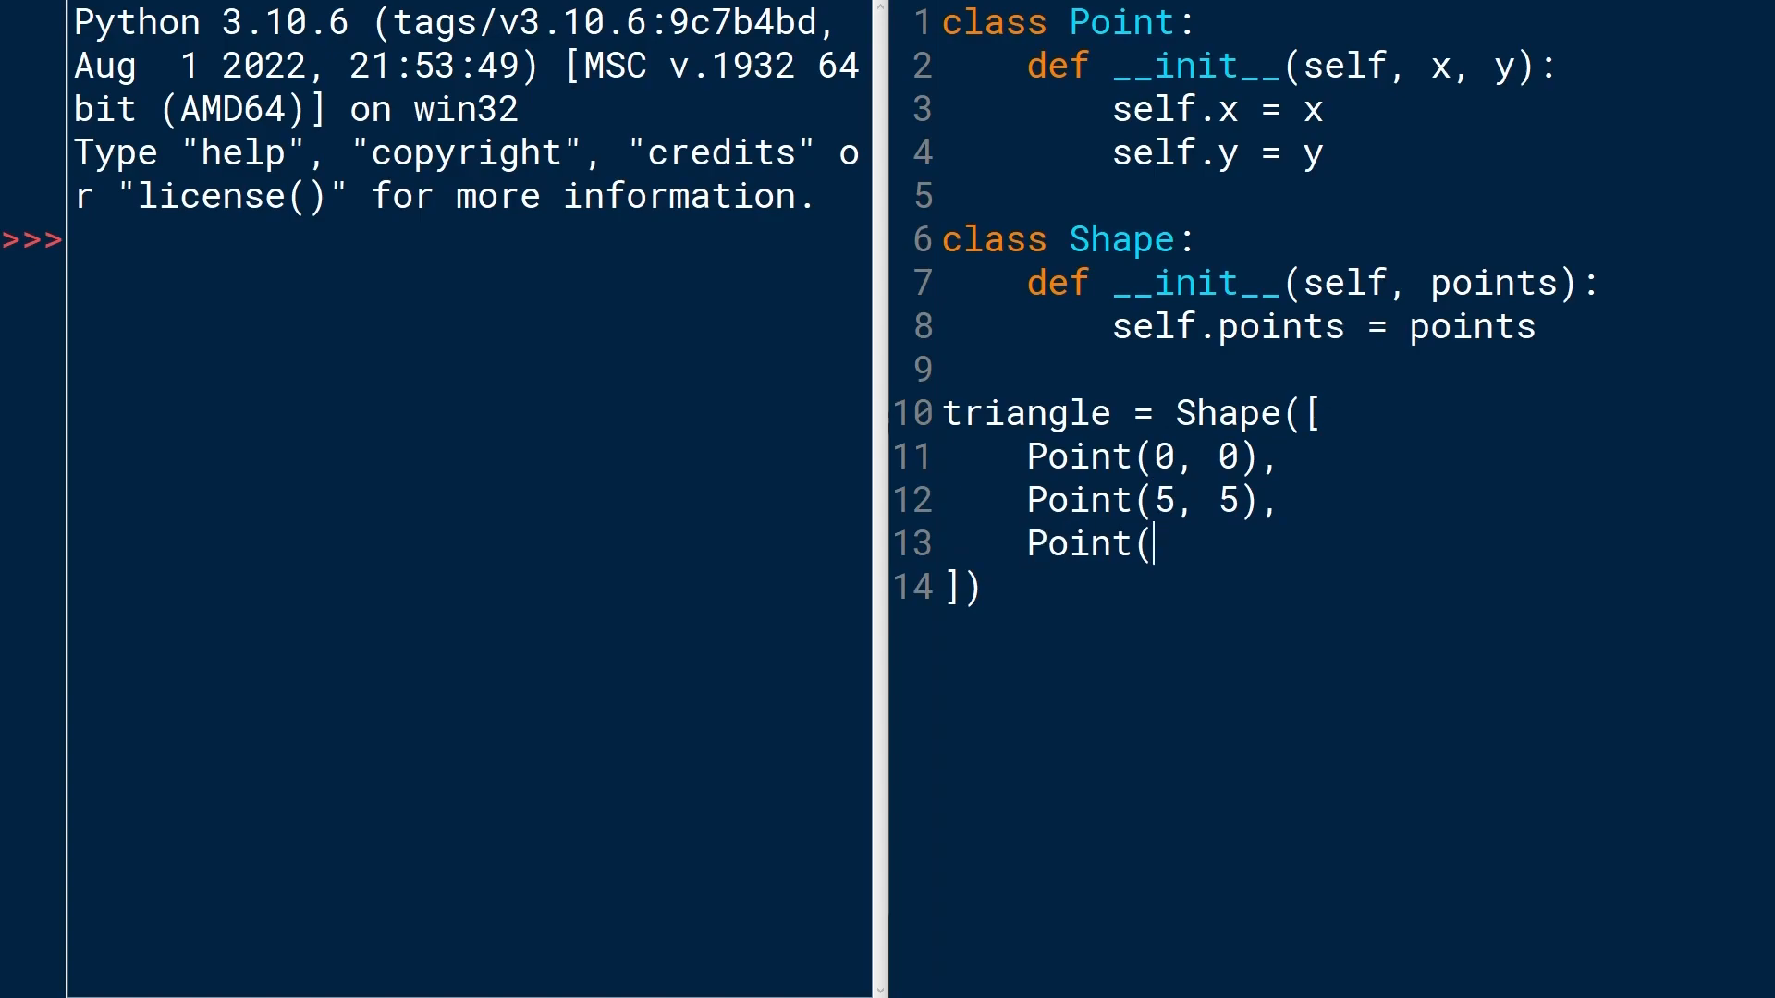
pyautogui.write('2, 4')
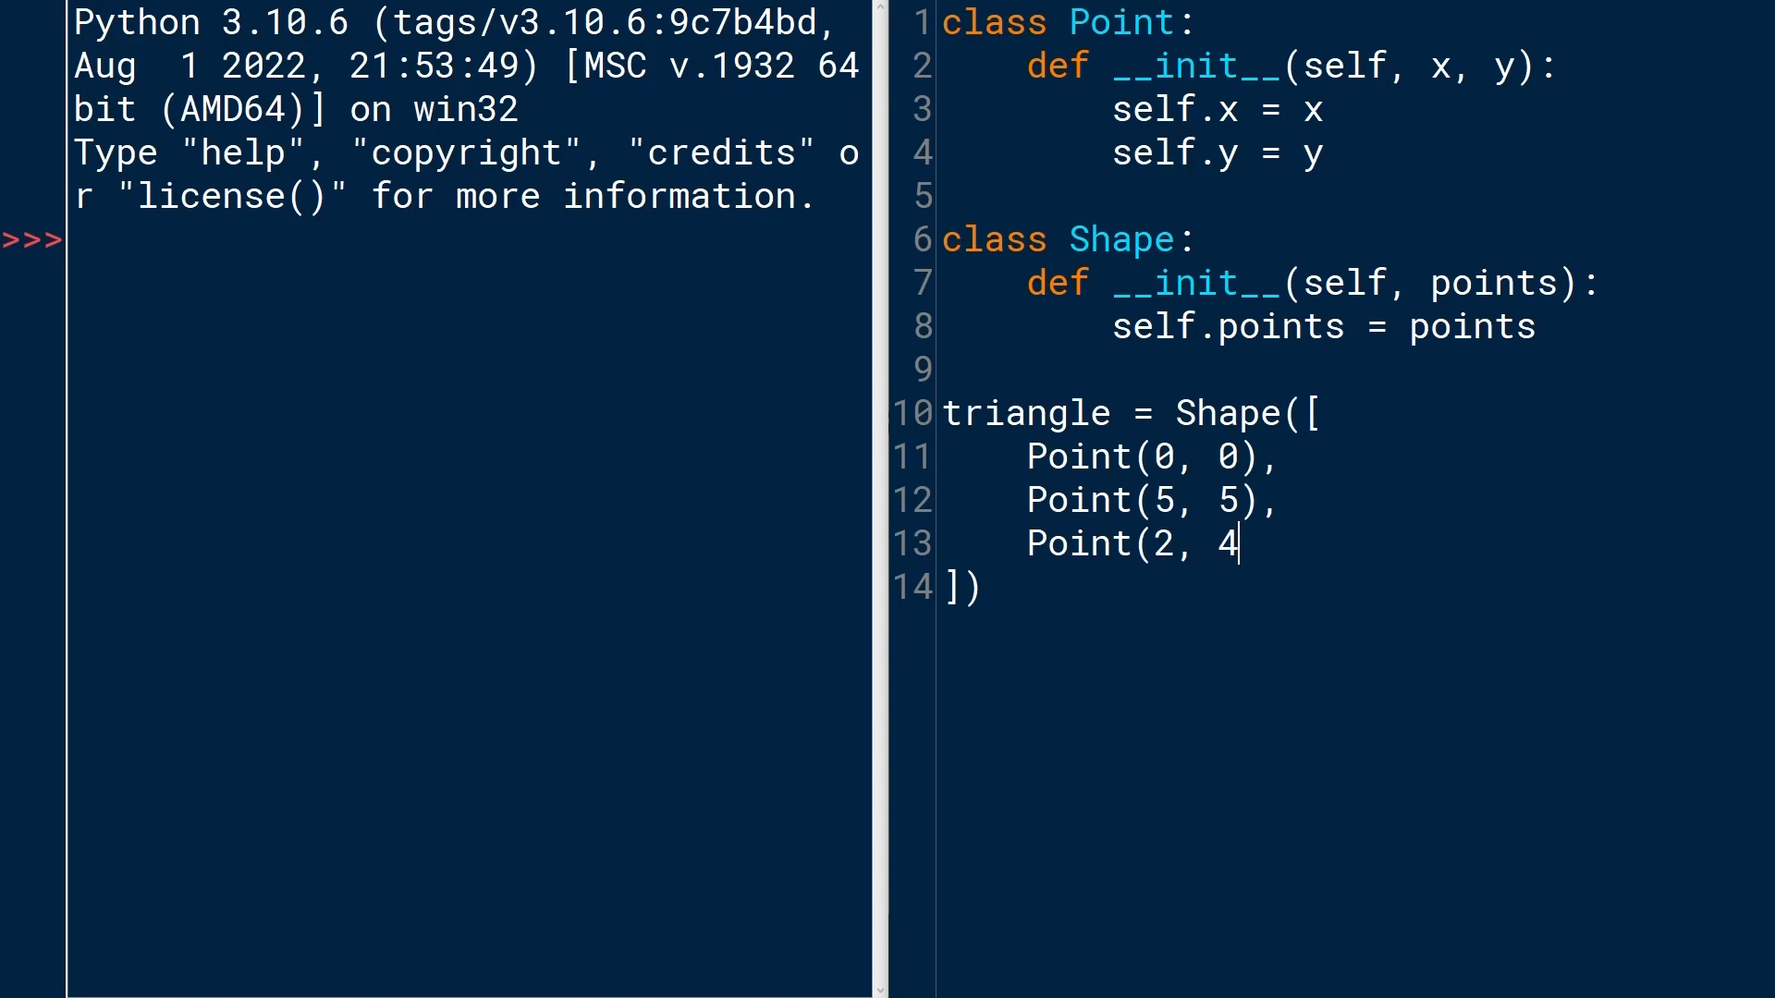
pyautogui.write(')')
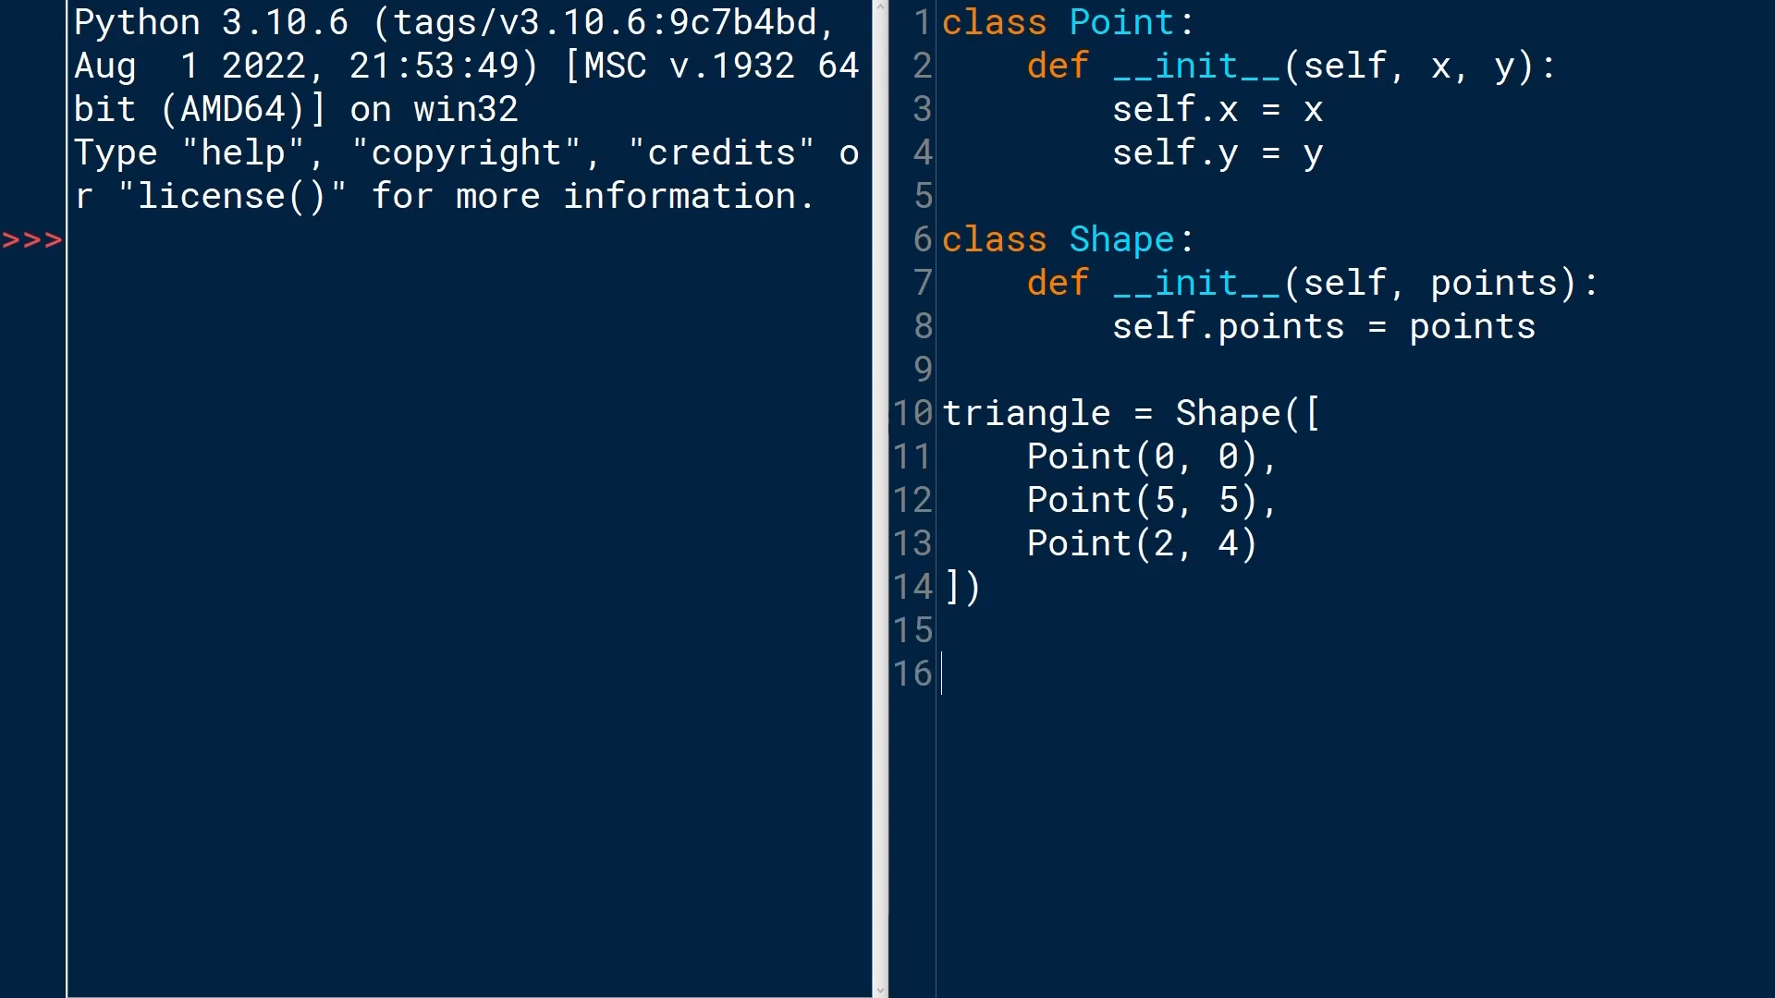
# Run building_systems.py and evaluate triangle and triangle.points in the shell.
pyautogui.moveTo(1177, 410); pyautogui.dragTo(985, 588)
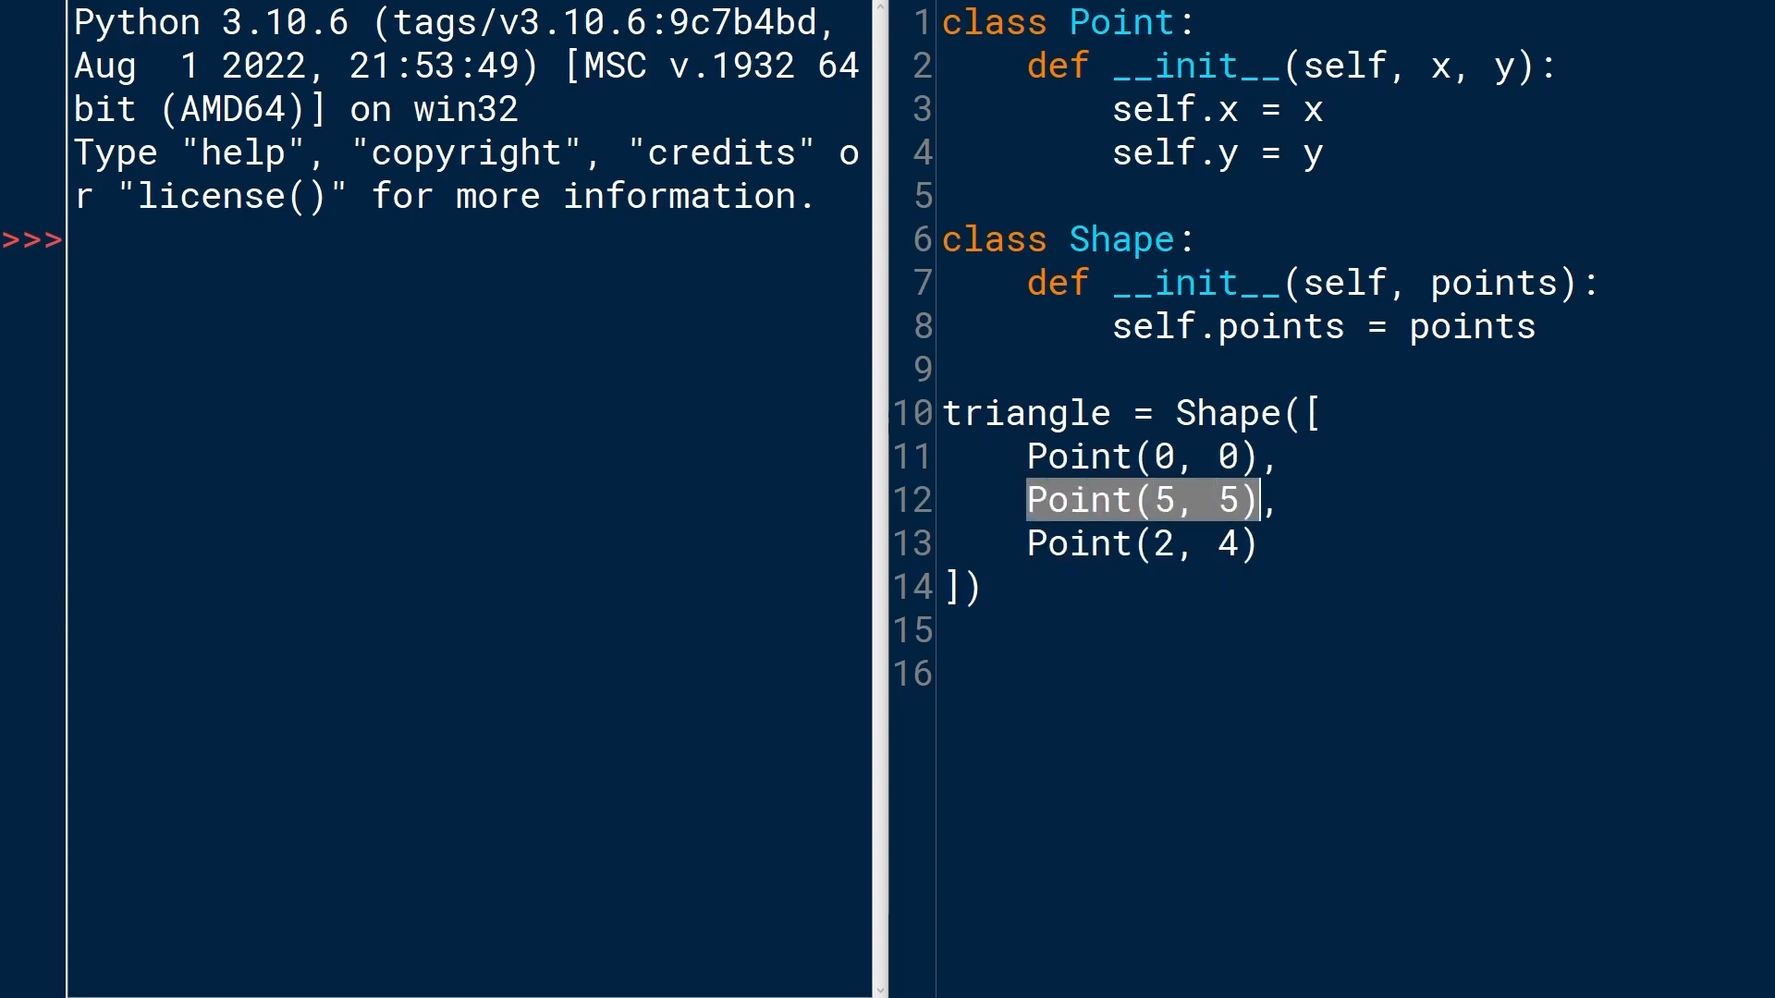
pyautogui.click(1140, 544)
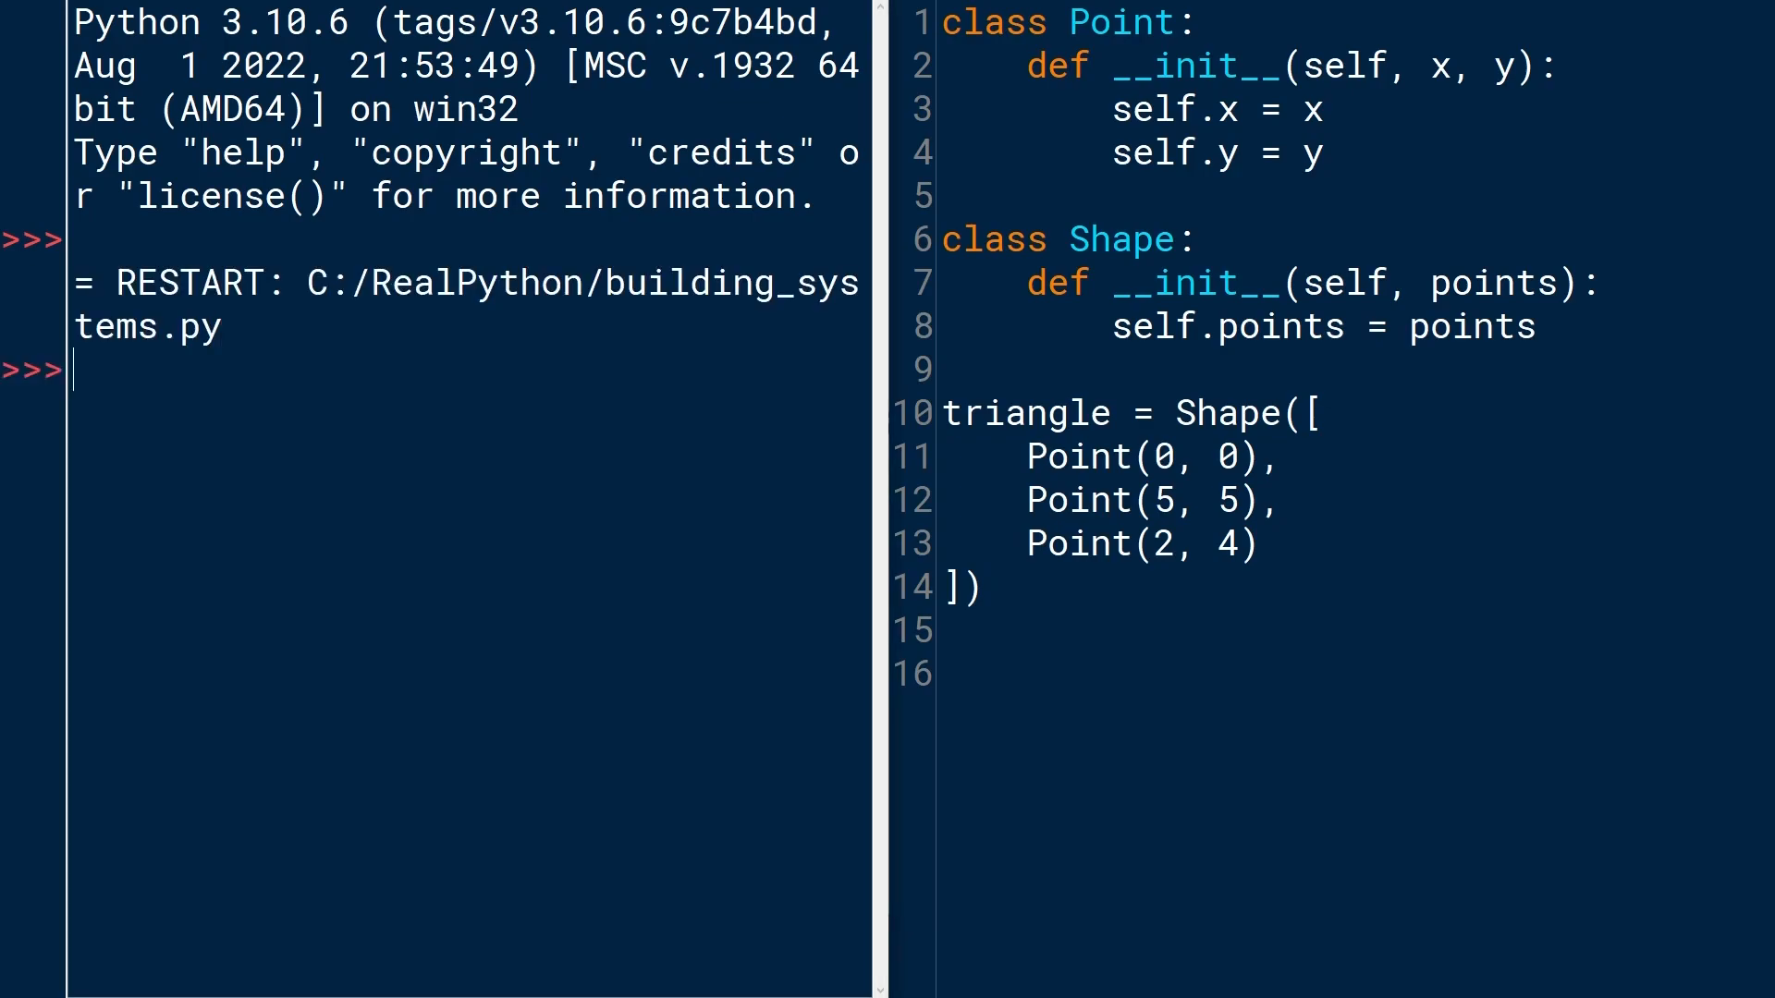
pyautogui.write('triangle')
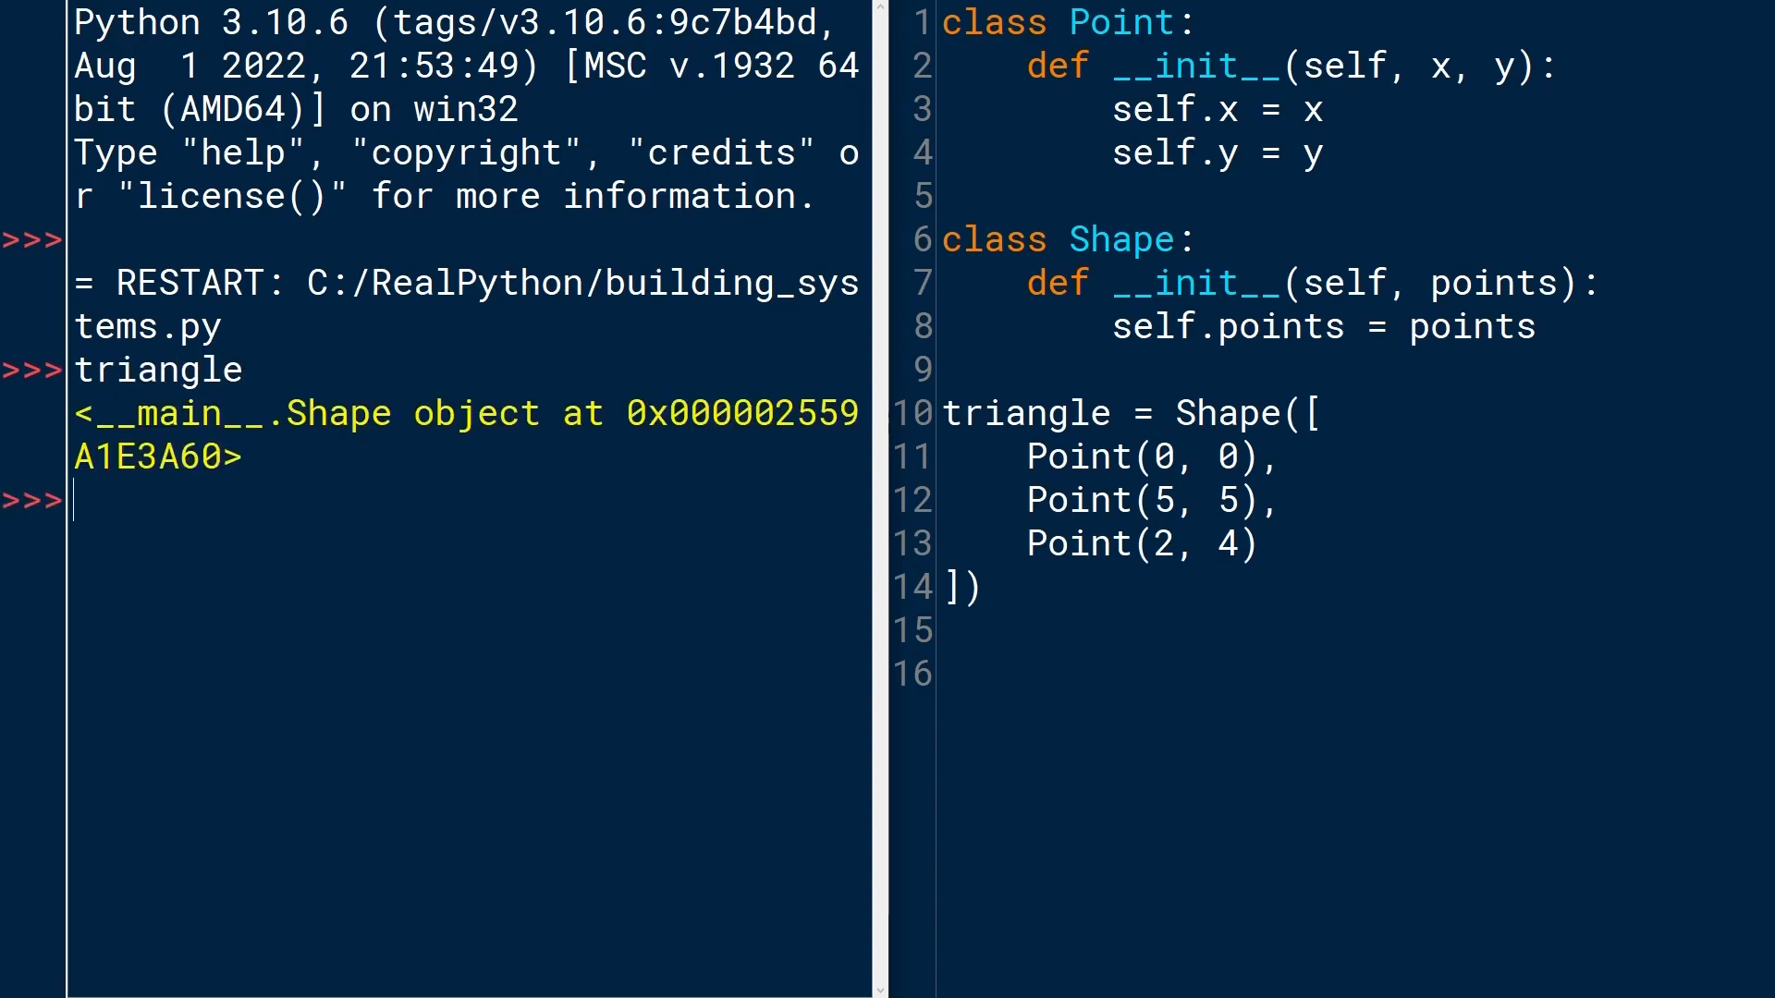
pyautogui.write('triangle.')
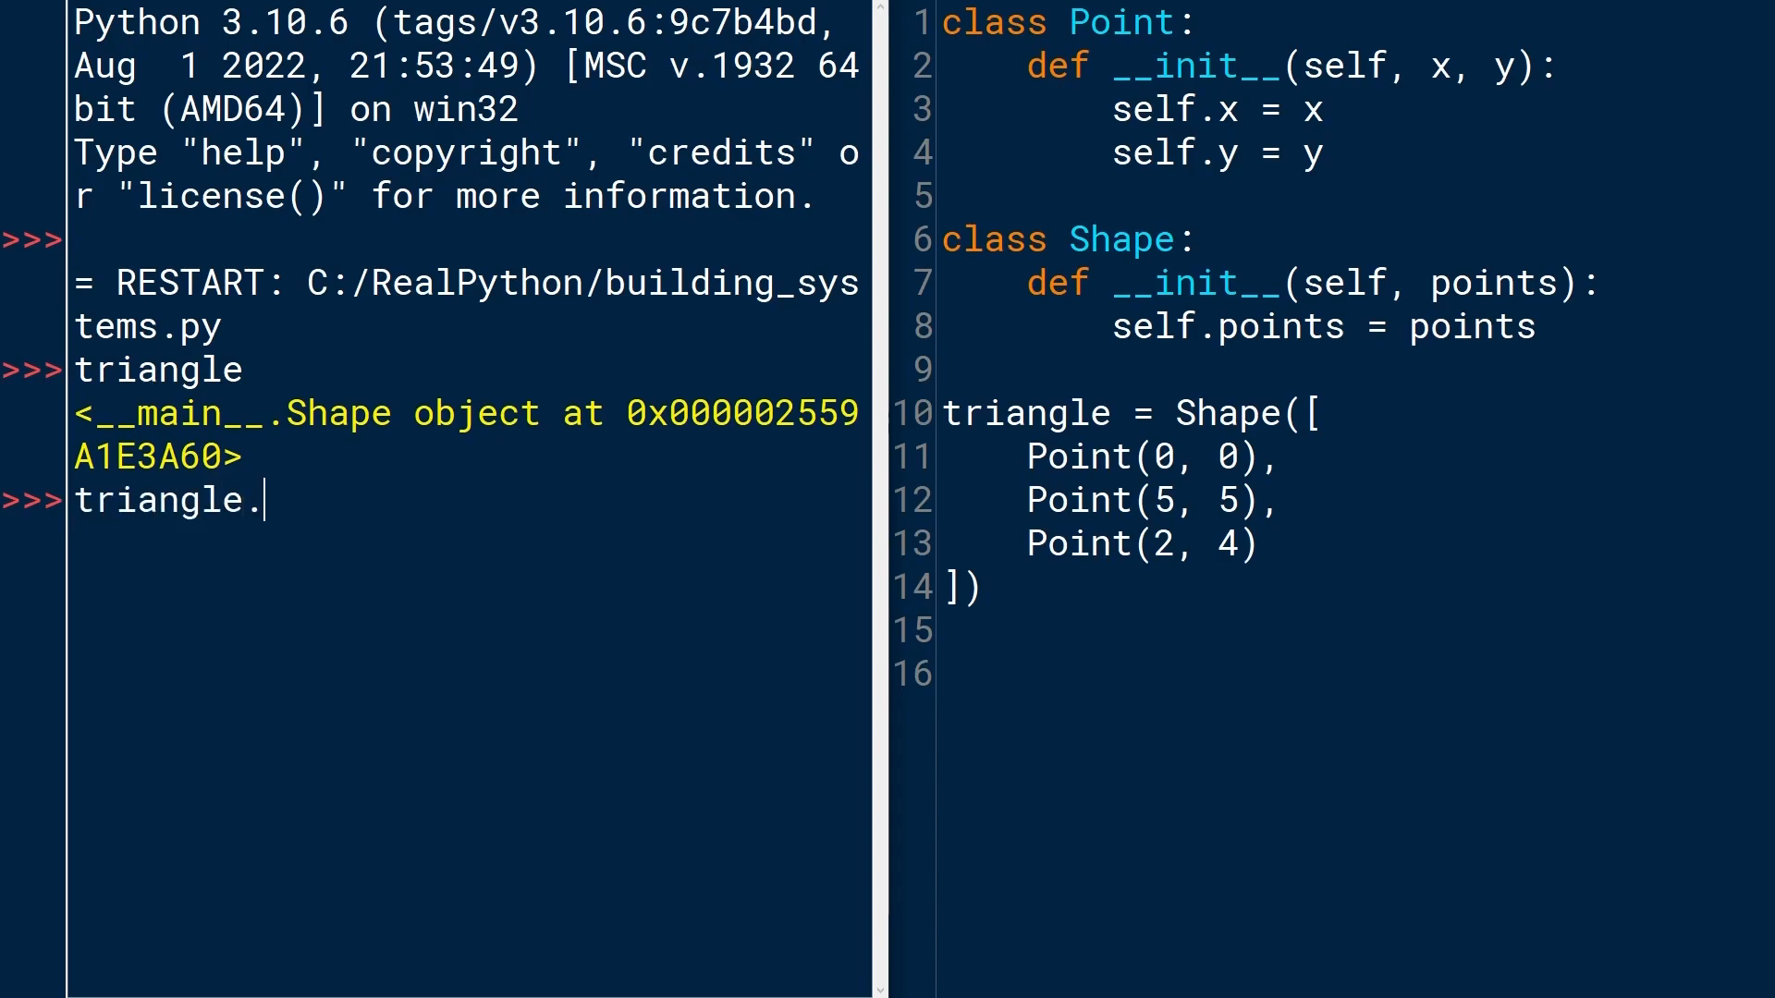
pyautogui.write('points')
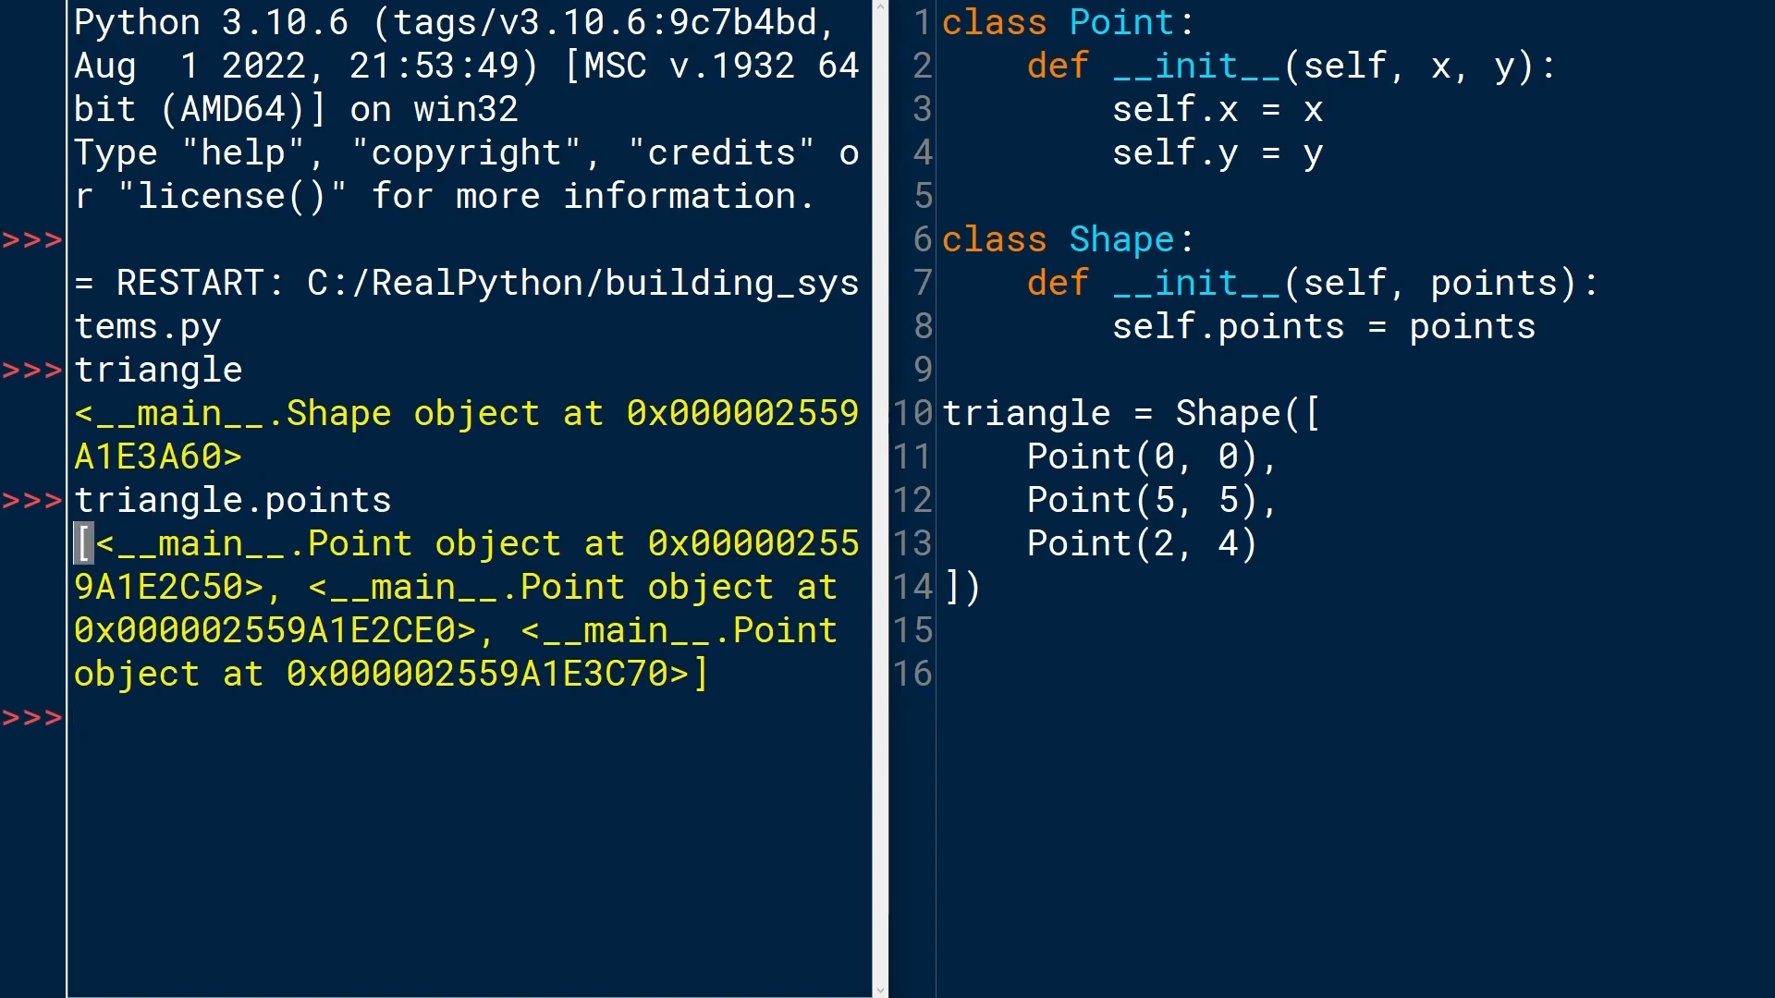
# Highlight the first Point objects in the printed triangle.points list.
pyautogui.moveTo(100, 543); pyautogui.dragTo(261, 586)
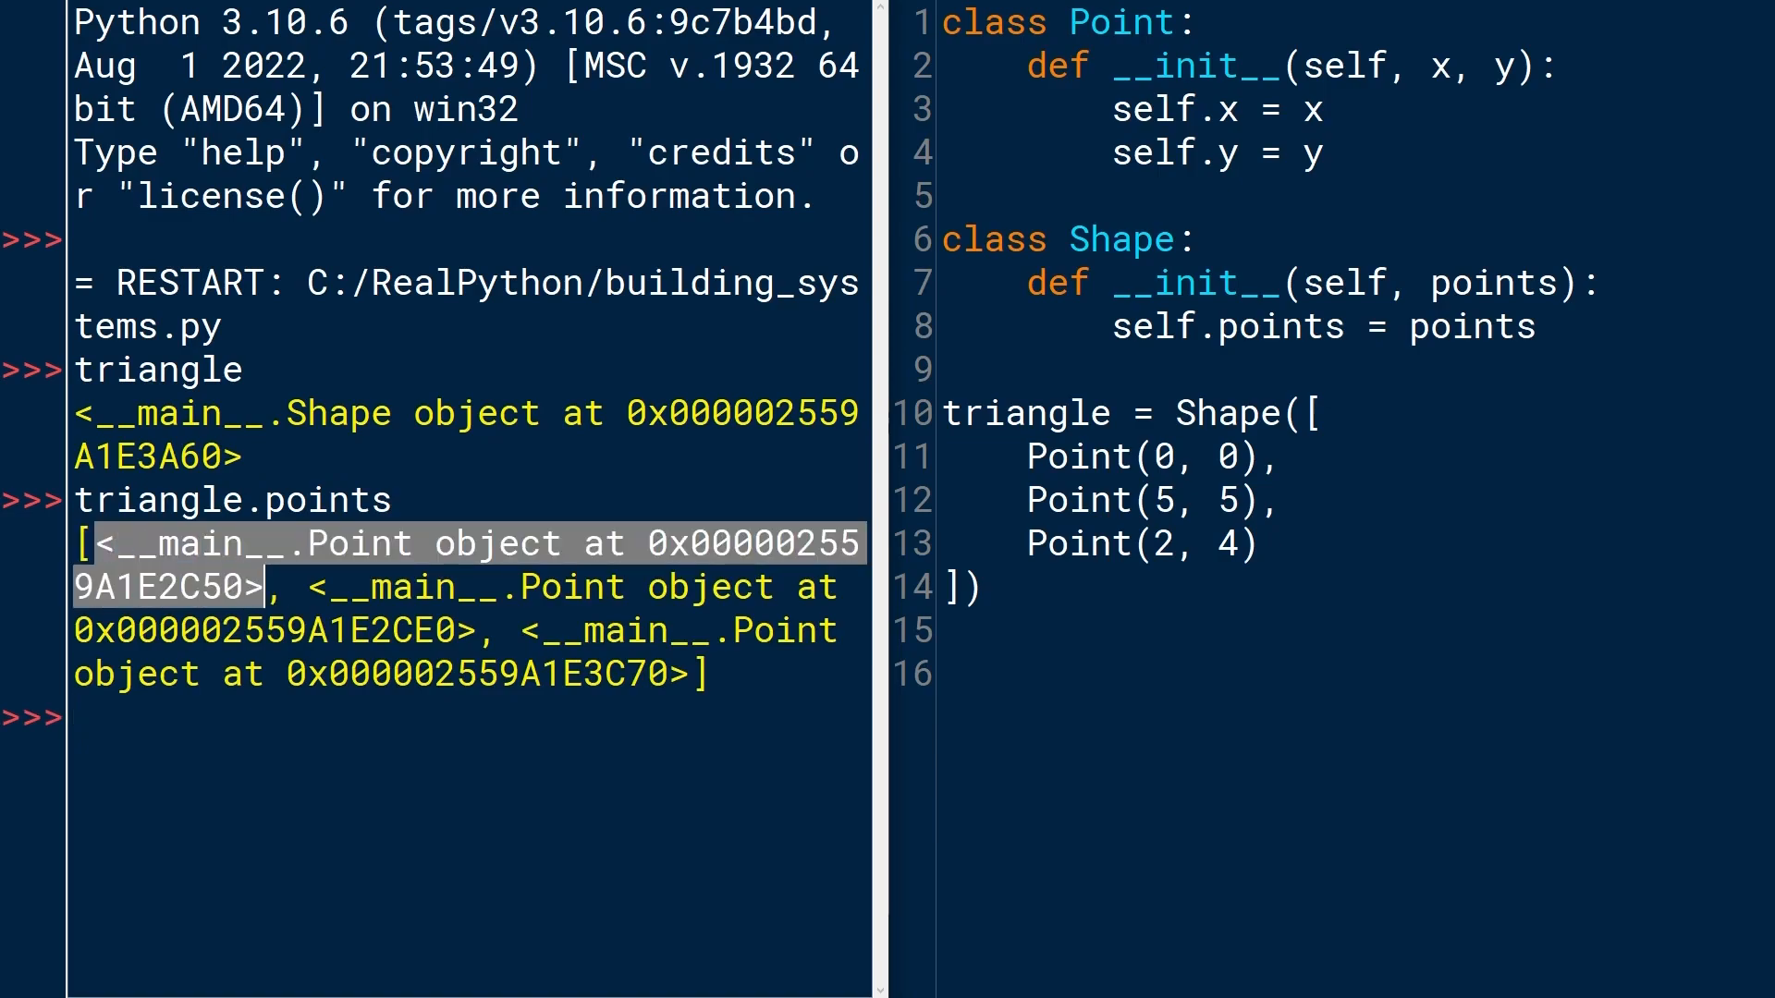
pyautogui.moveTo(294, 586); pyautogui.dragTo(475, 630)
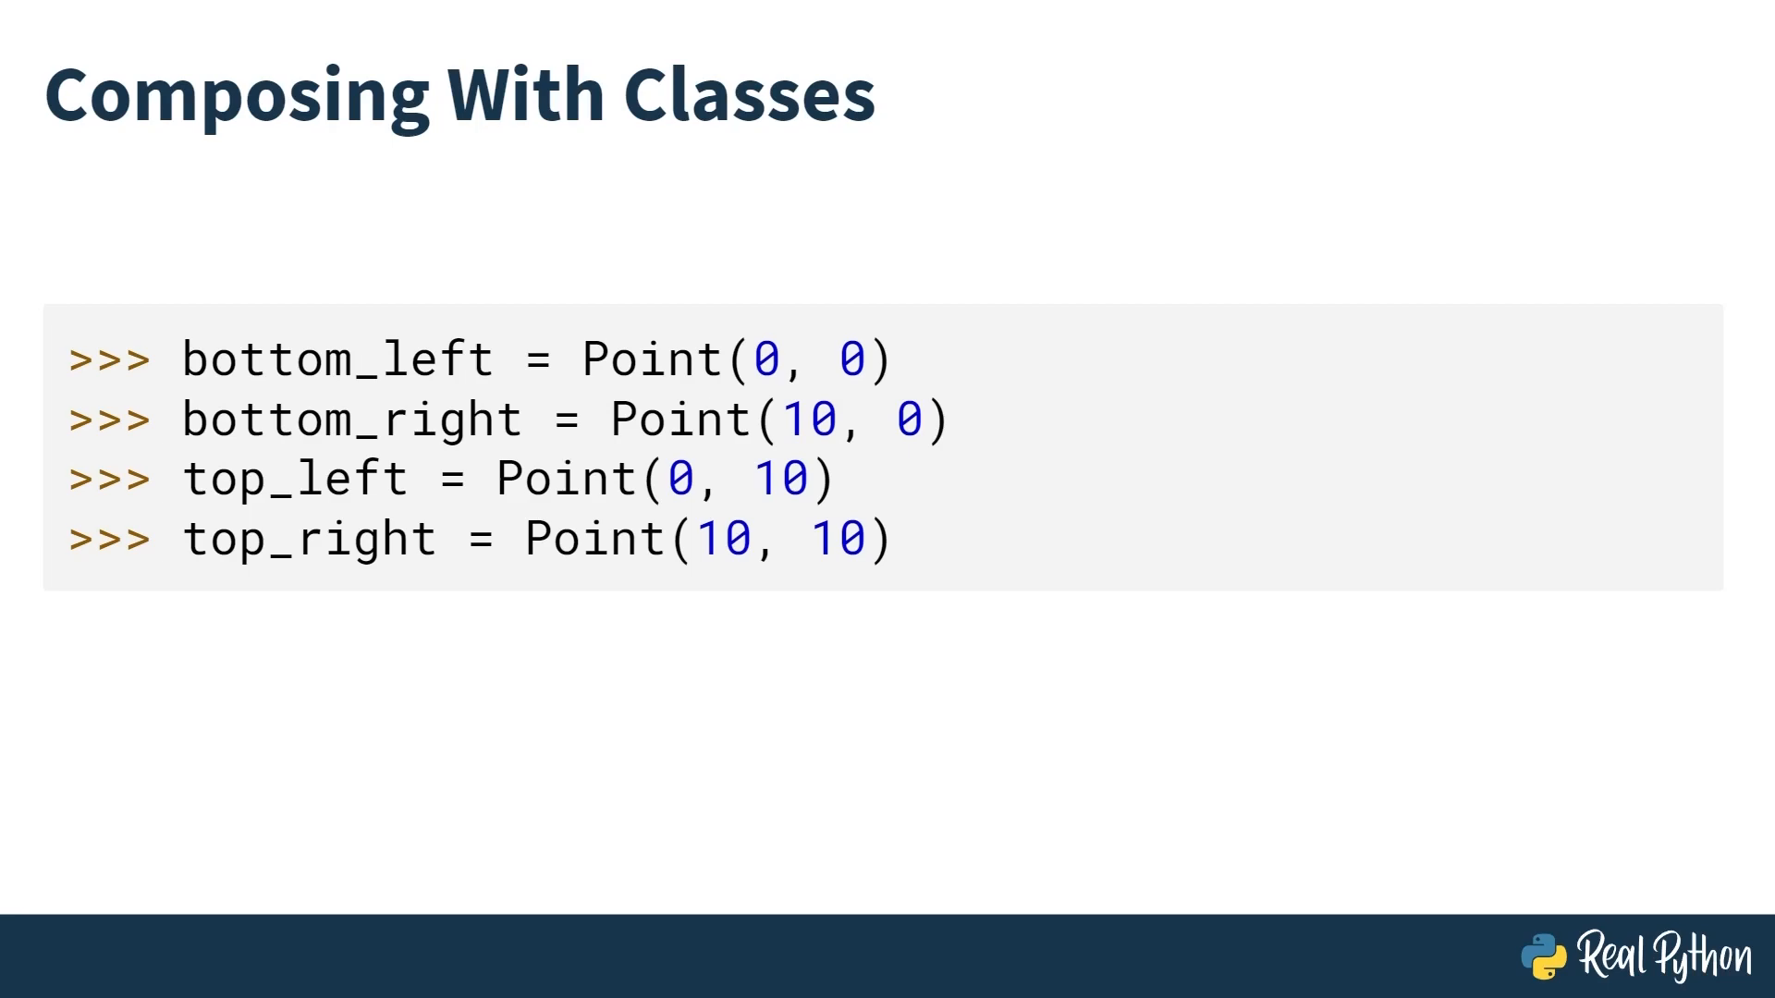
# Underline bottom_left and the next corner Point definition on the slide with the pen.
pyautogui.moveTo(187, 388); pyautogui.dragTo(484, 388)
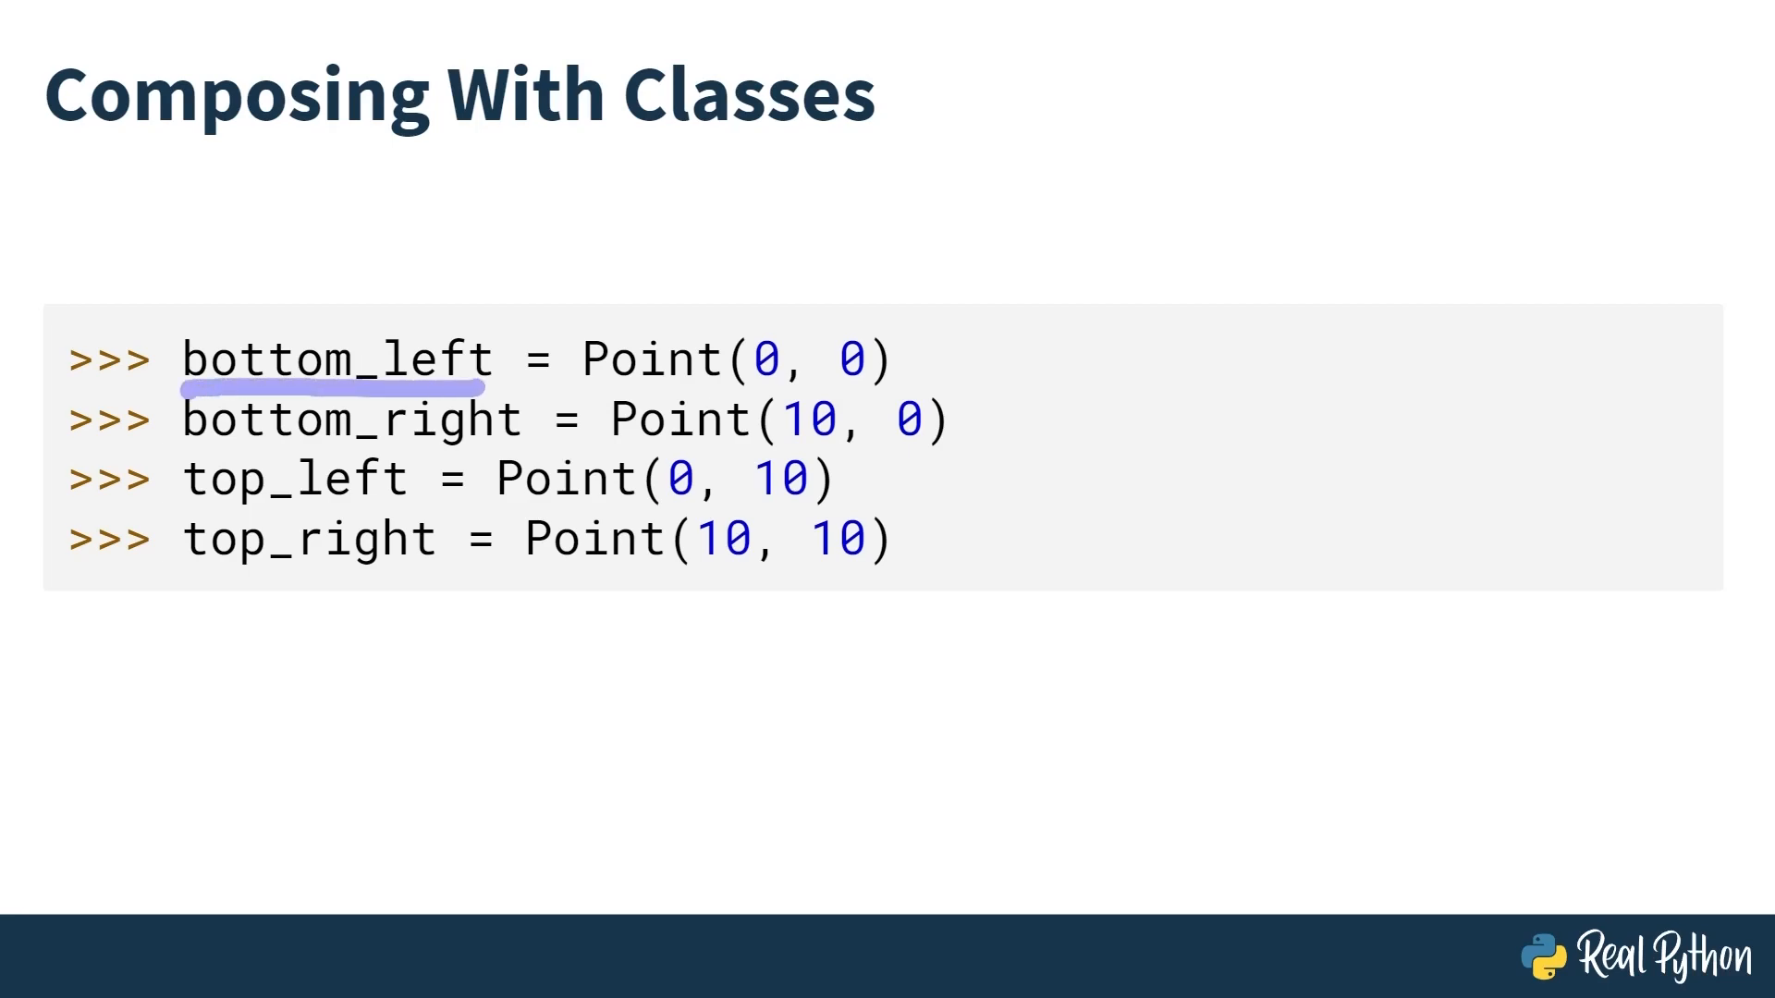
pyautogui.moveTo(186, 450); pyautogui.dragTo(549, 450)
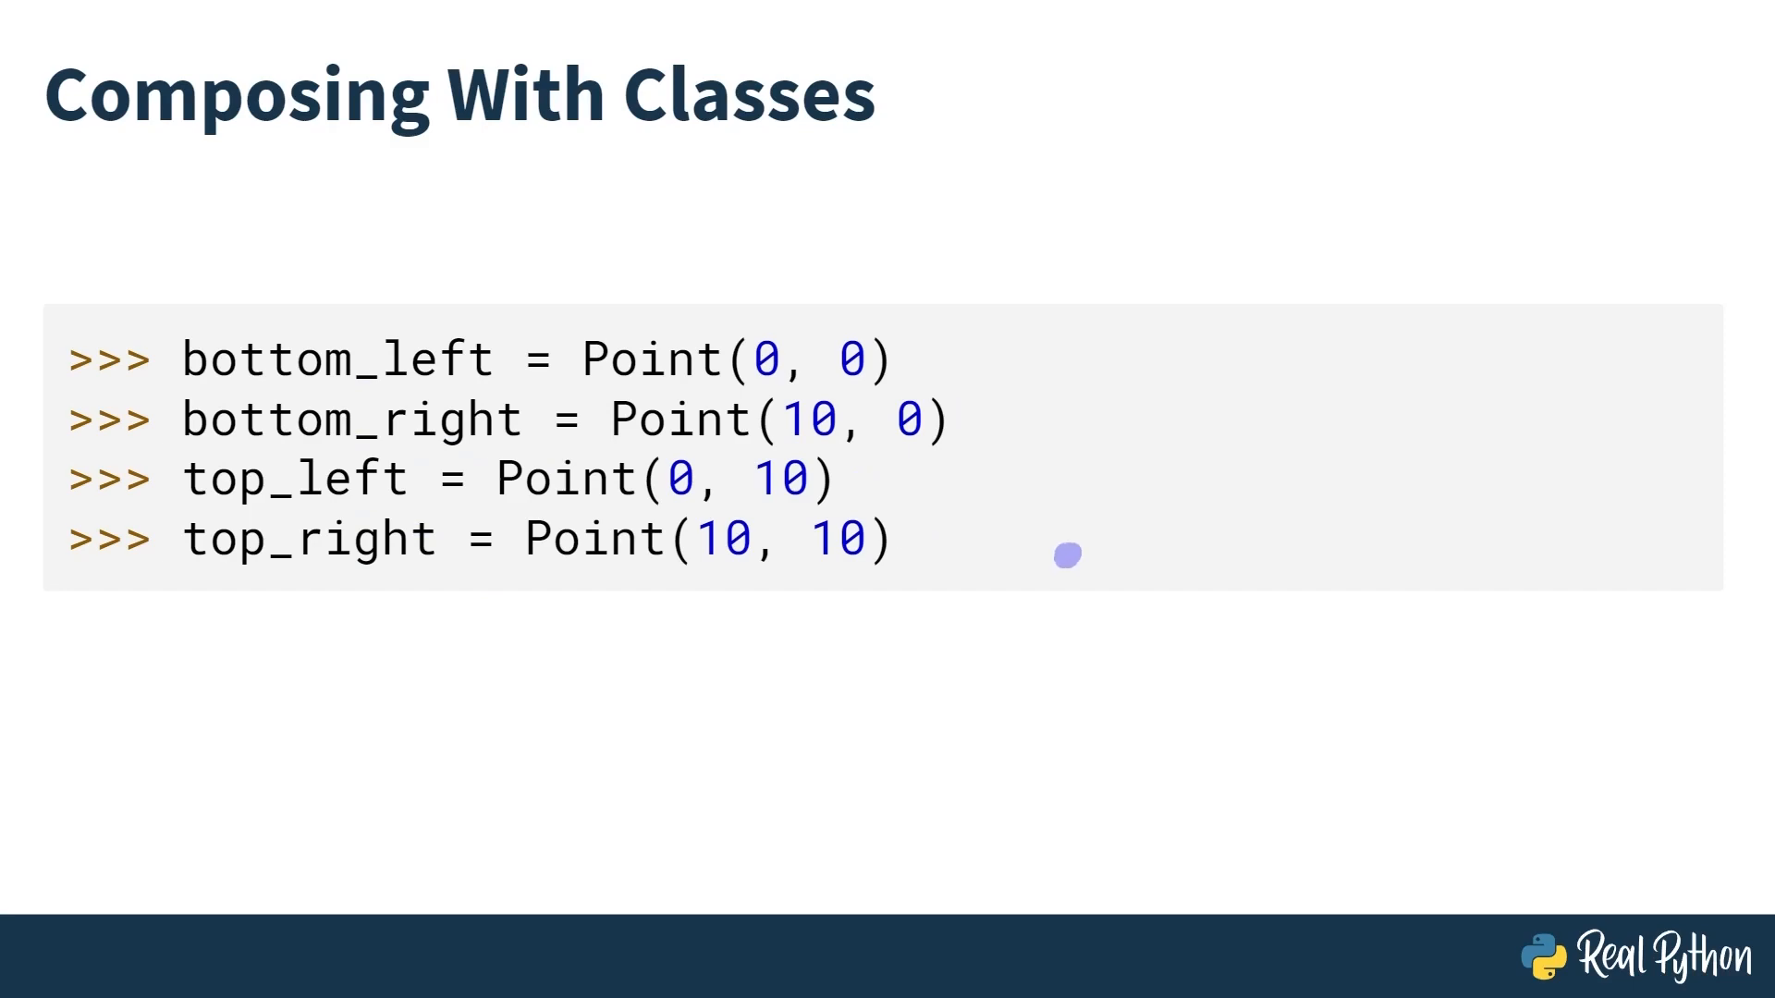
pyautogui.moveTo(1276, 556)
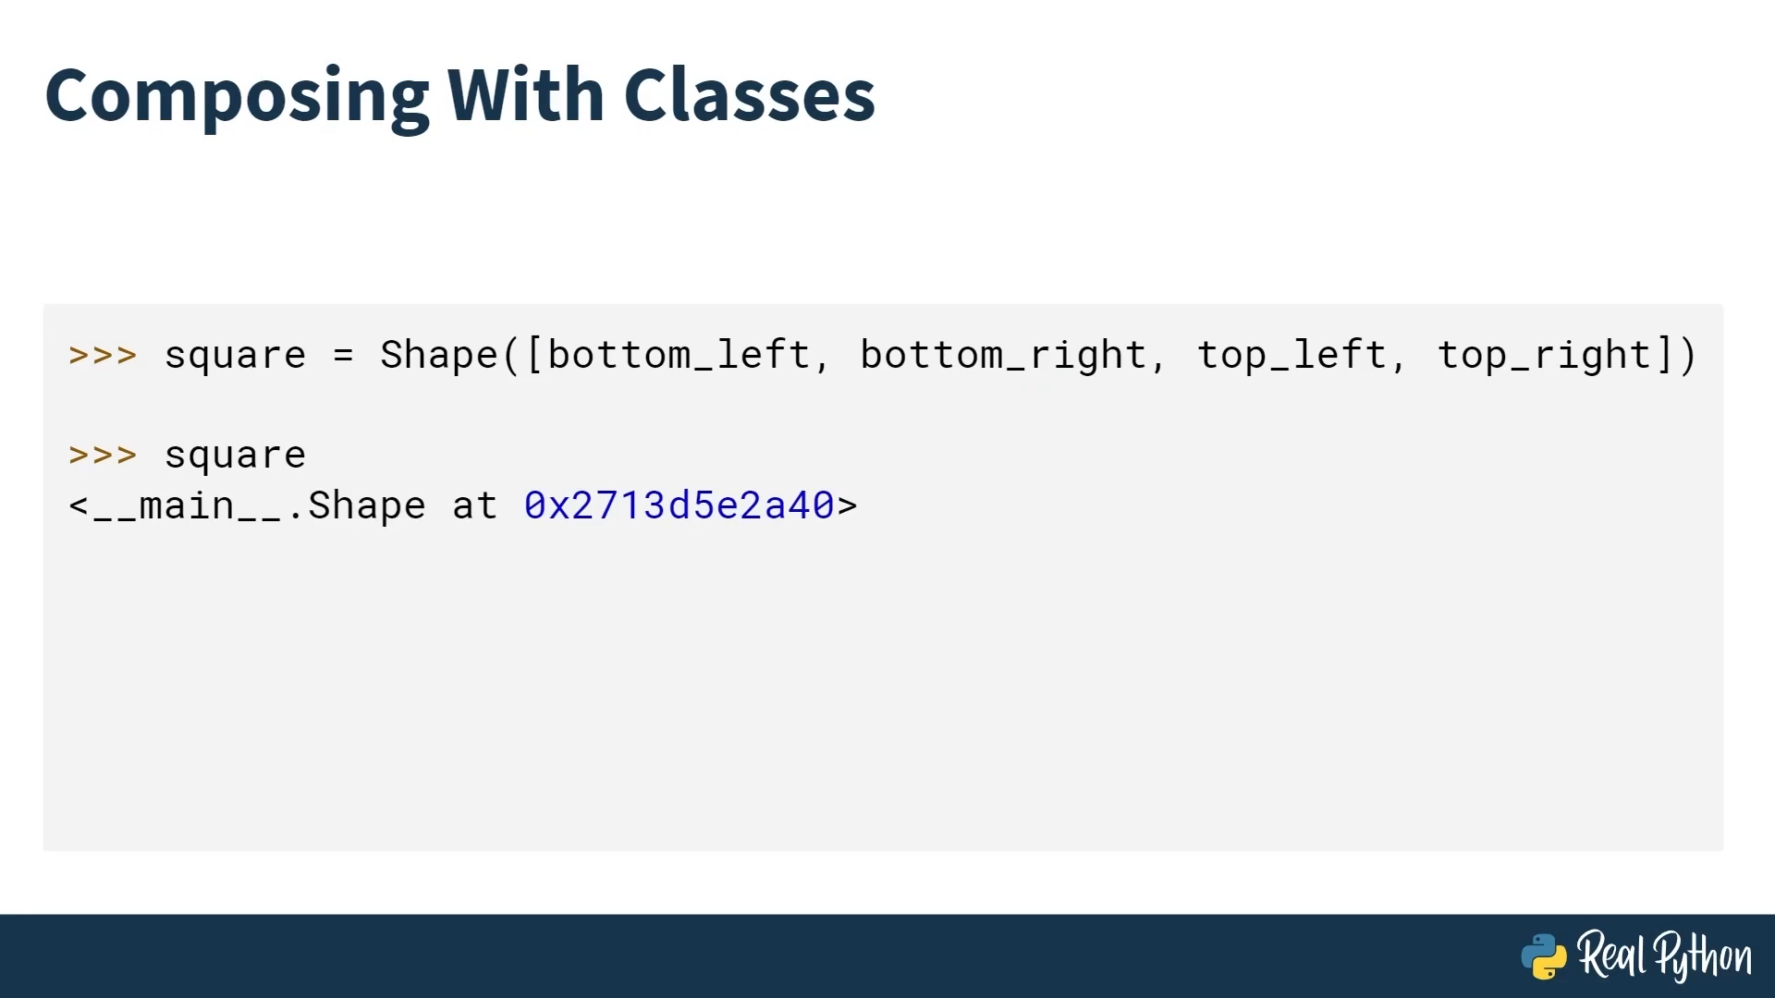
# Evaluate square.points in the shell for the square Shape built from four corners.
pyautogui.write('square.points')
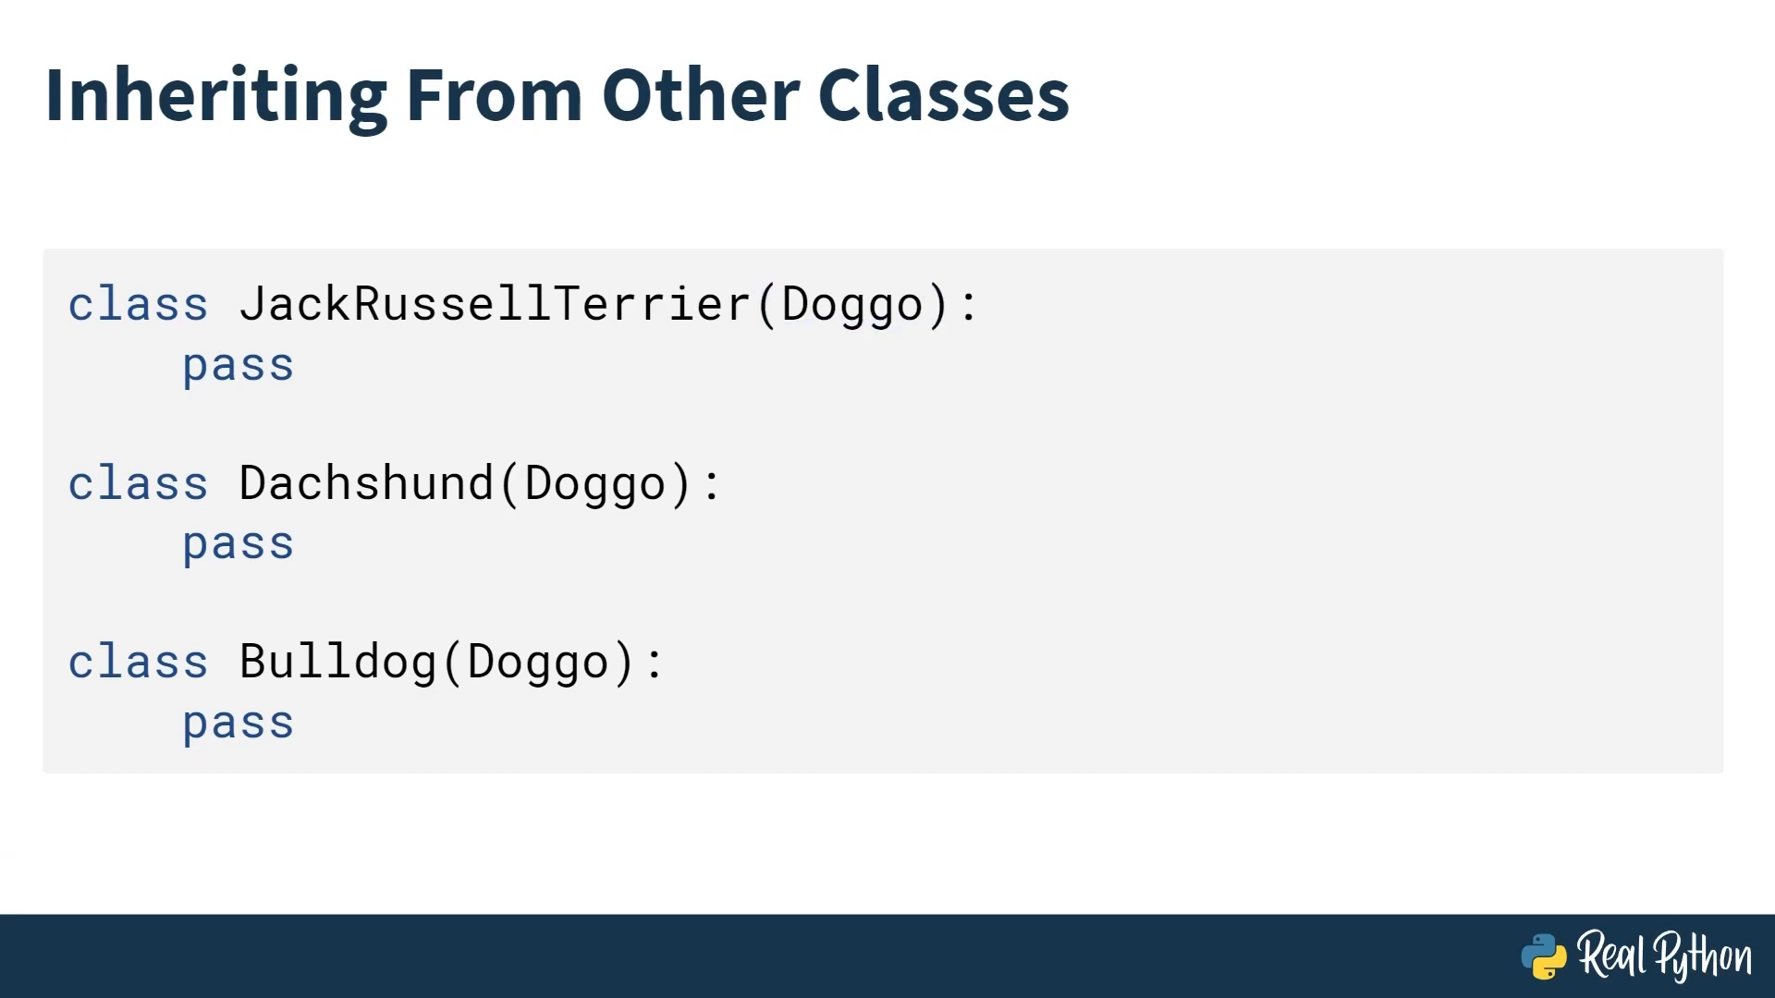
# Underline the empty Doggo subclasses on the 'Inheriting From Other Classes' slide.
pyautogui.moveTo(237, 327); pyautogui.dragTo(717, 327)
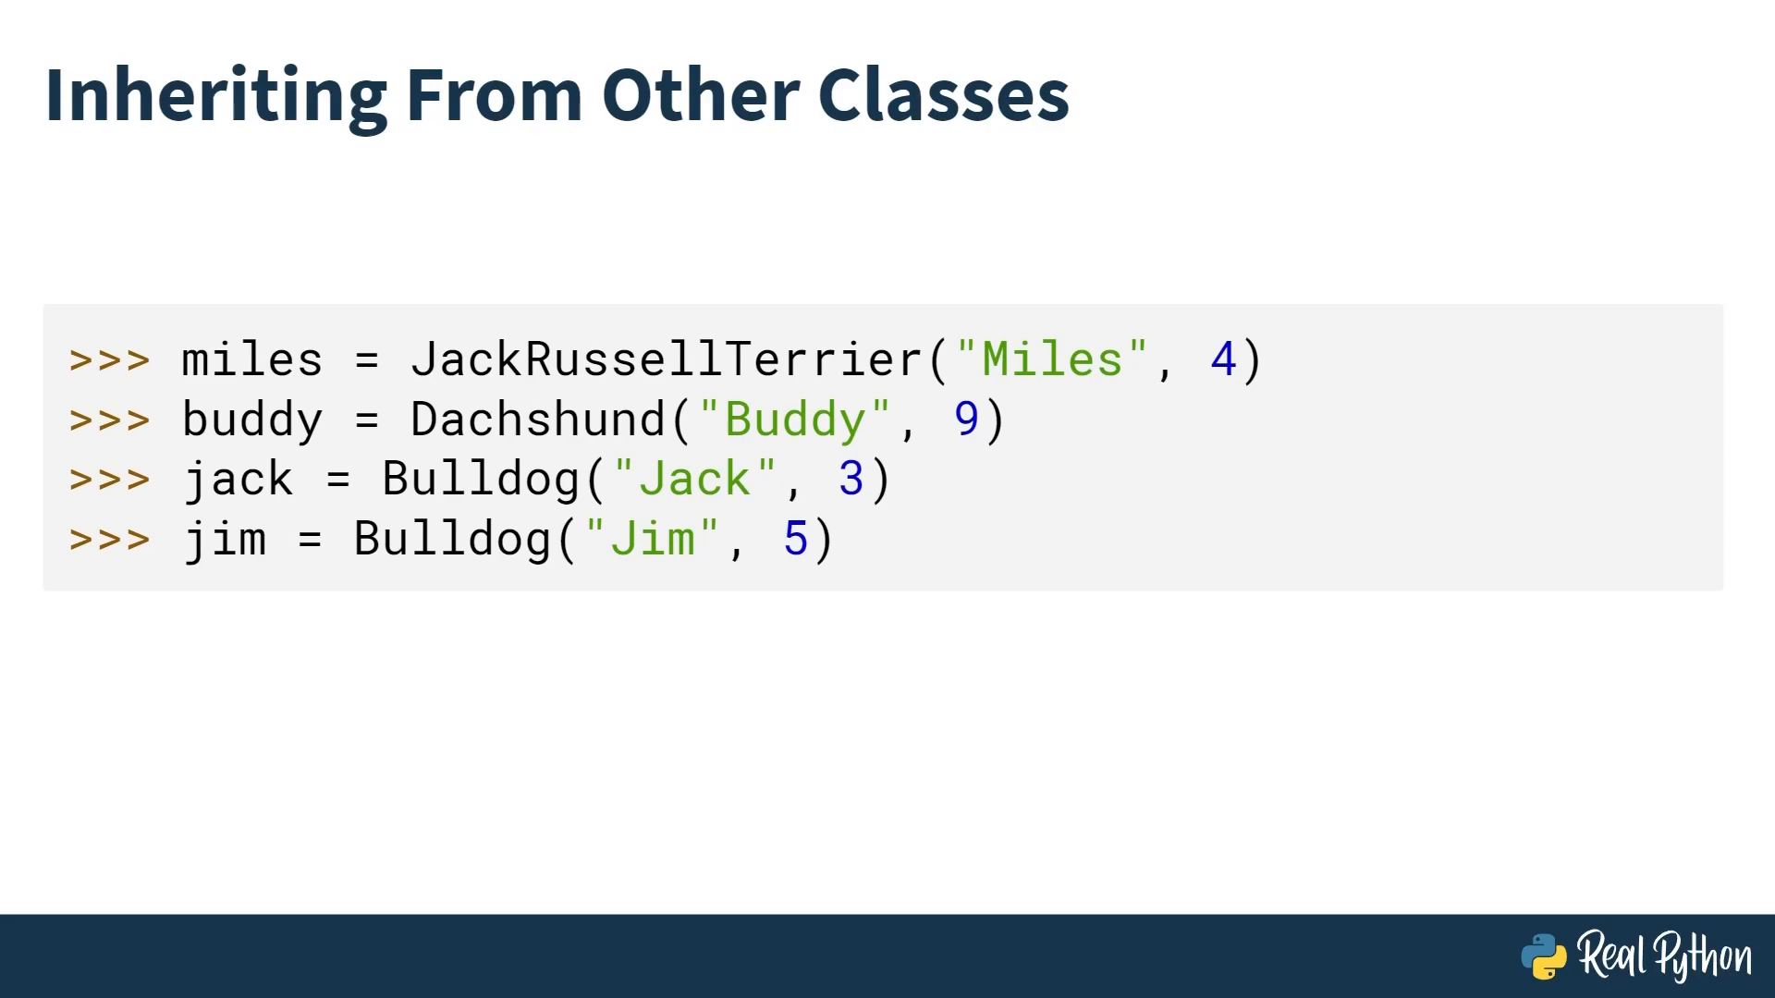
pyautogui.moveTo(420, 383)
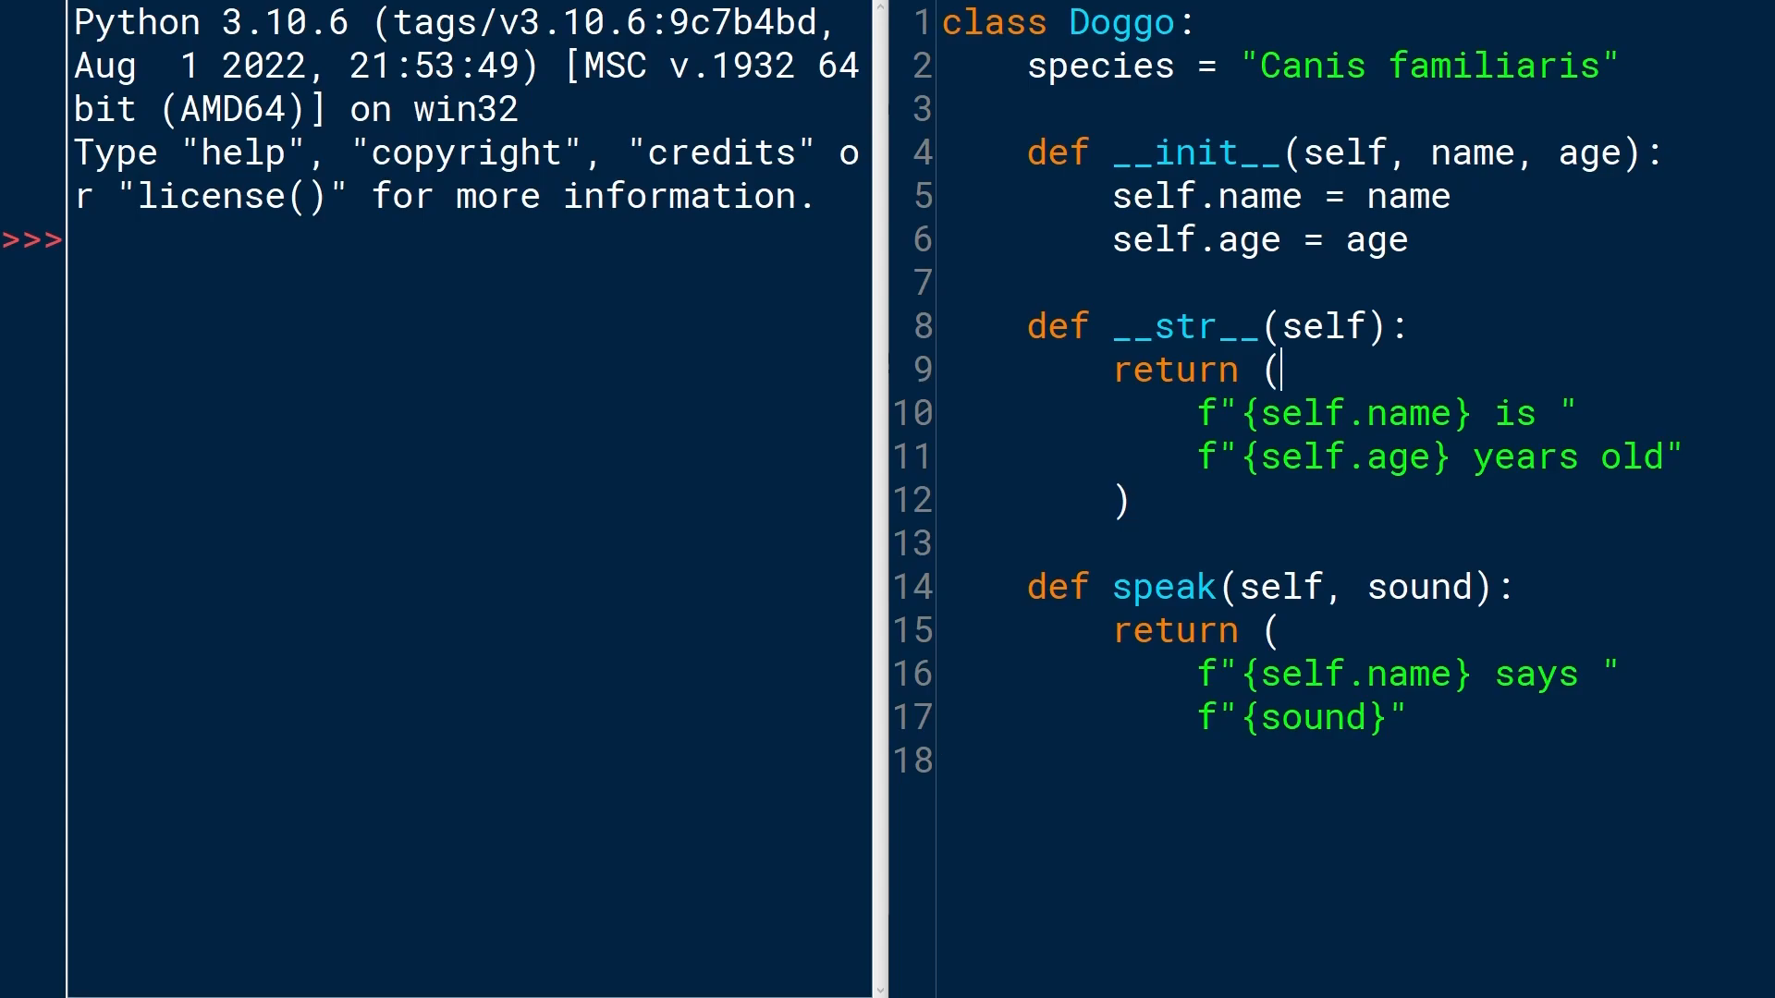
# Review __str__'s return and move to the end of speak's return strings in Doggo.
pyautogui.moveTo(1279, 370); pyautogui.dragTo(1129, 500)
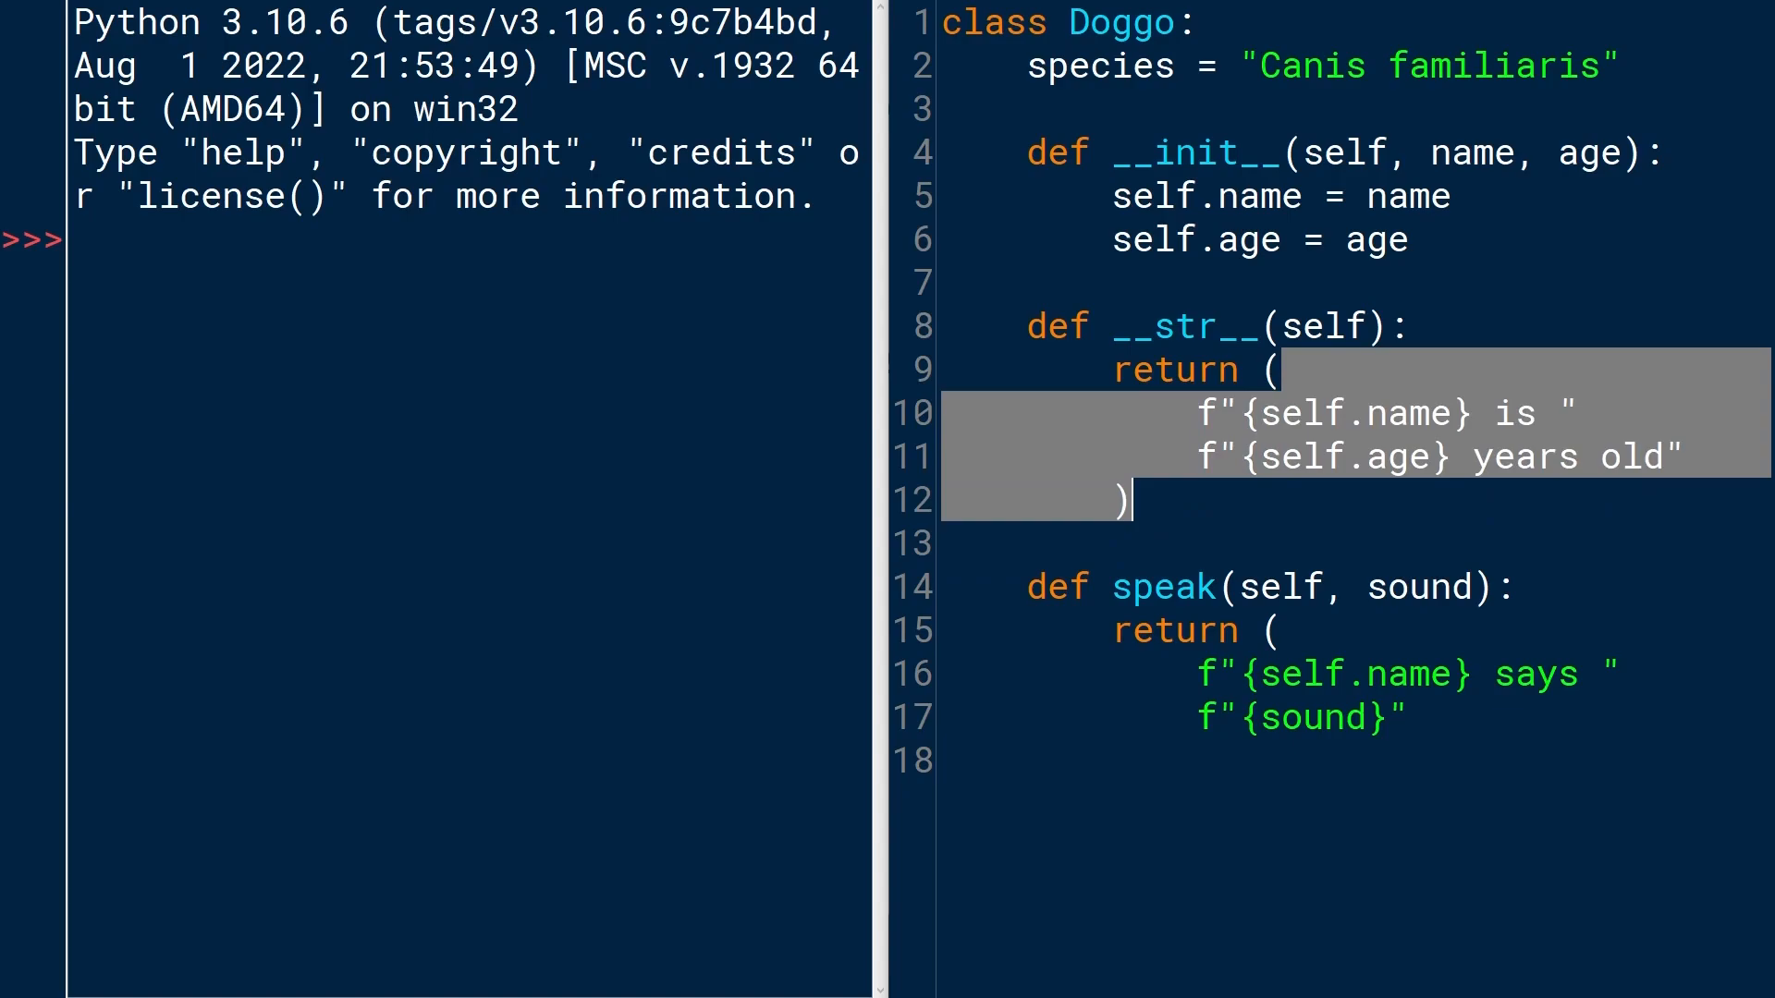
pyautogui.click(1131, 501)
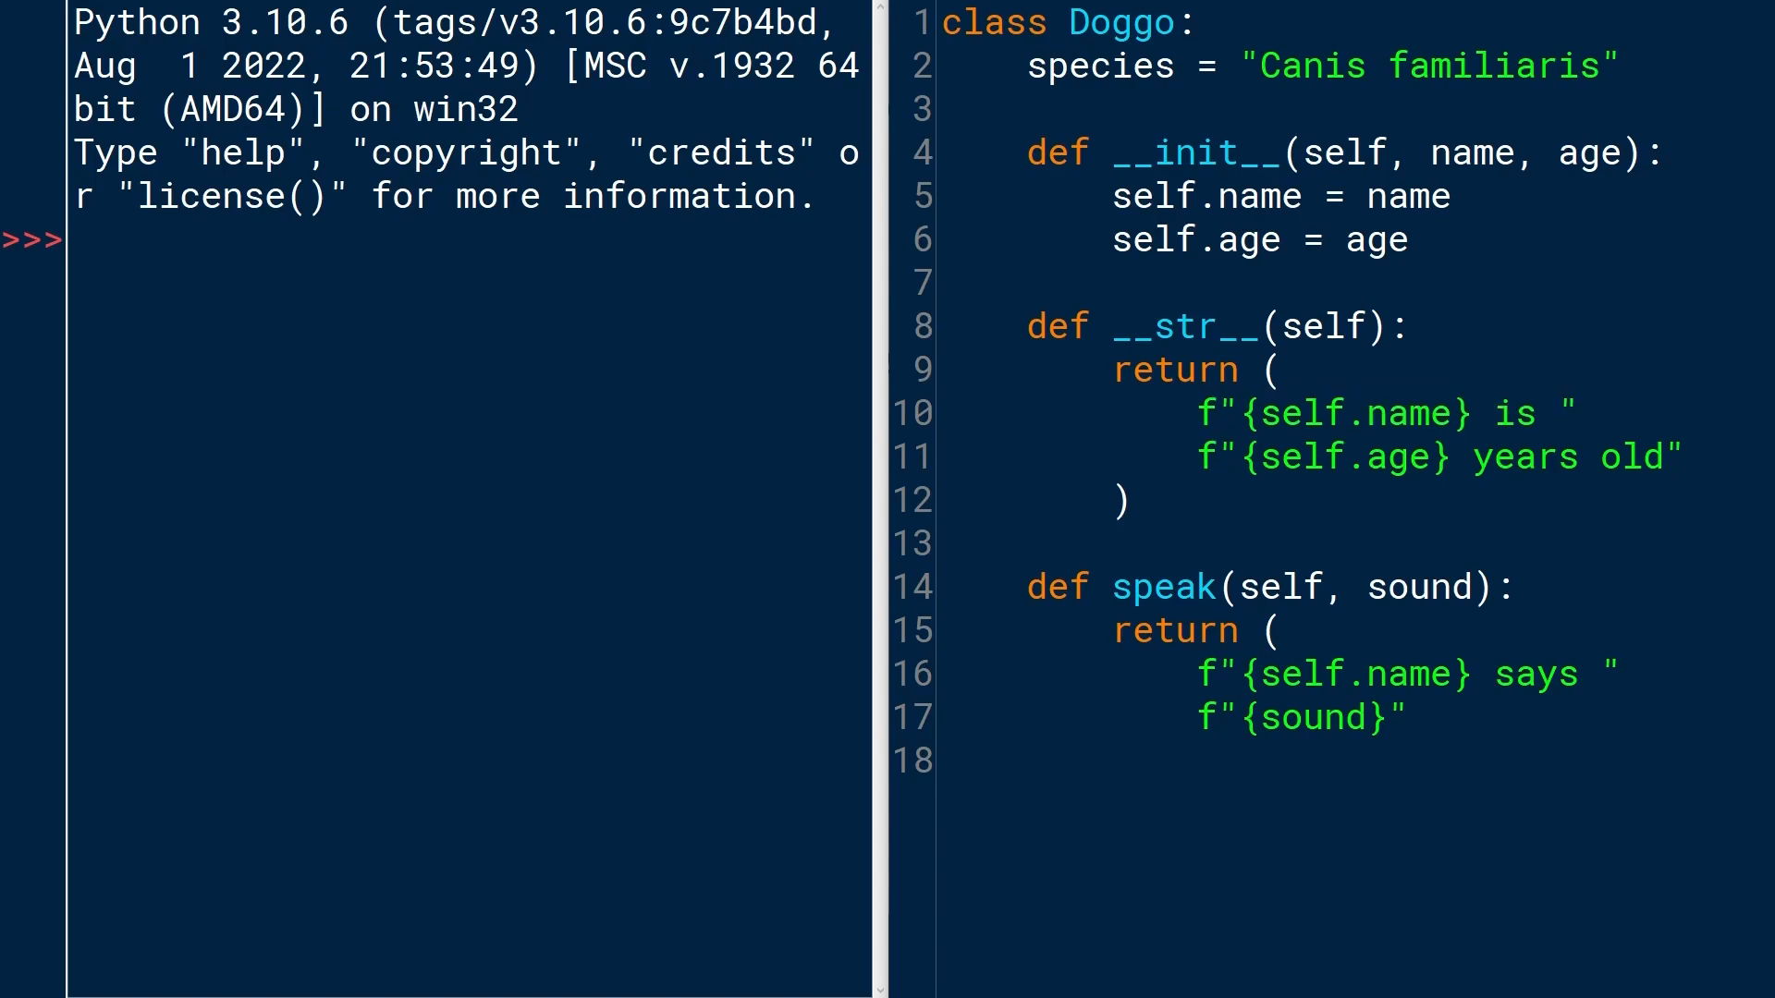
pyautogui.moveTo(1308, 413); pyautogui.dragTo(1684, 459)
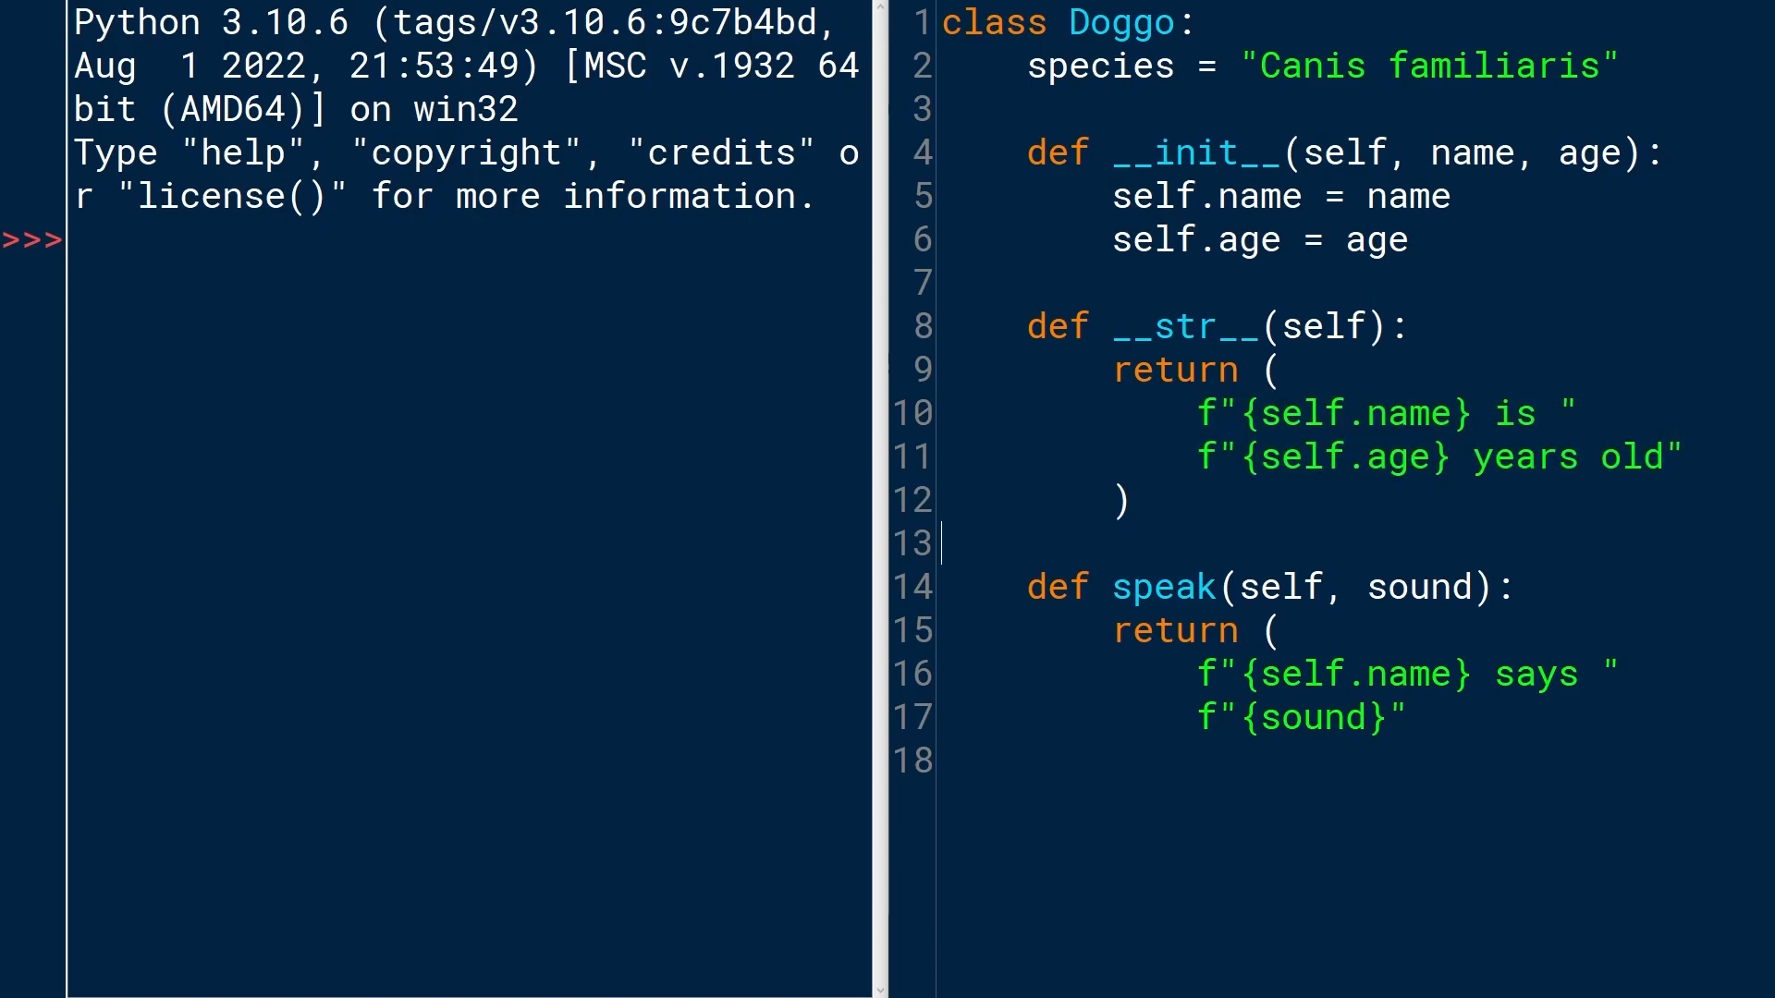
pyautogui.click(1268, 369)
pyautogui.write(')')
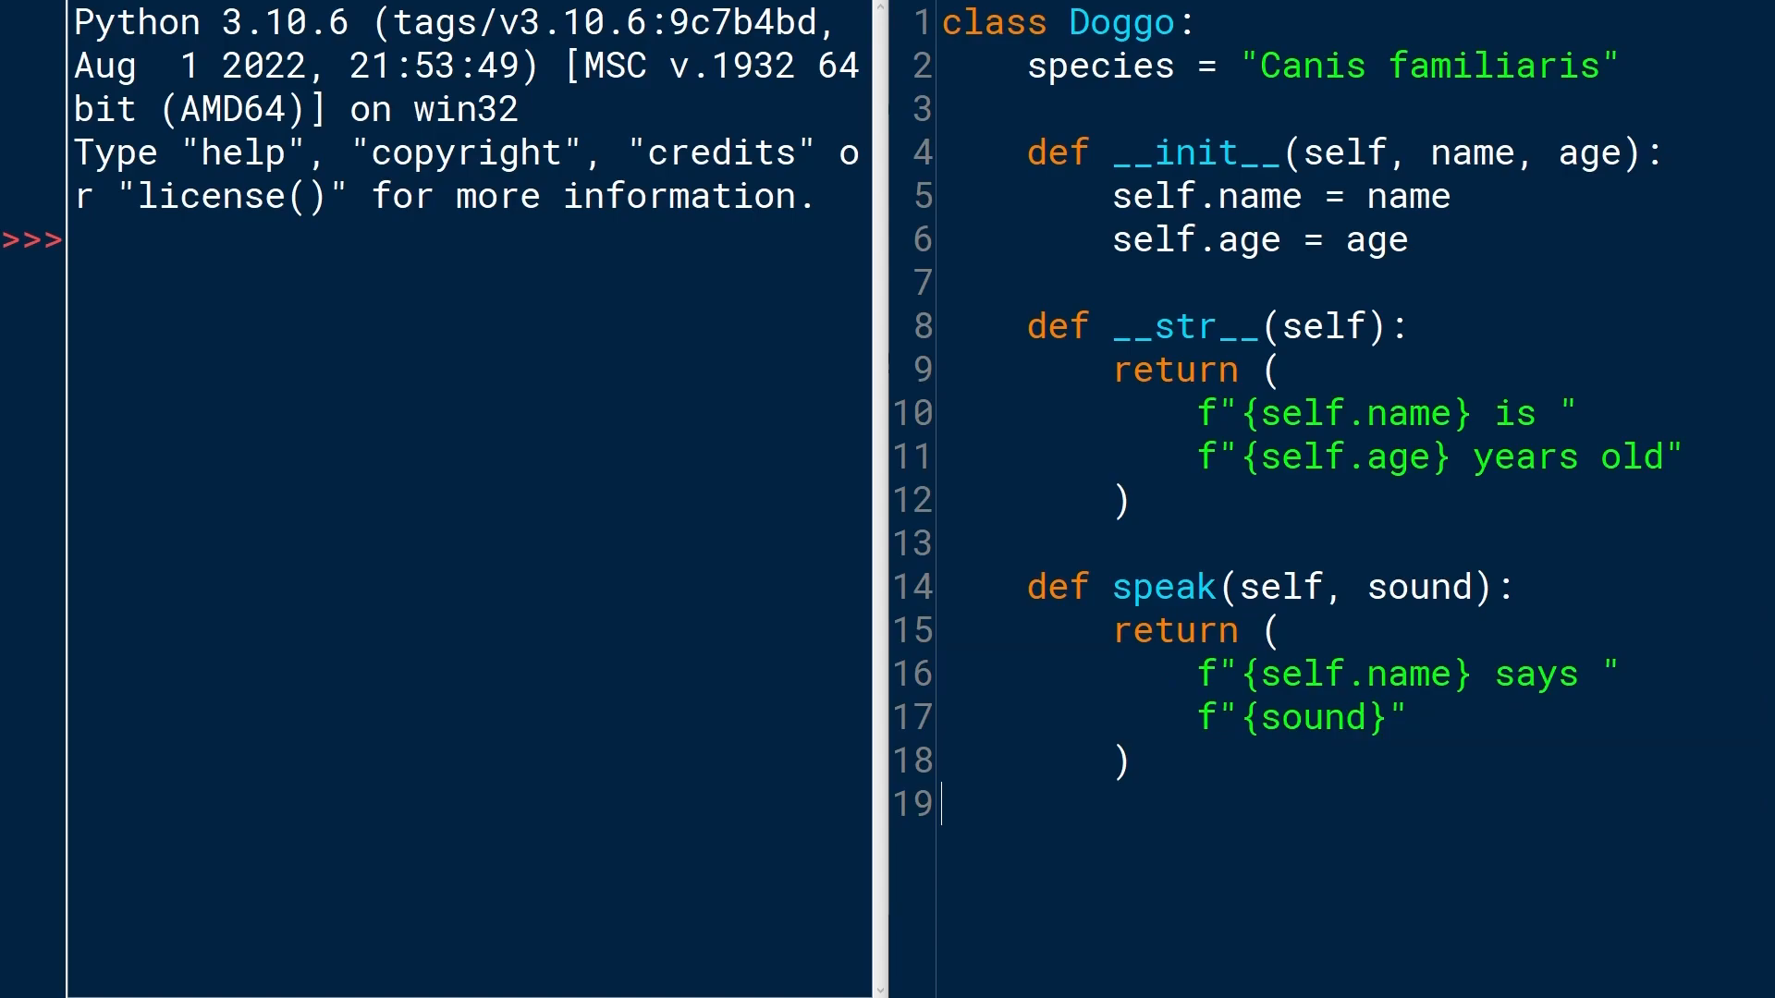
pyautogui.click(1563, 414)
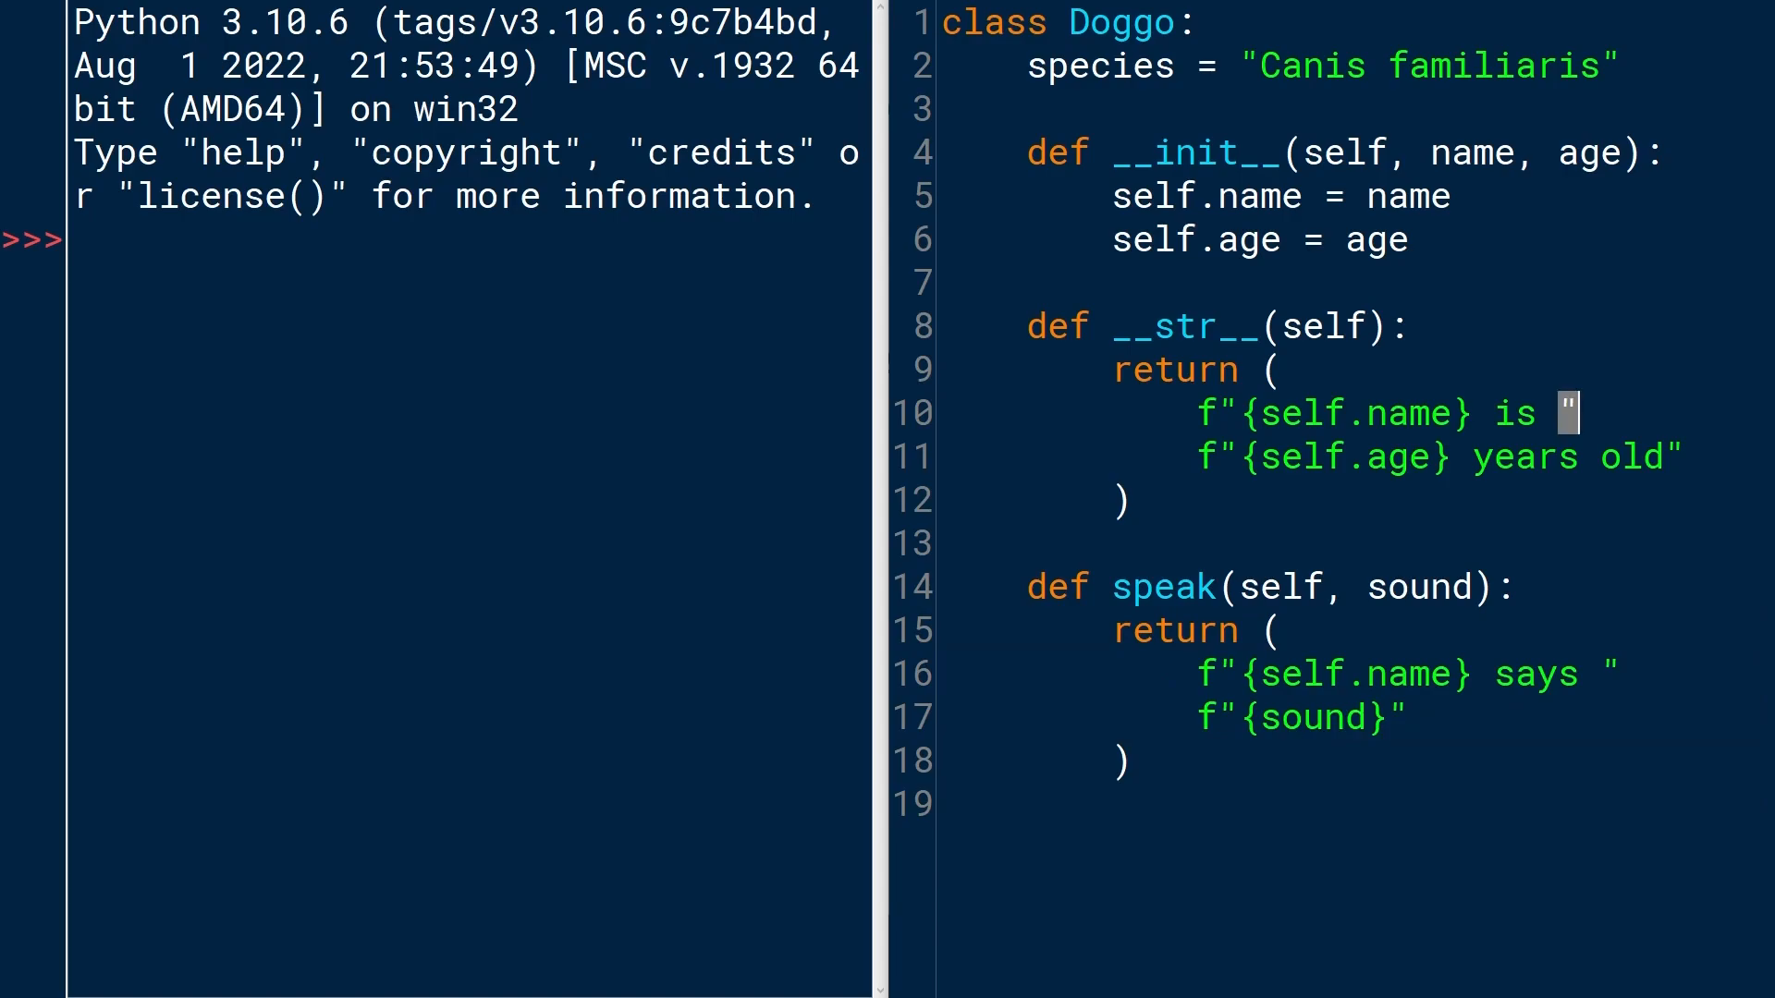
pyautogui.press('Backspace')
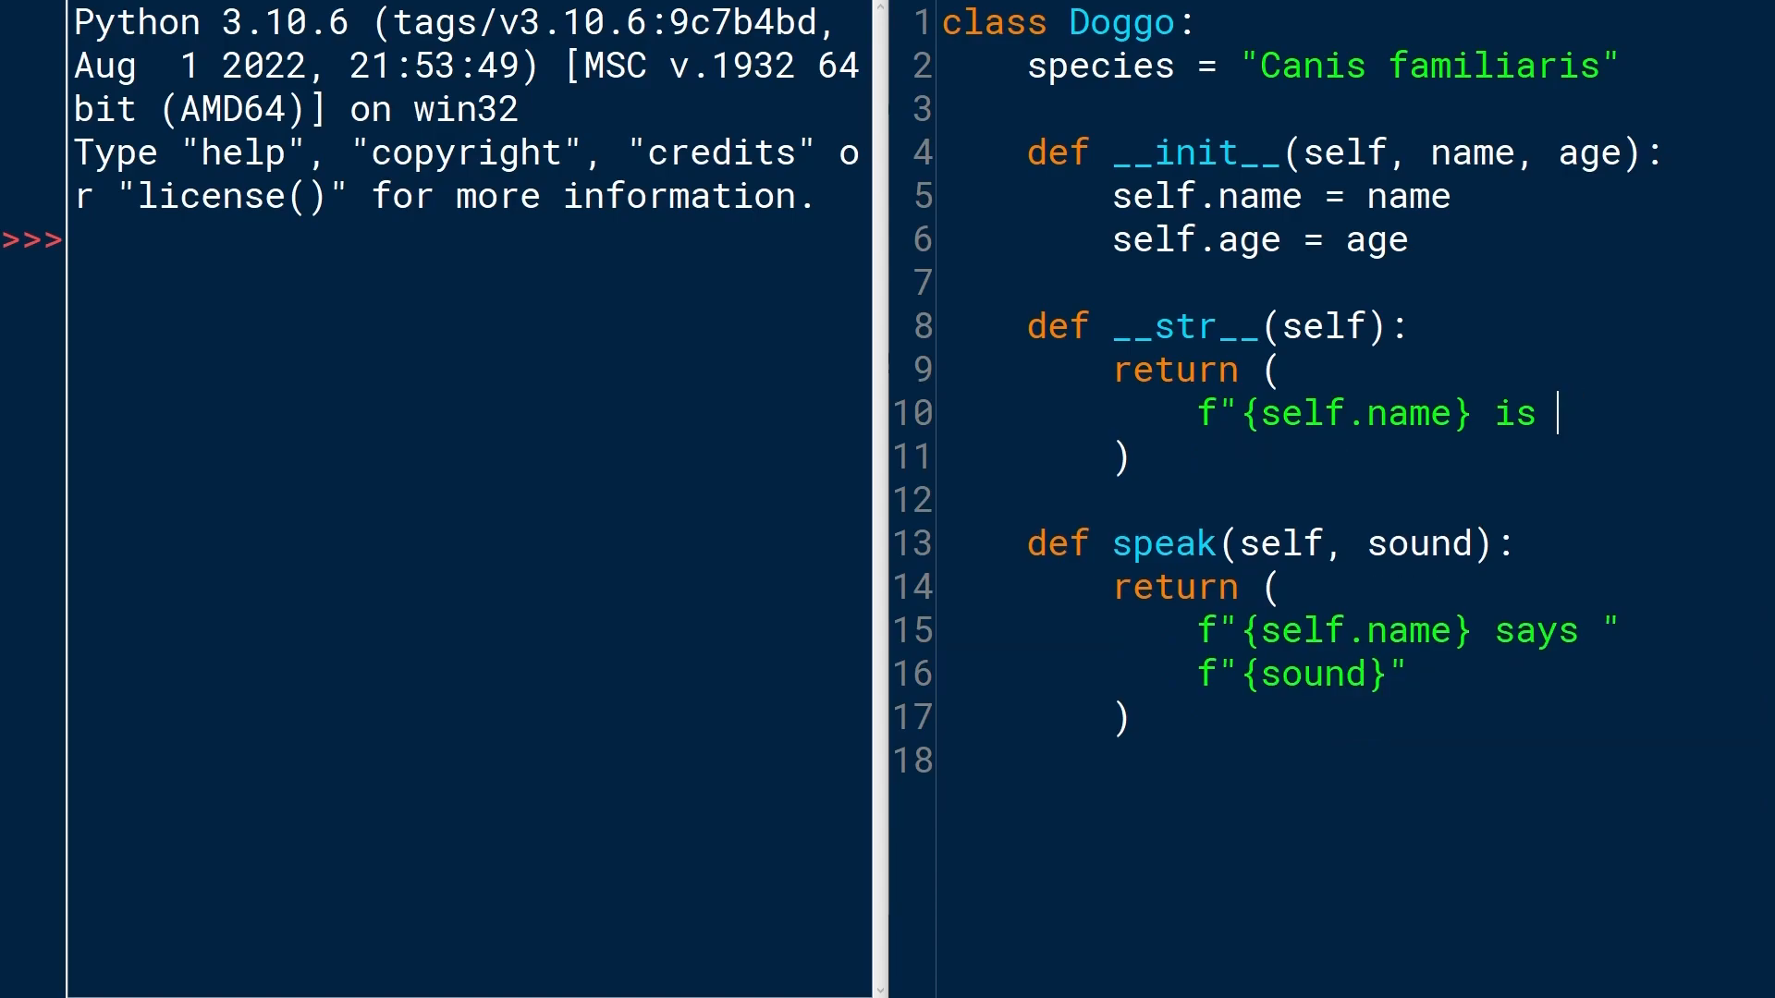
pyautogui.write('{self.age} years o')
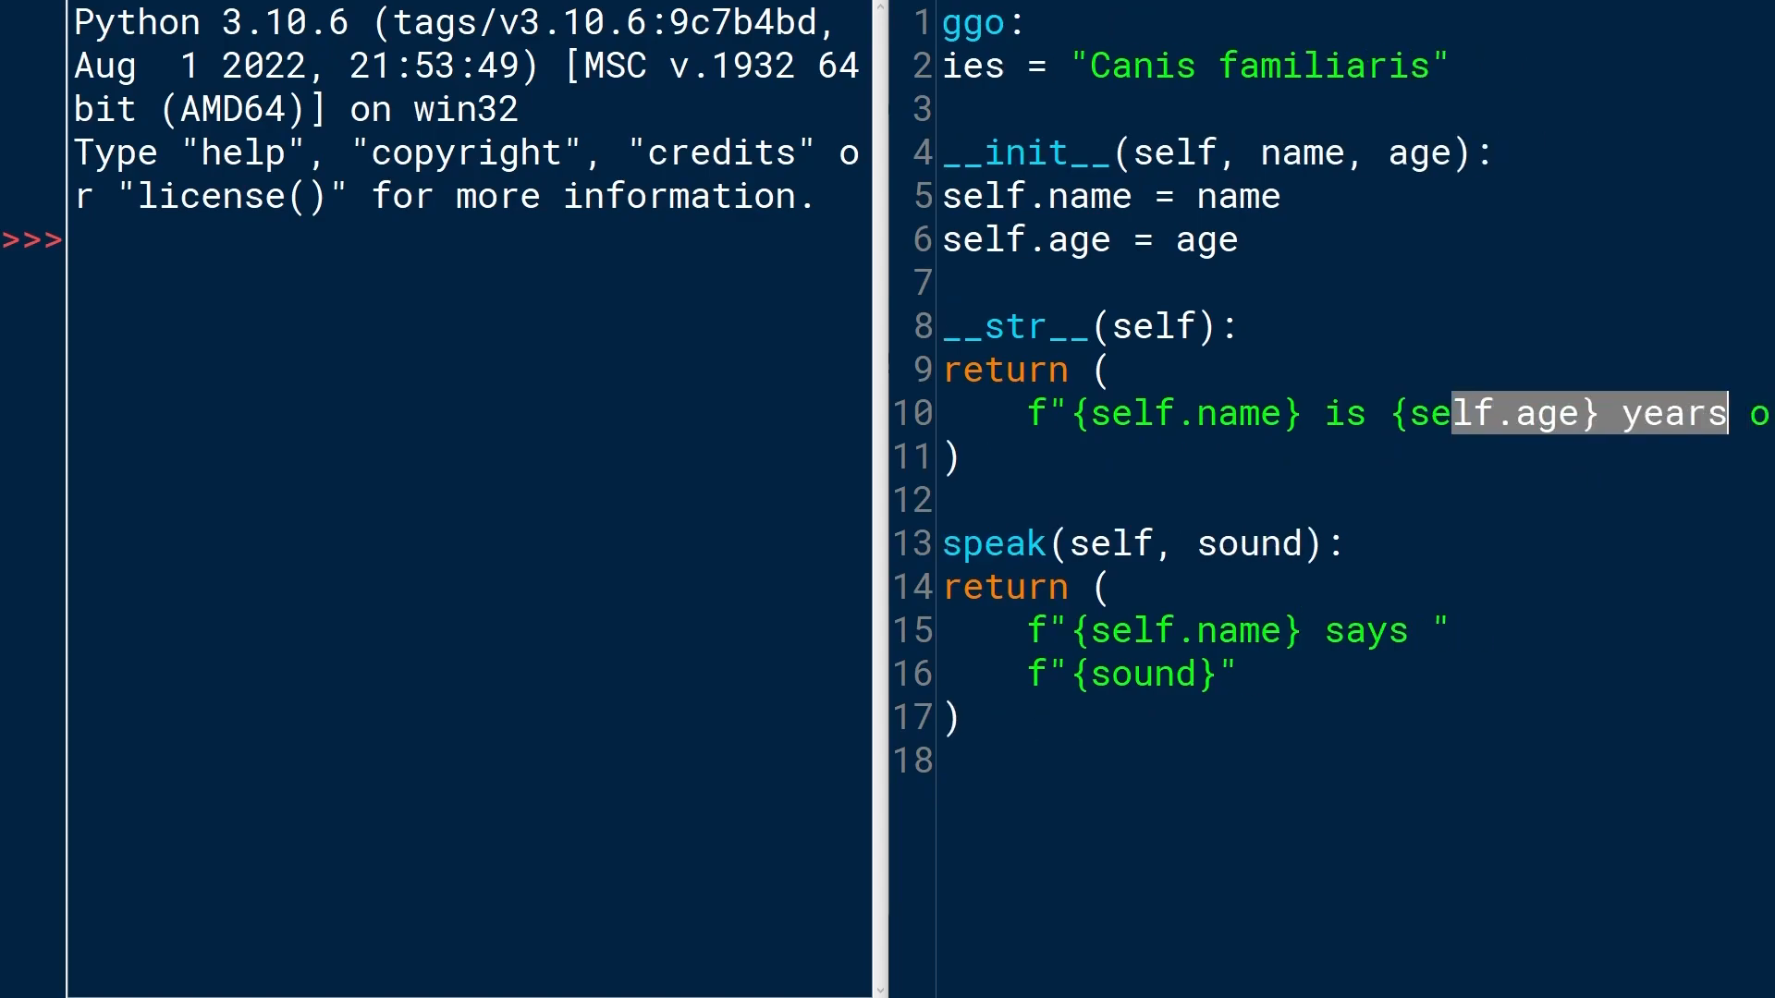
pyautogui.hscroll(3)
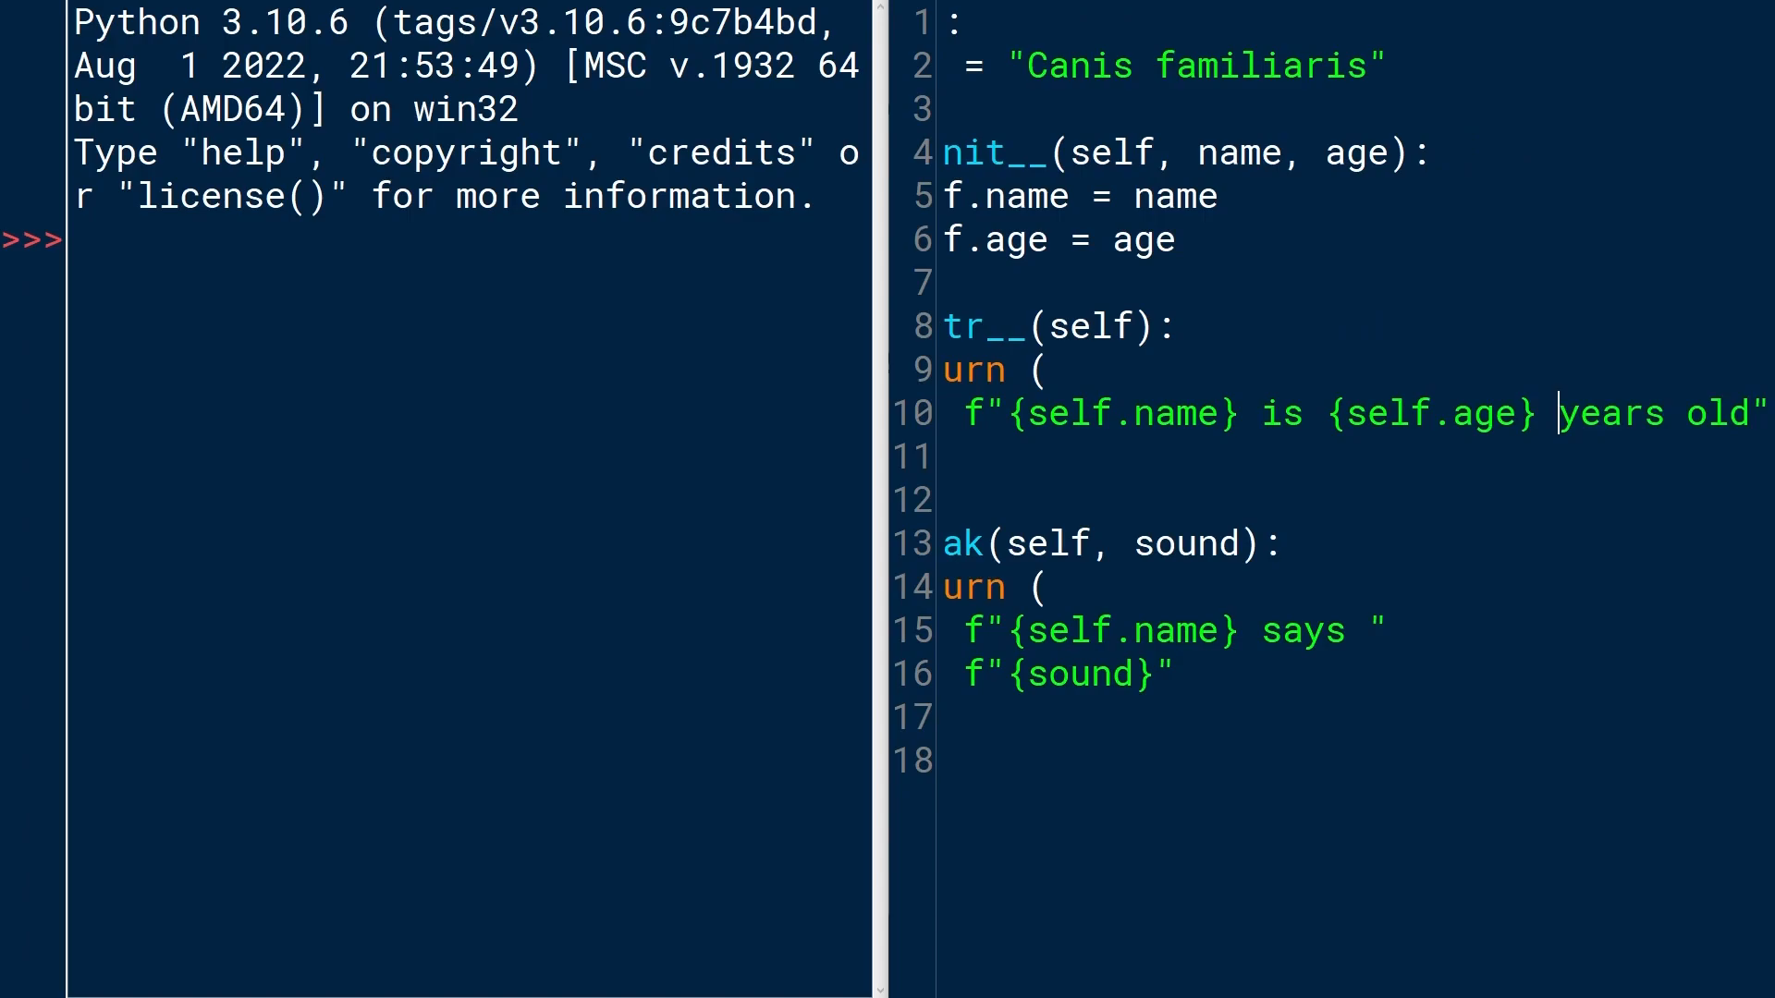
pyautogui.click(1464, 413)
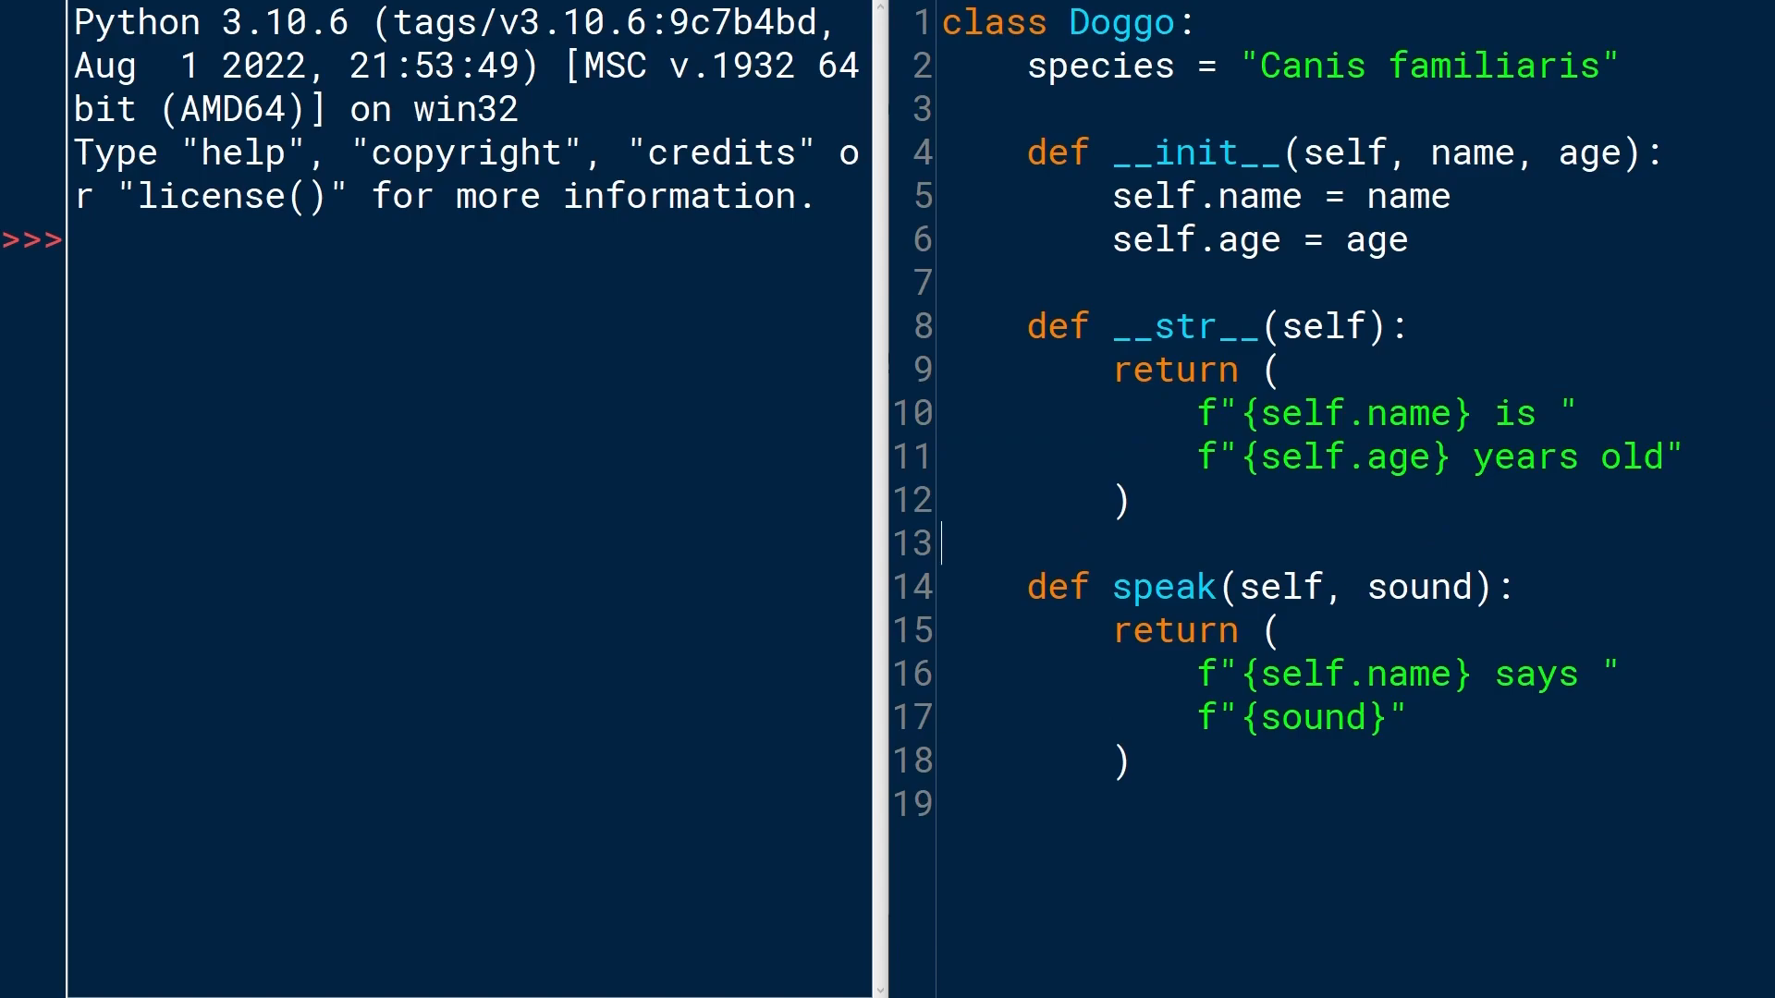
pyautogui.press('Enter')
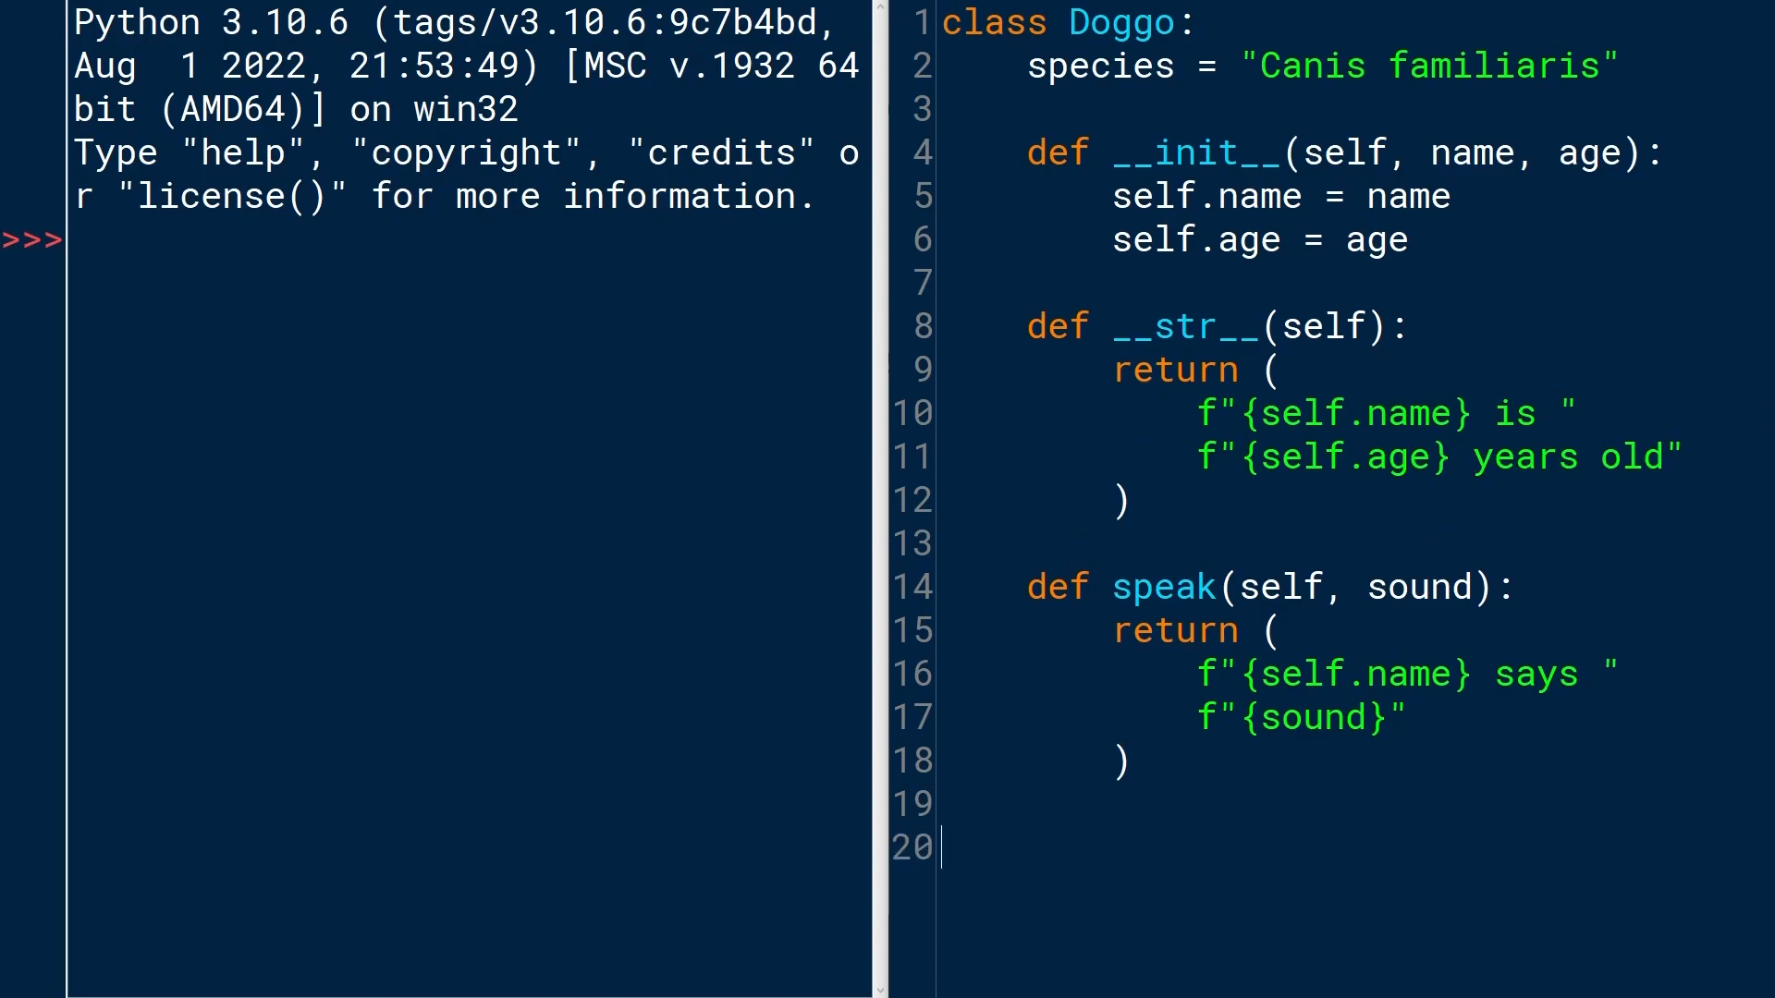
# Add class Labrador(Doggo): with a pass body at the end of the script.
pyautogui.write('class')
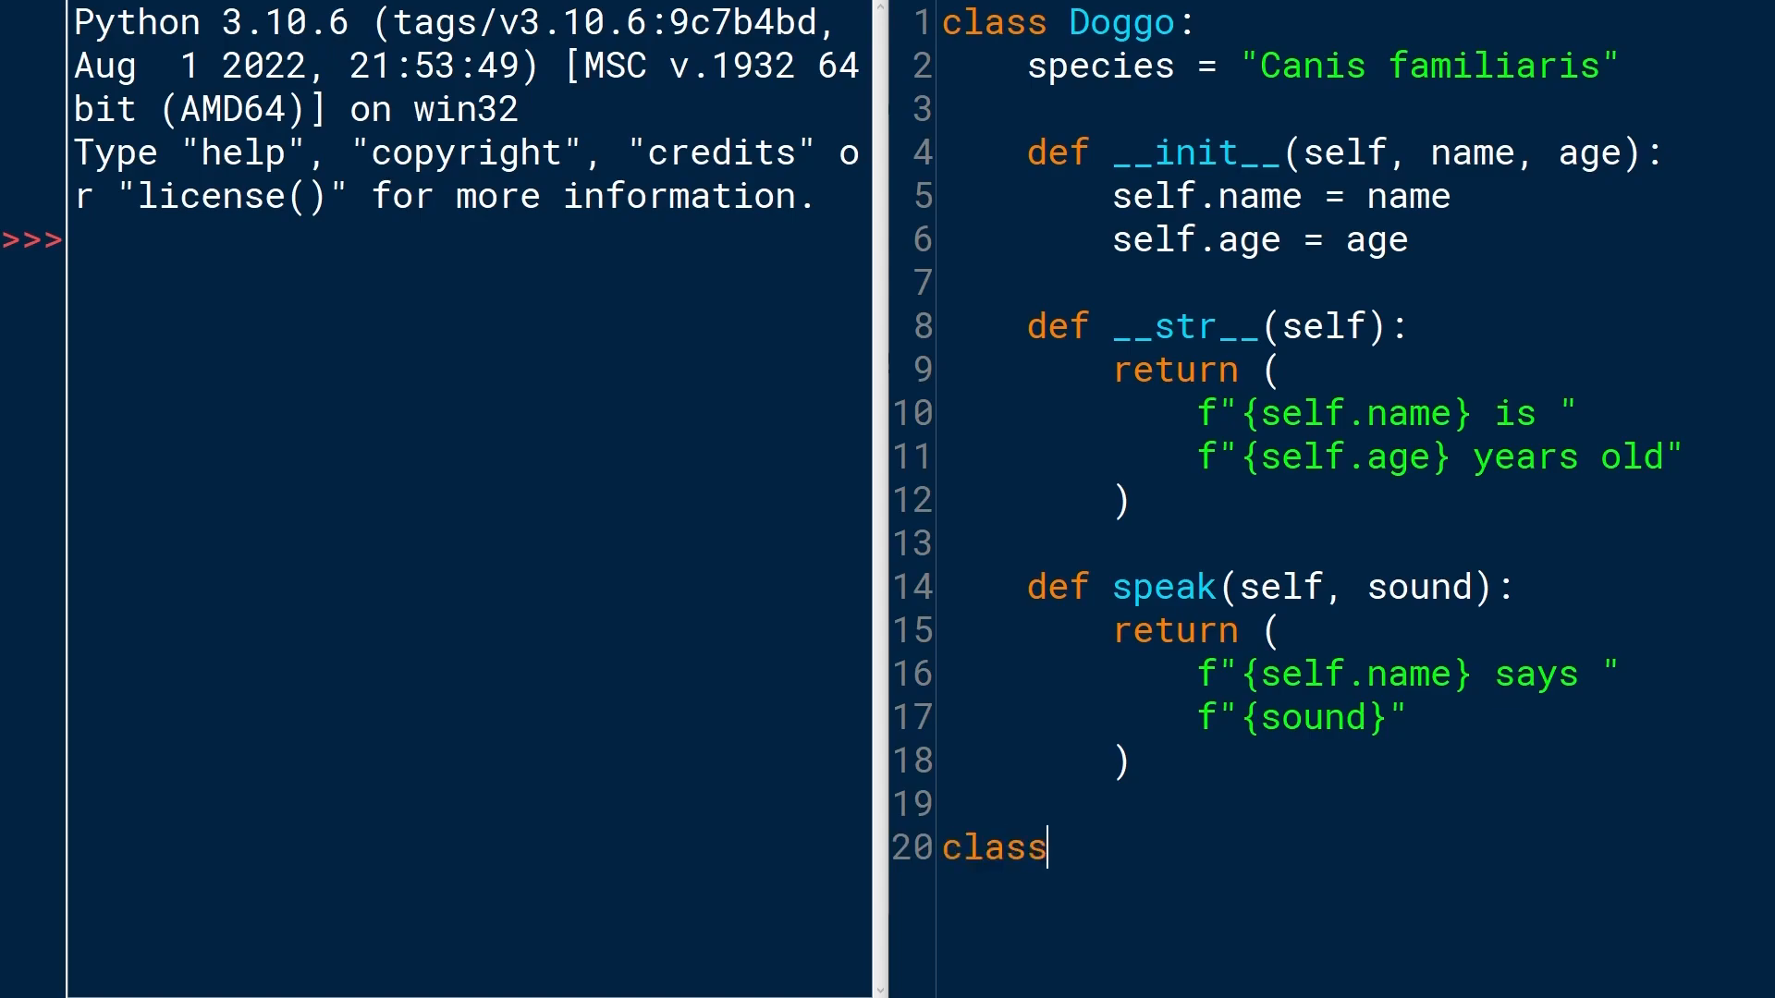
pyautogui.write('Labrador')
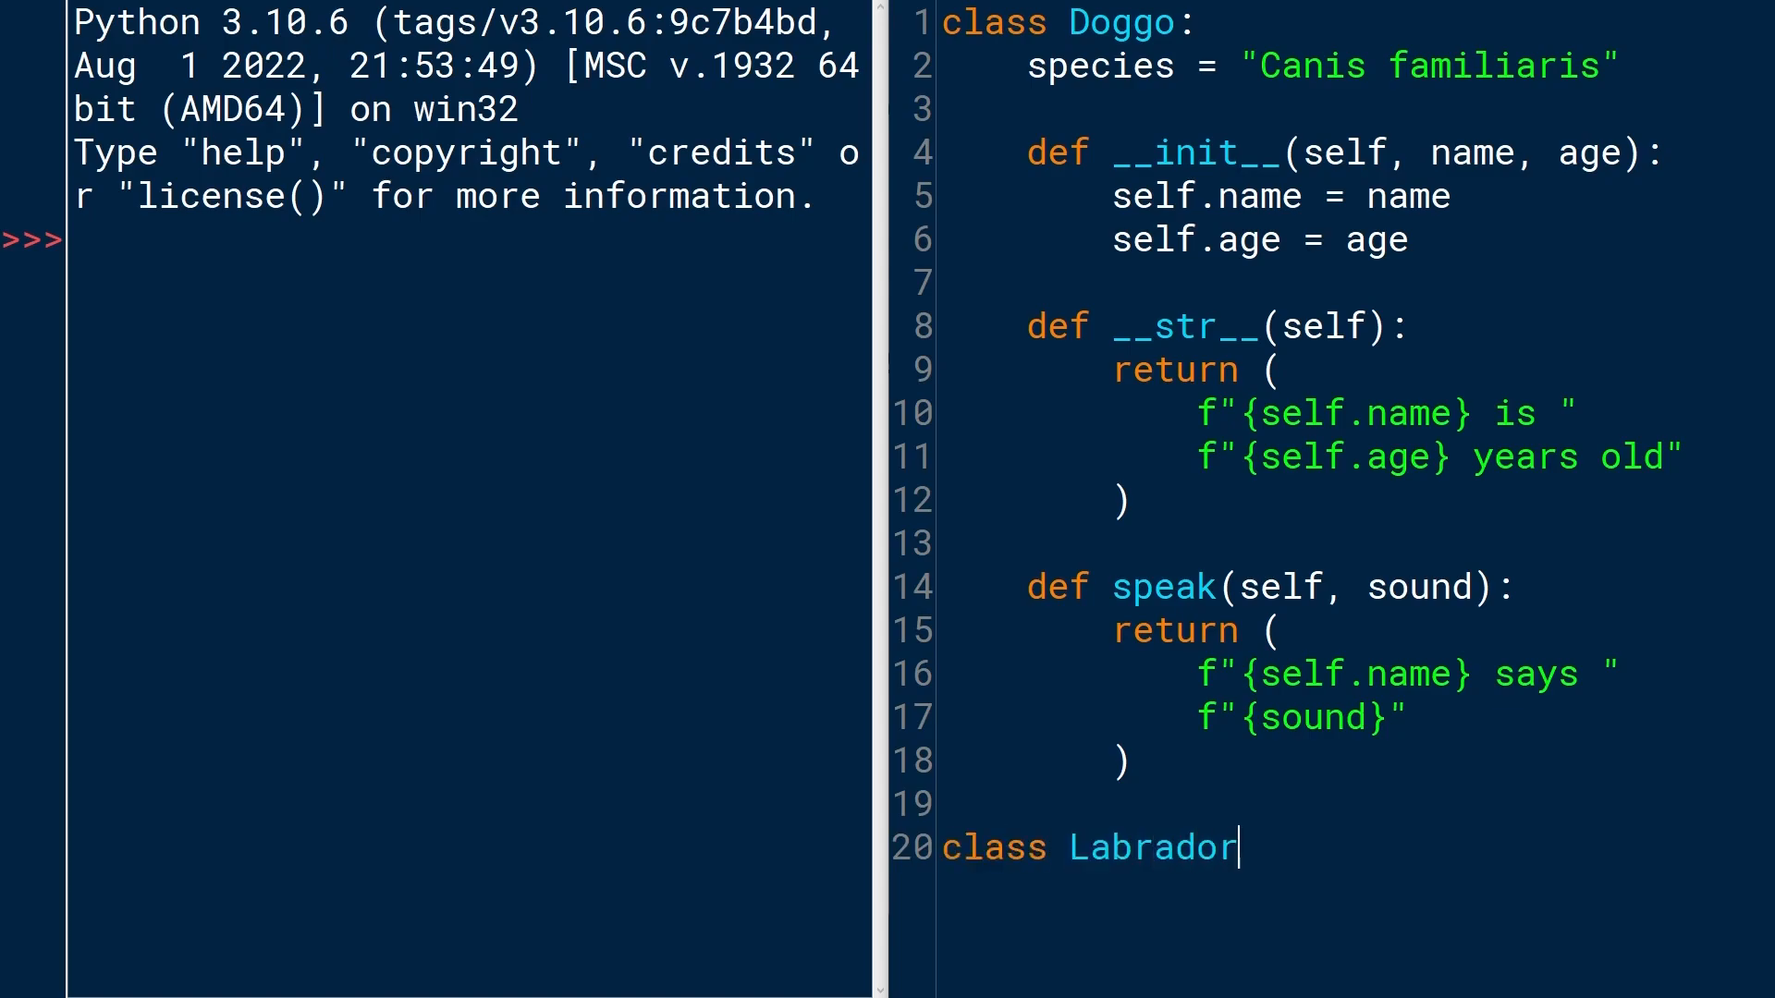
pyautogui.write('()')
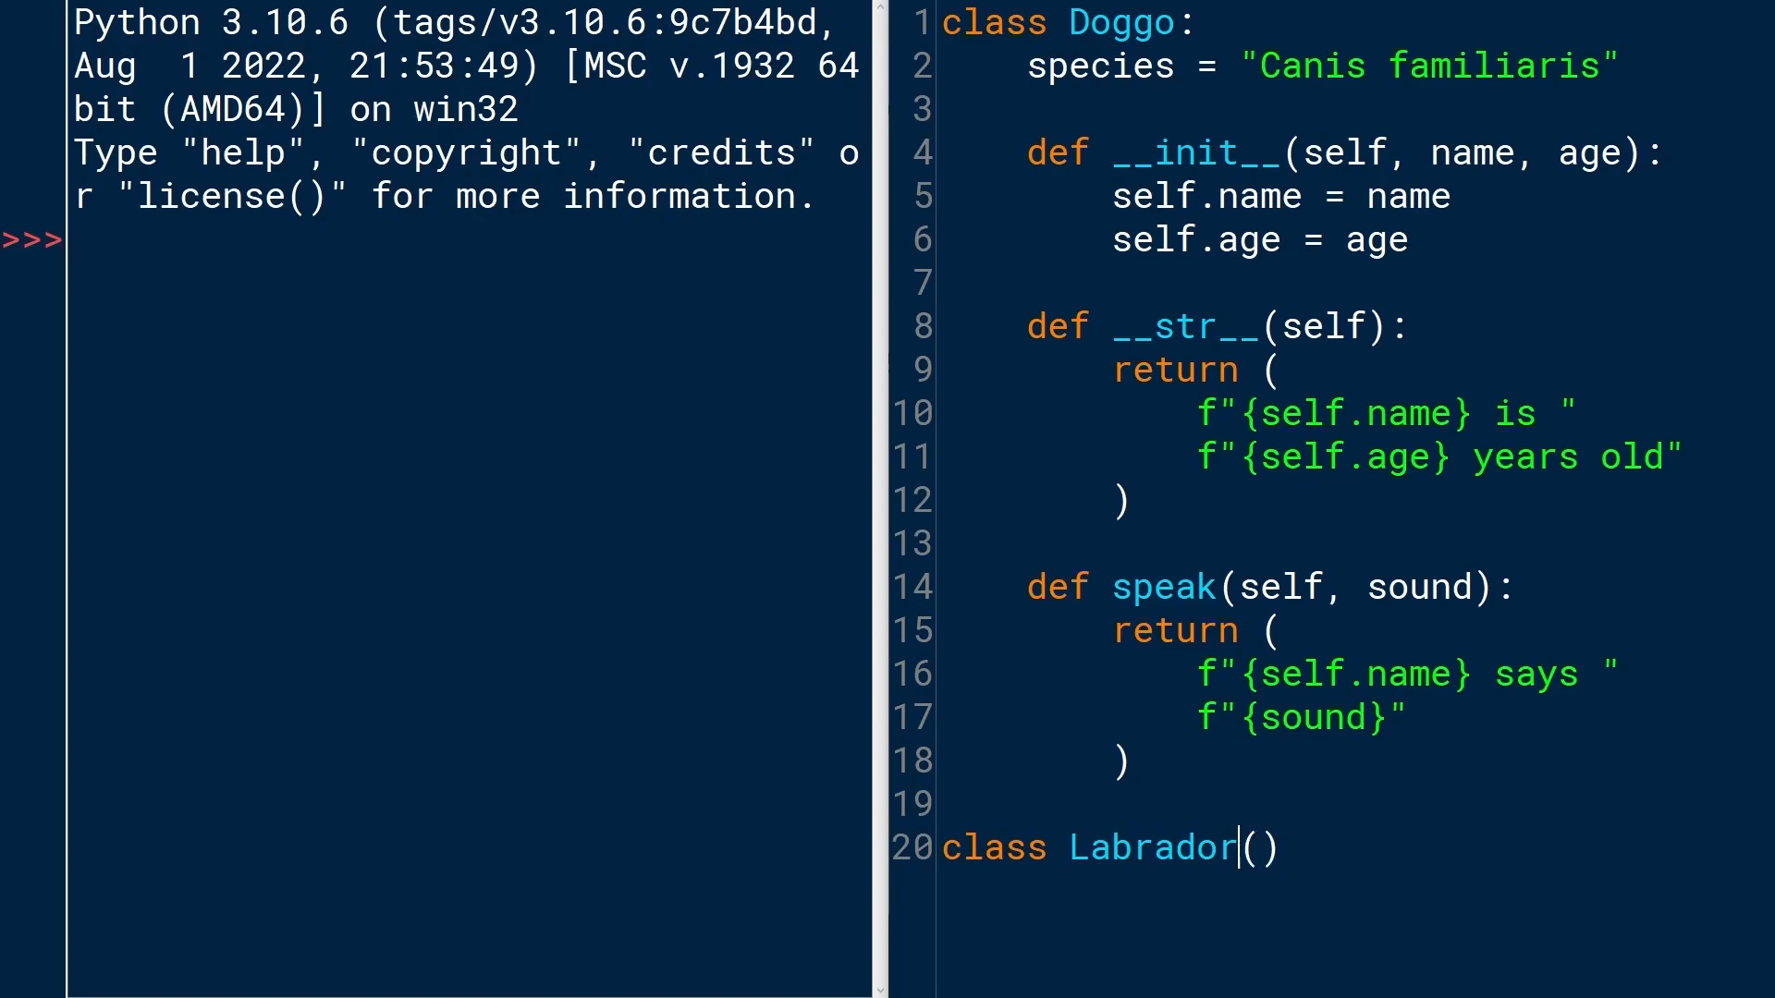
pyautogui.write('Dogg')
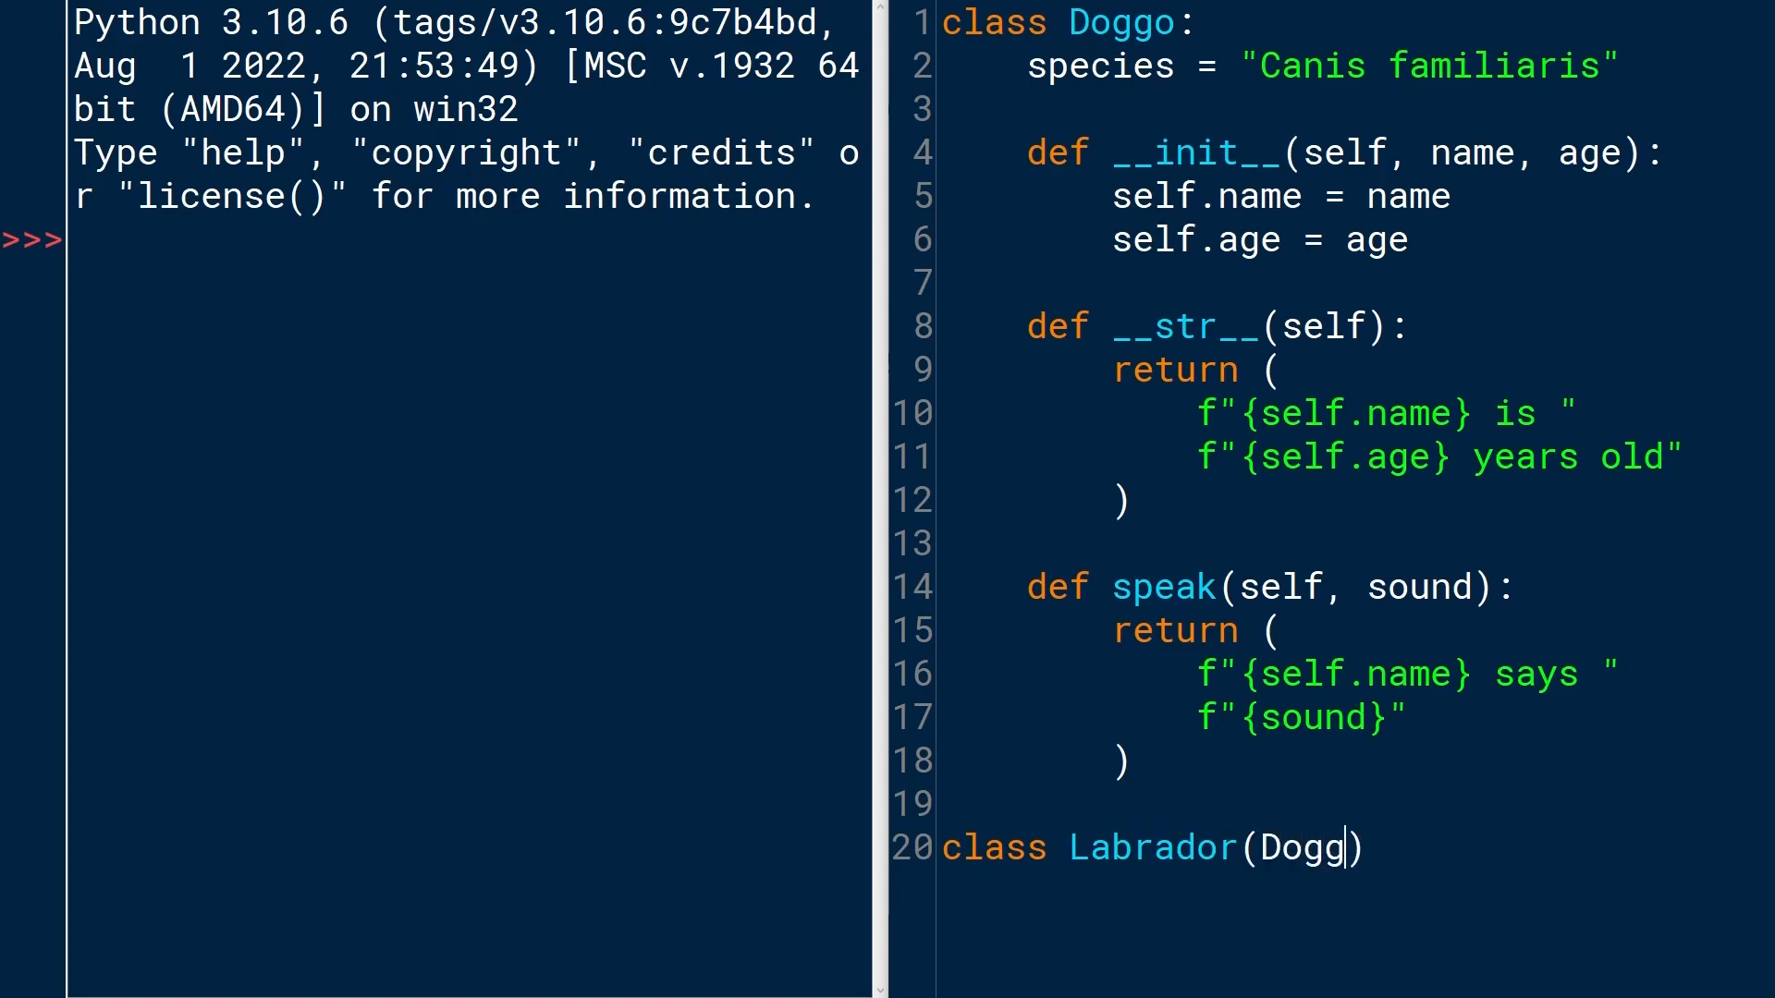
pyautogui.write('):')
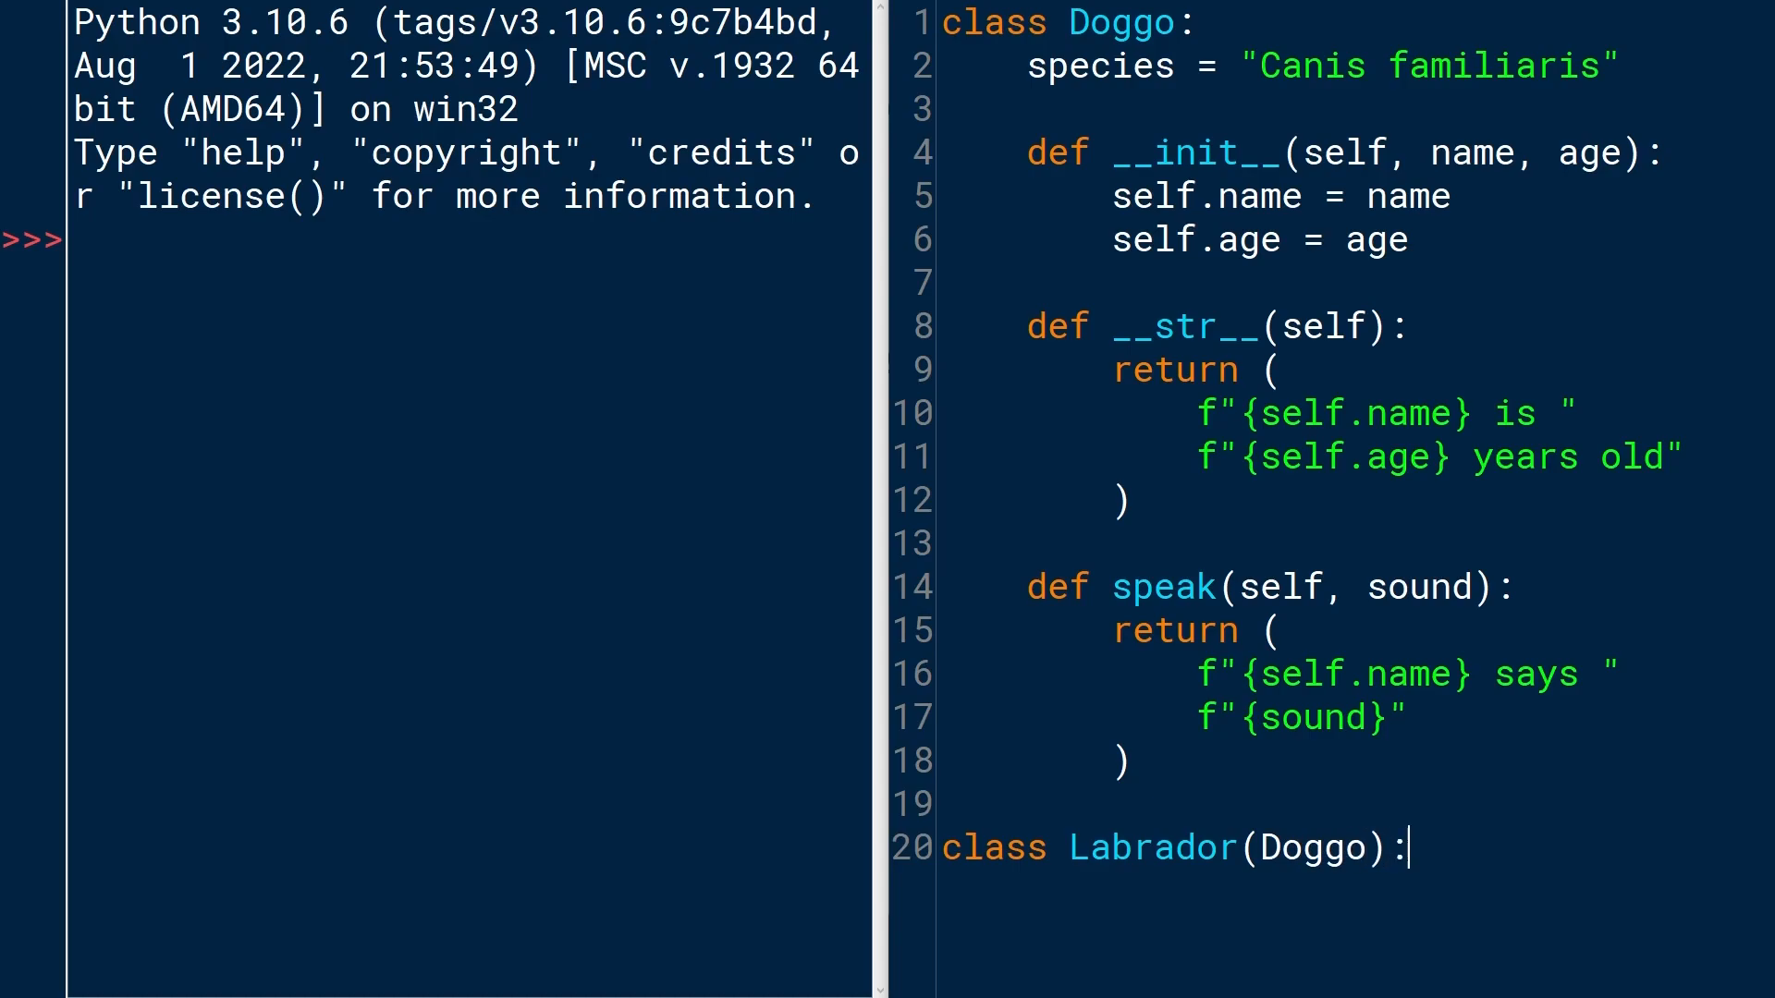
pyautogui.press('enter')
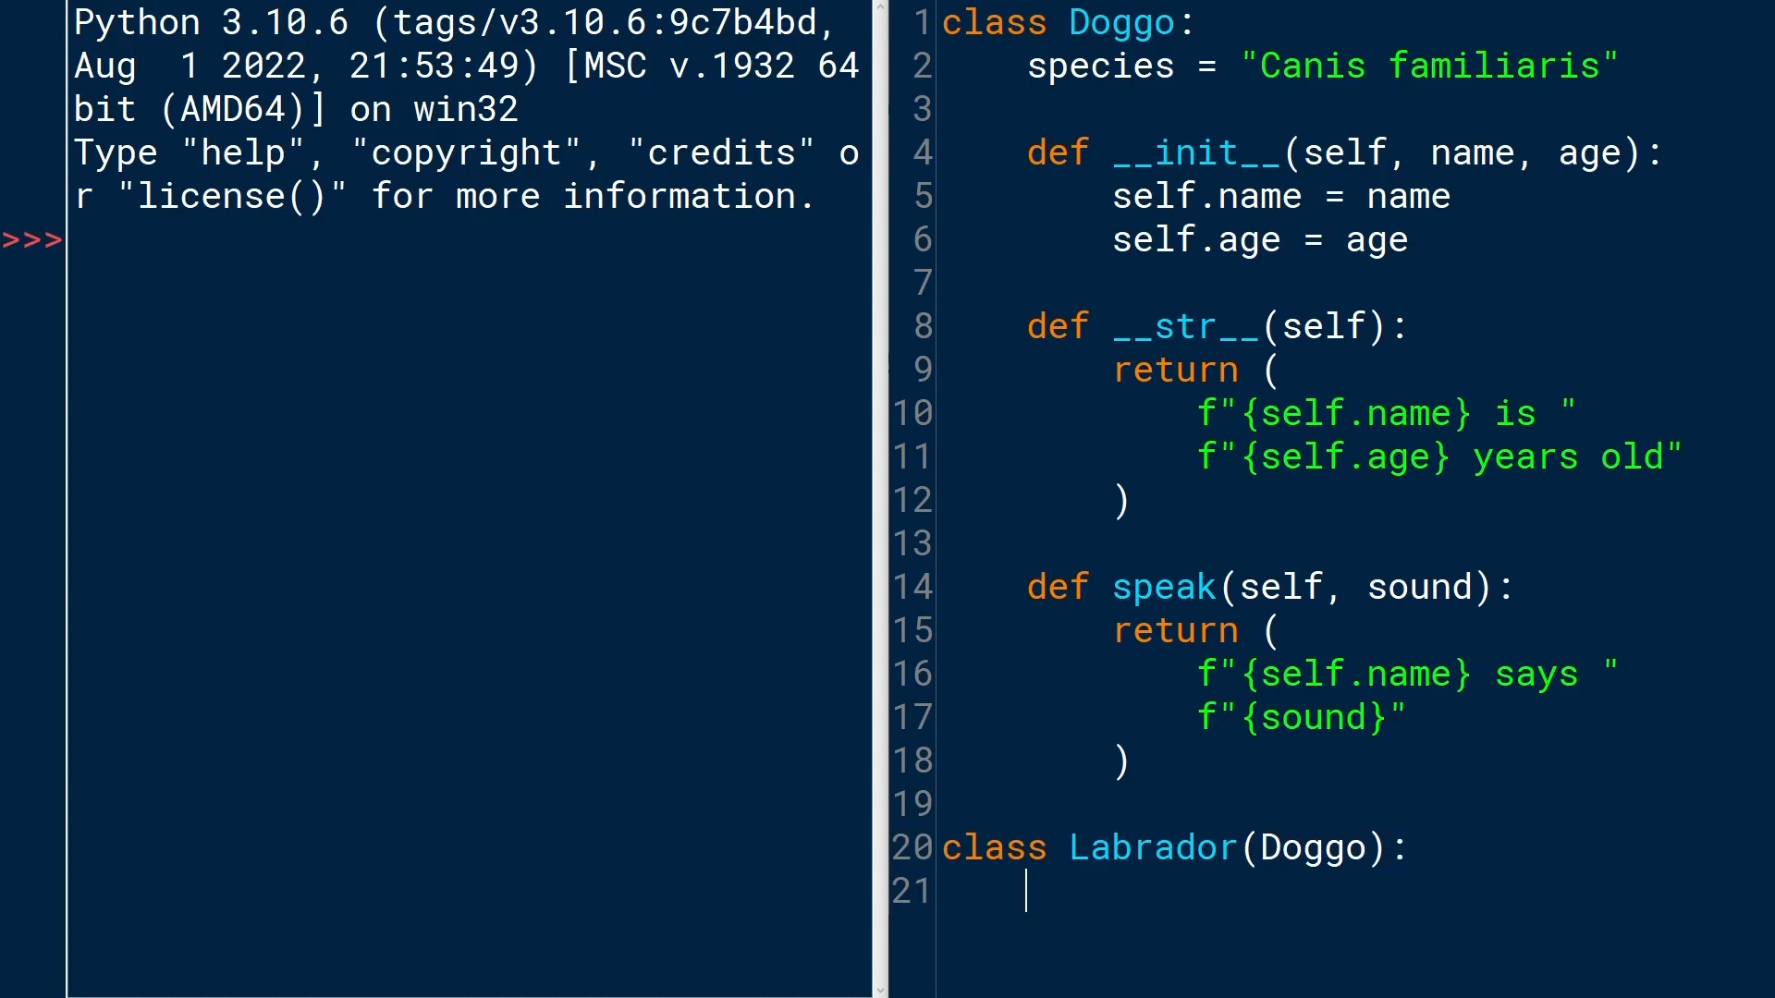
pyautogui.write('pass')
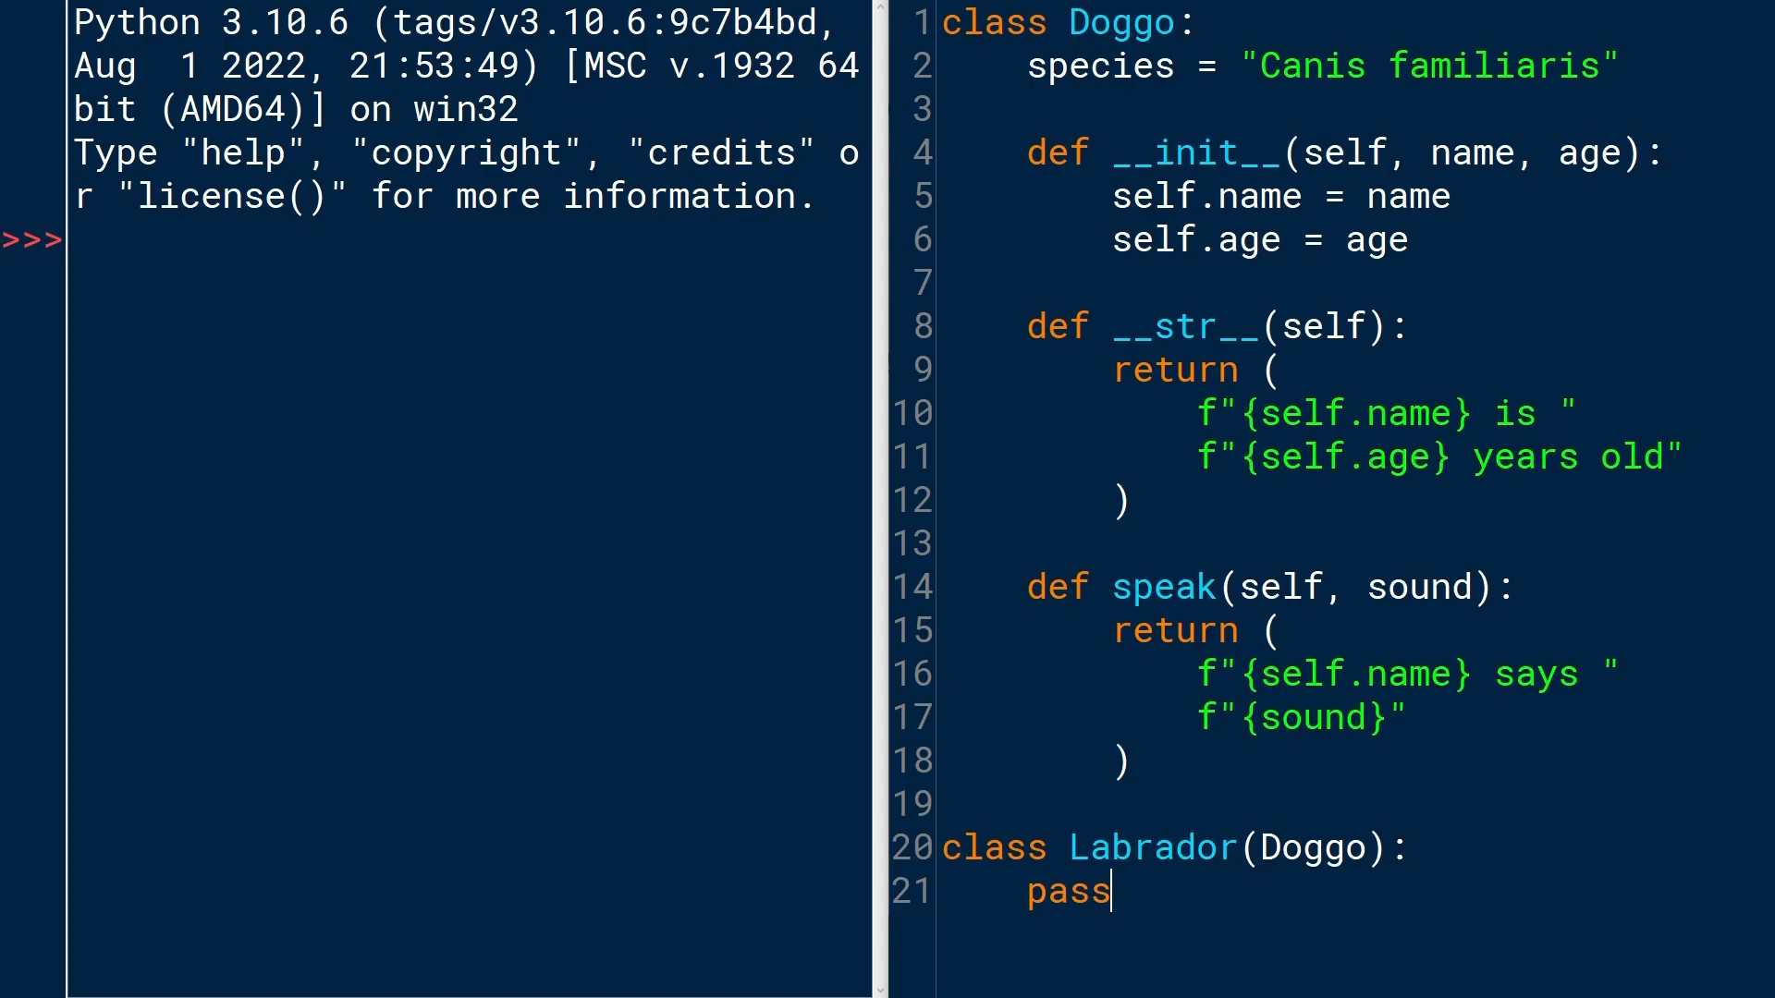
pyautogui.moveTo(1030, 65); pyautogui.dragTo(1126, 761)
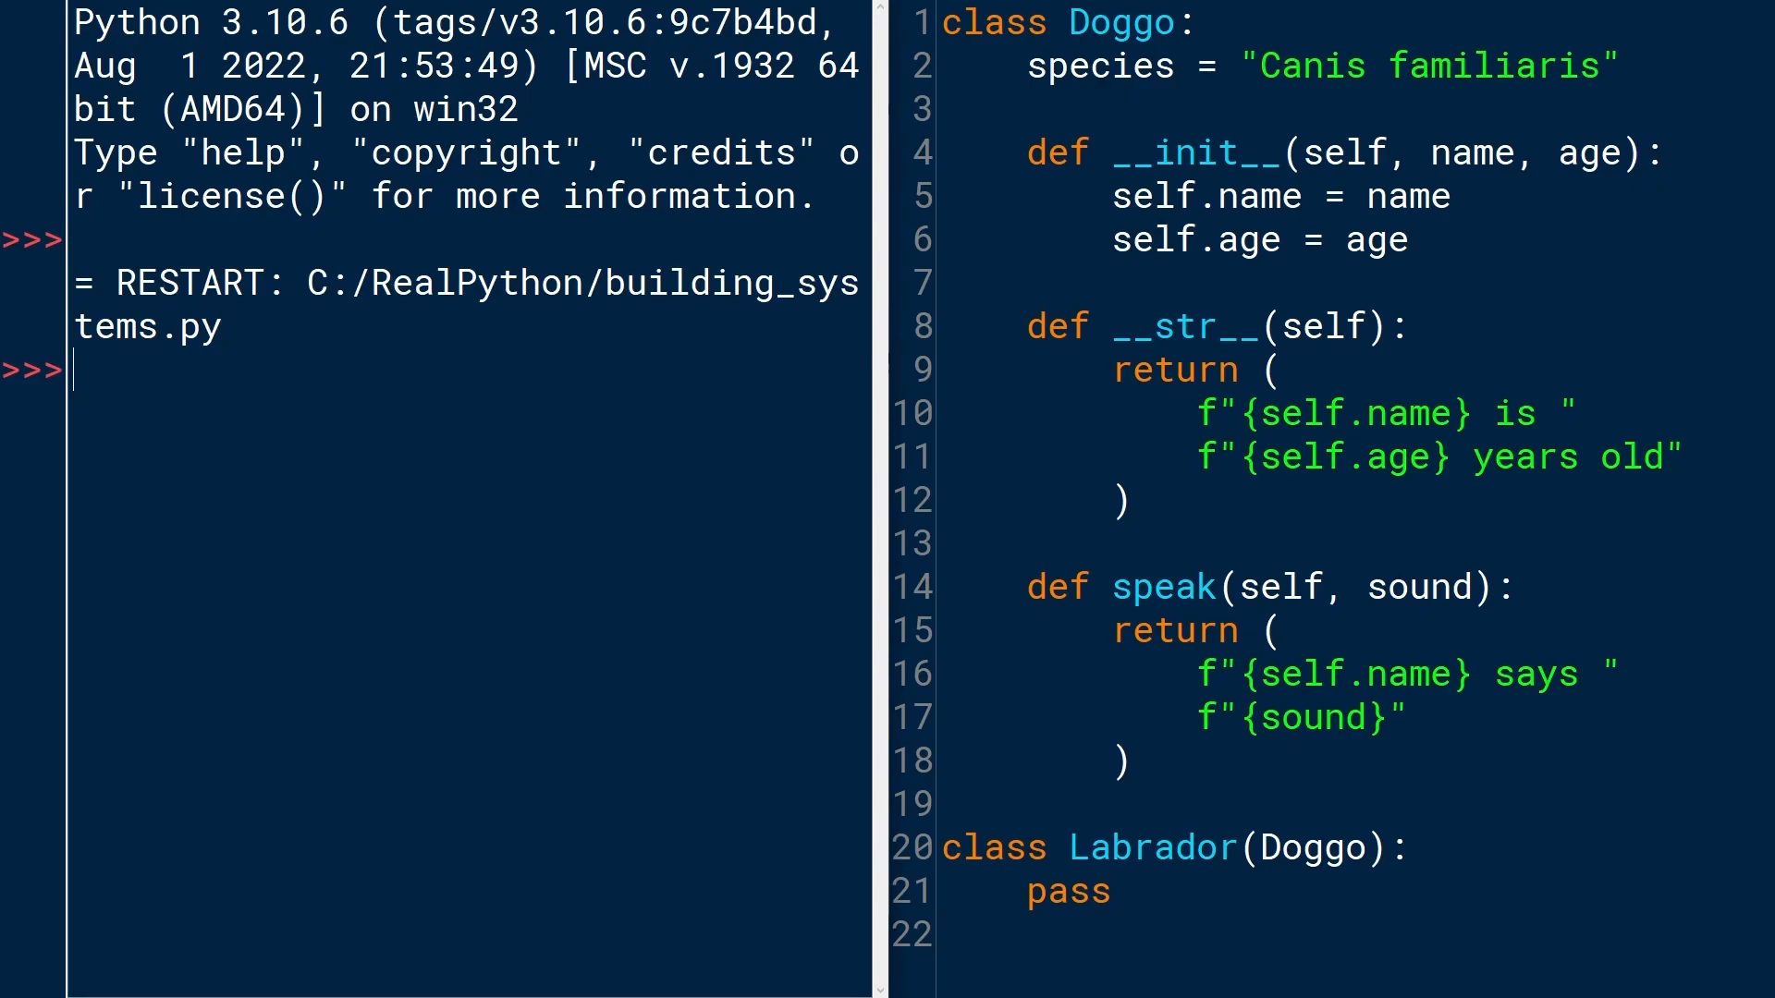
# Create gandhi = Labrador("Gandhi", 13) in the shell, noting the inherited __init__.
pyautogui.write('gandhi =')
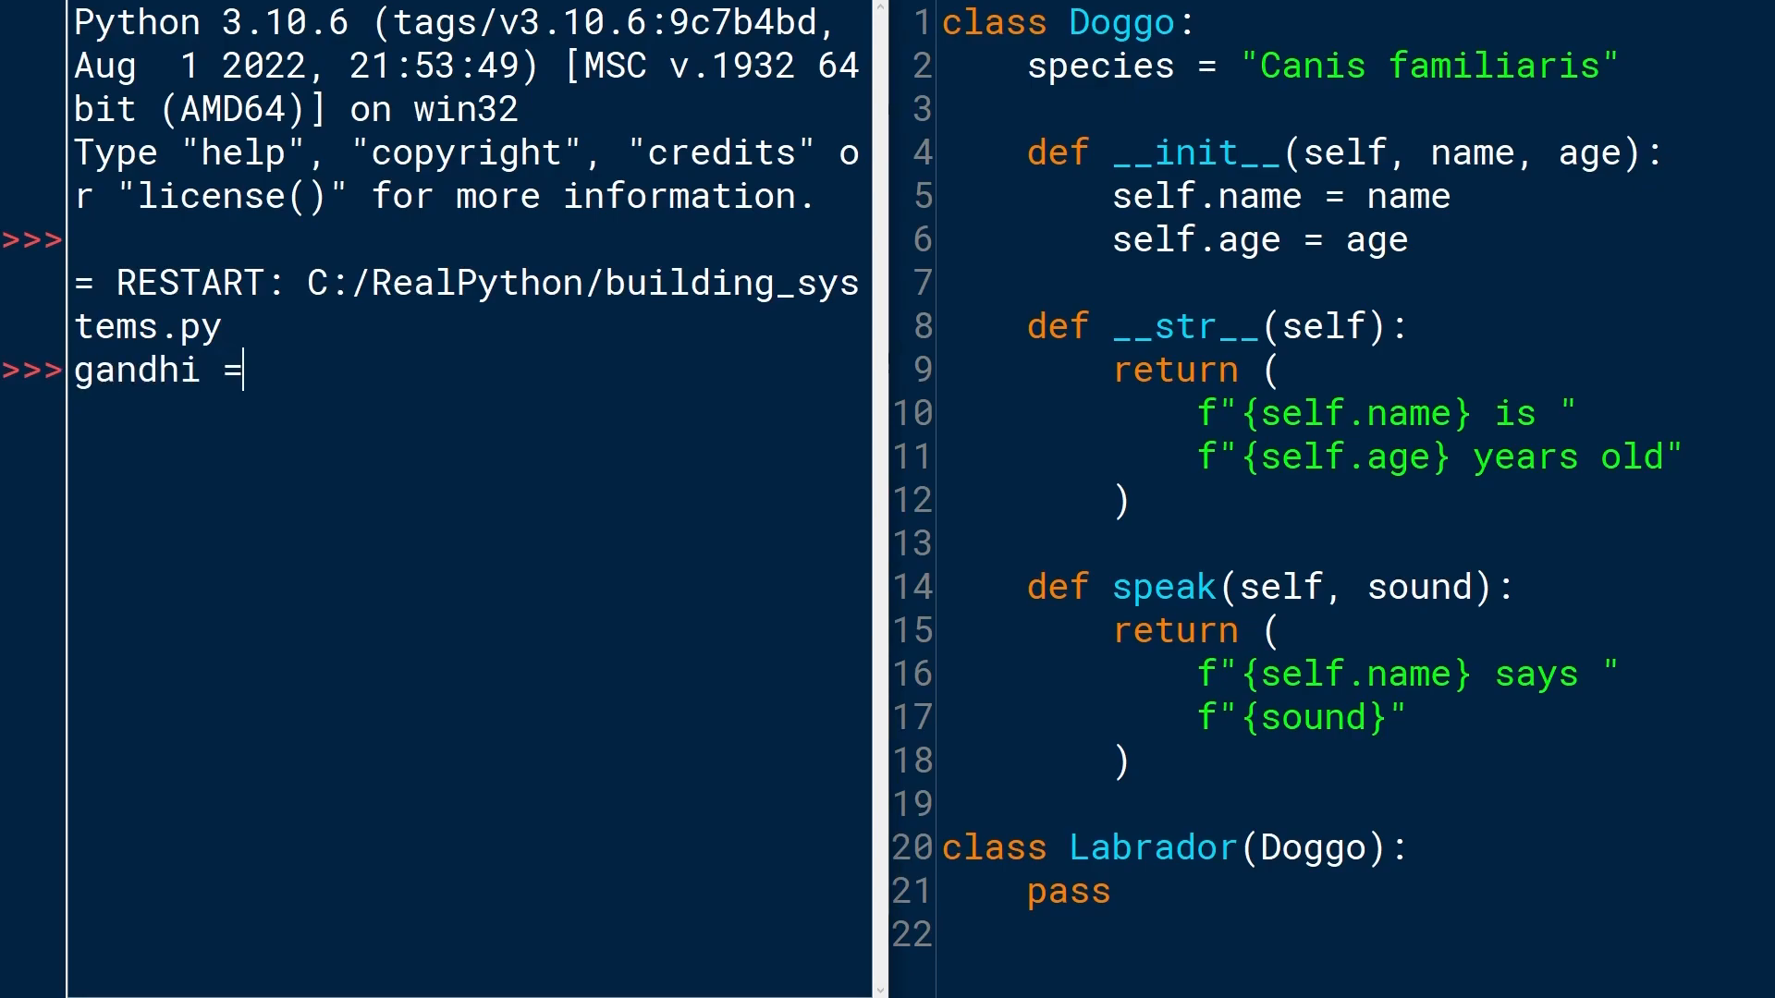
pyautogui.write('La')
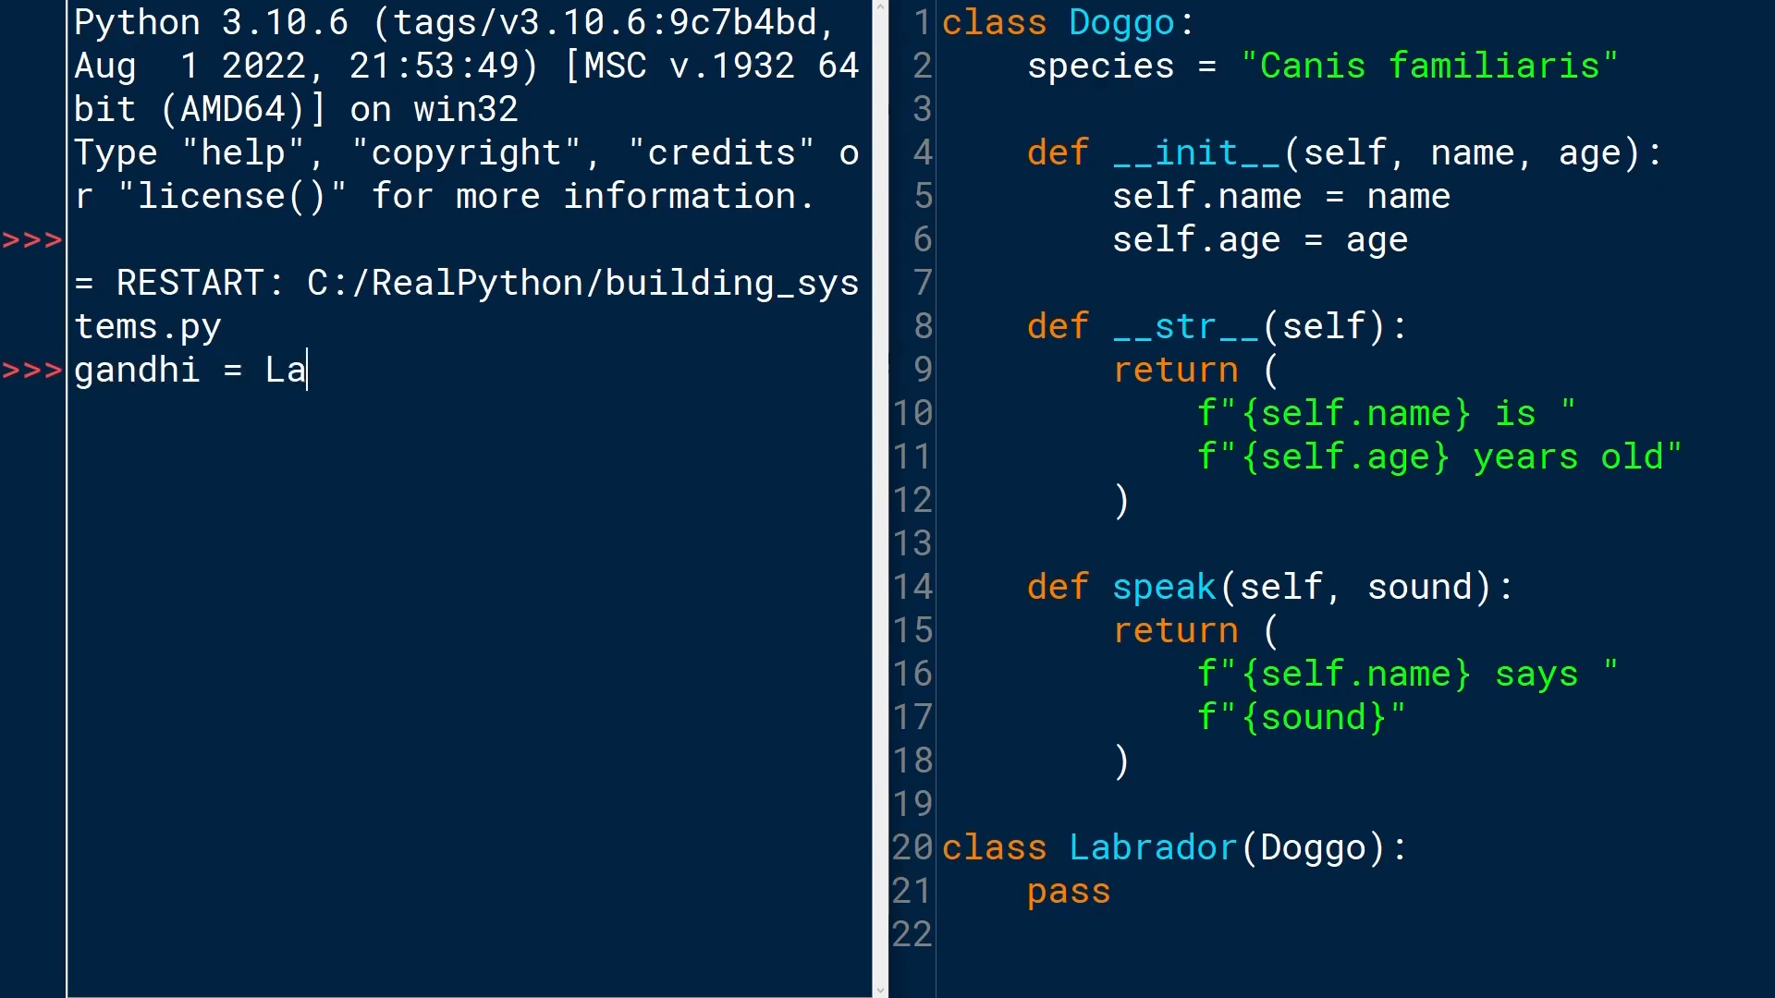
pyautogui.write('brador()')
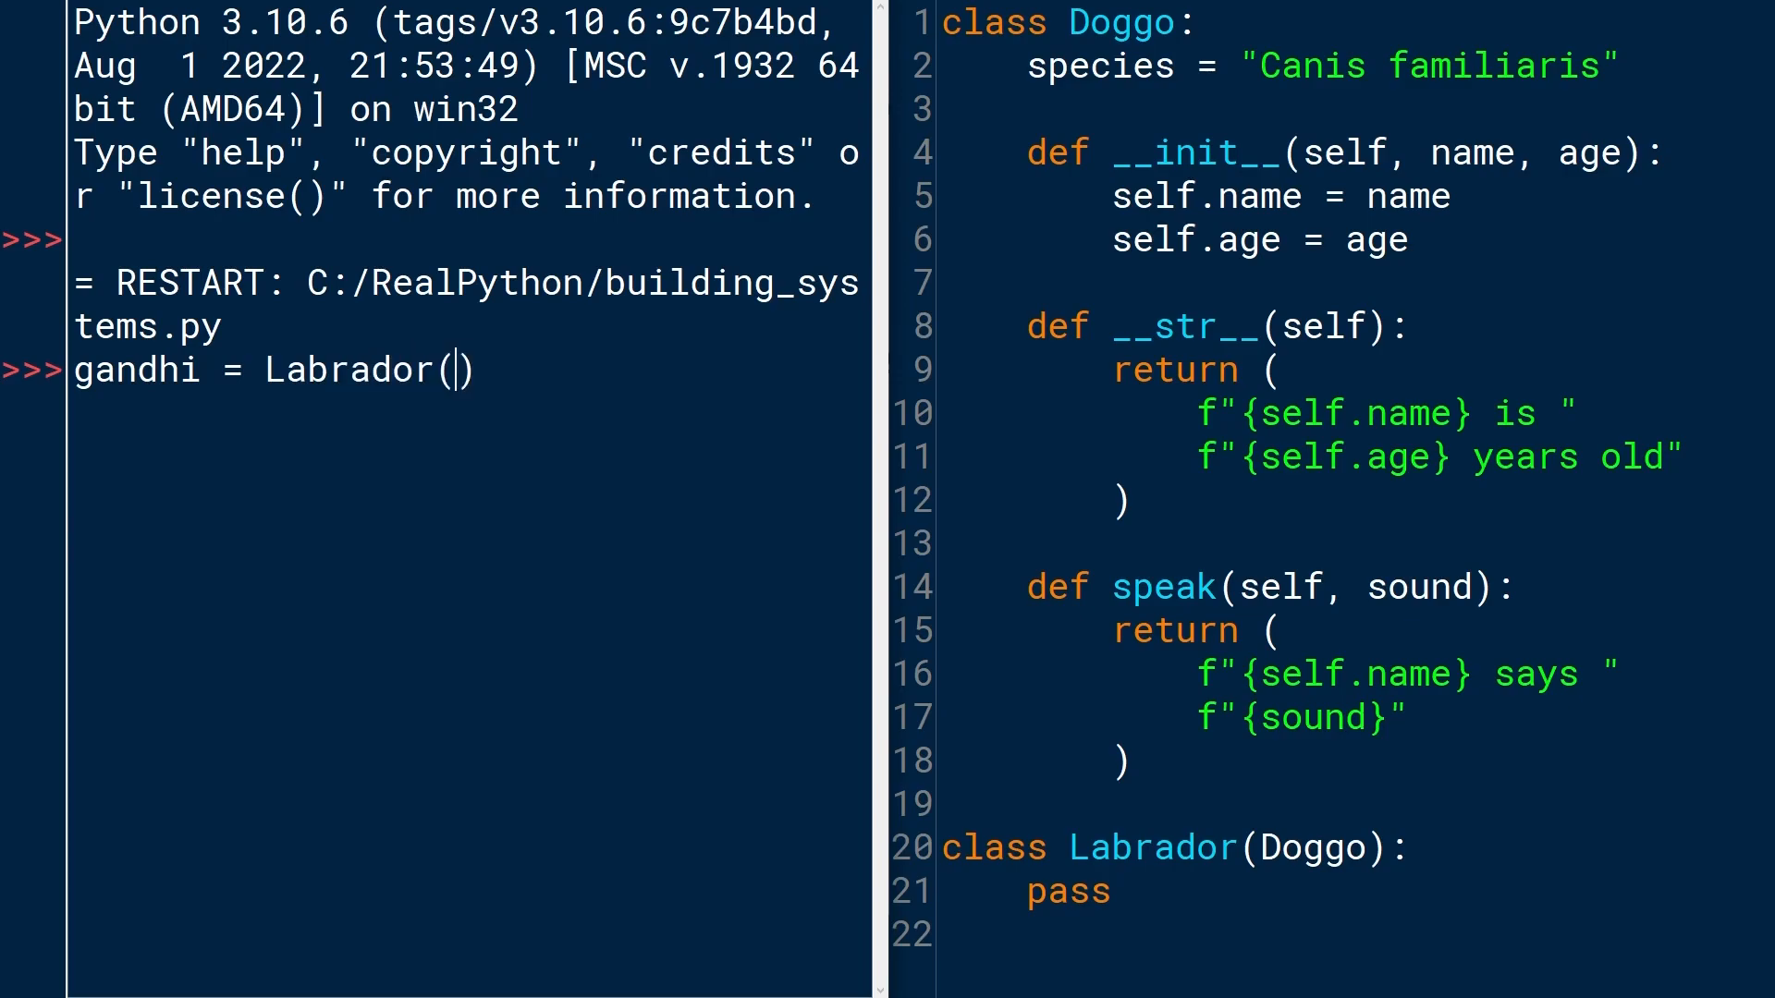
pyautogui.write('"Gand')
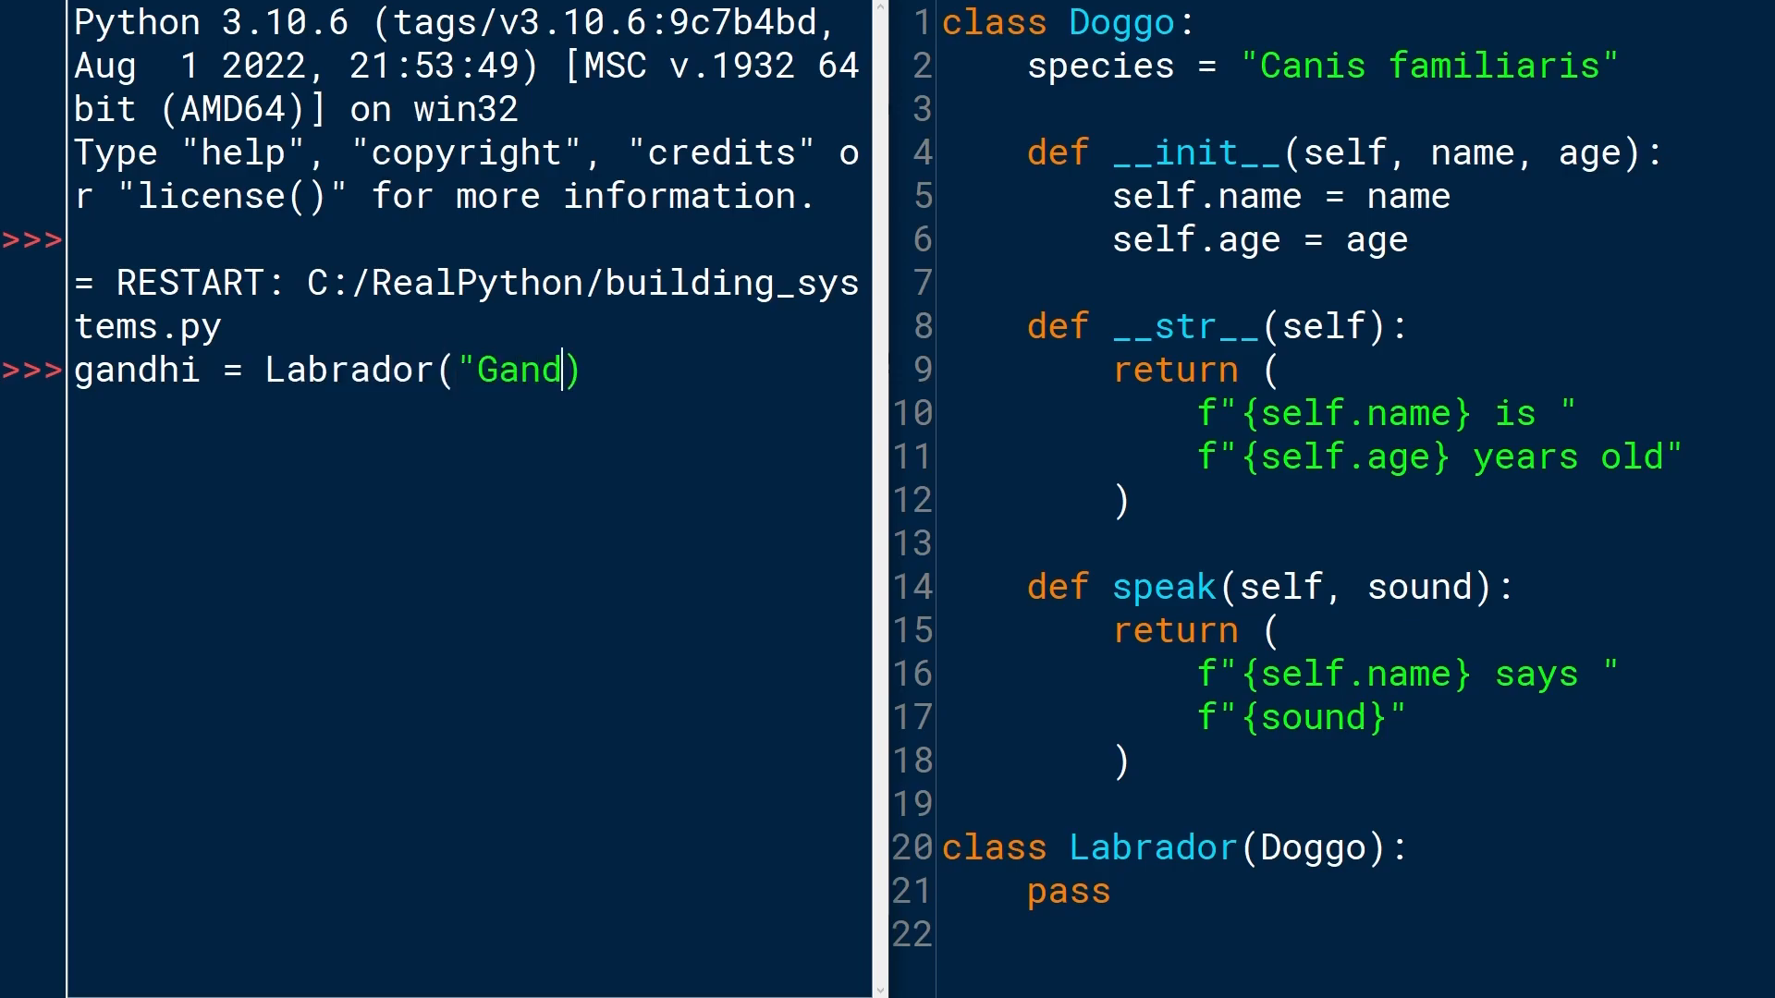
pyautogui.write('hi", 1')
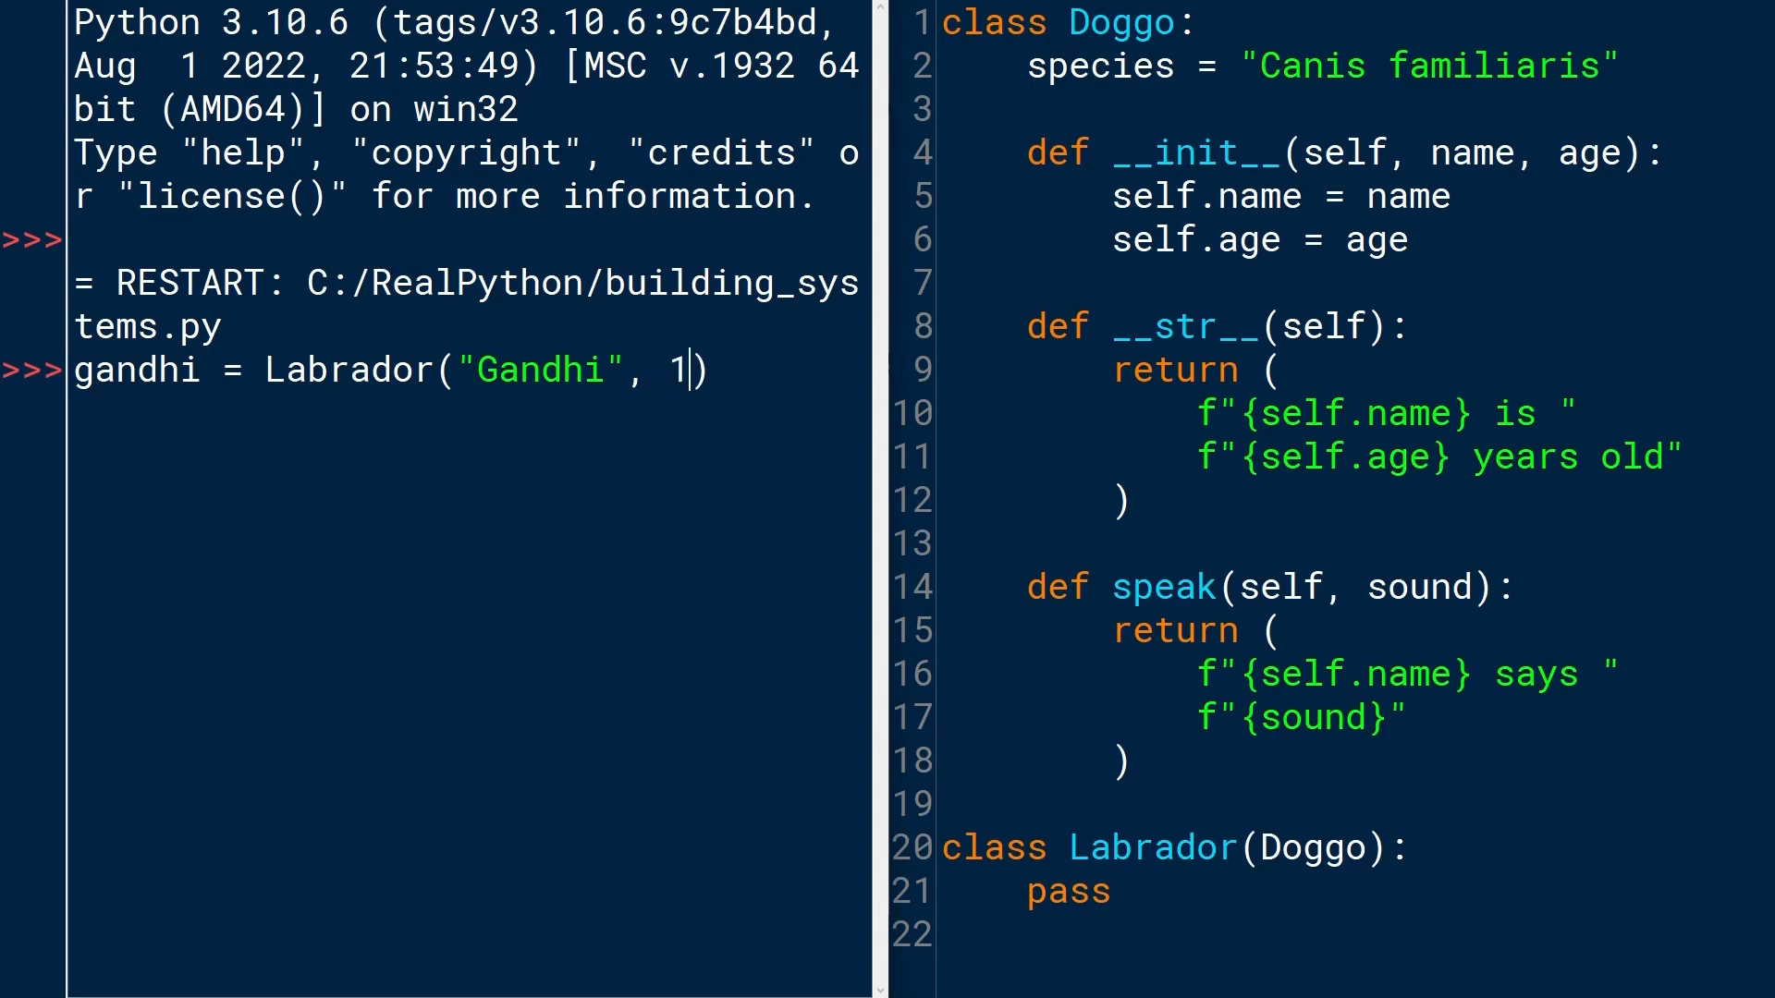
pyautogui.write('3')
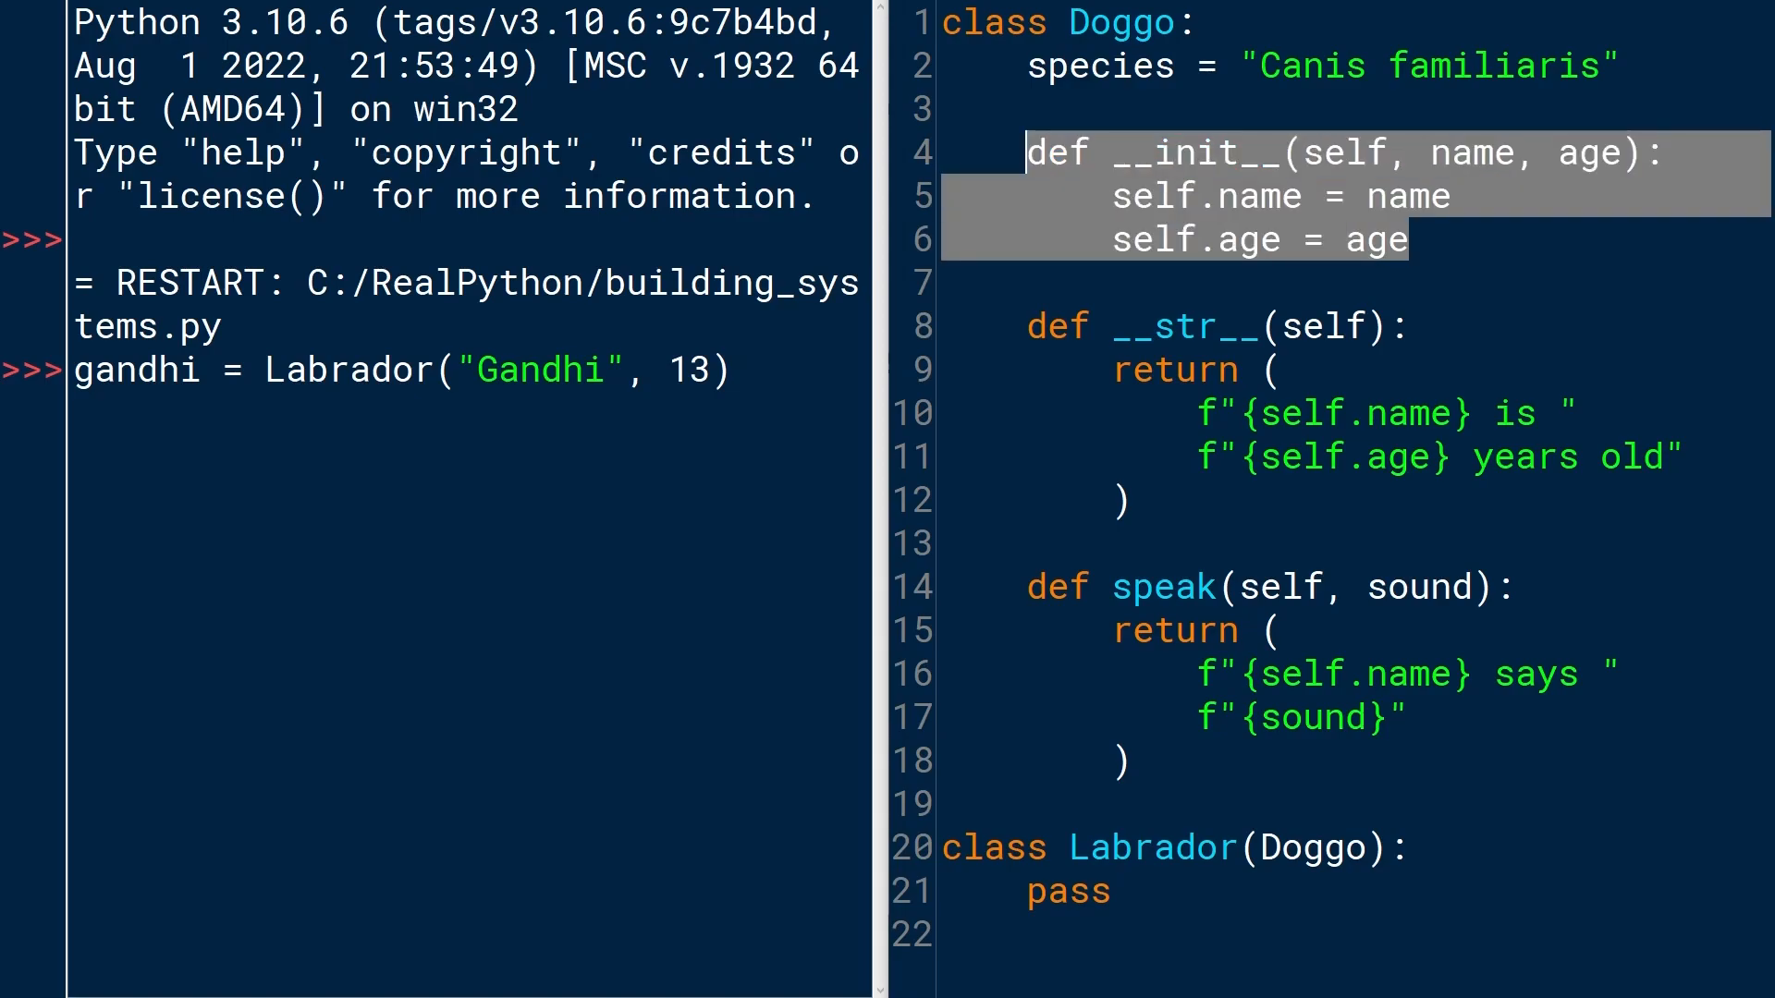
pyautogui.doubleClick(1116, 21)
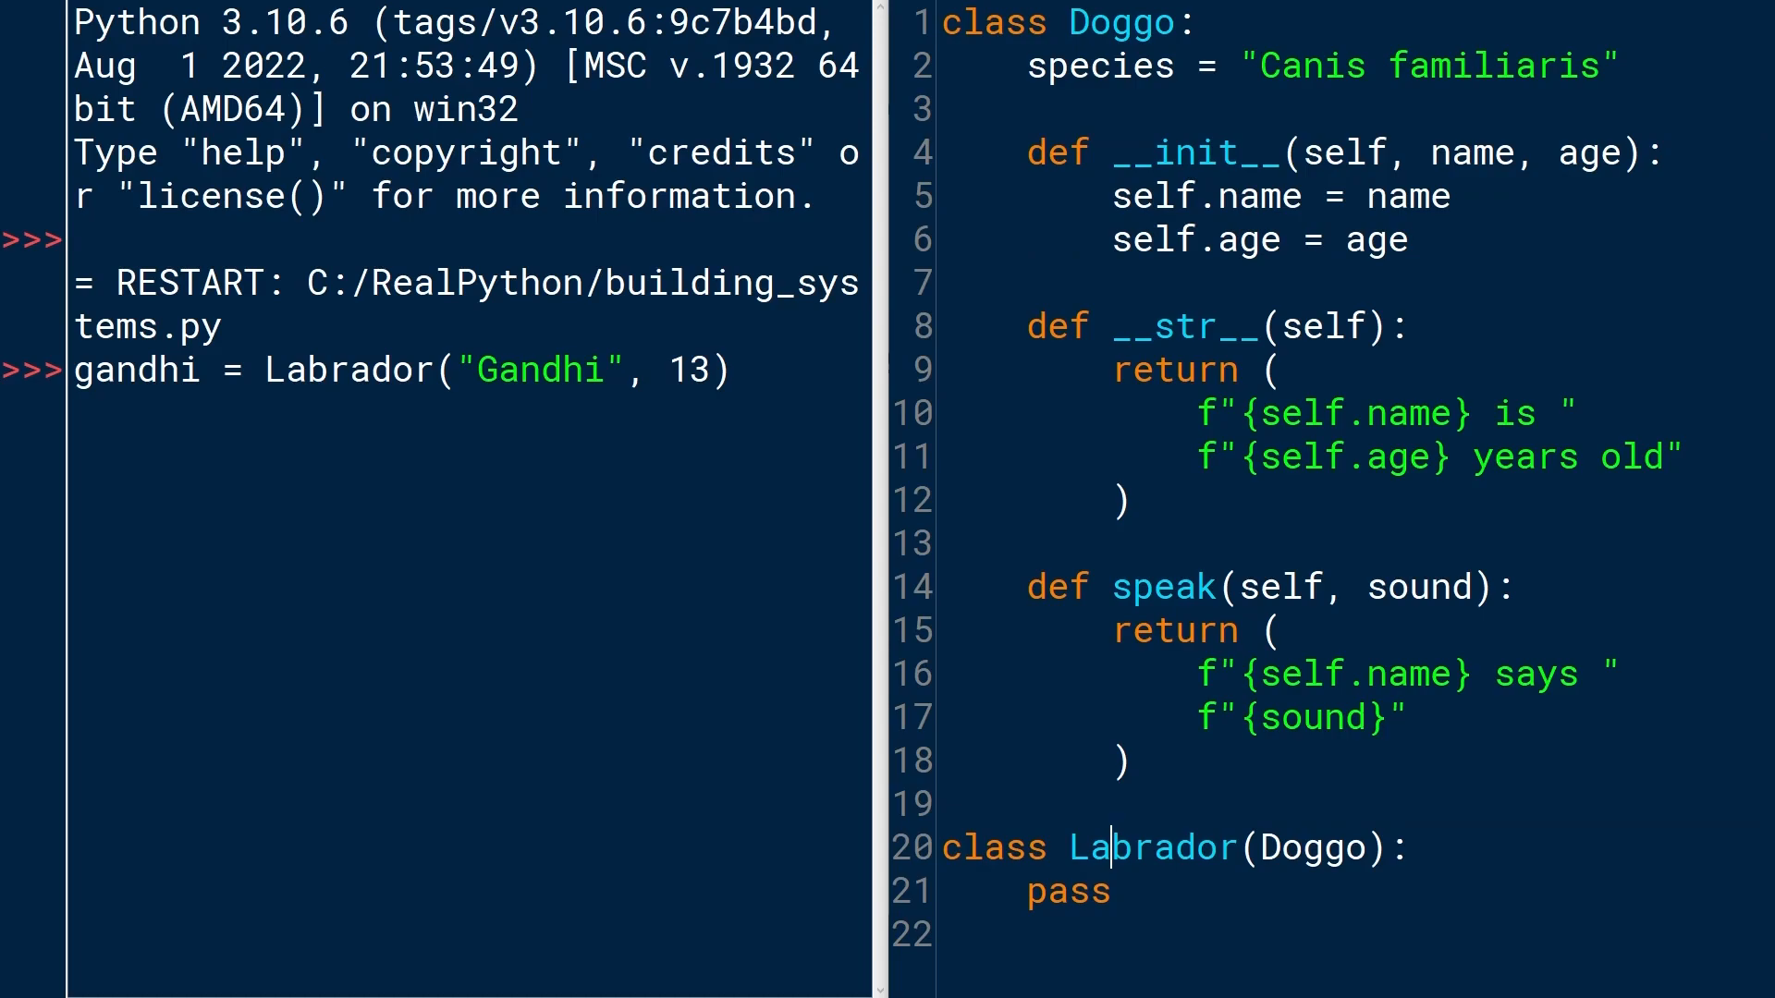
pyautogui.doubleClick(1310, 847)
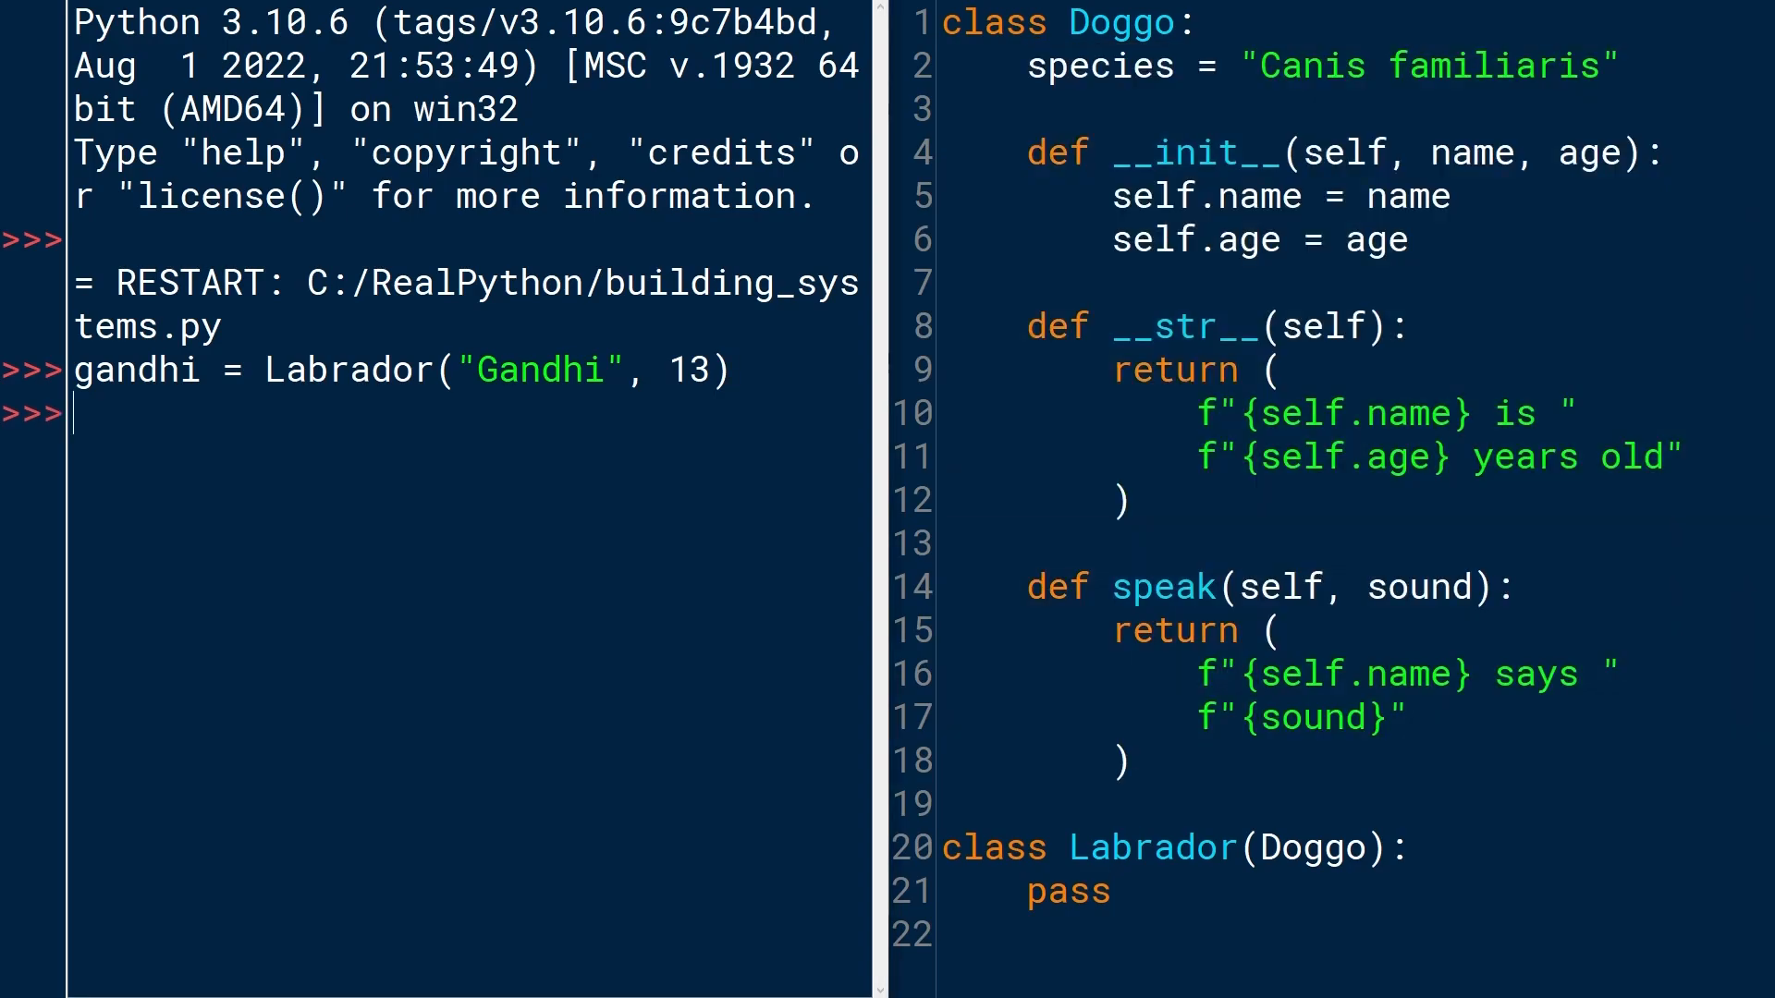
# Evaluate gandhi.name, gandhi.age, gandhi.species and print(gandhi) in the shell.
pyautogui.write('g')
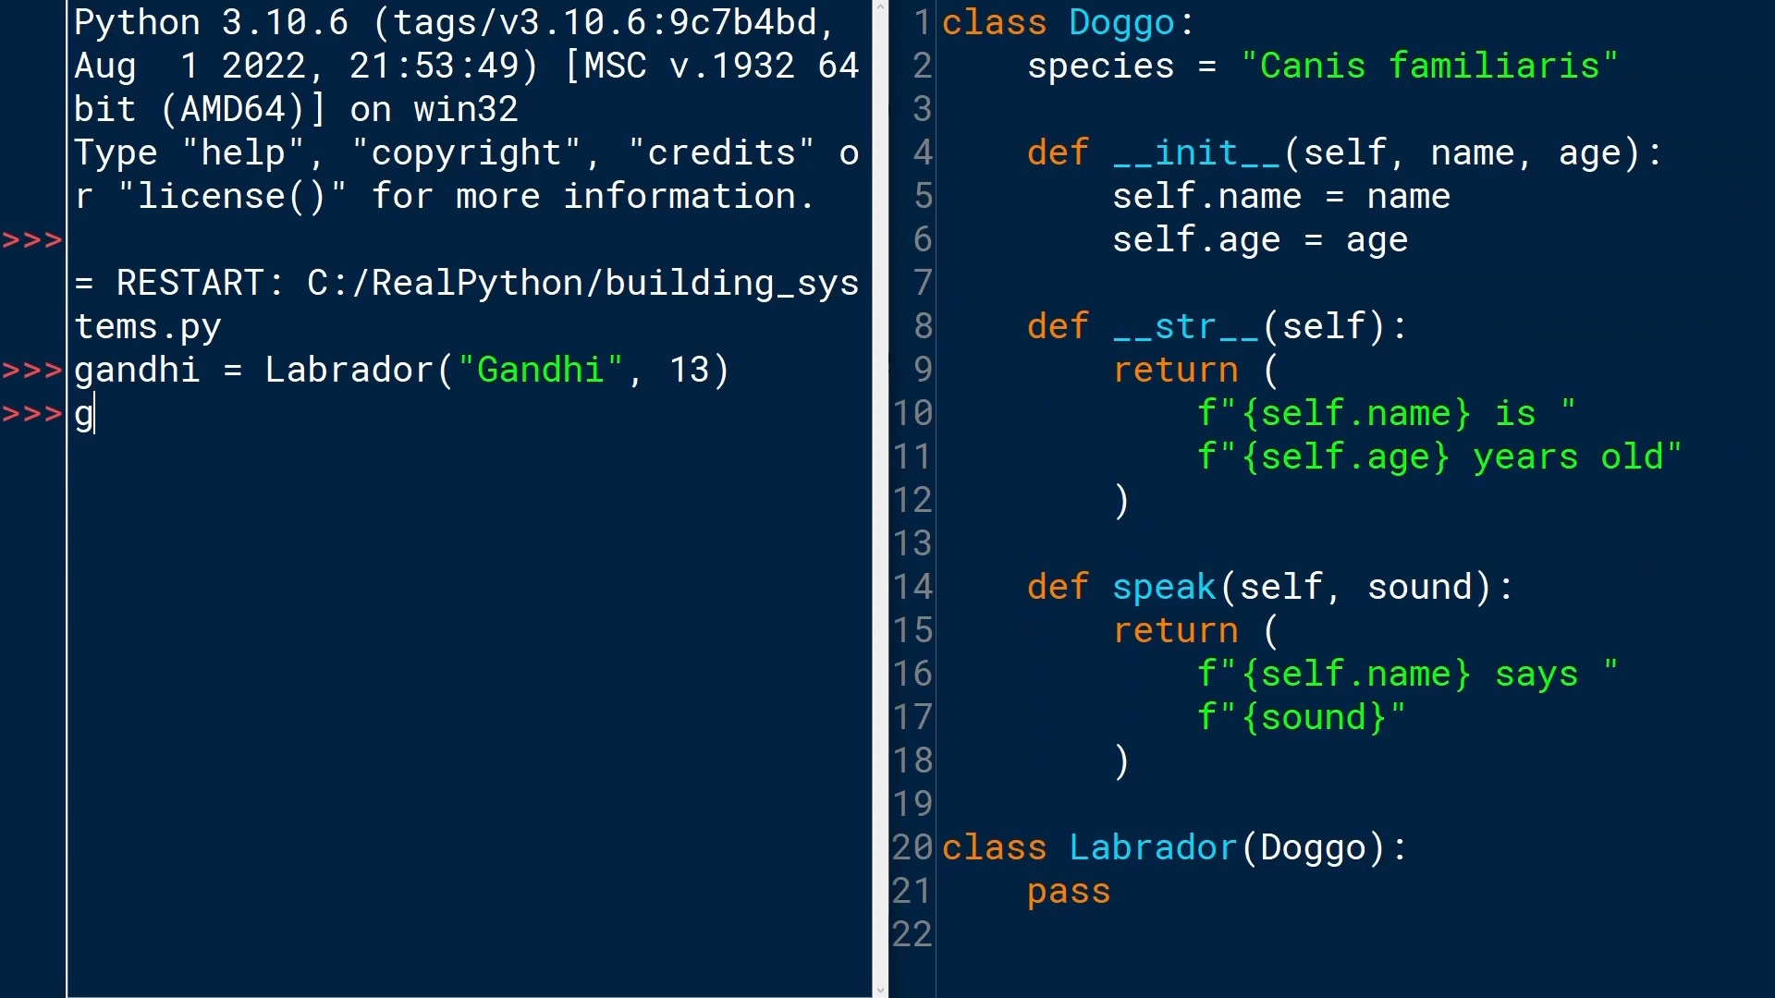
pyautogui.write('andhi.')
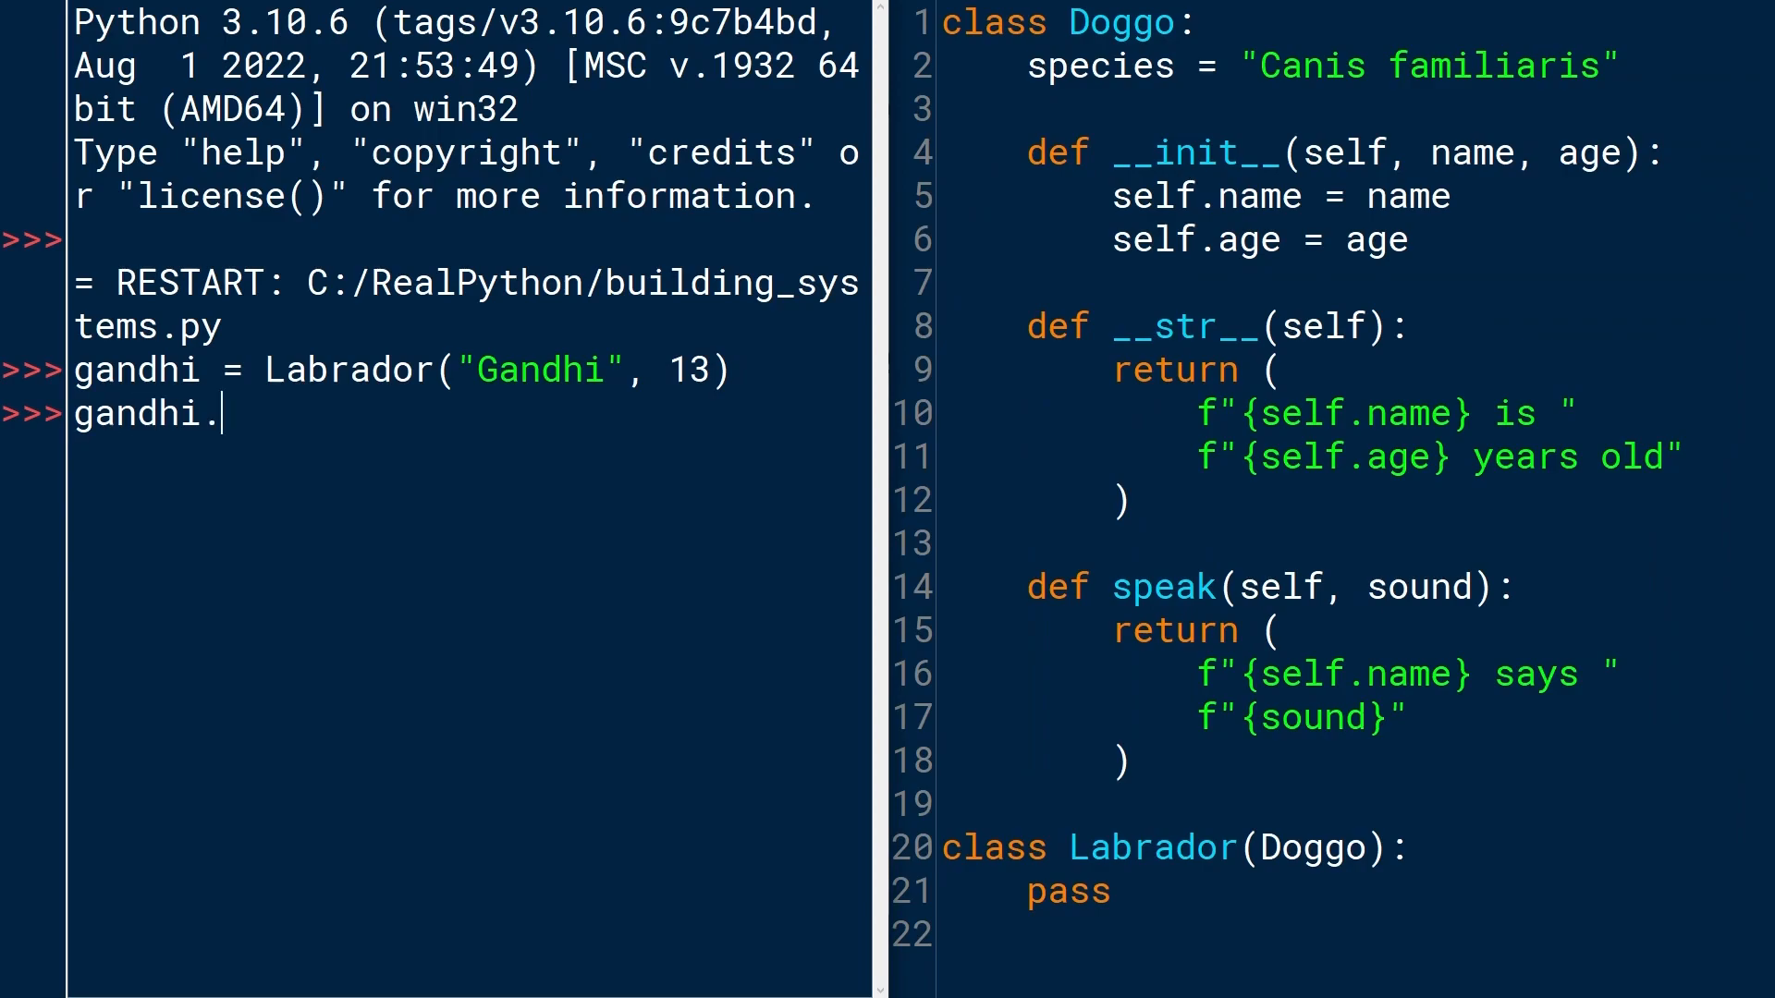
pyautogui.write('name')
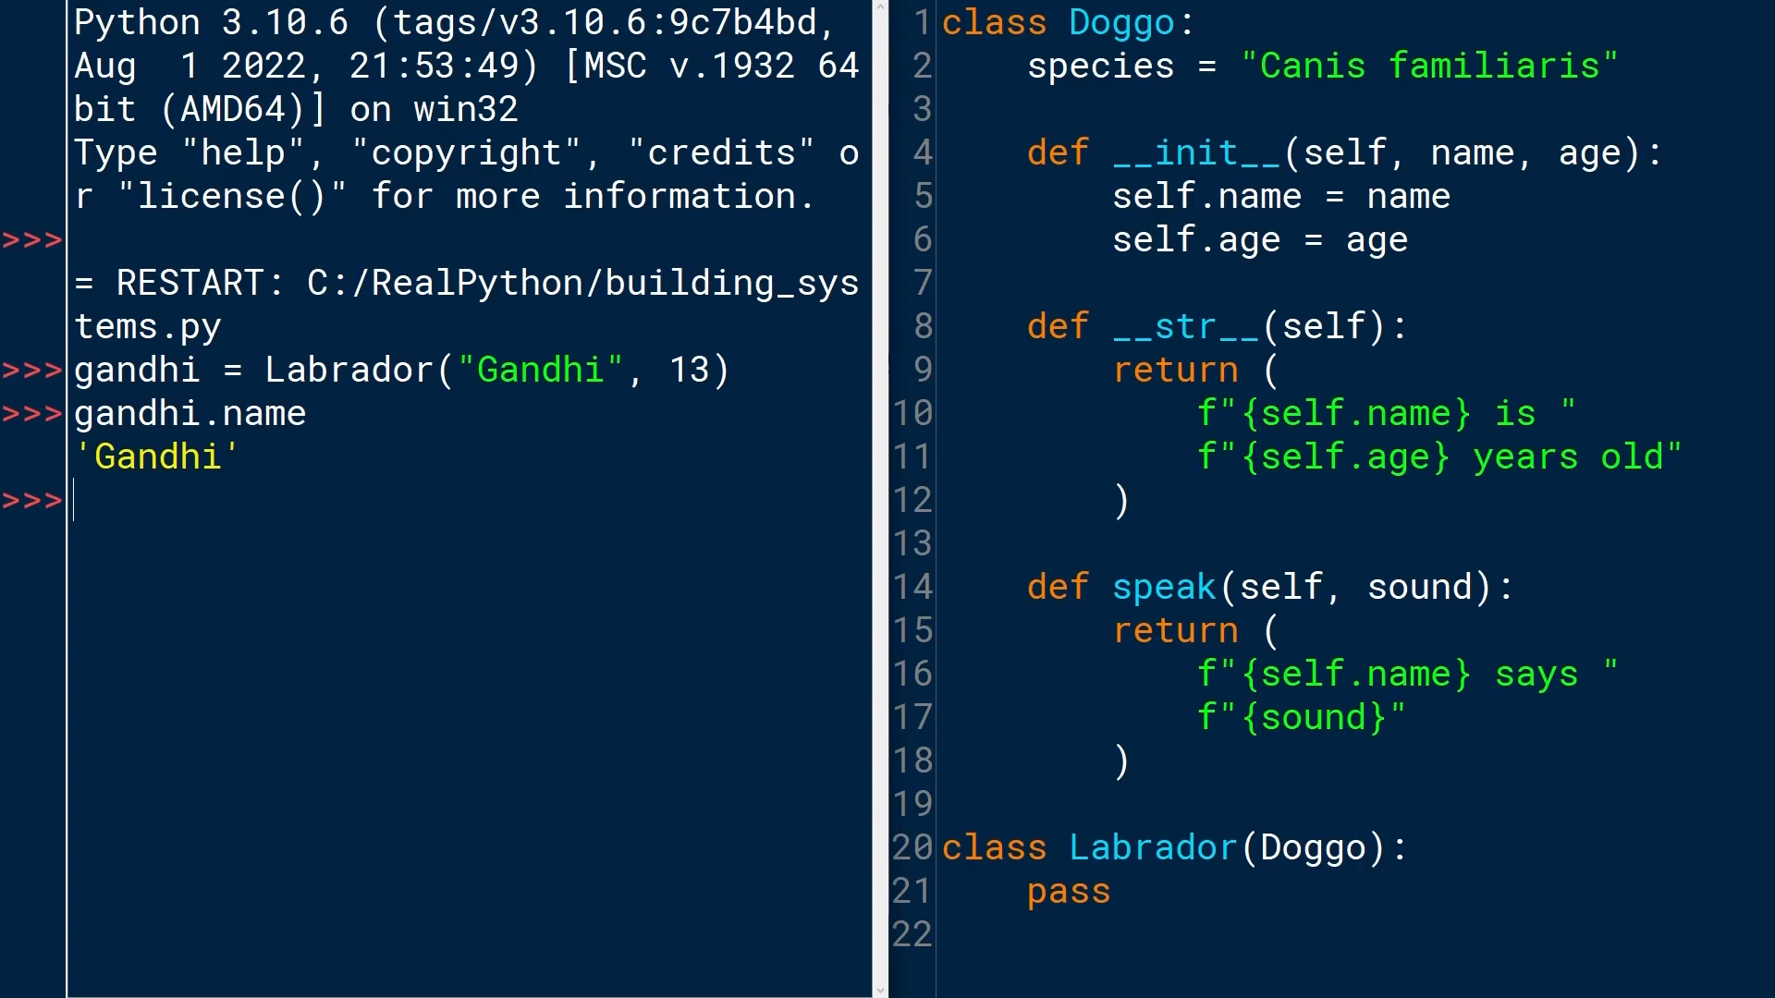
pyautogui.write('gandhi.age')
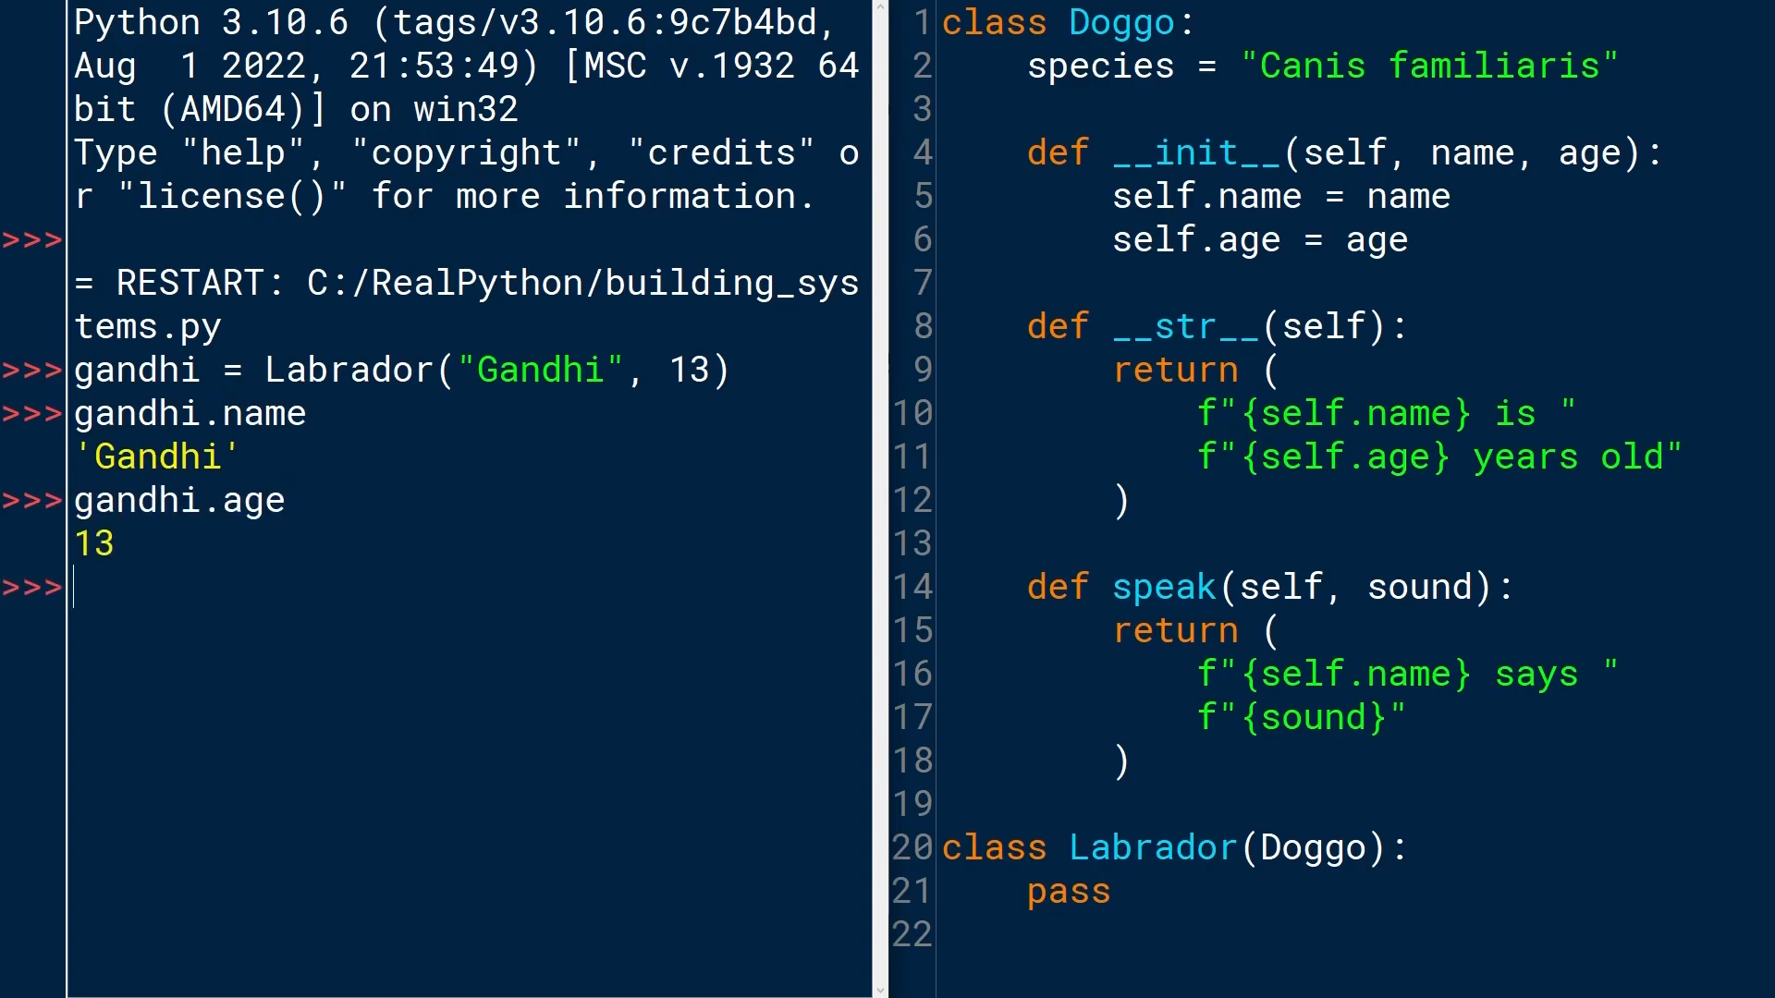
pyautogui.write('gandh')
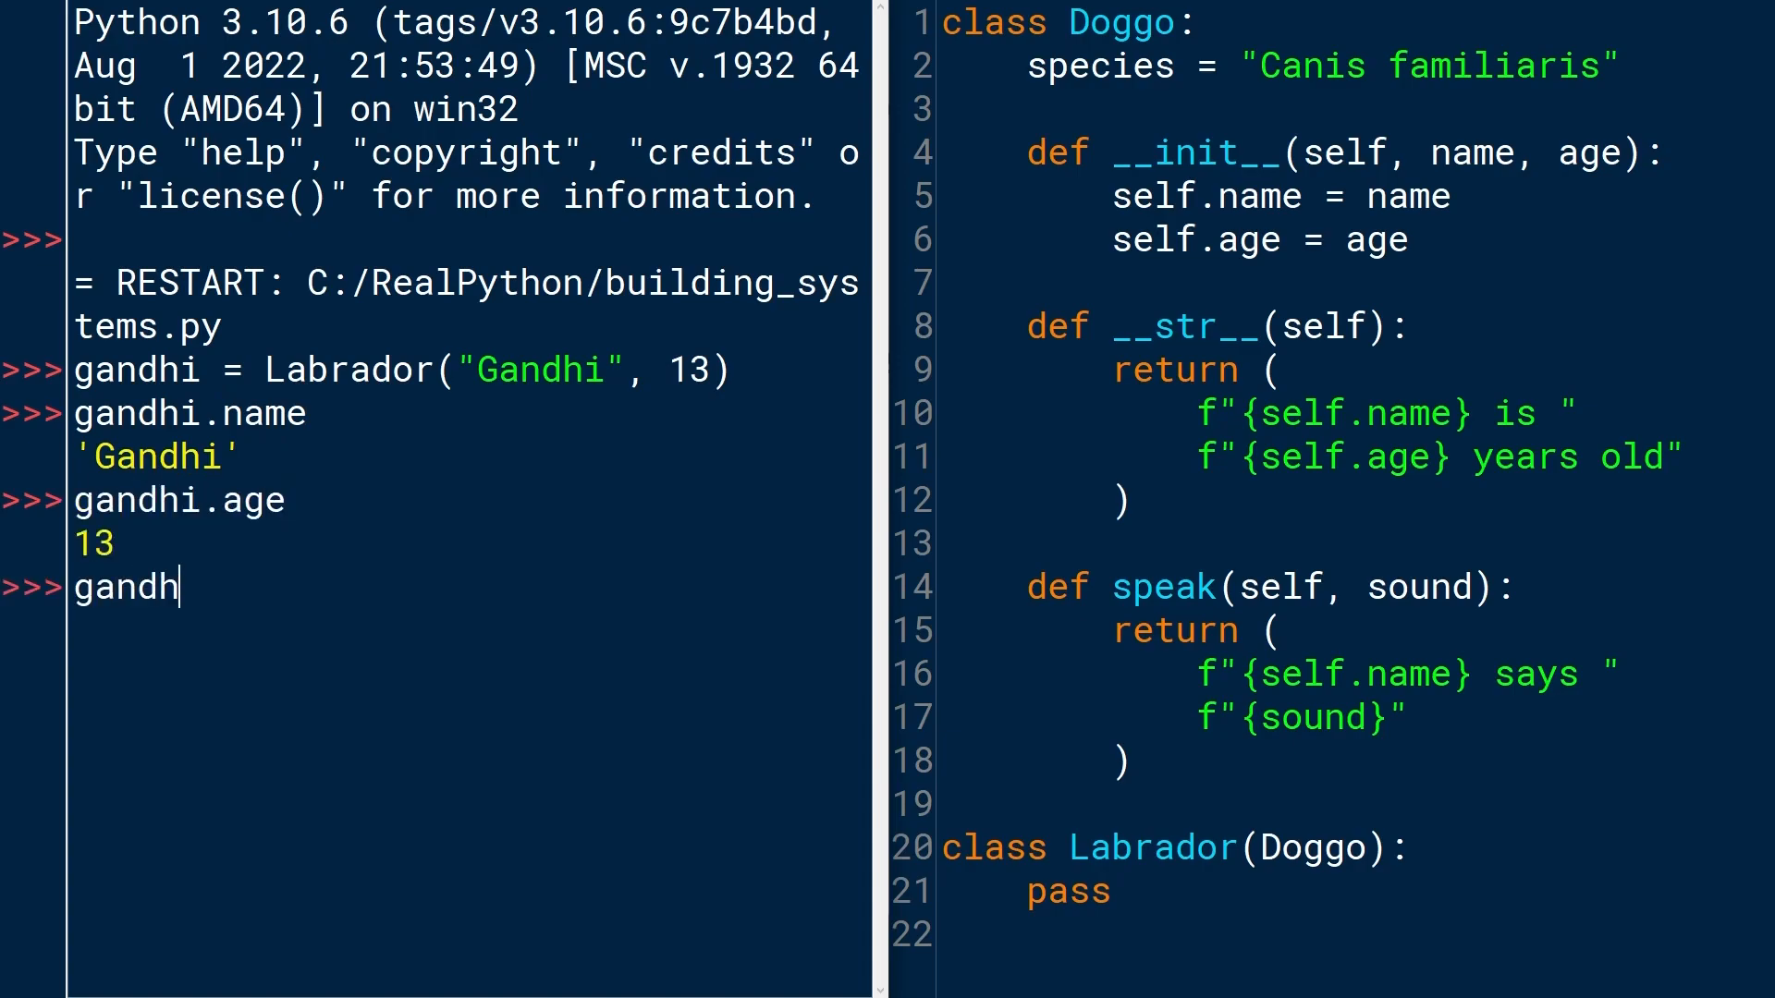
pyautogui.write('i.species')
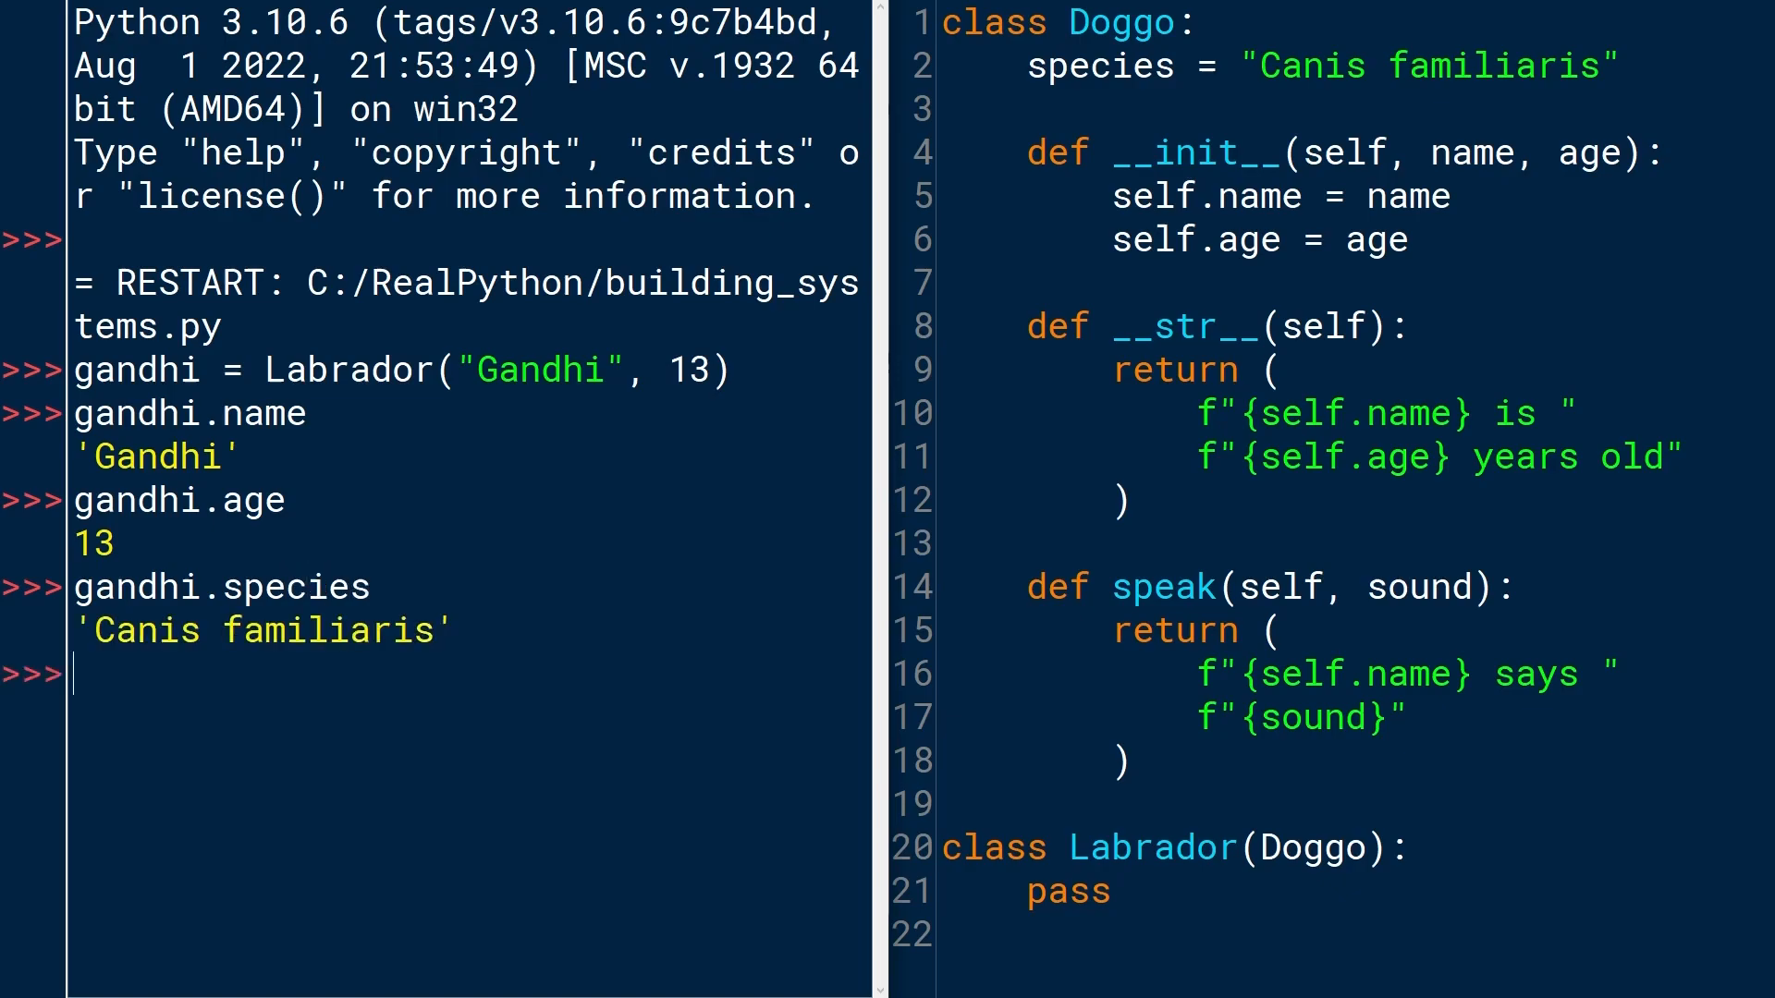
pyautogui.write('print(')
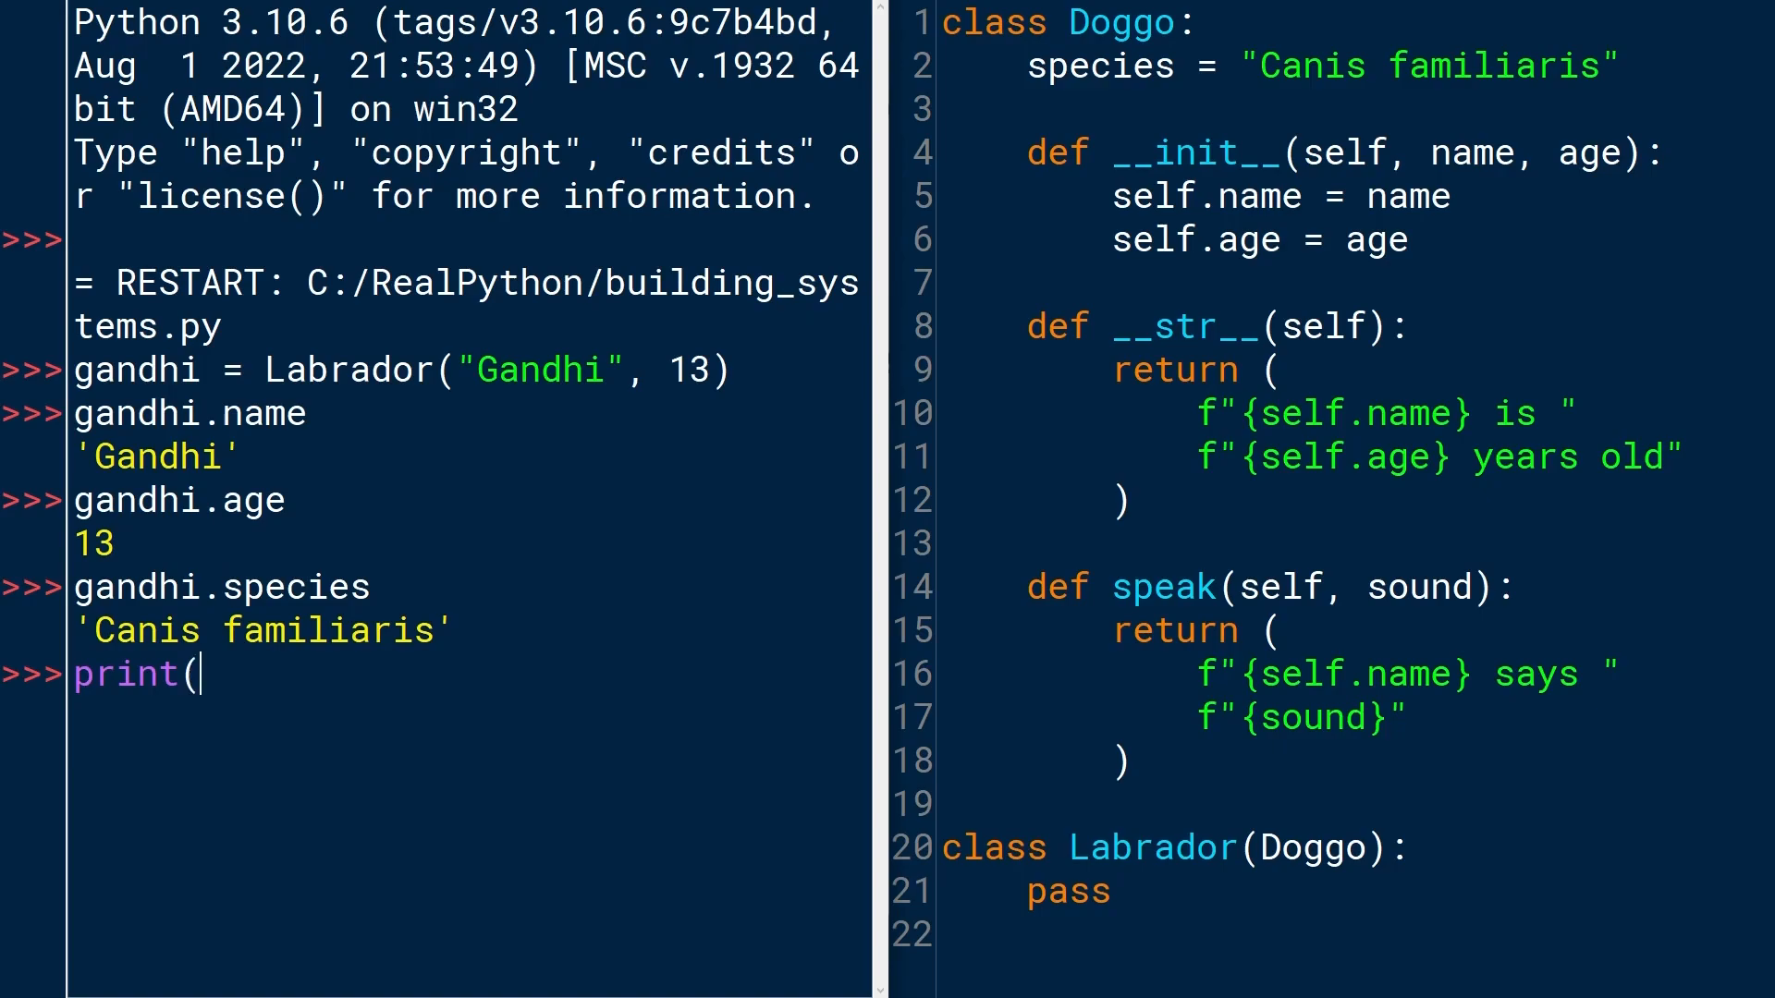
pyautogui.write('gandhi')
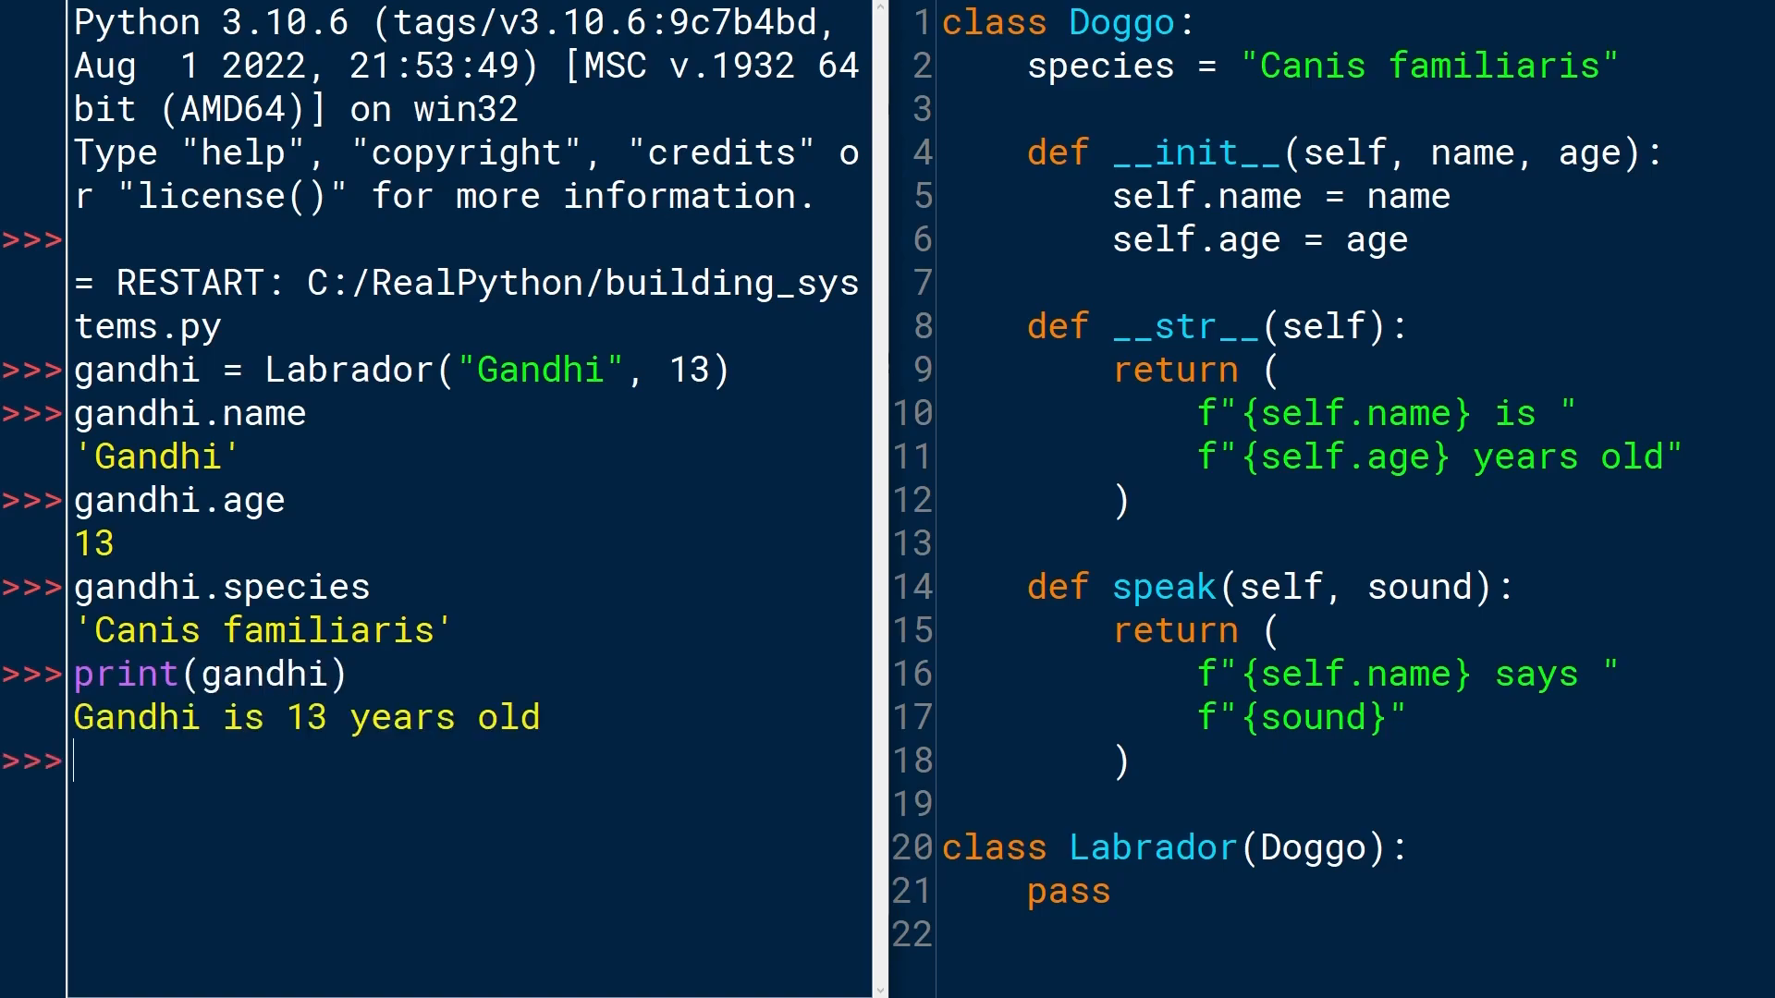
# Call gandhi.speak("buf") to get 'Gandhi says buf'.
pyautogui.moveTo(1024, 328); pyautogui.dragTo(1126, 510)
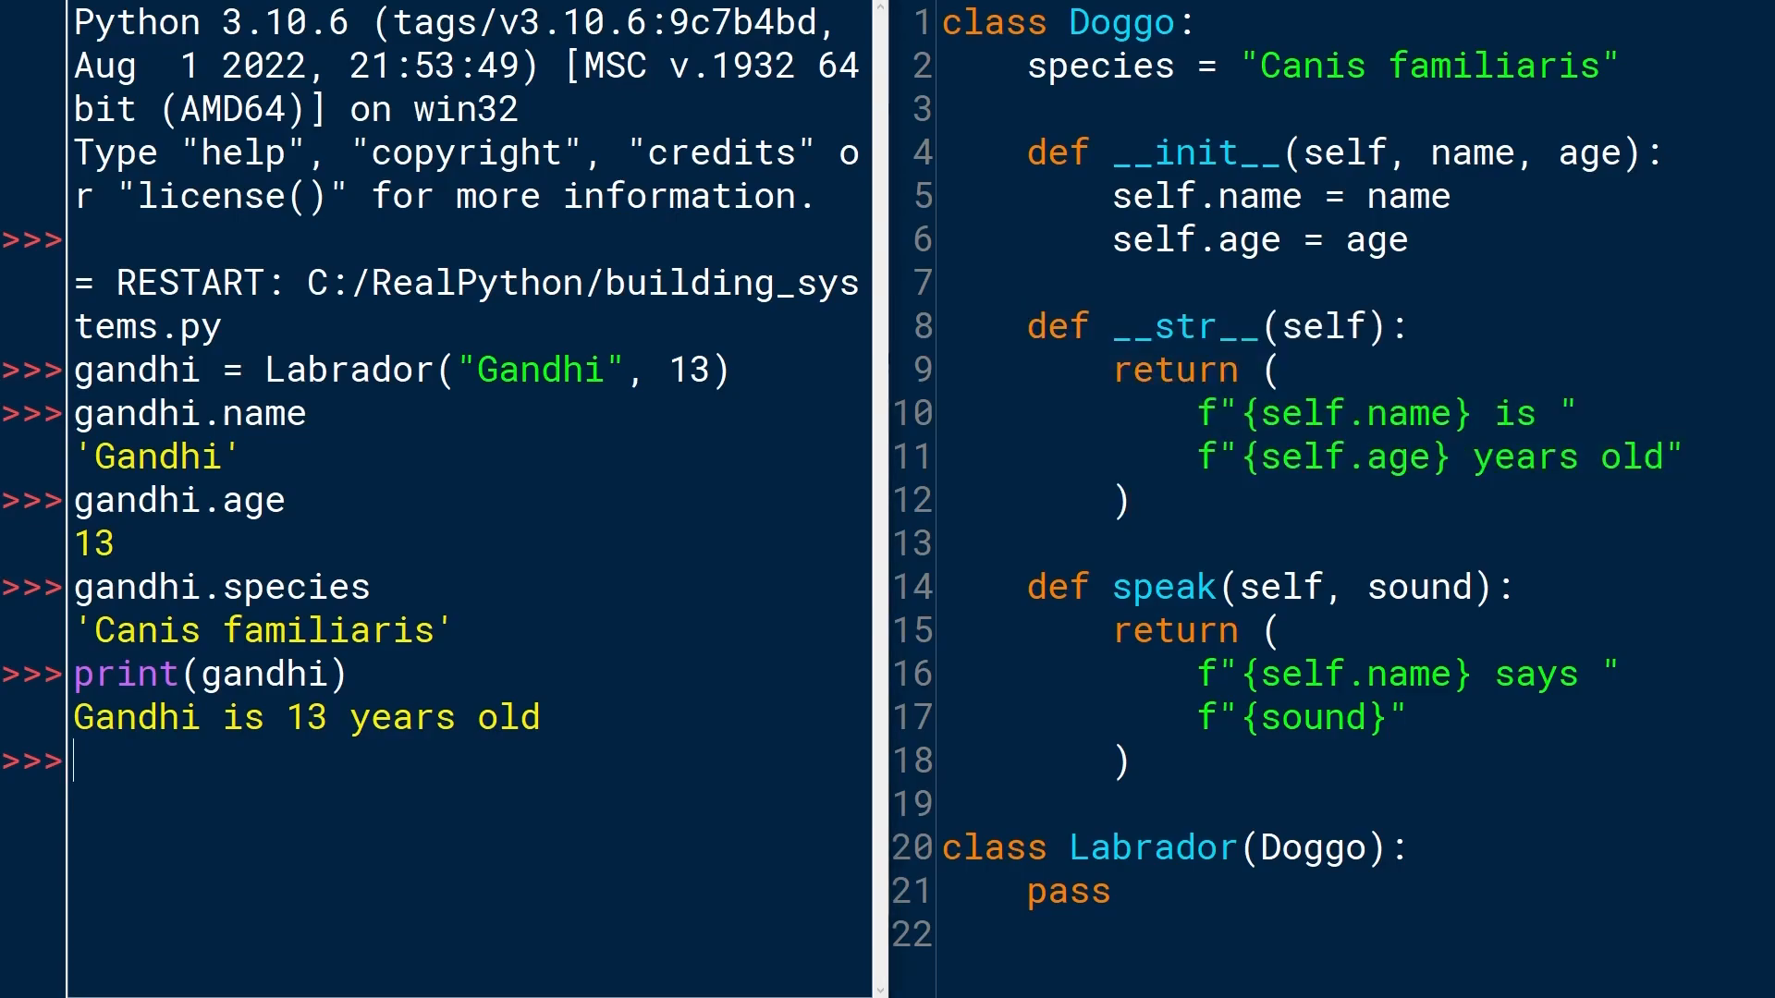
pyautogui.write('gandhi')
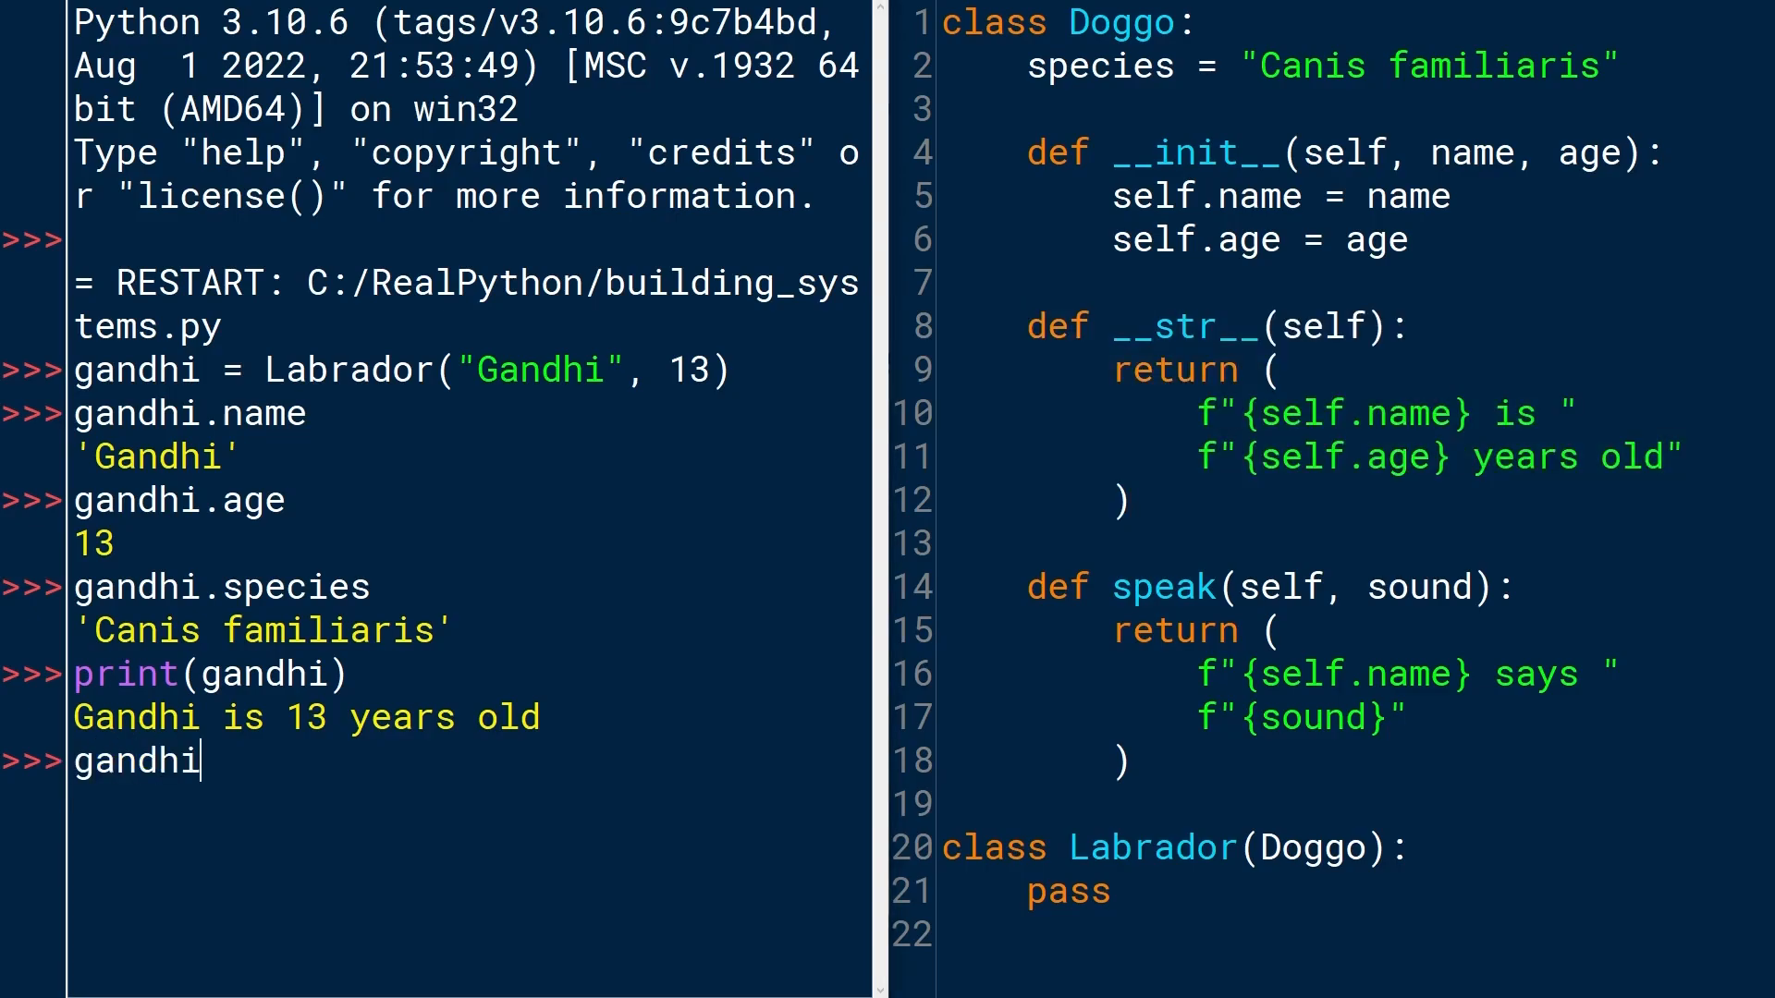
pyautogui.write('.speak()')
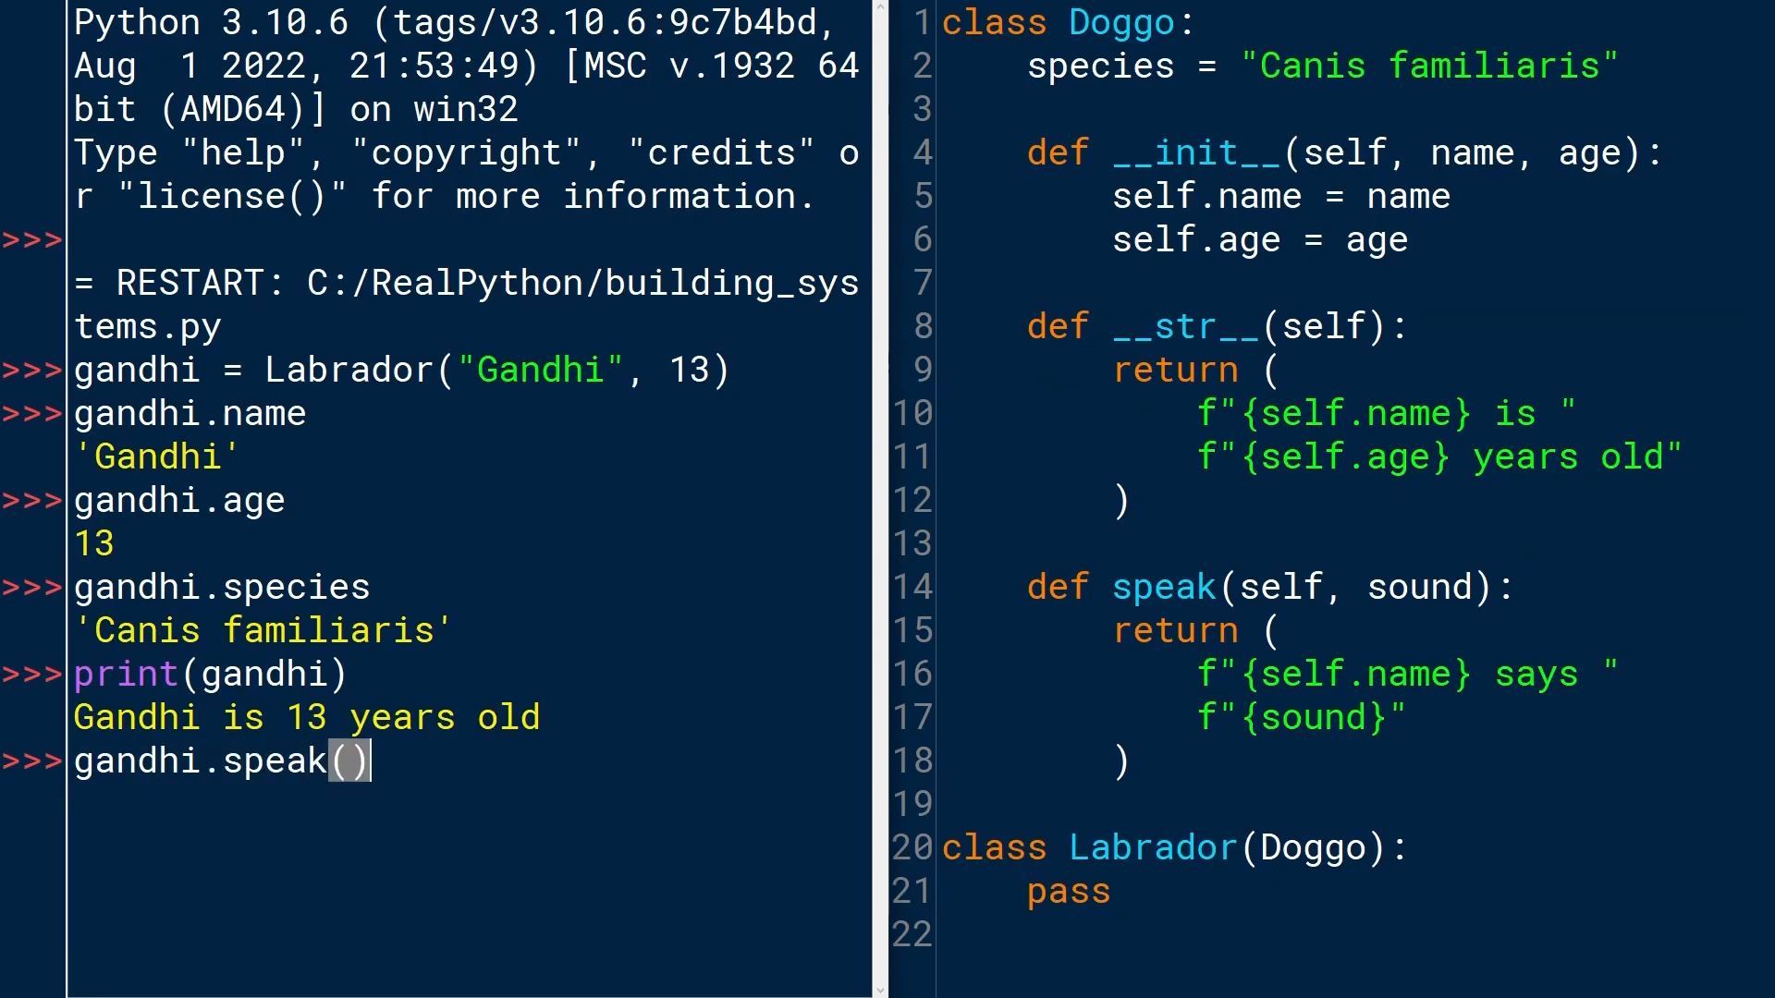
pyautogui.write('"')
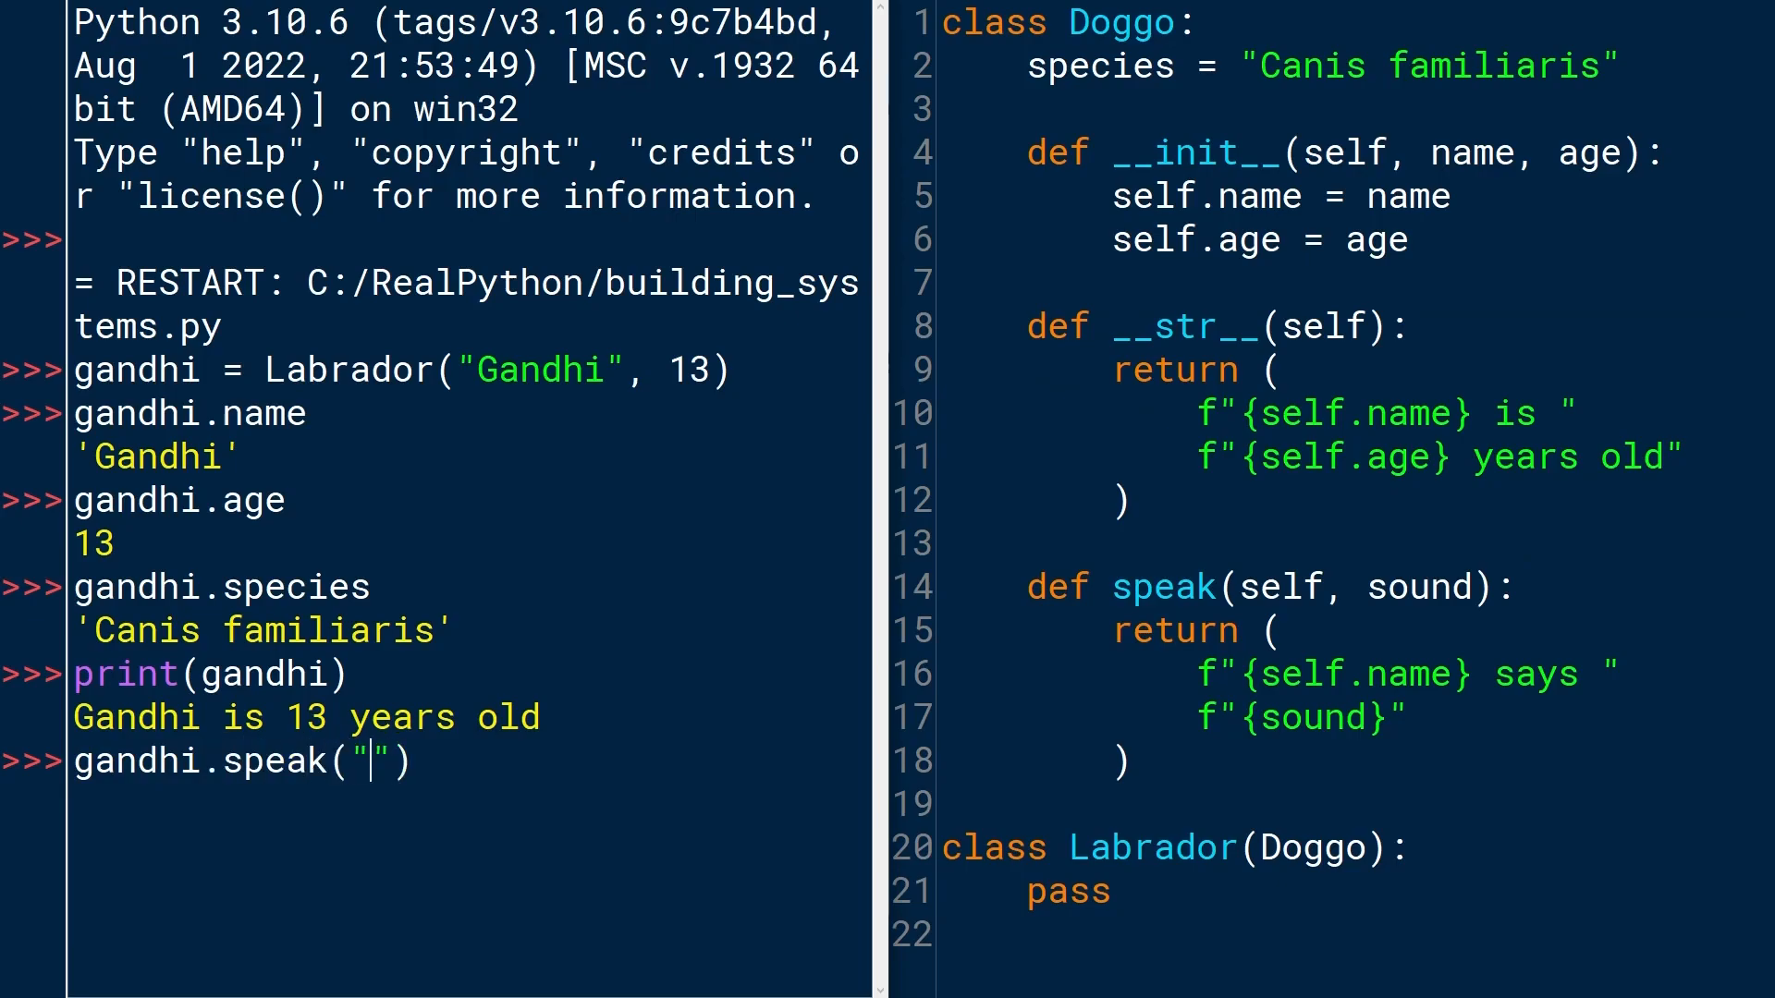
pyautogui.write('buf')
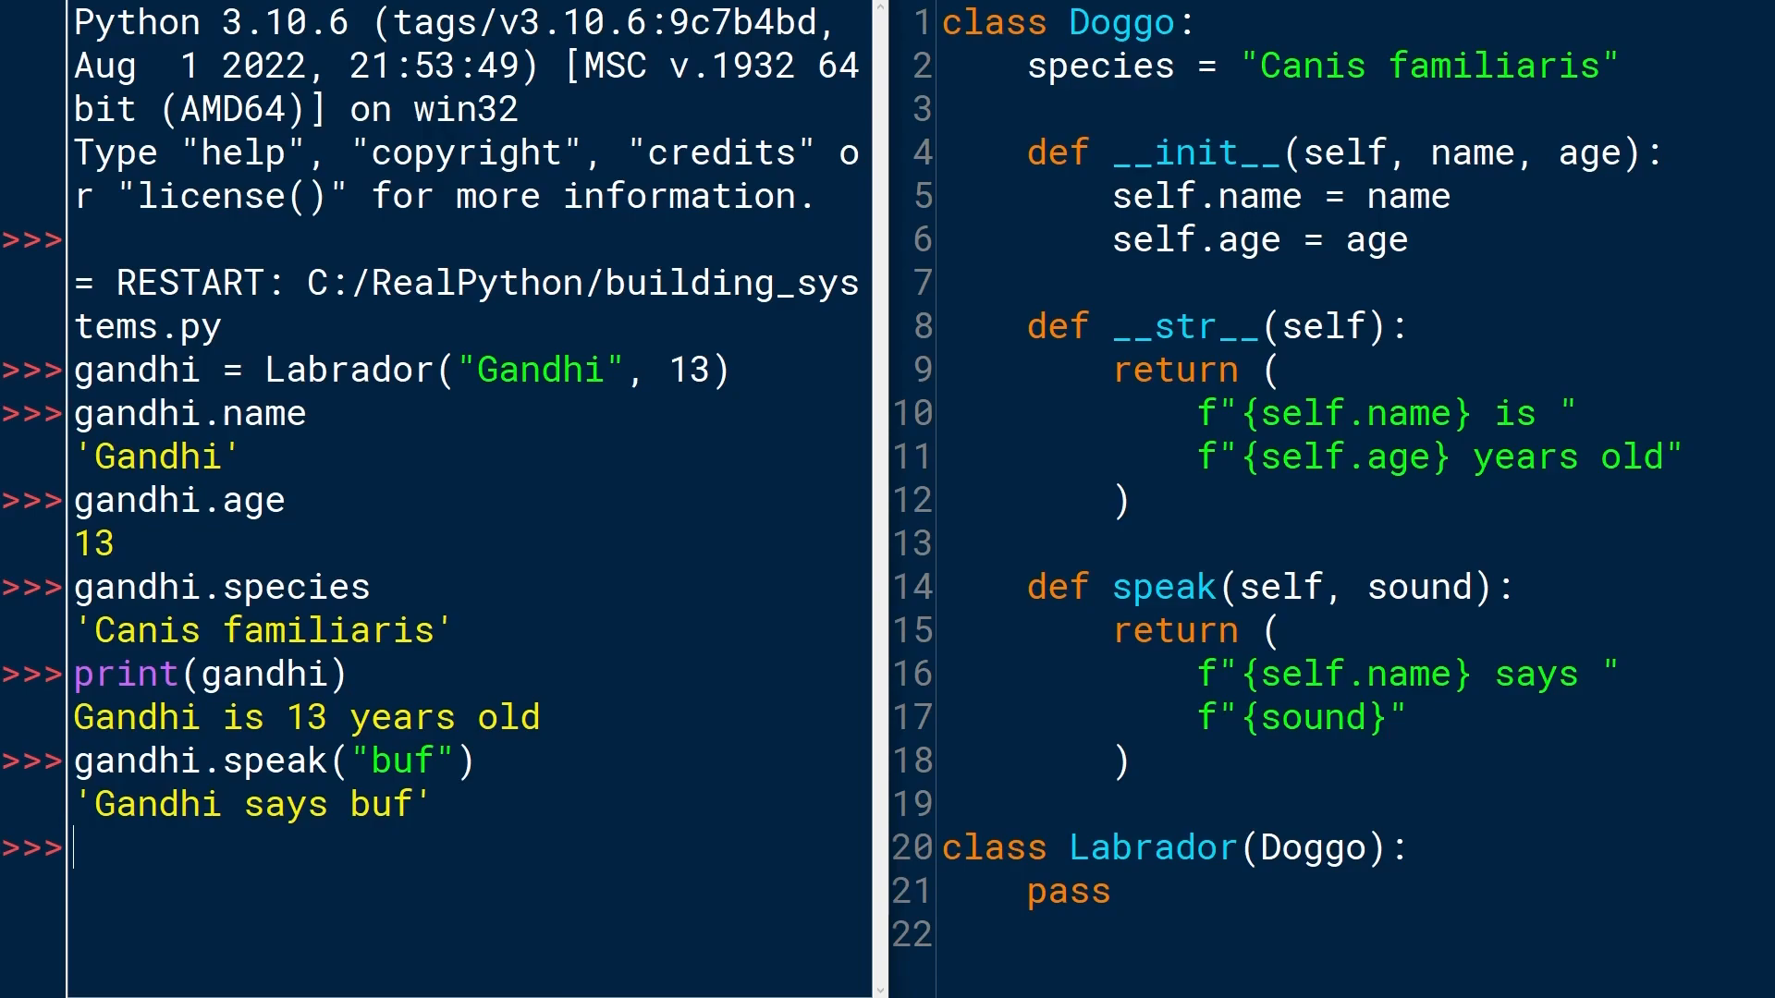
# Confirm in the shell that isinstance(gandhi, Labrador) and isinstance(gandhi, Doggo) both return True.
pyautogui.write('isinstance')
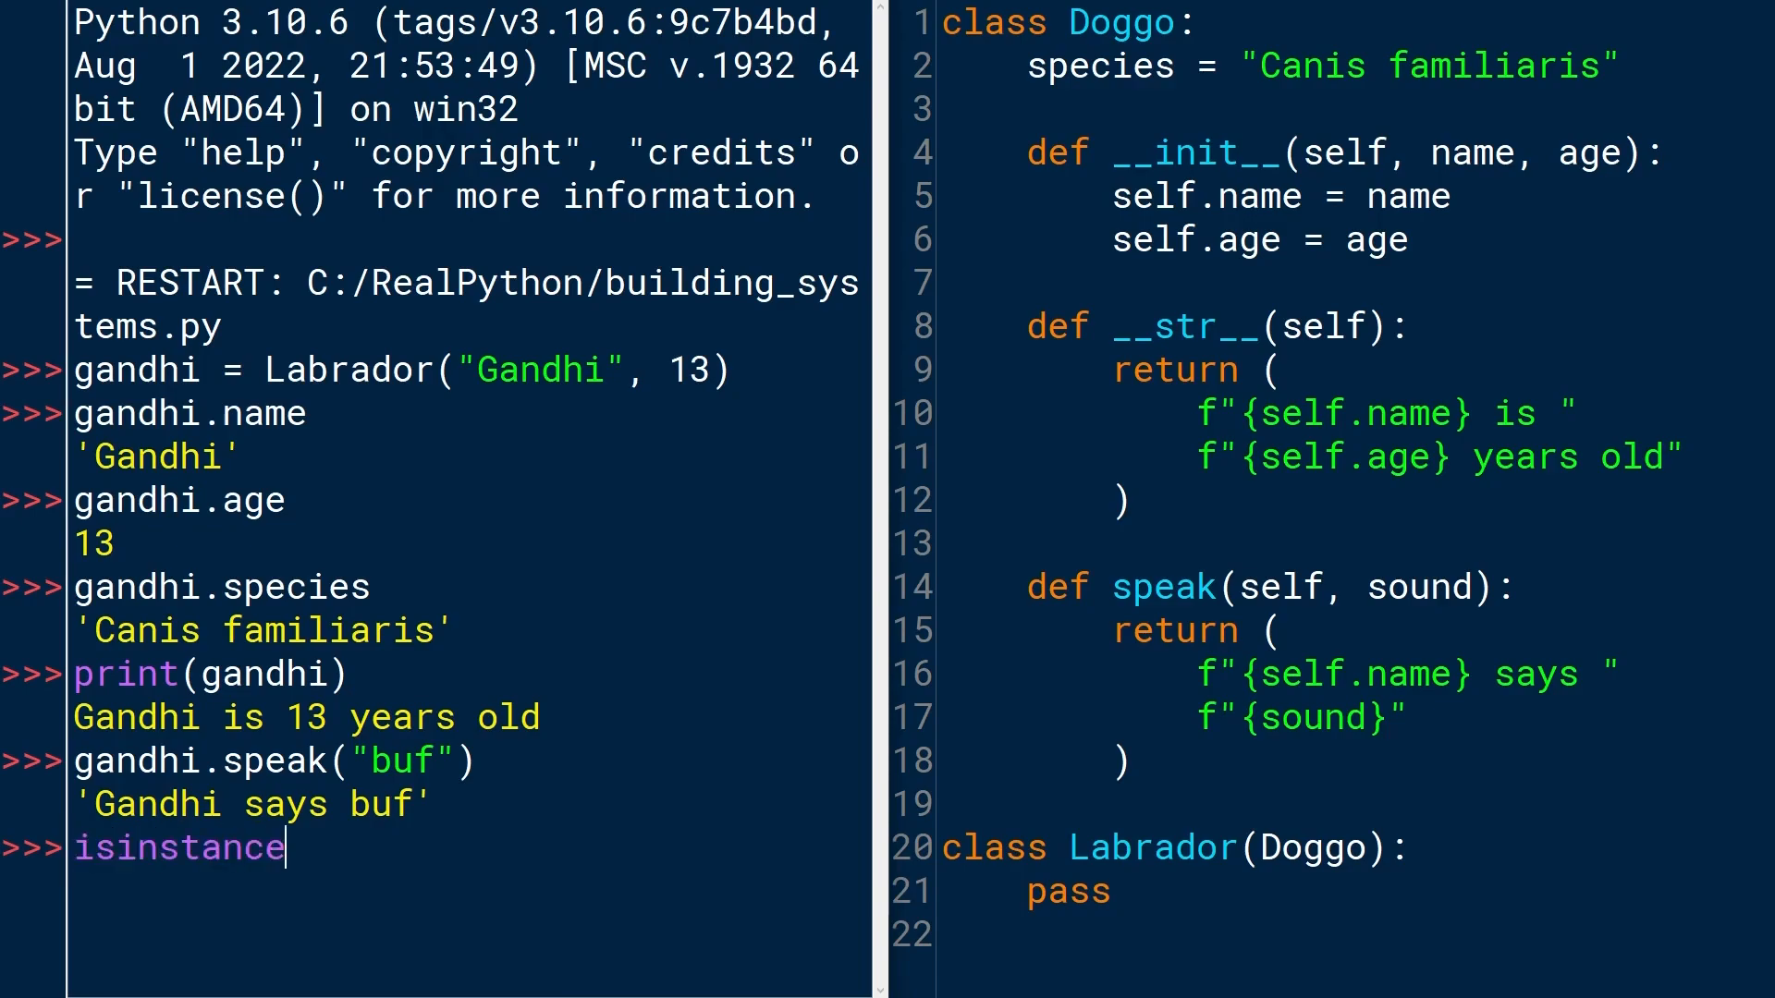
pyautogui.write('(gan')
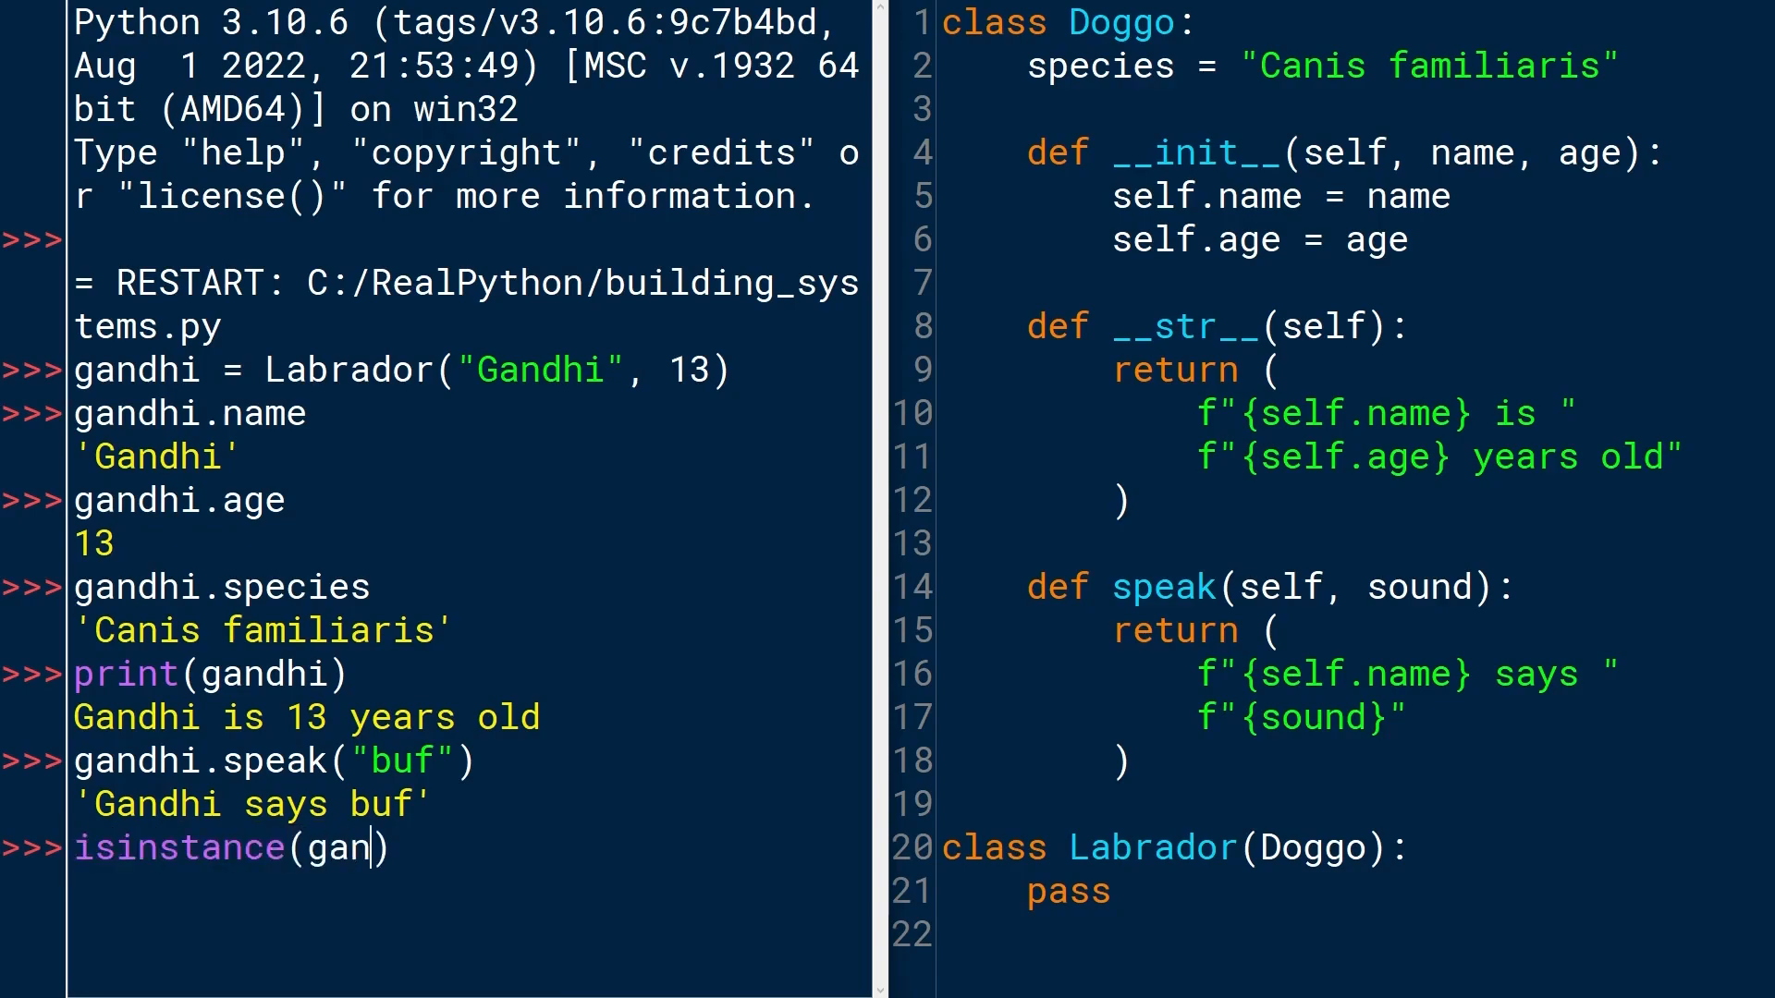
pyautogui.write('dhi,')
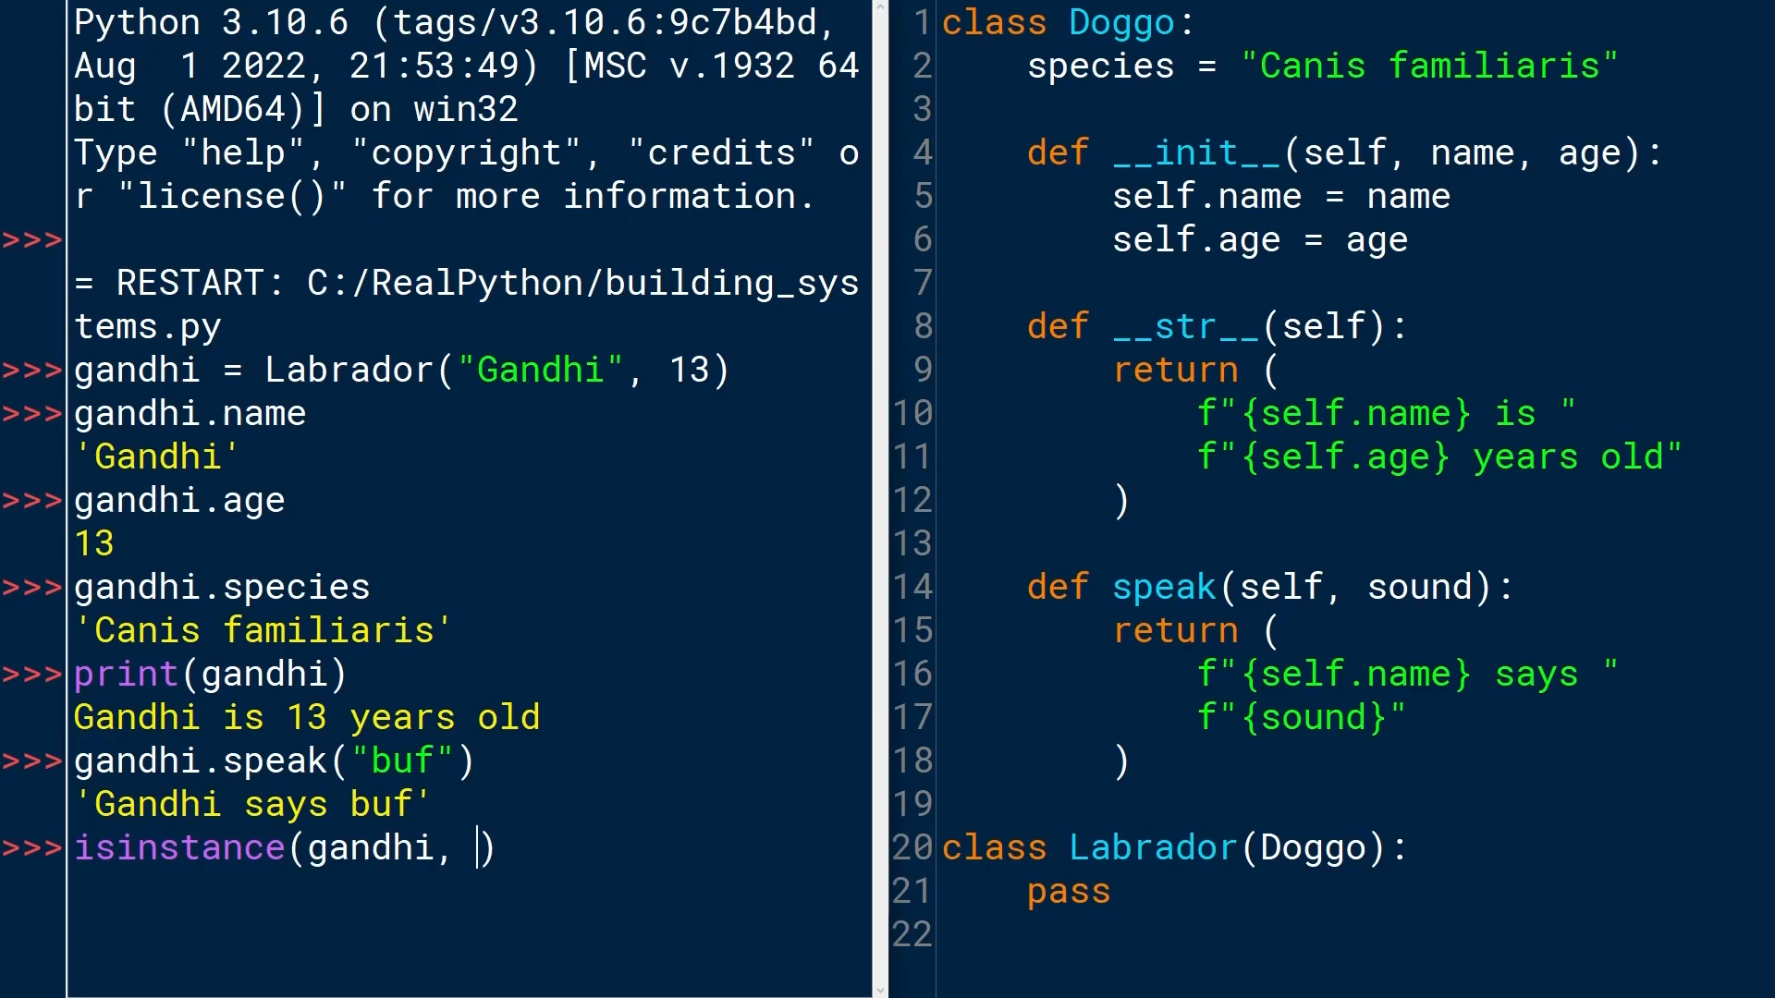
pyautogui.write('Labrador)')
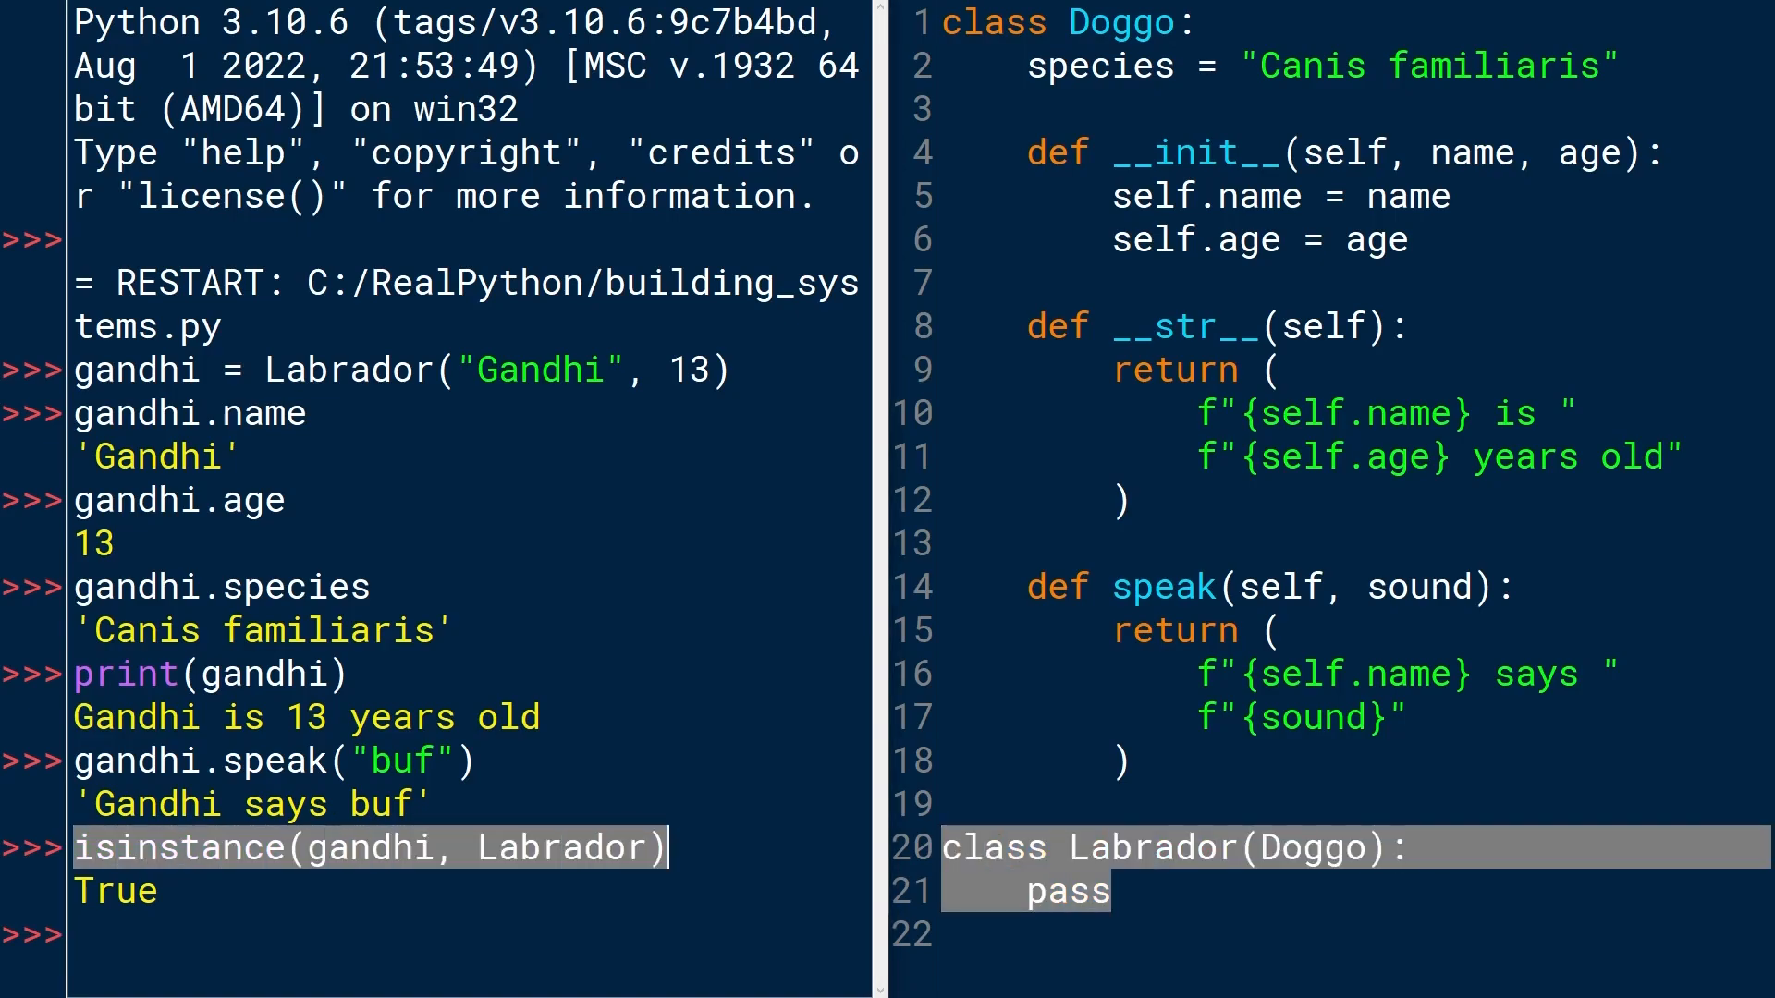
pyautogui.write('isinstance(gandhi, Labrador)')
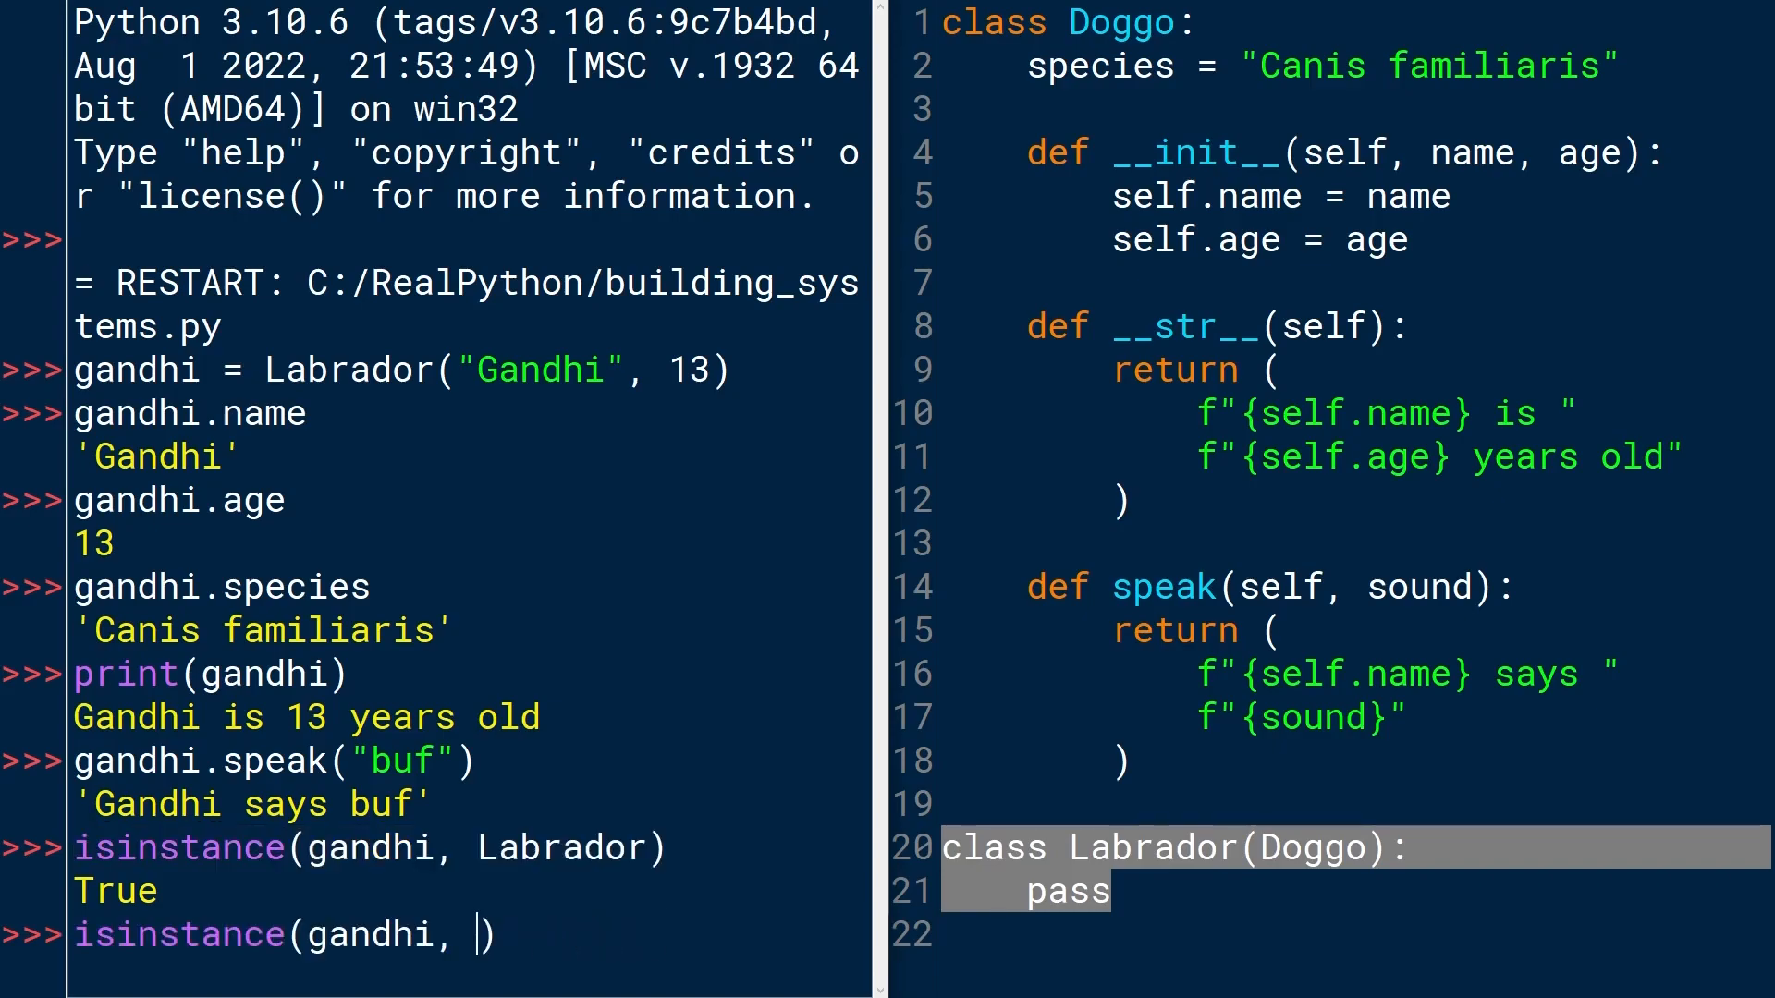
pyautogui.write('Doggo')
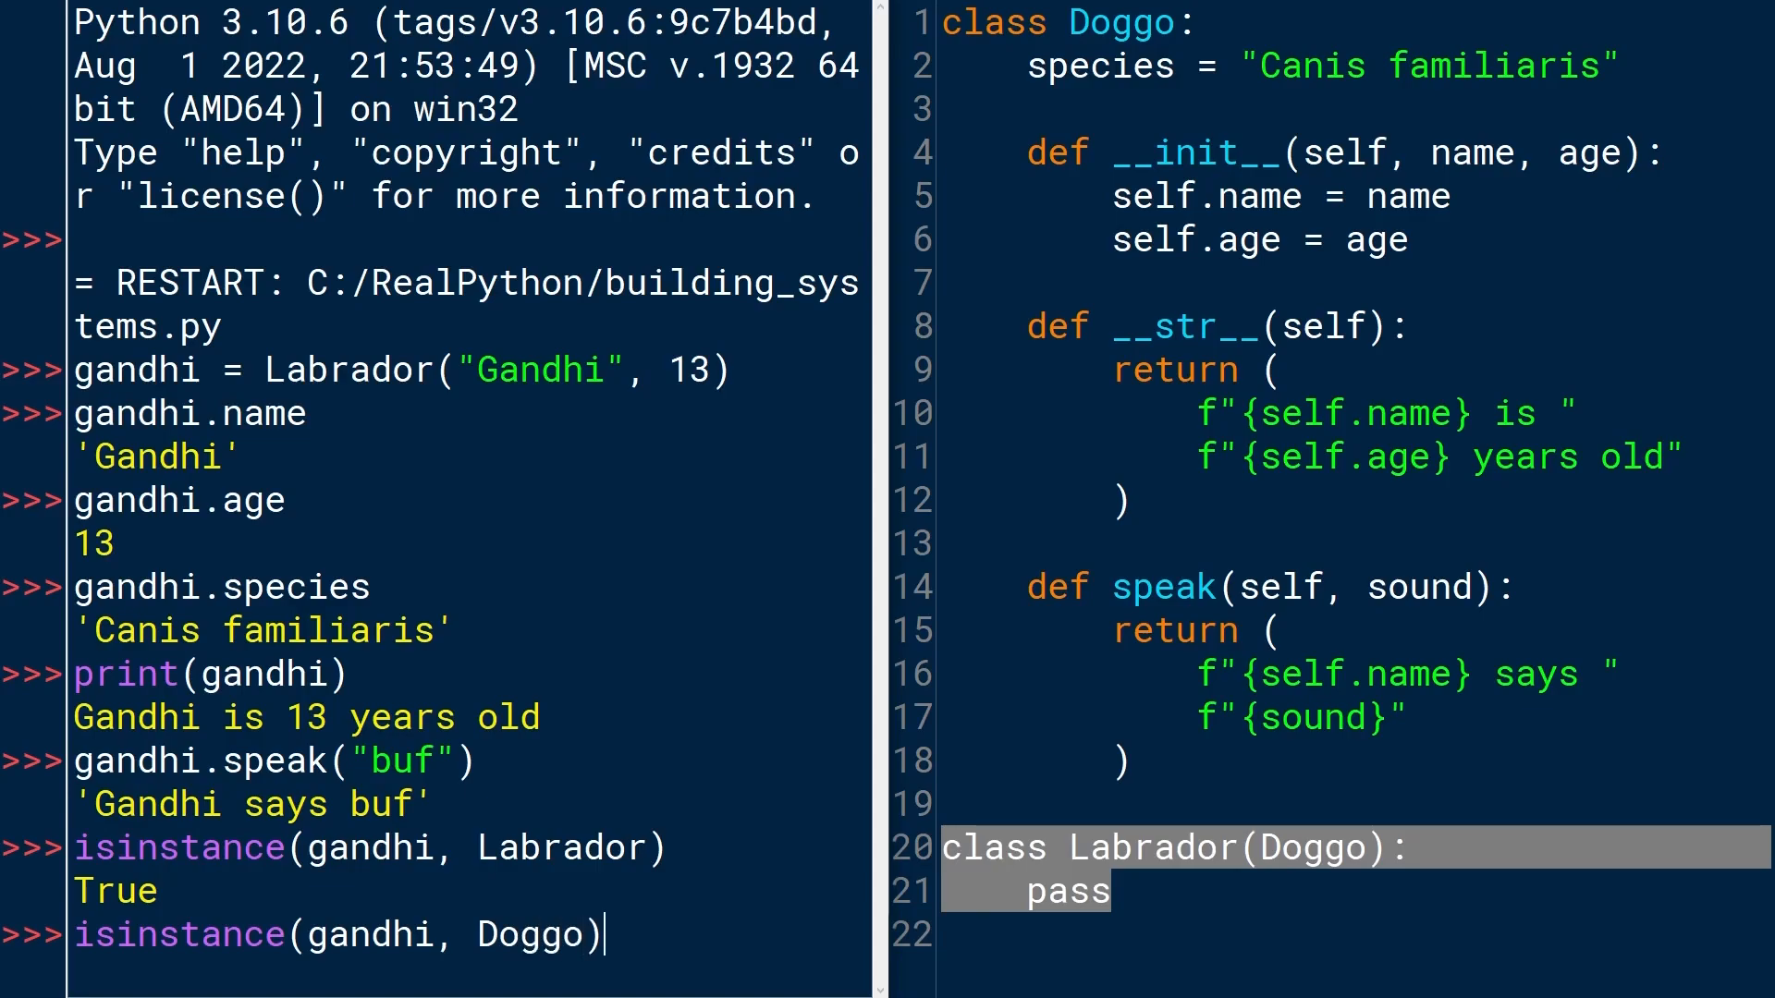
pyautogui.press('enter')
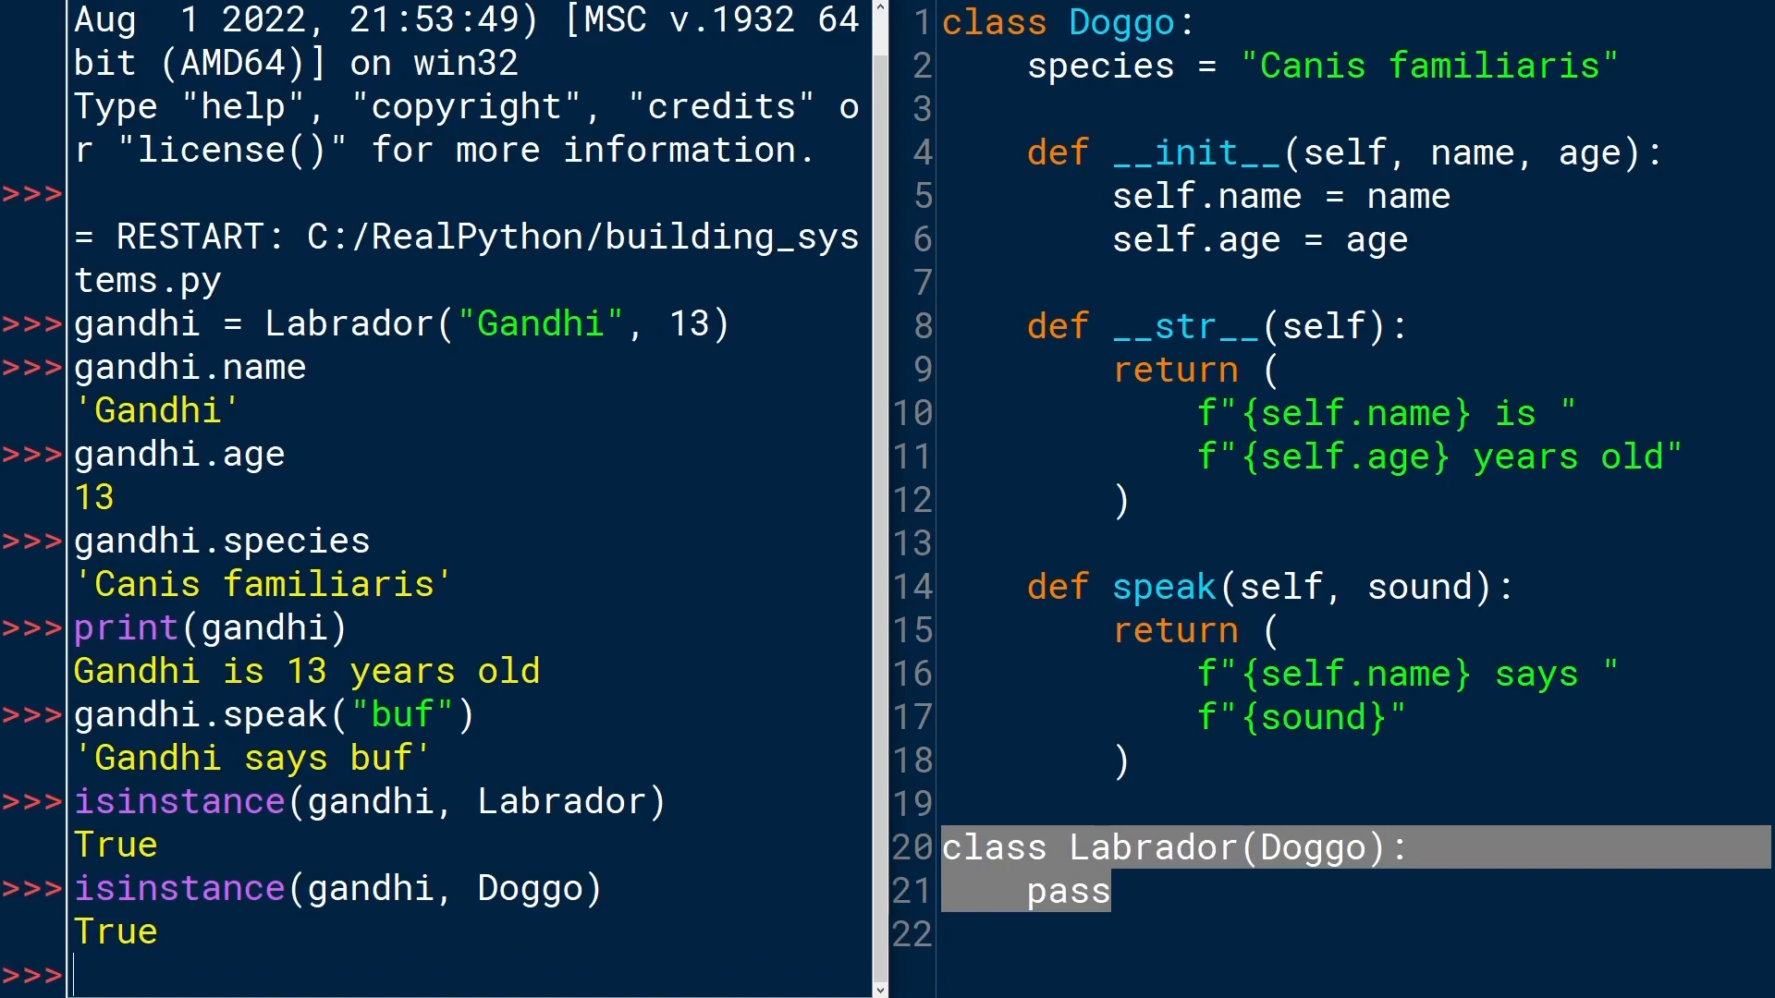
# Highlight Labrador in the first check, clear the Doggo emphasis and return to the slides.
pyautogui.doubleClick(559, 801)
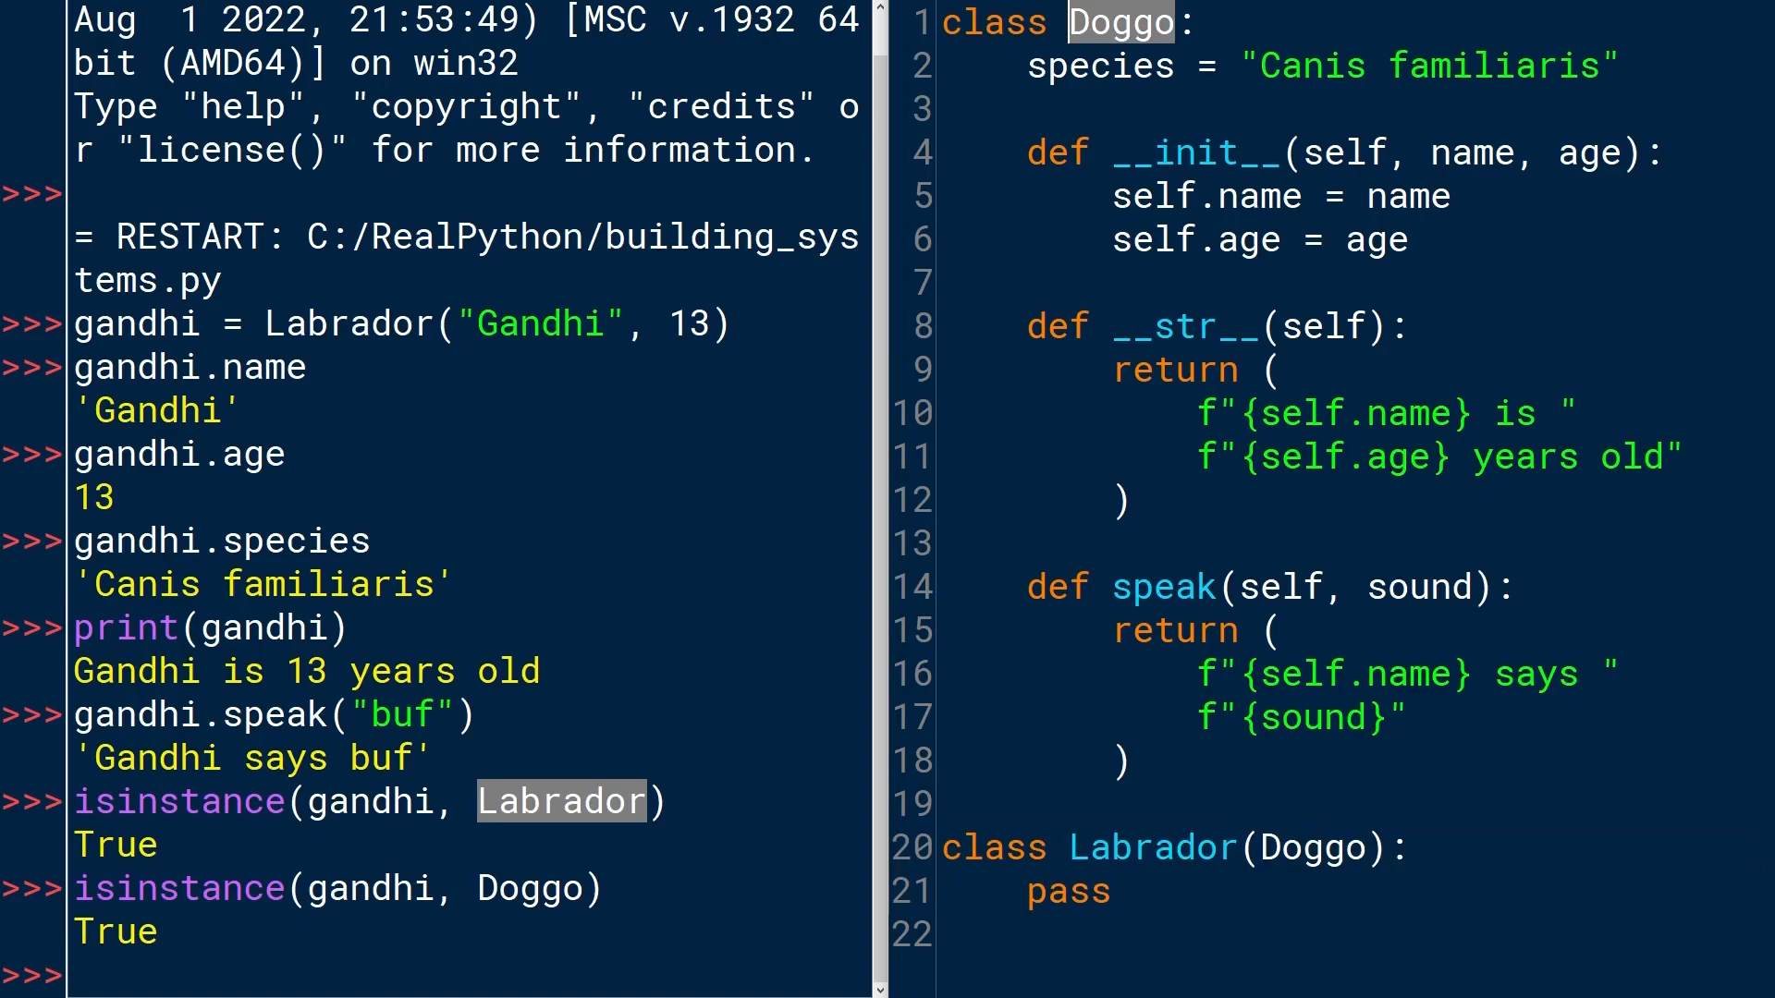
pyautogui.click(1110, 892)
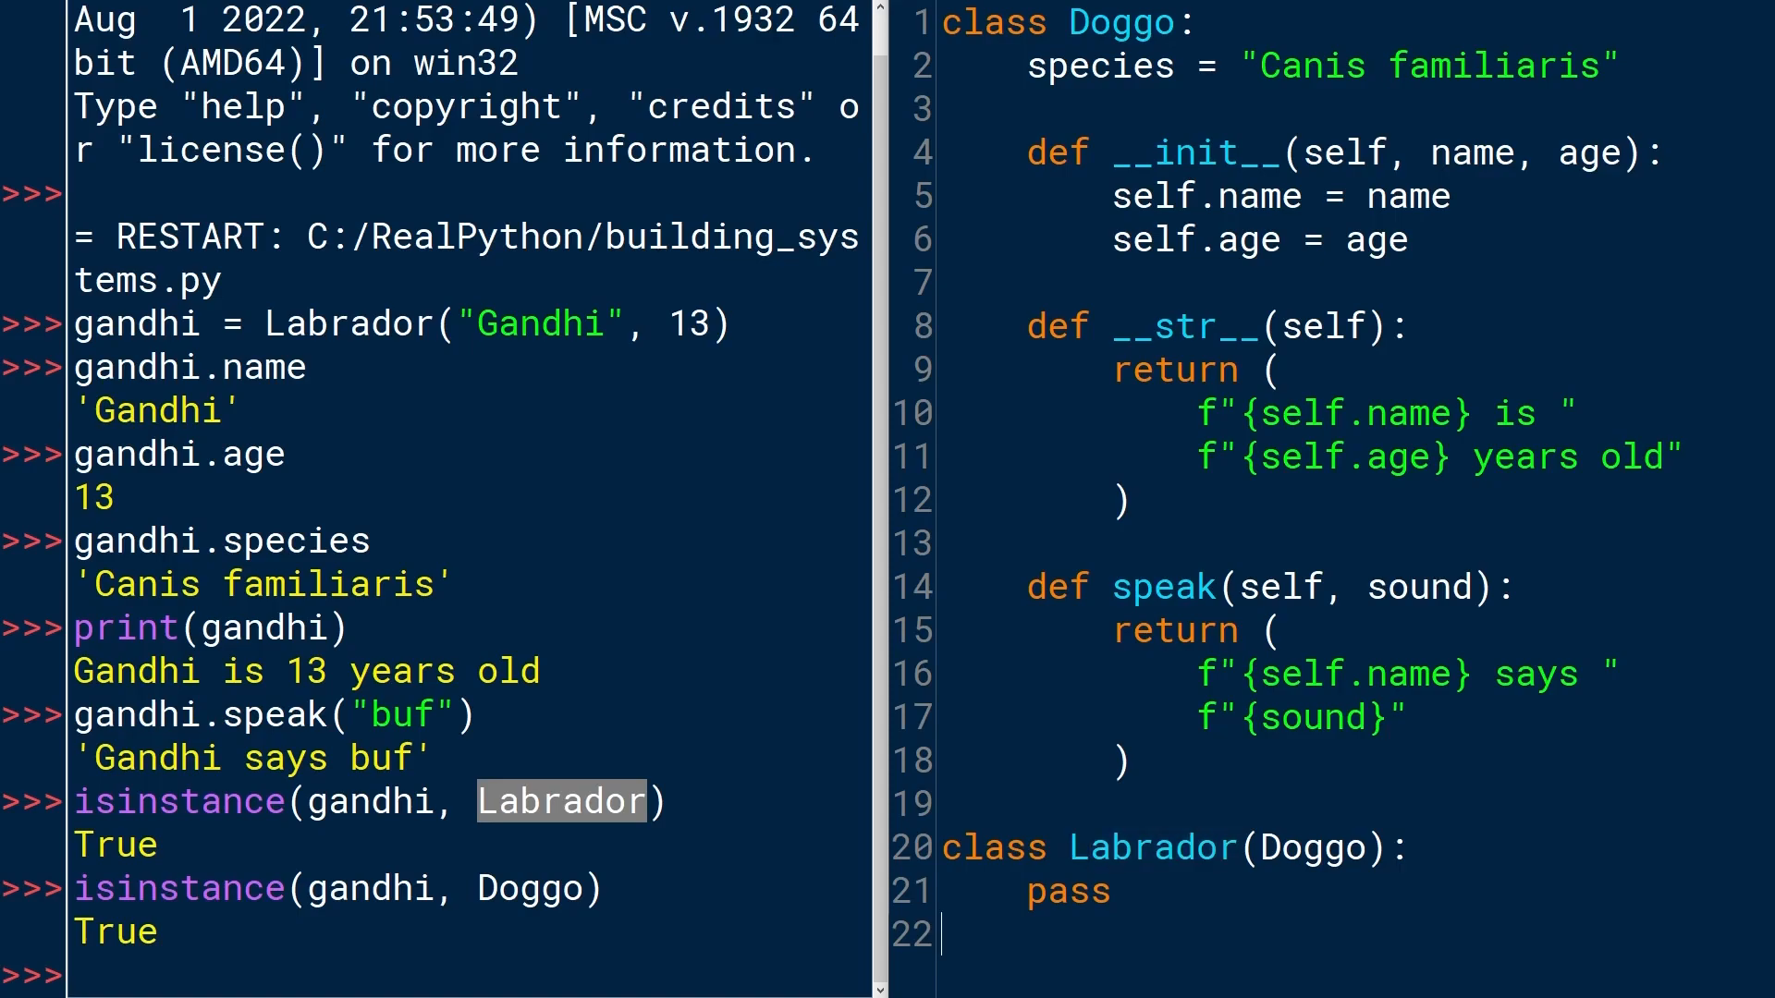
pyautogui.doubleClick(1120, 21)
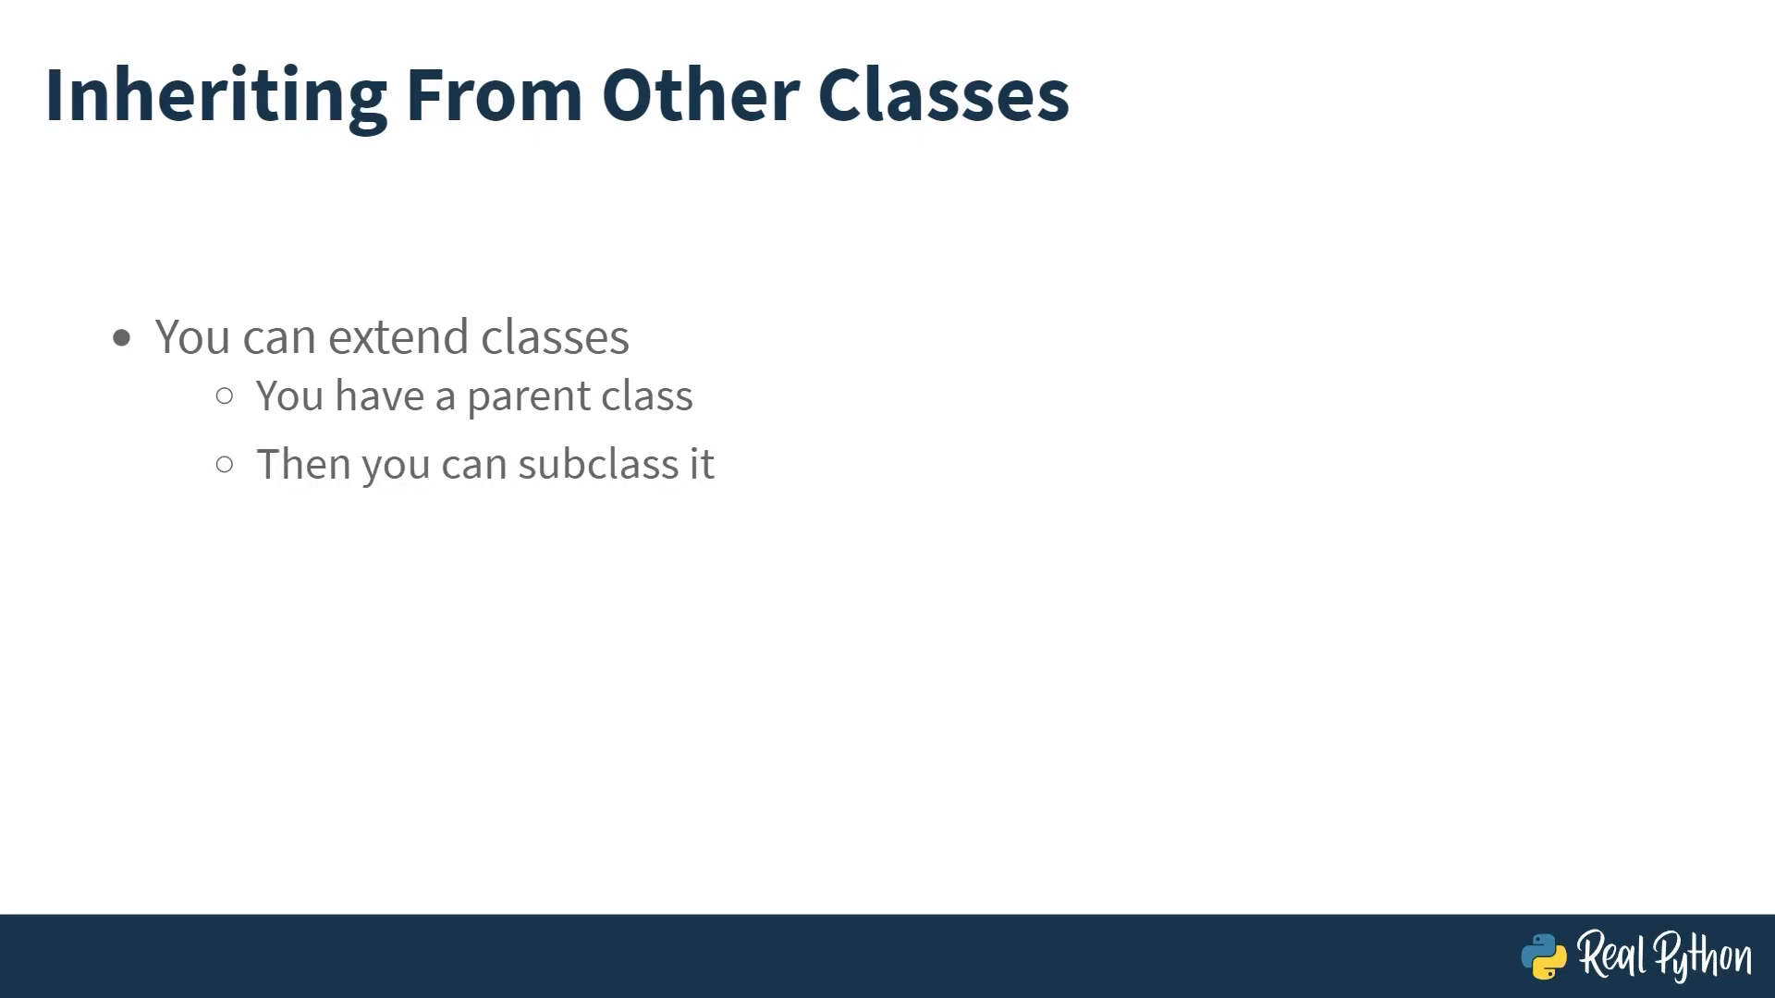
# Advance to the Extending a Parent Class slide about overriding or augmenting methods.
pyautogui.press('right')
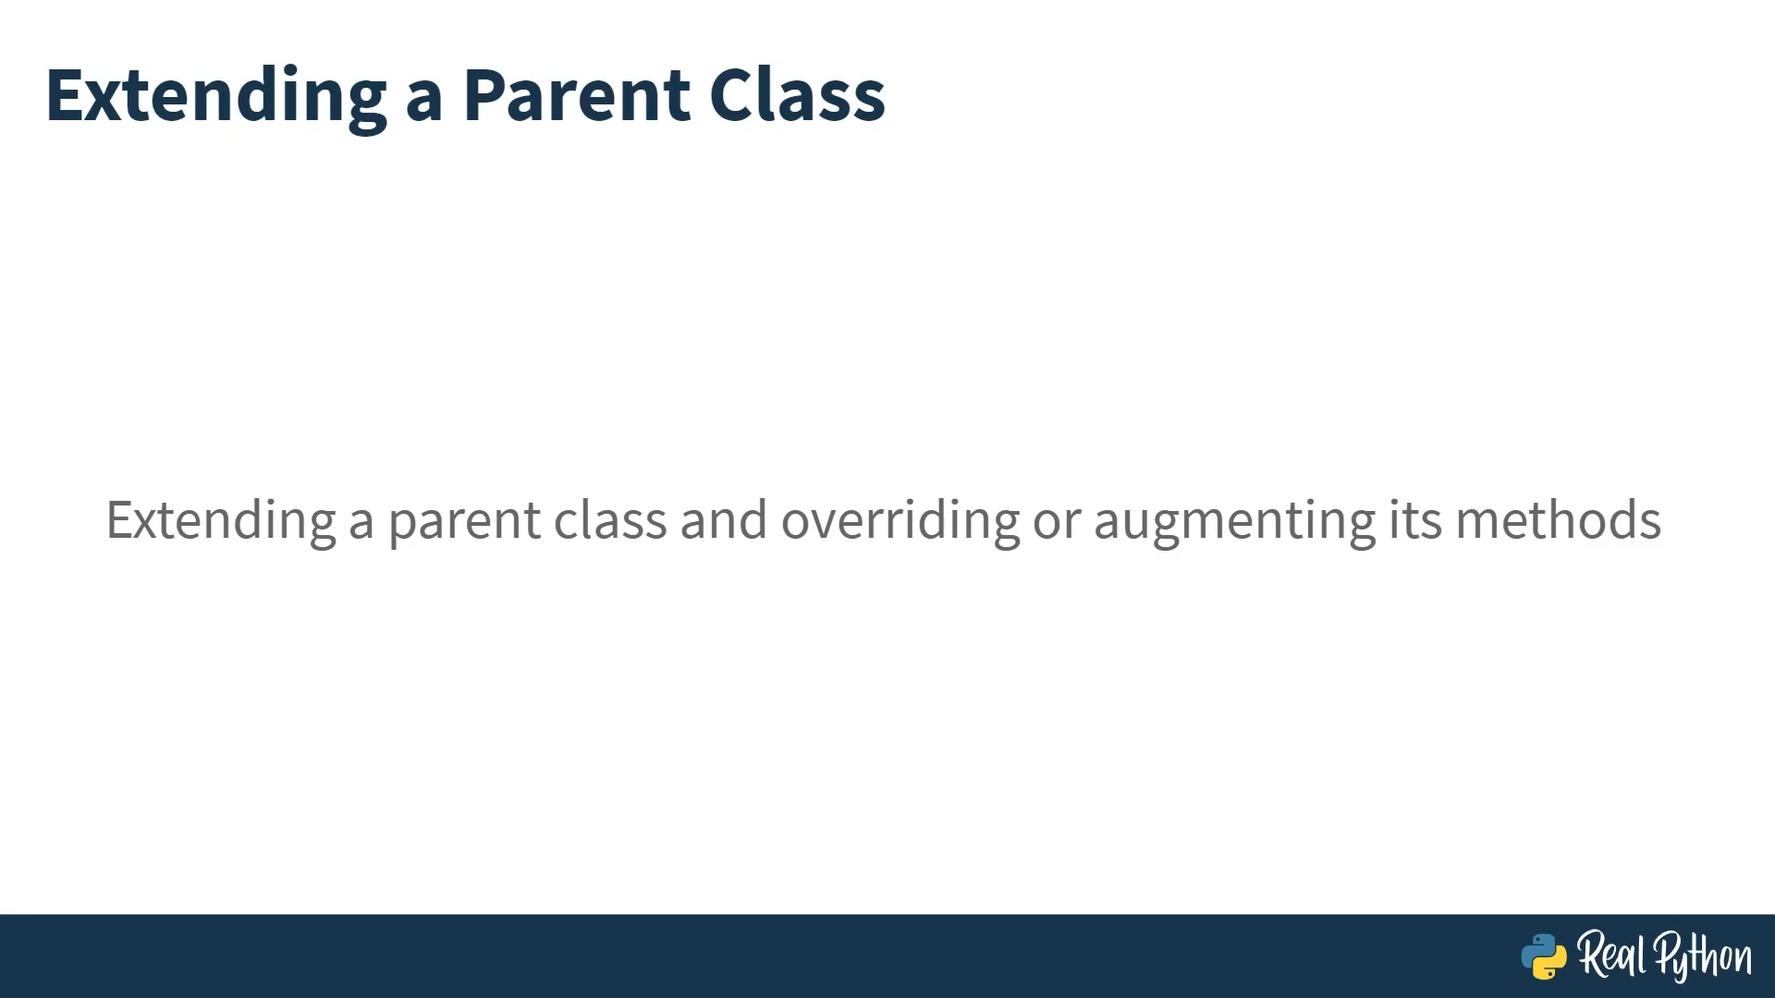
# Show the Doggo code slide, mark its speak() method with the pen, then reach the JackRussellTerrier example.
pyautogui.press('Right')
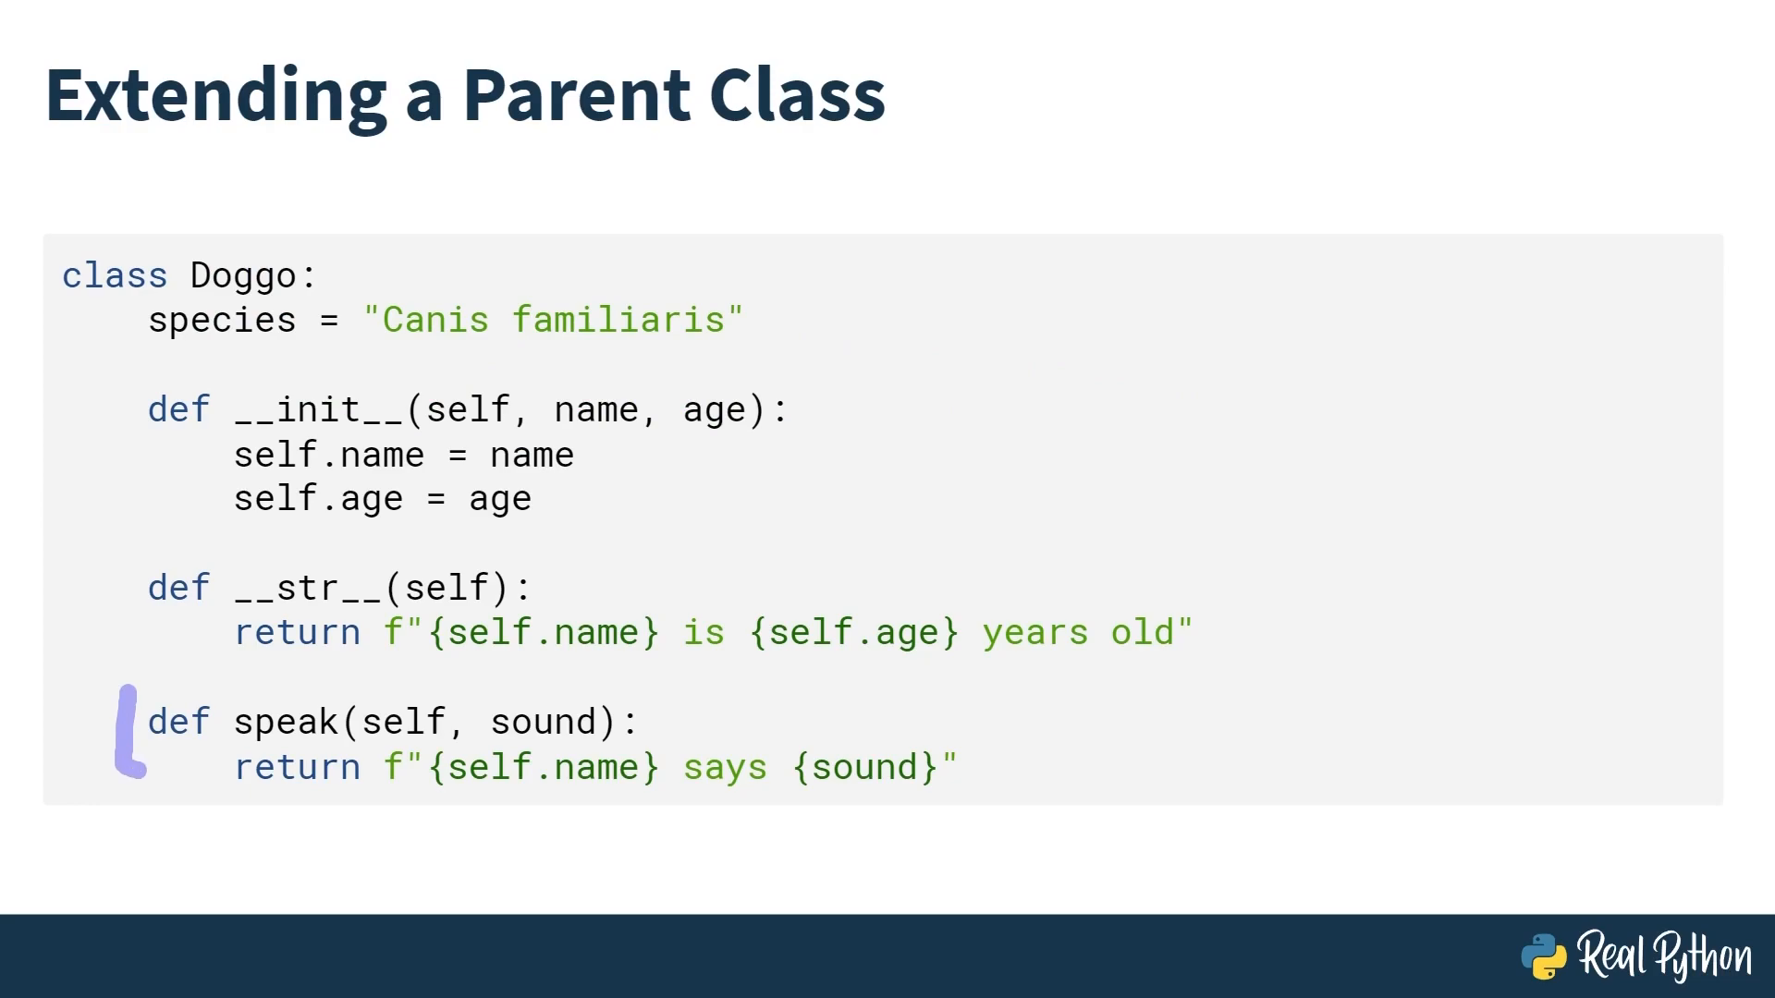
pyautogui.moveTo(147, 712); pyautogui.dragTo(951, 782)
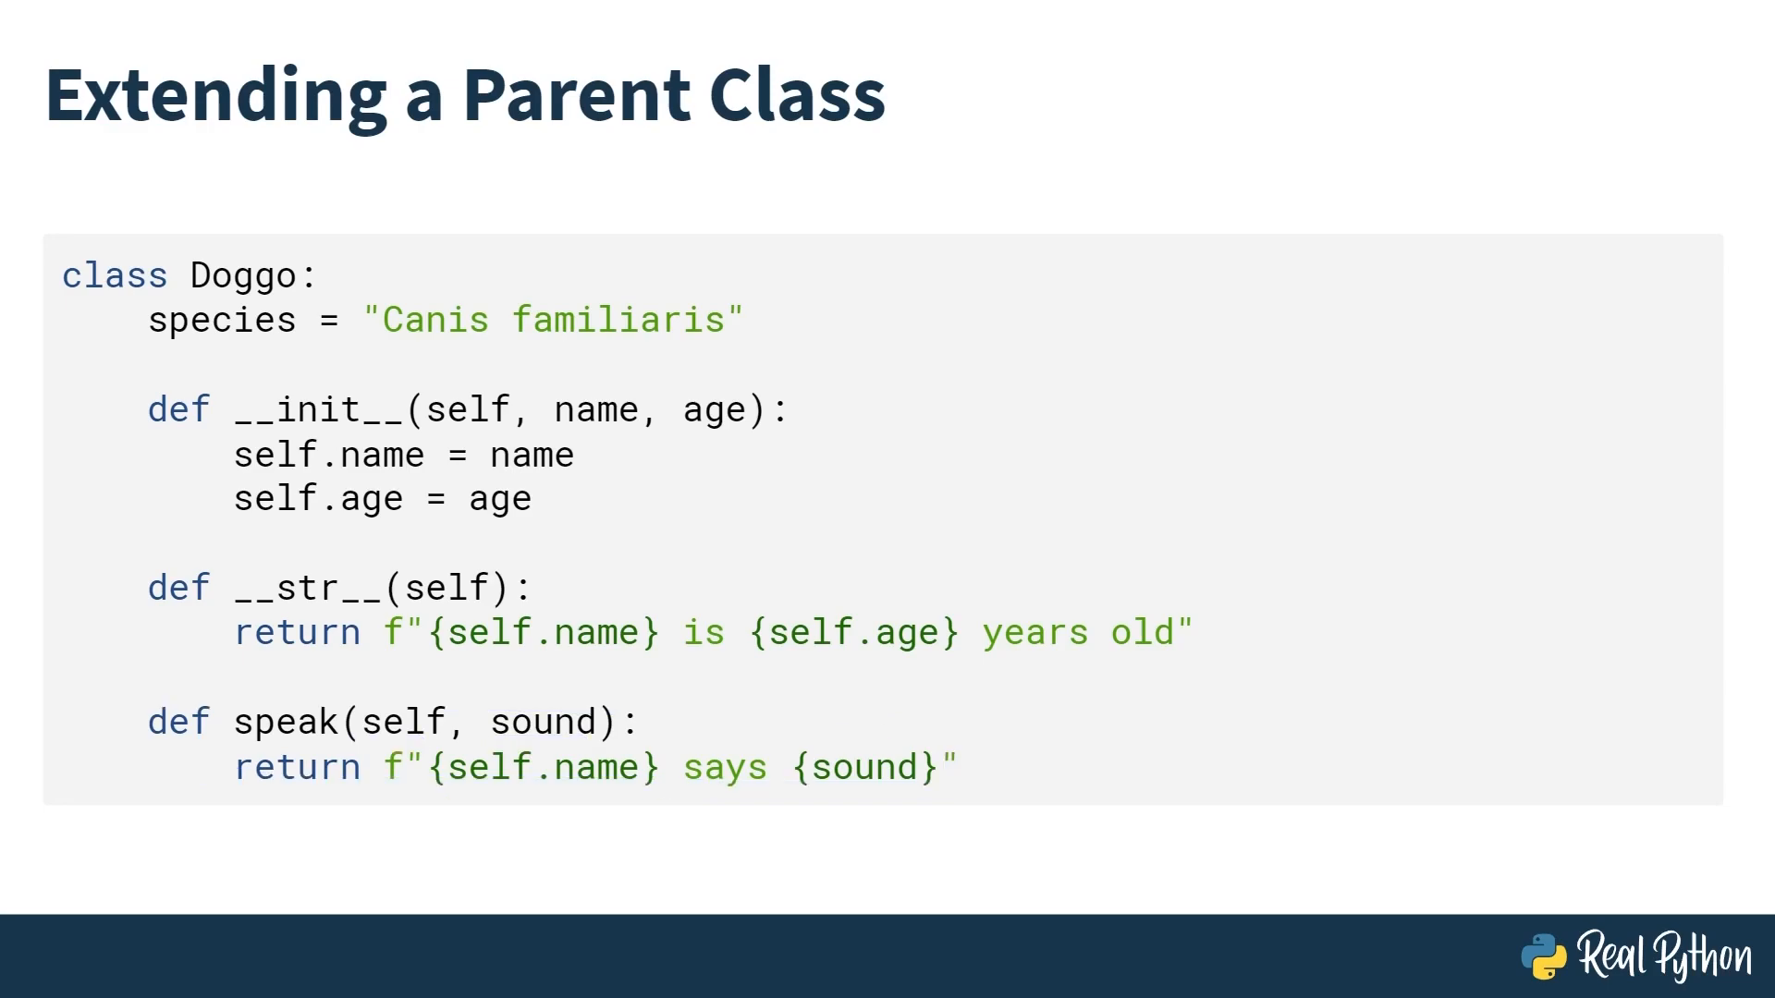
pyautogui.moveTo(439, 788); pyautogui.dragTo(917, 788)
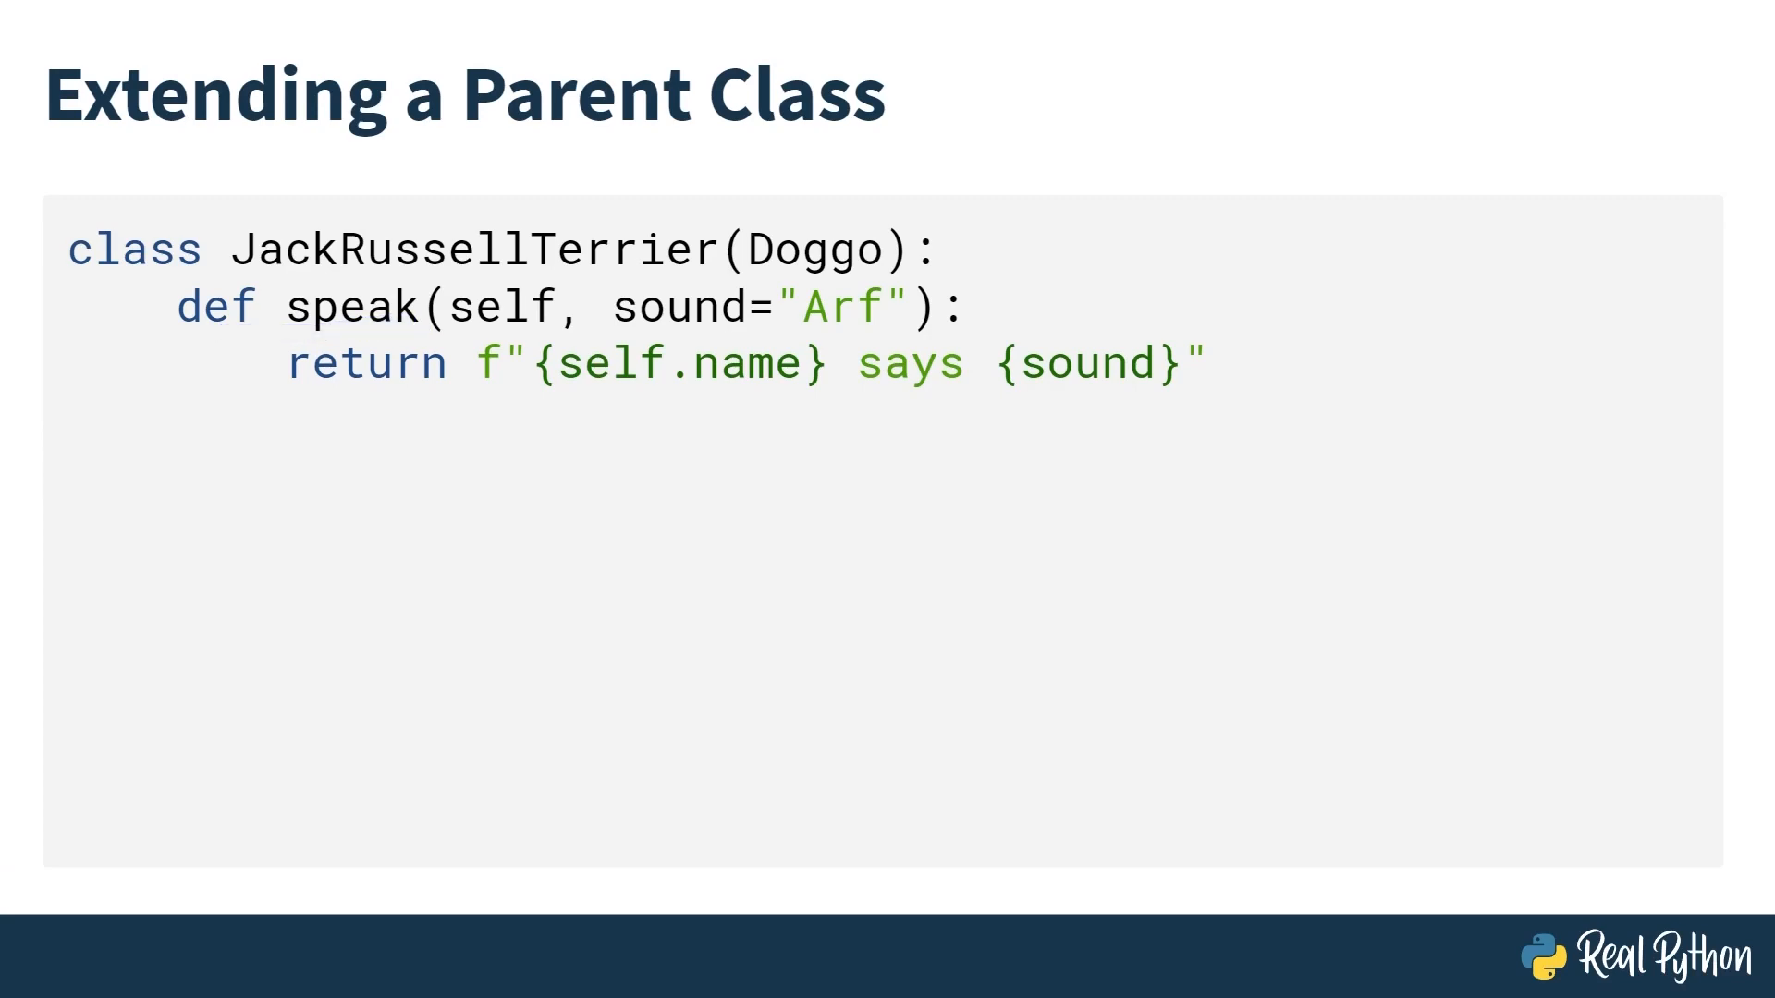
# Annotate the JackRussellTerrier slide's speak override with the pen.
pyautogui.moveTo(611, 332); pyautogui.dragTo(912, 332)
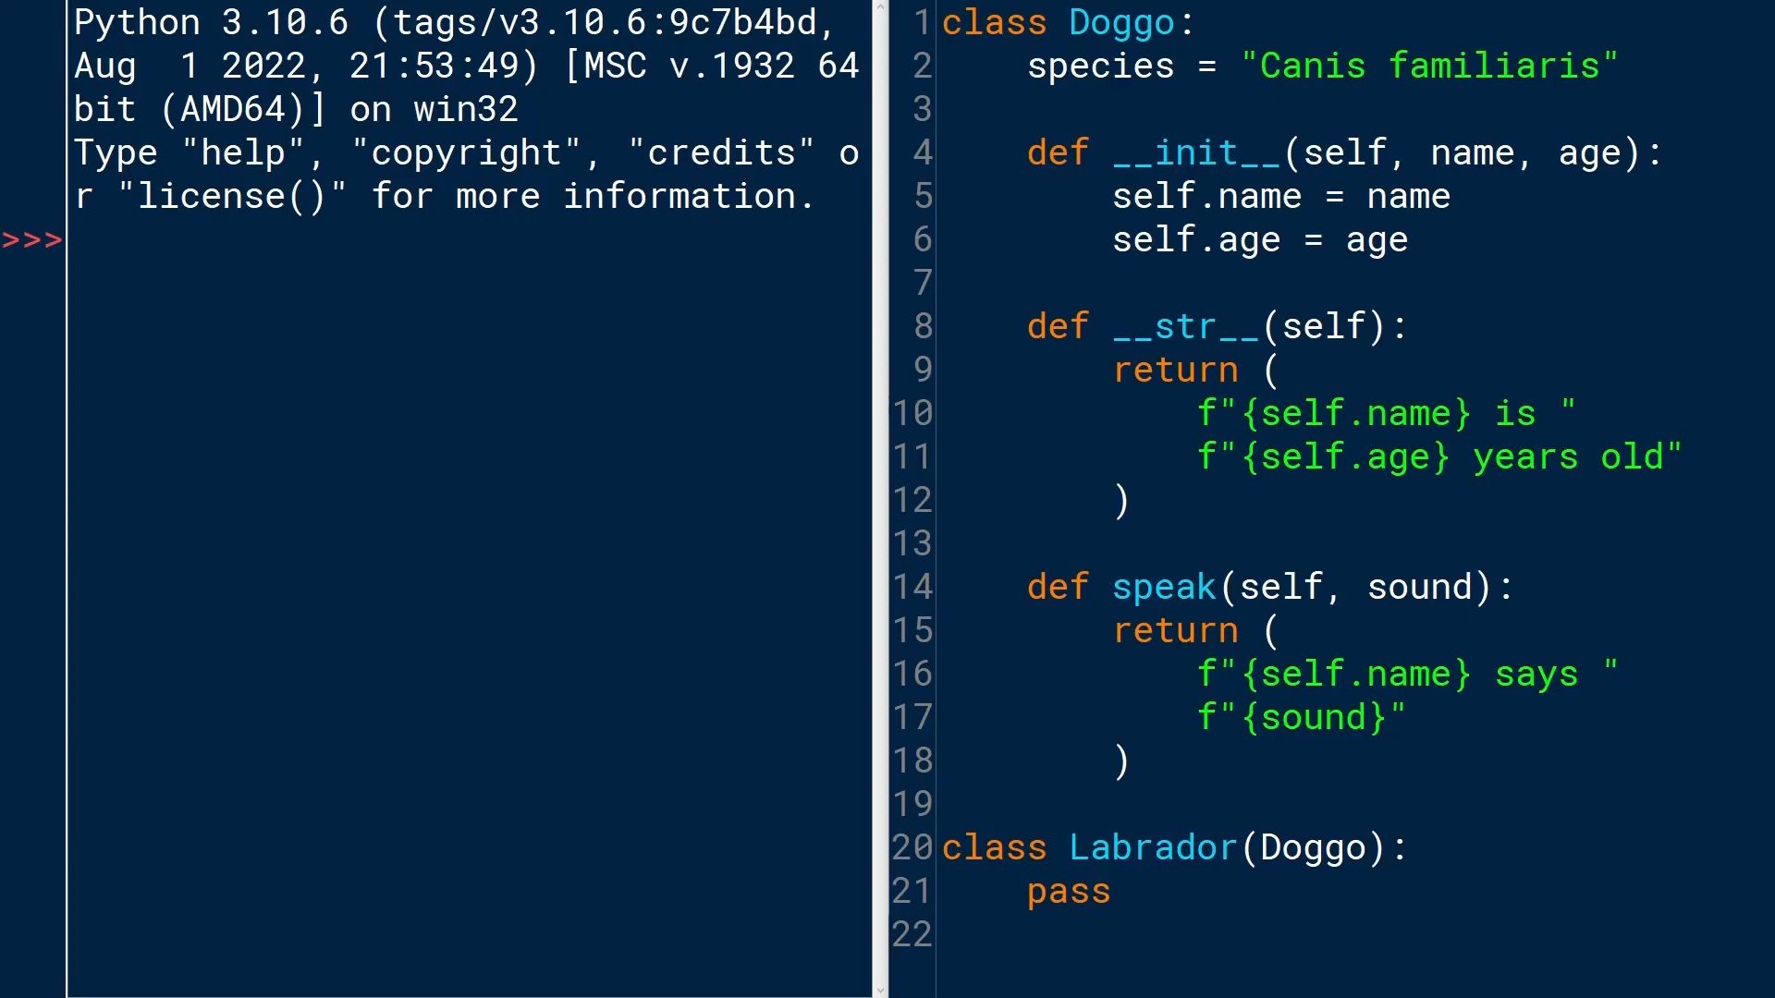
# Replace Labrador's pass body with def speak(self): return "Hello".
pyautogui.click(1408, 717)
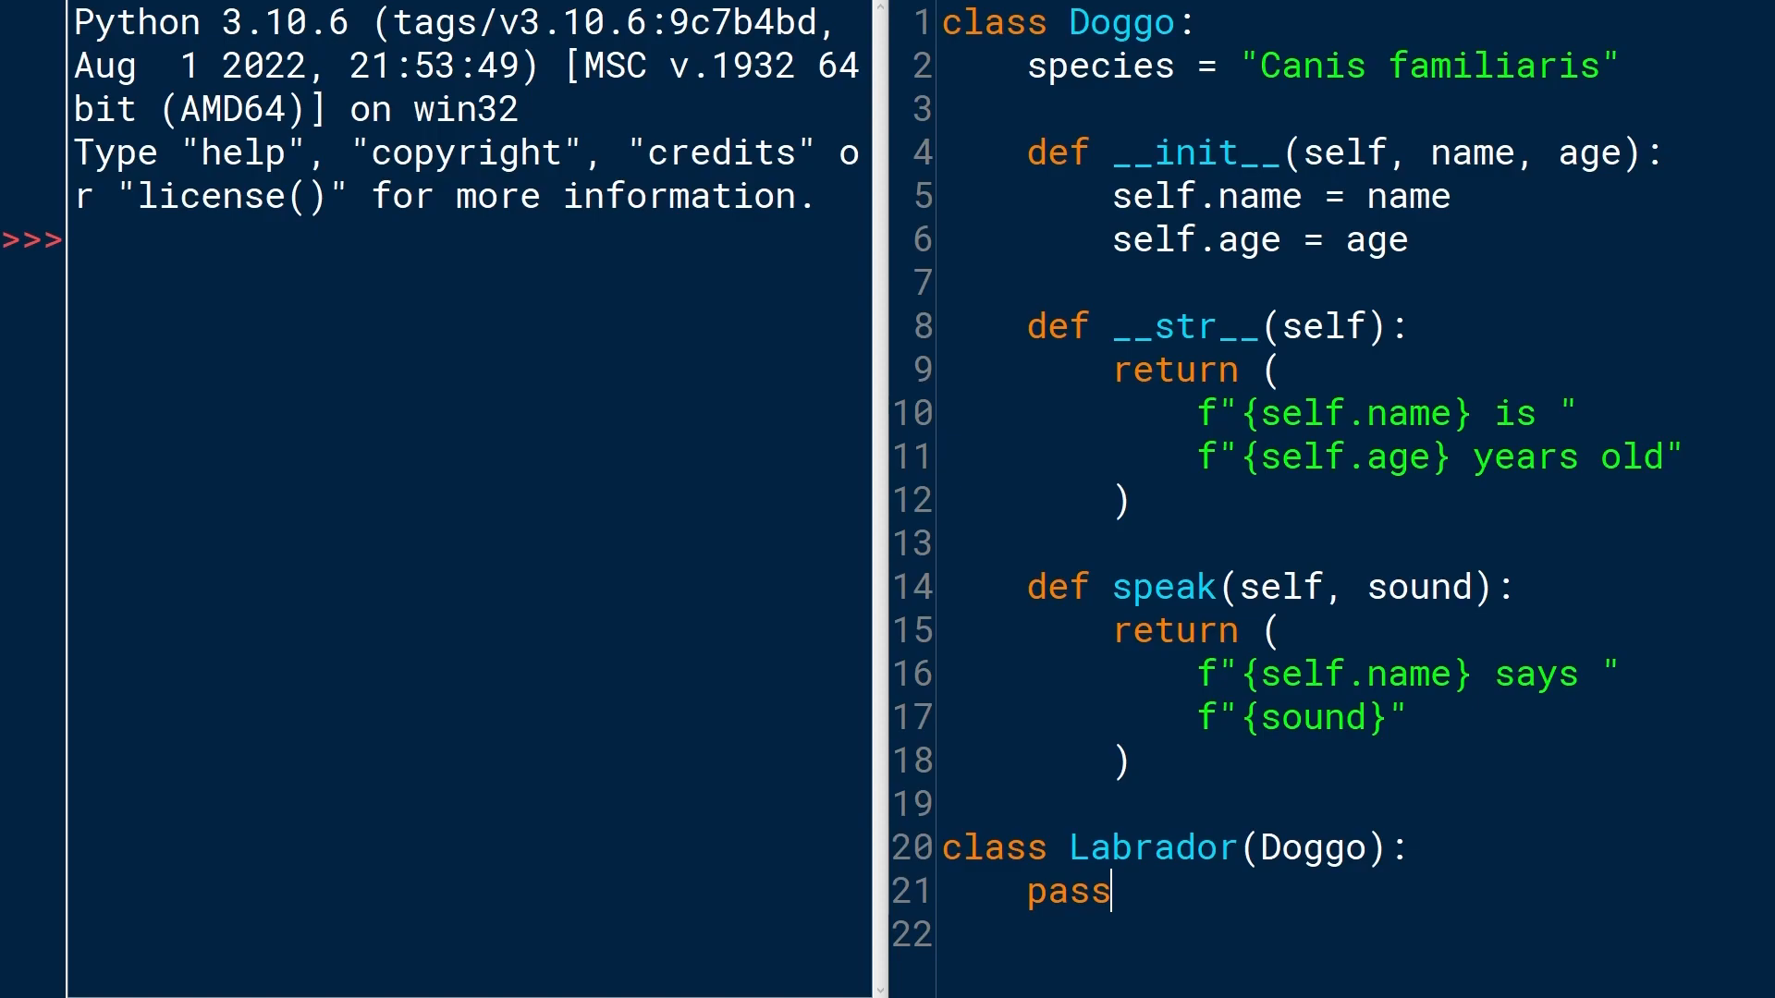
pyautogui.doubleClick(1067, 892)
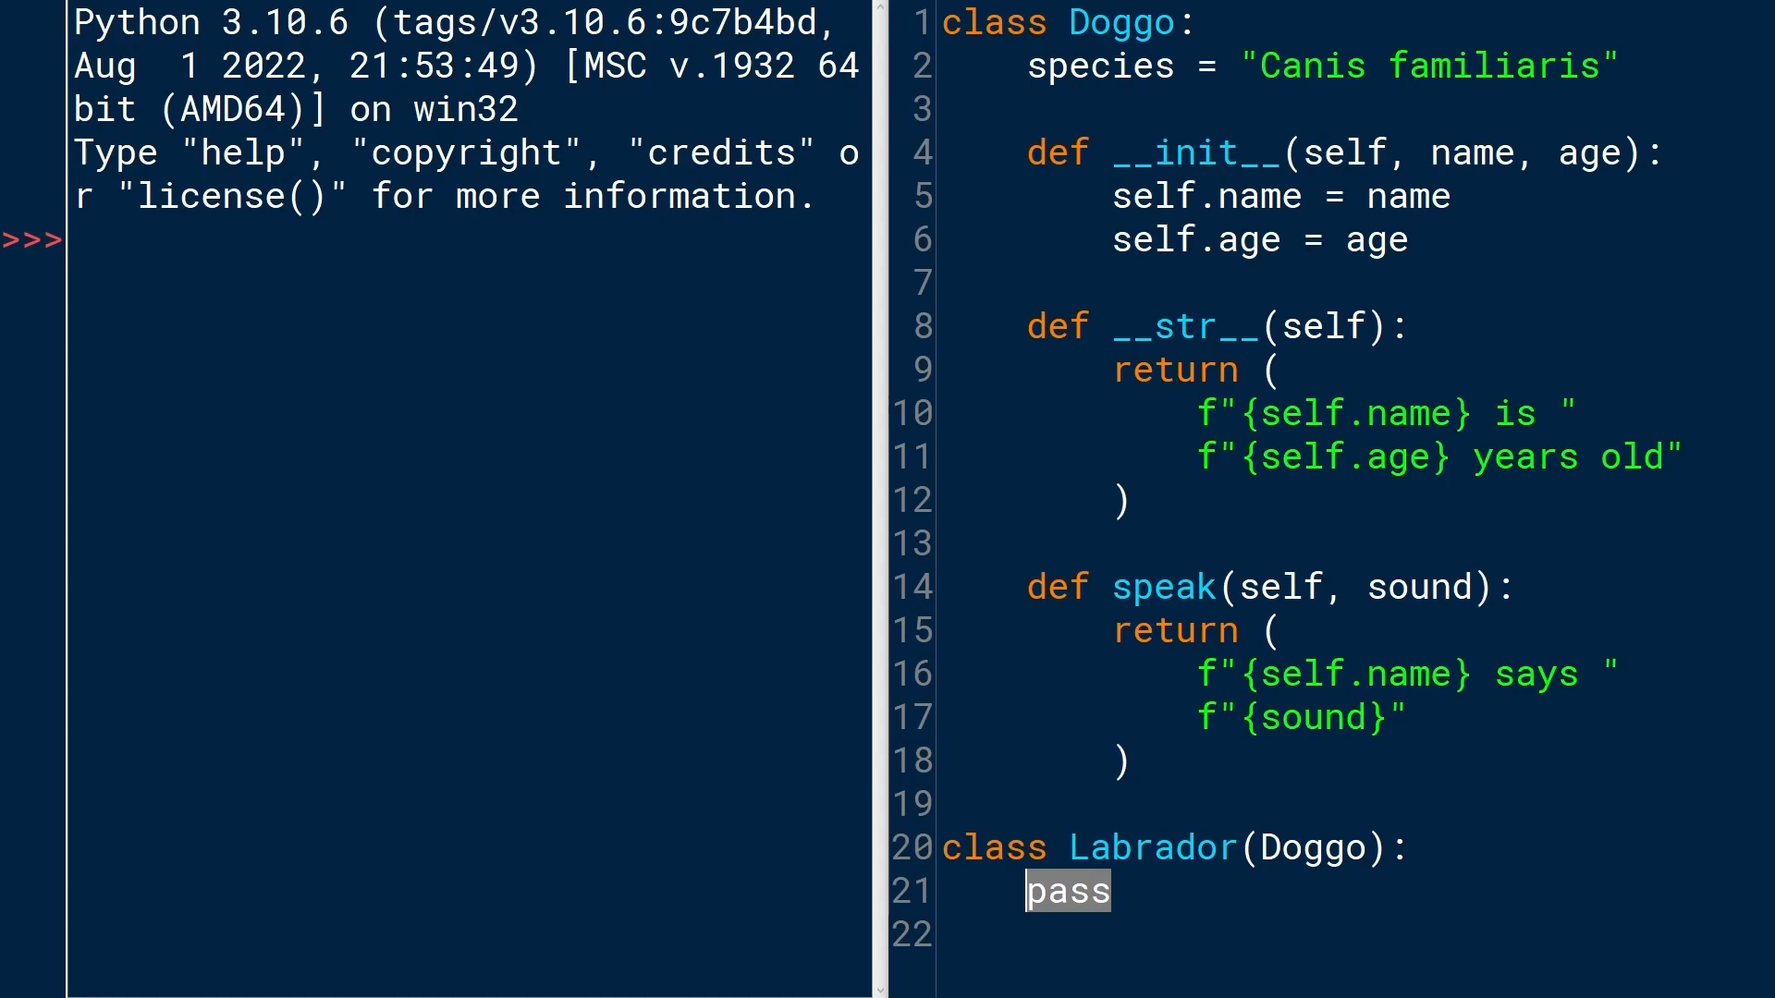
pyautogui.write('def')
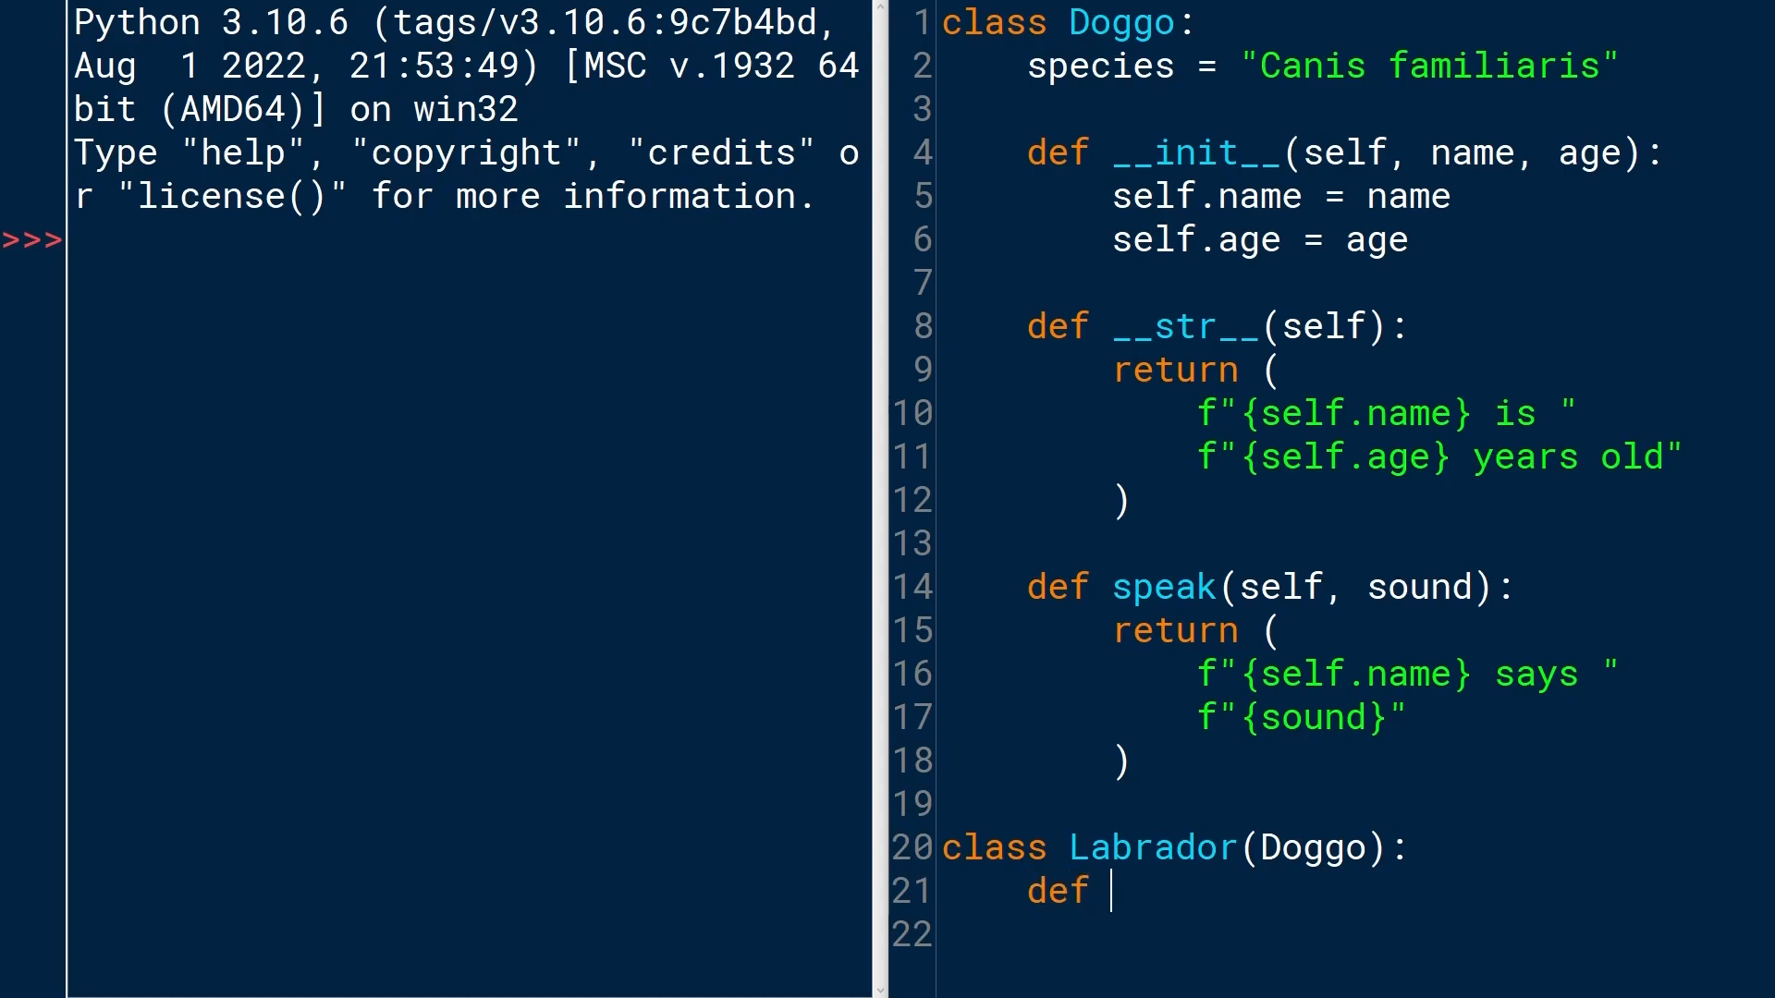
pyautogui.write('speak()')
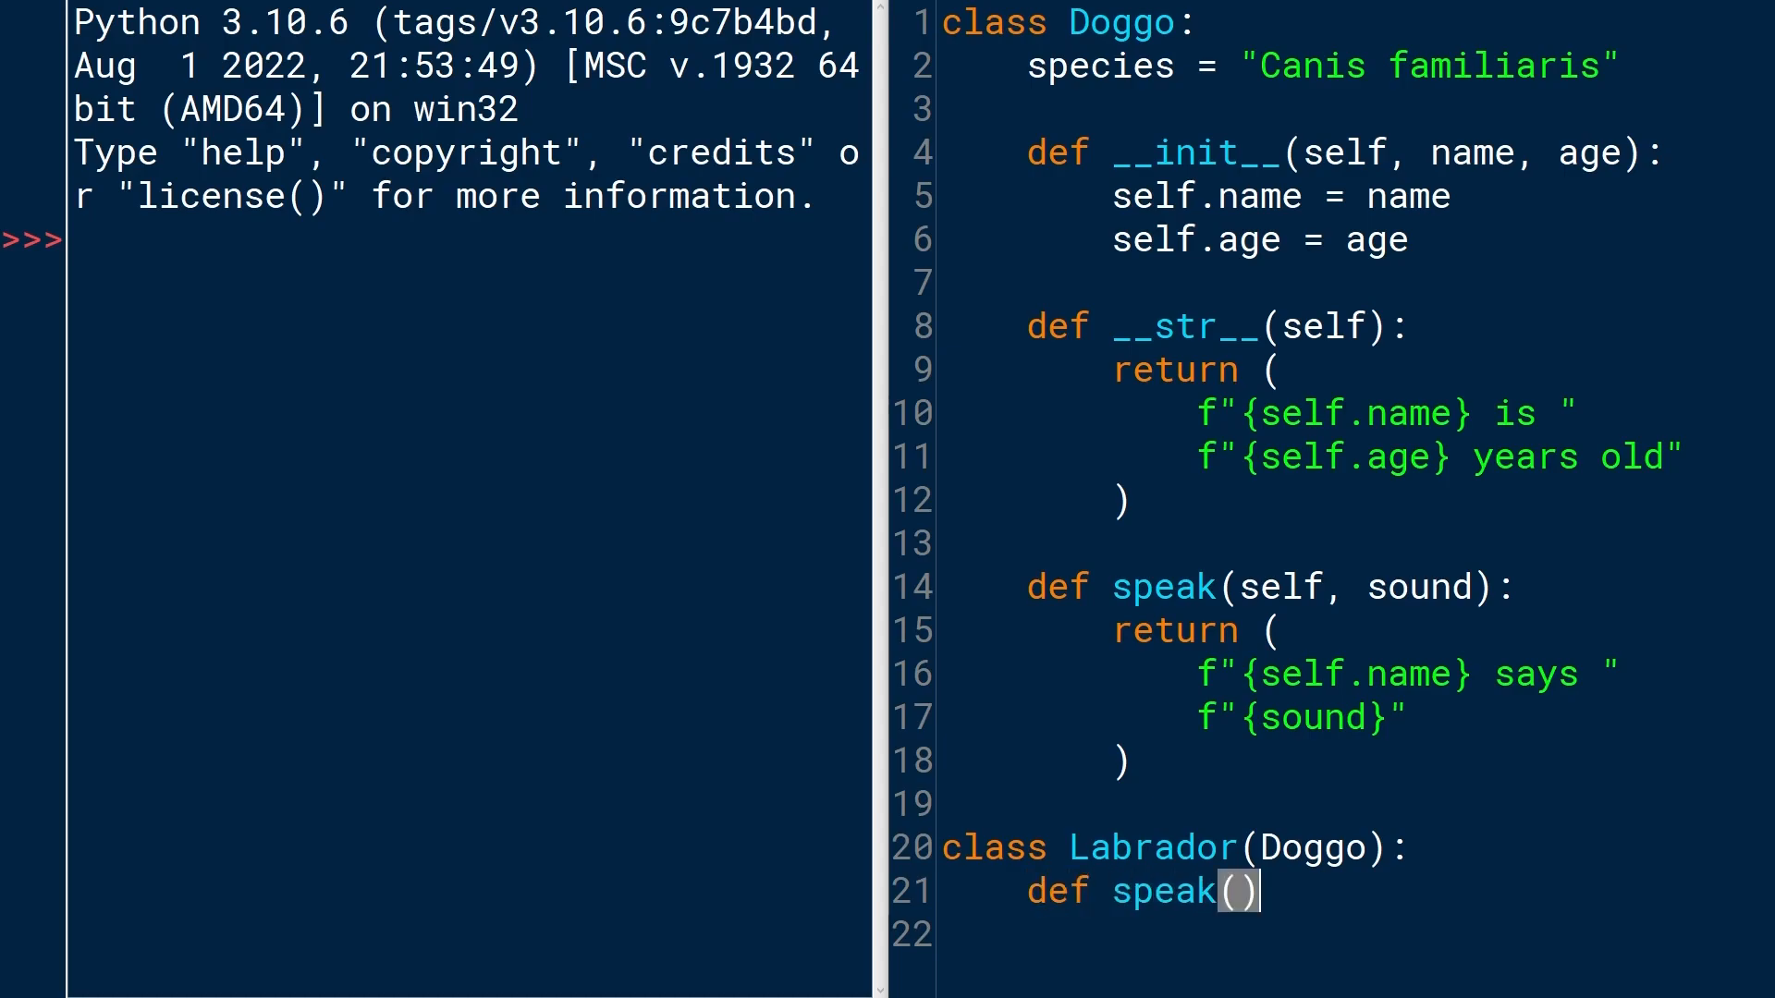
pyautogui.write(':')
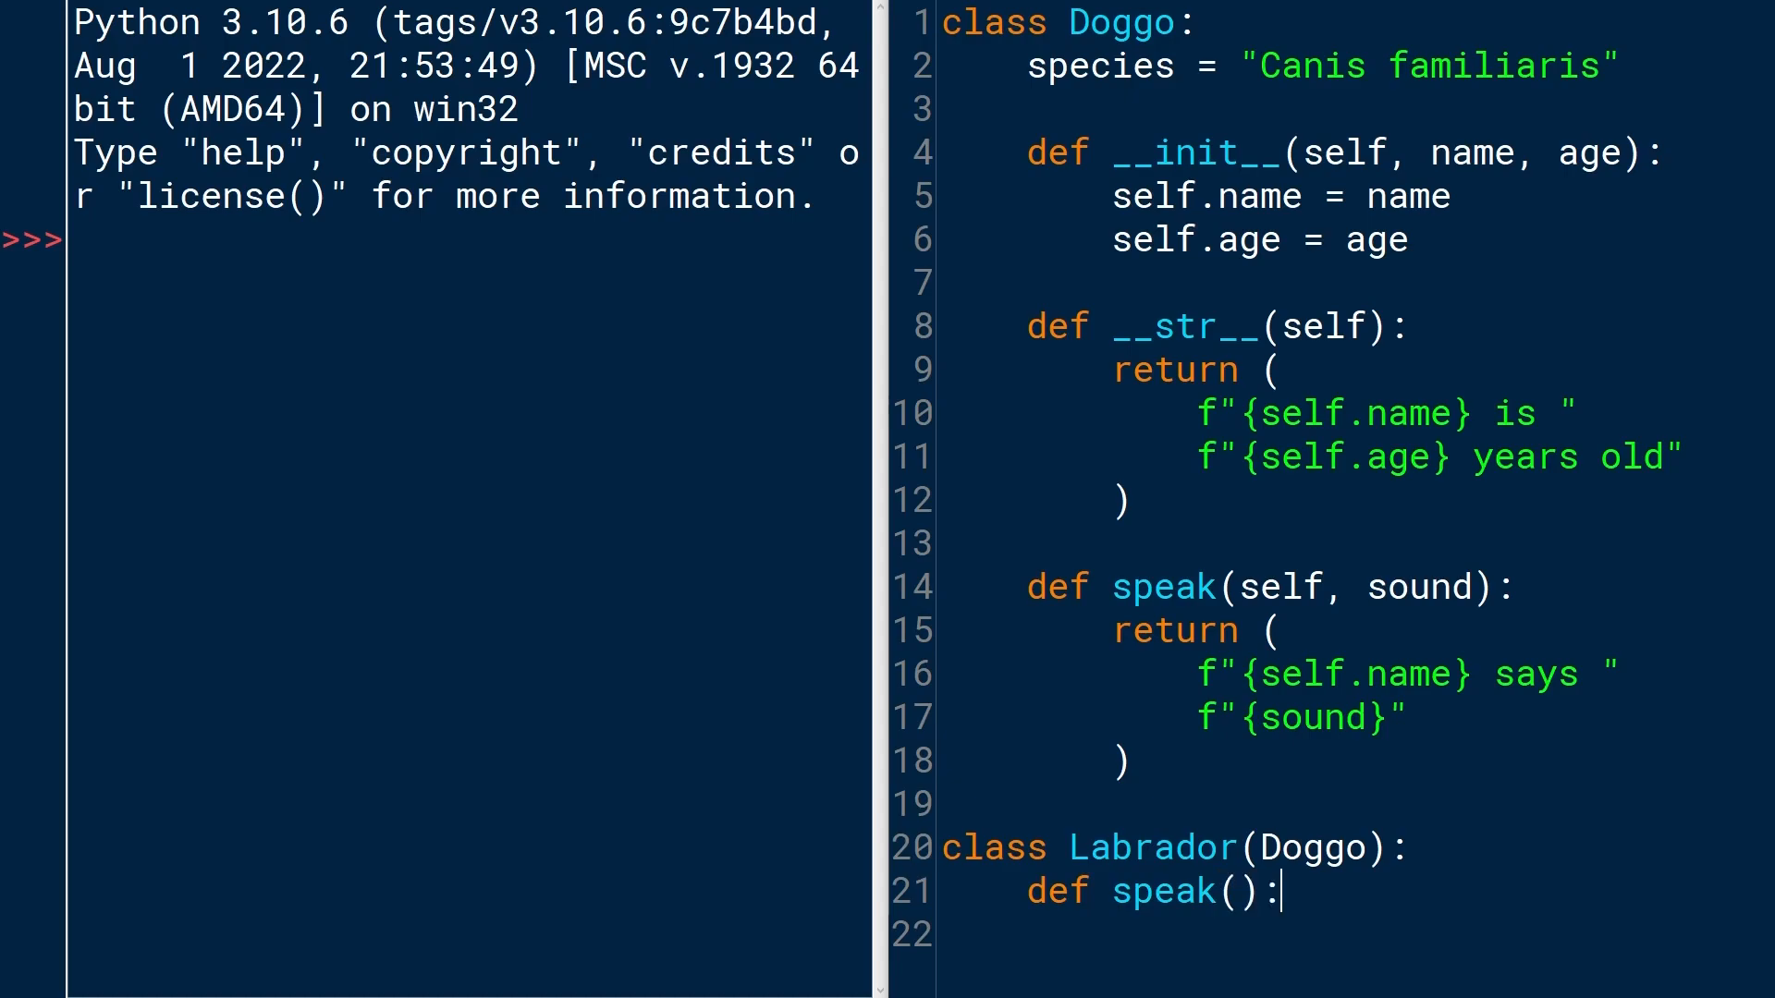
pyautogui.write('self')
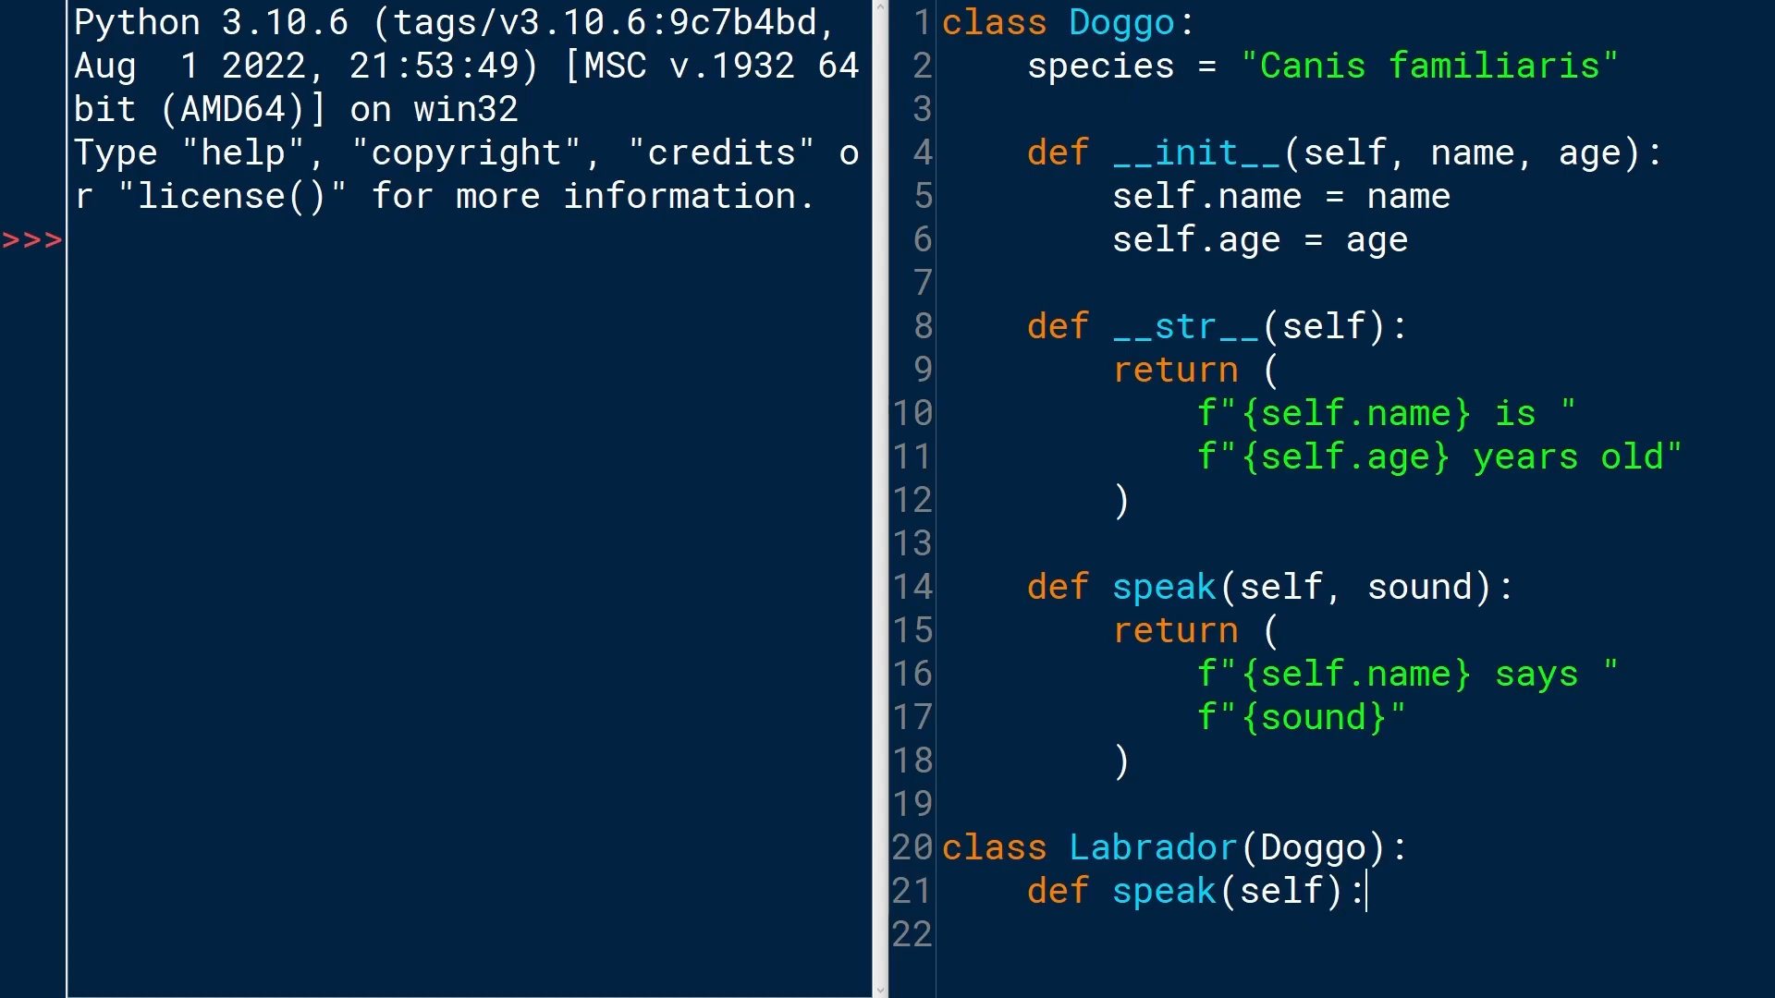
pyautogui.write('re')
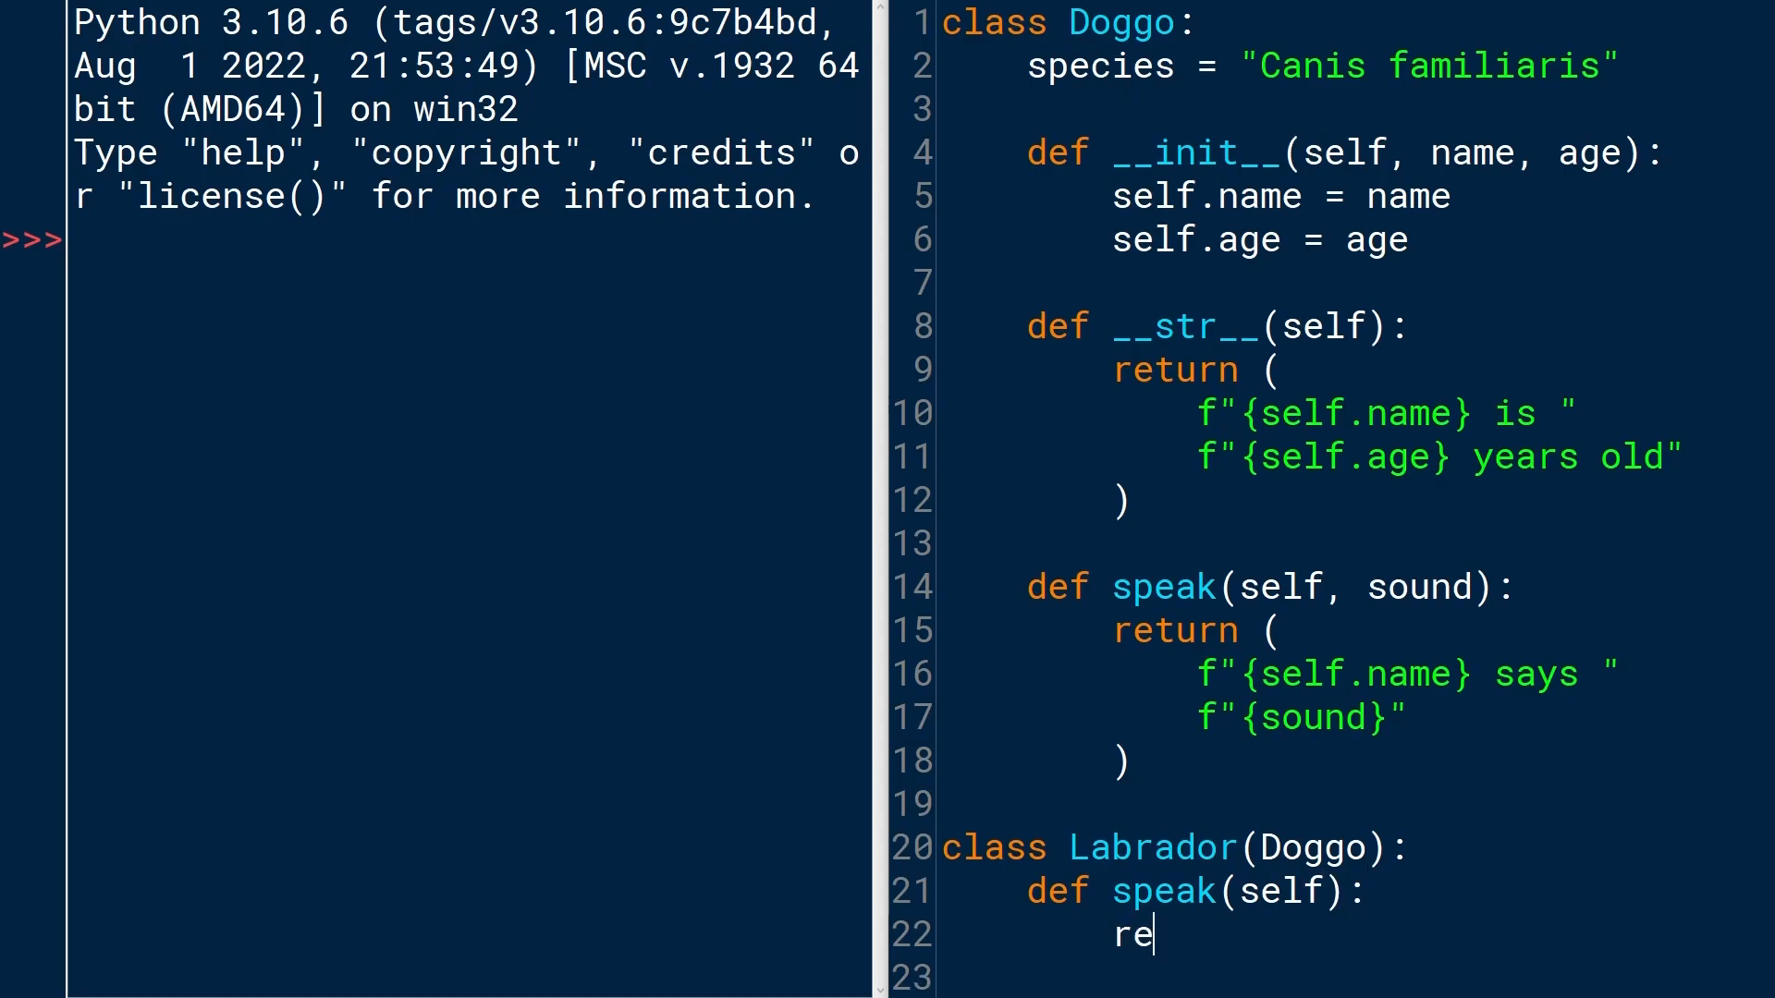
pyautogui.write('turn "He"')
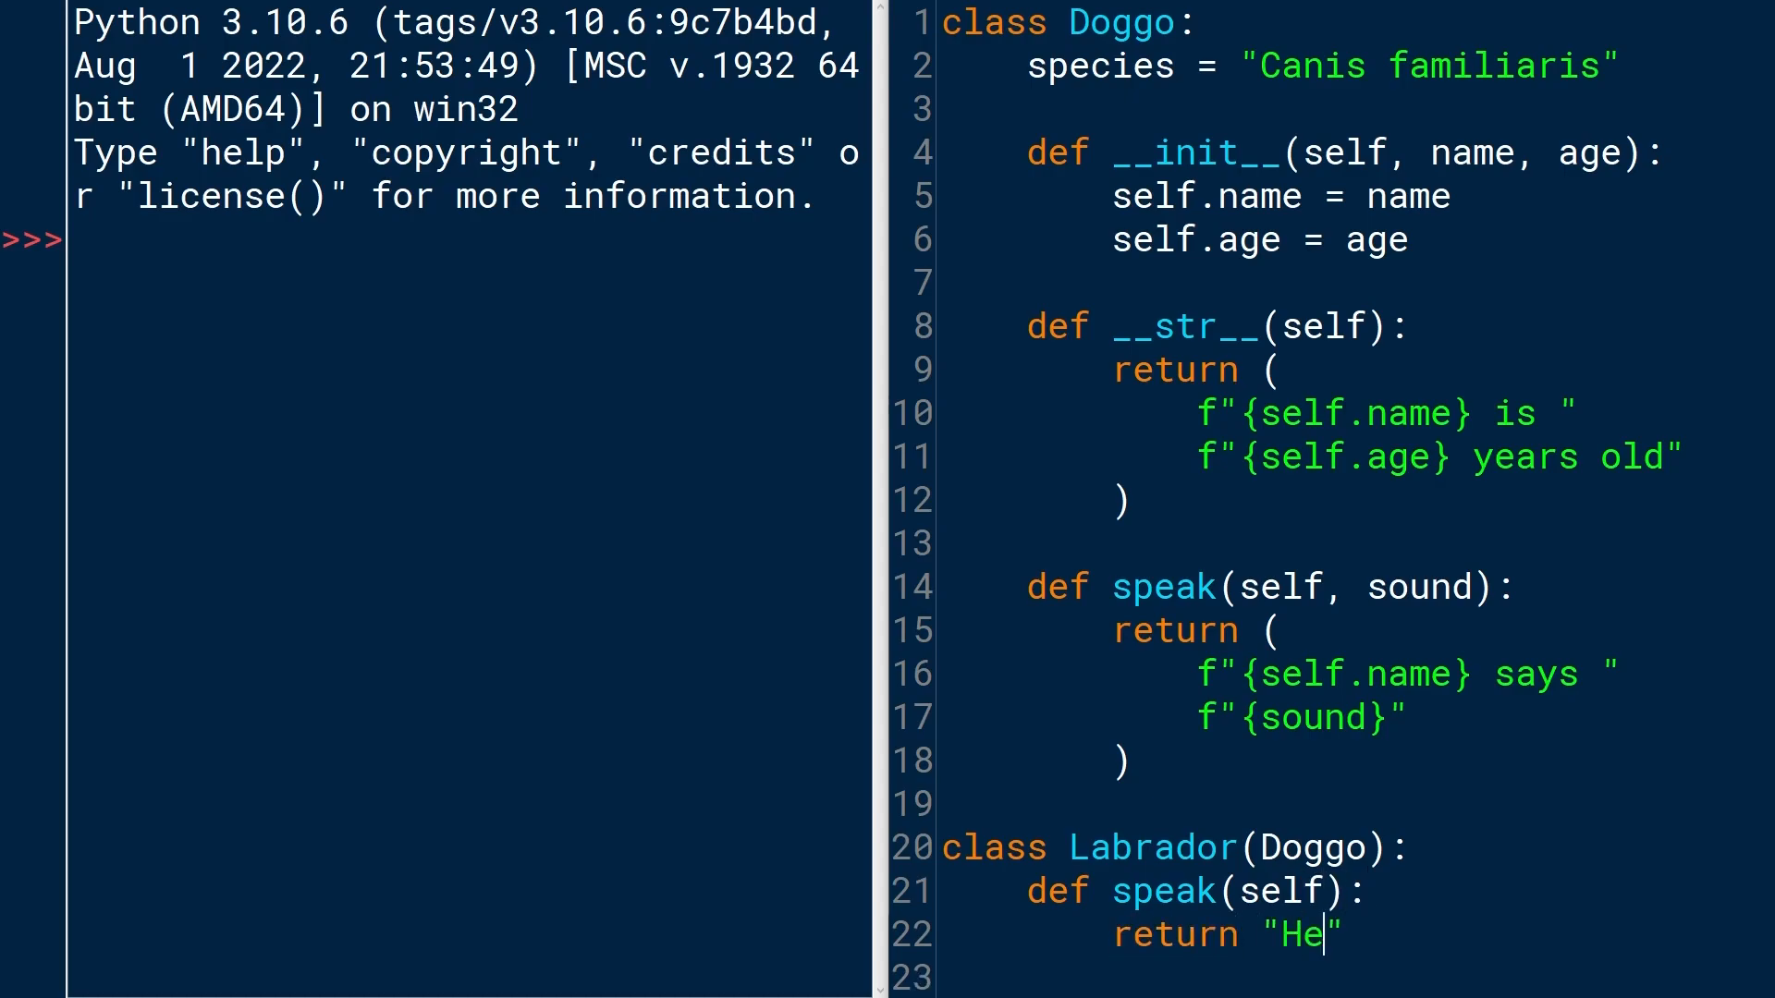
pyautogui.write('llo')
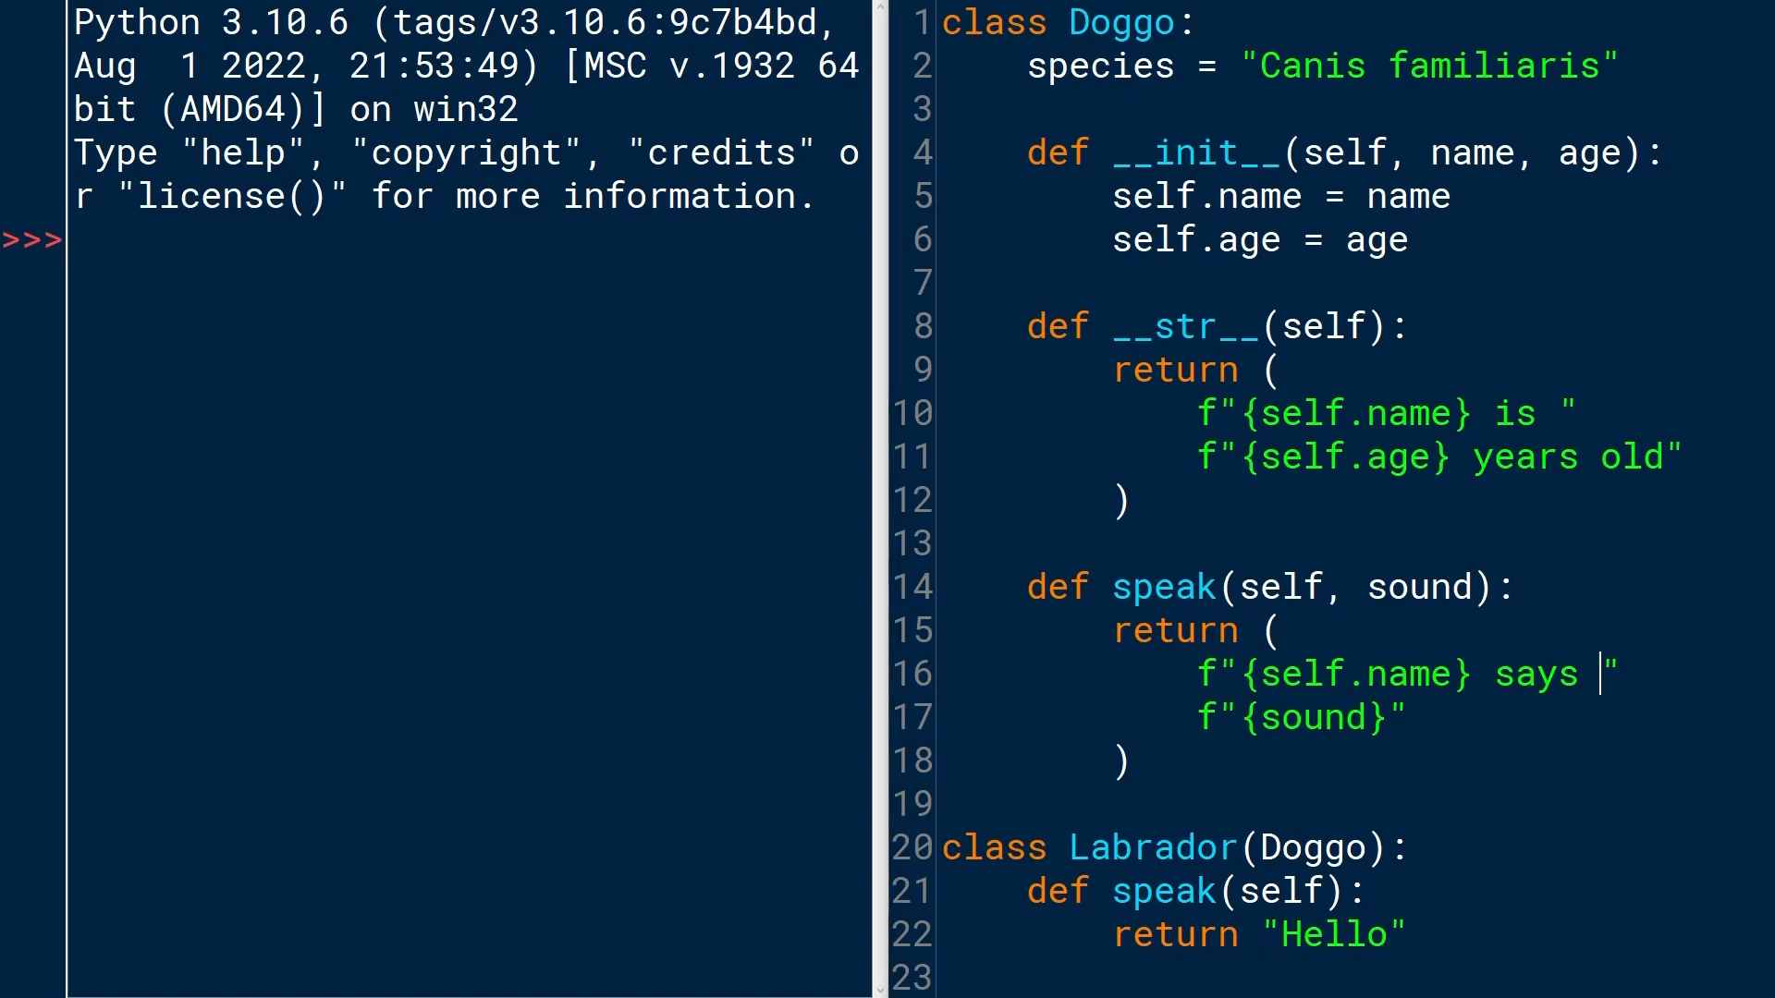
# Run the module and create gandhi = Labrador("Gandhi", 13) in the shell.
pyautogui.press('F5')
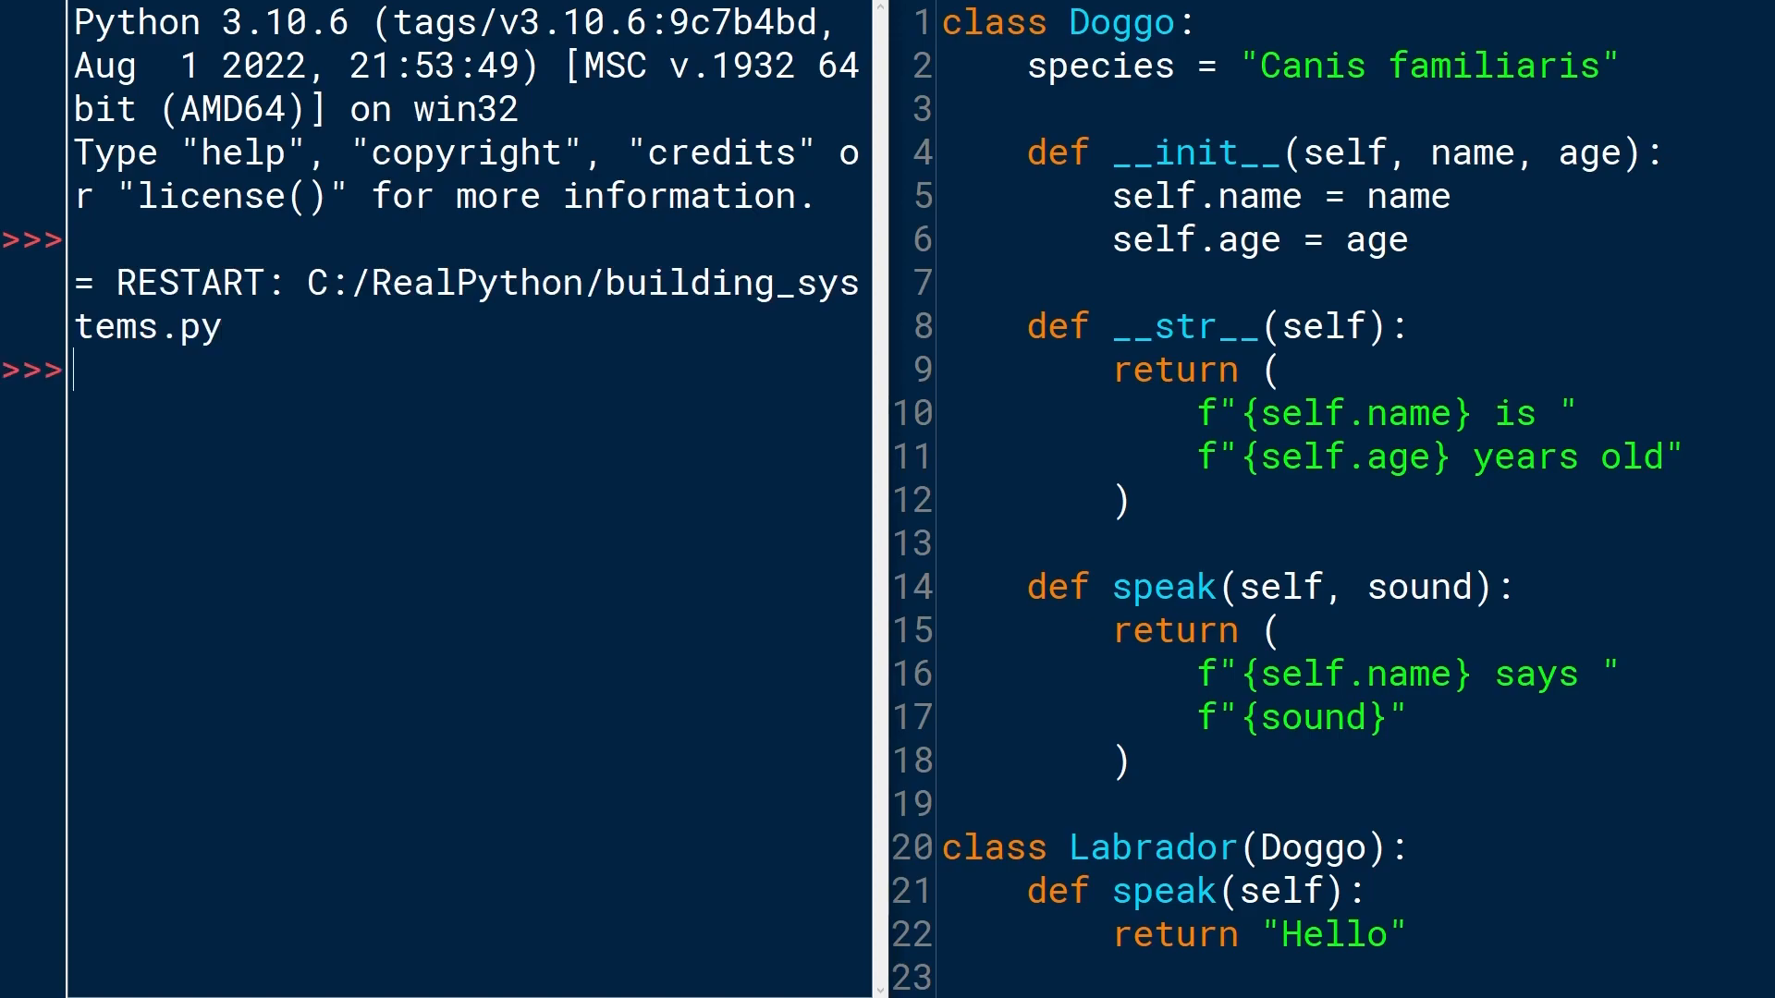
pyautogui.write('ga')
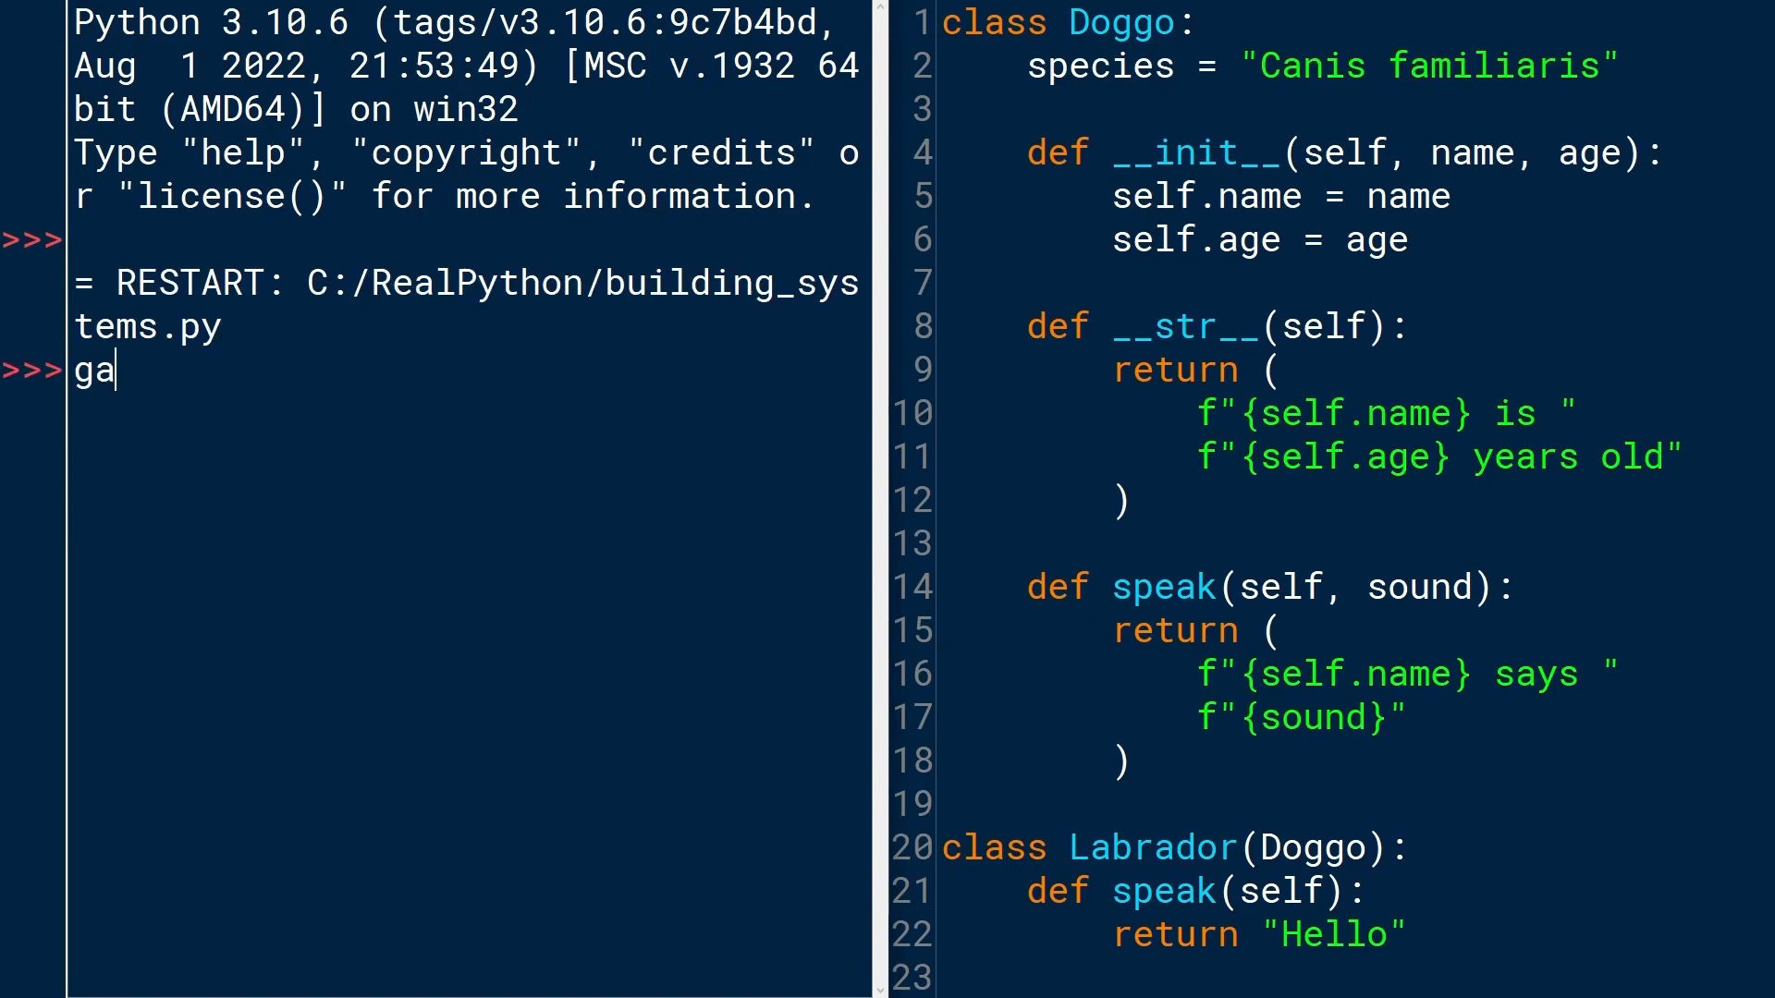
pyautogui.write('ndhi =')
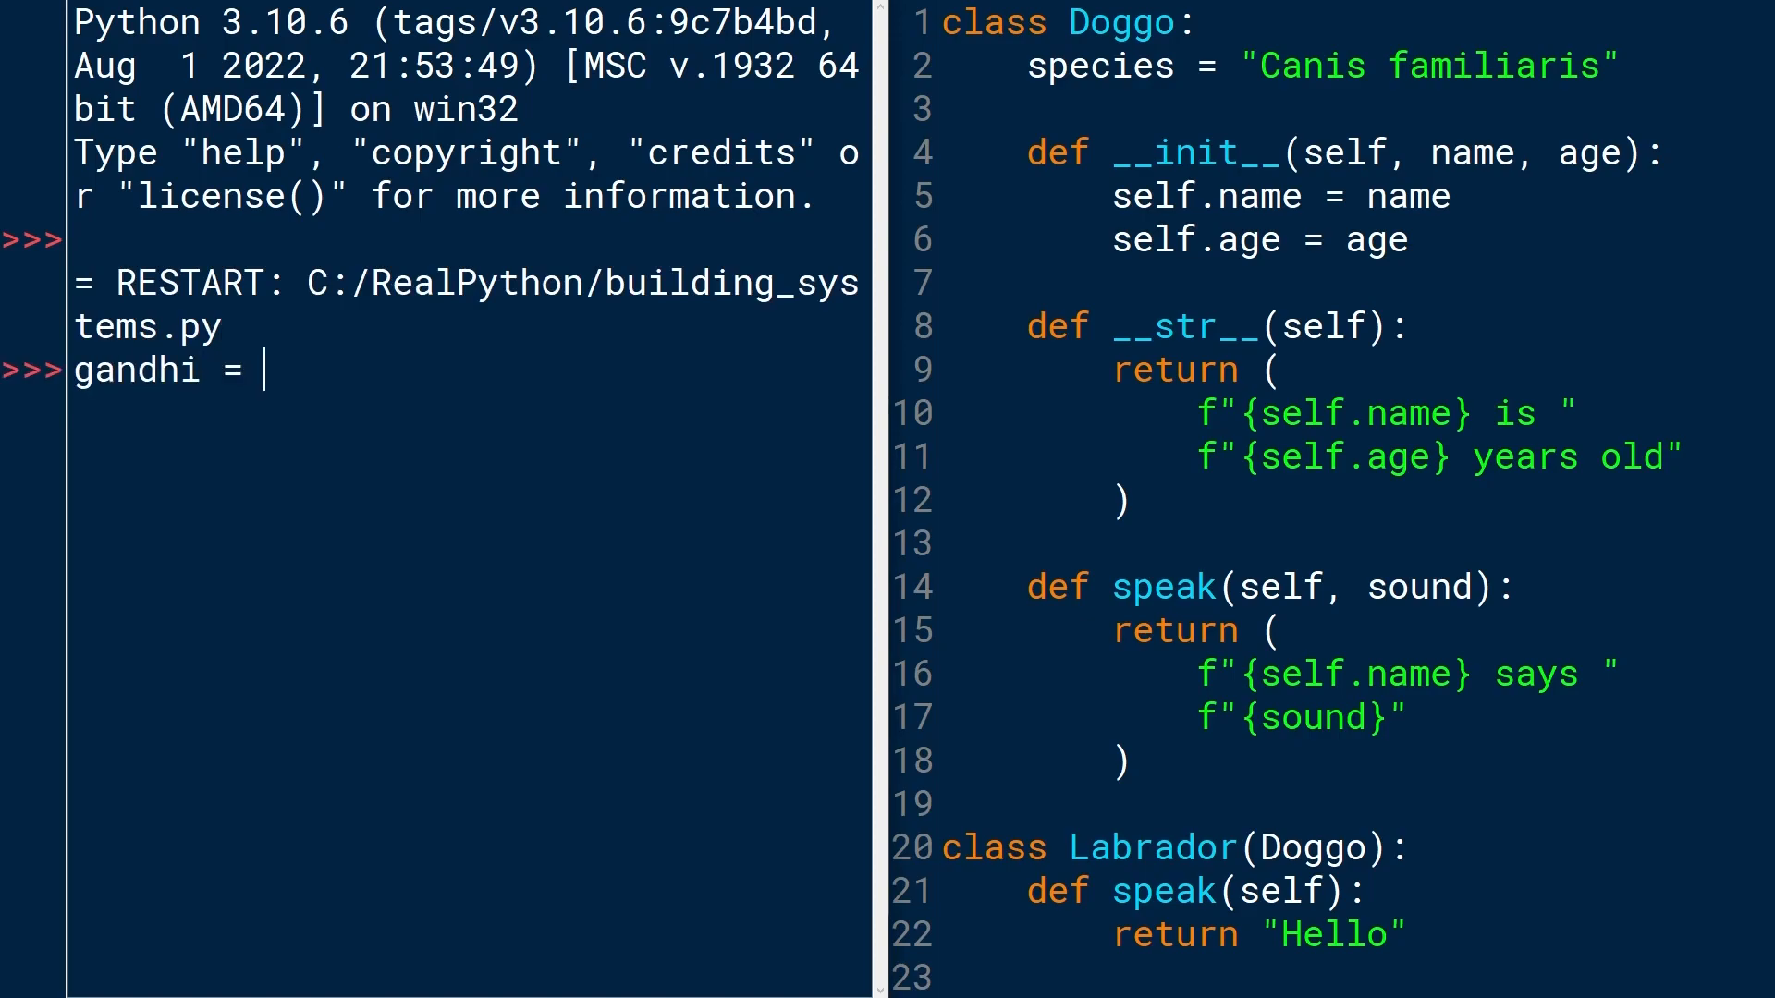
pyautogui.write('Labrador')
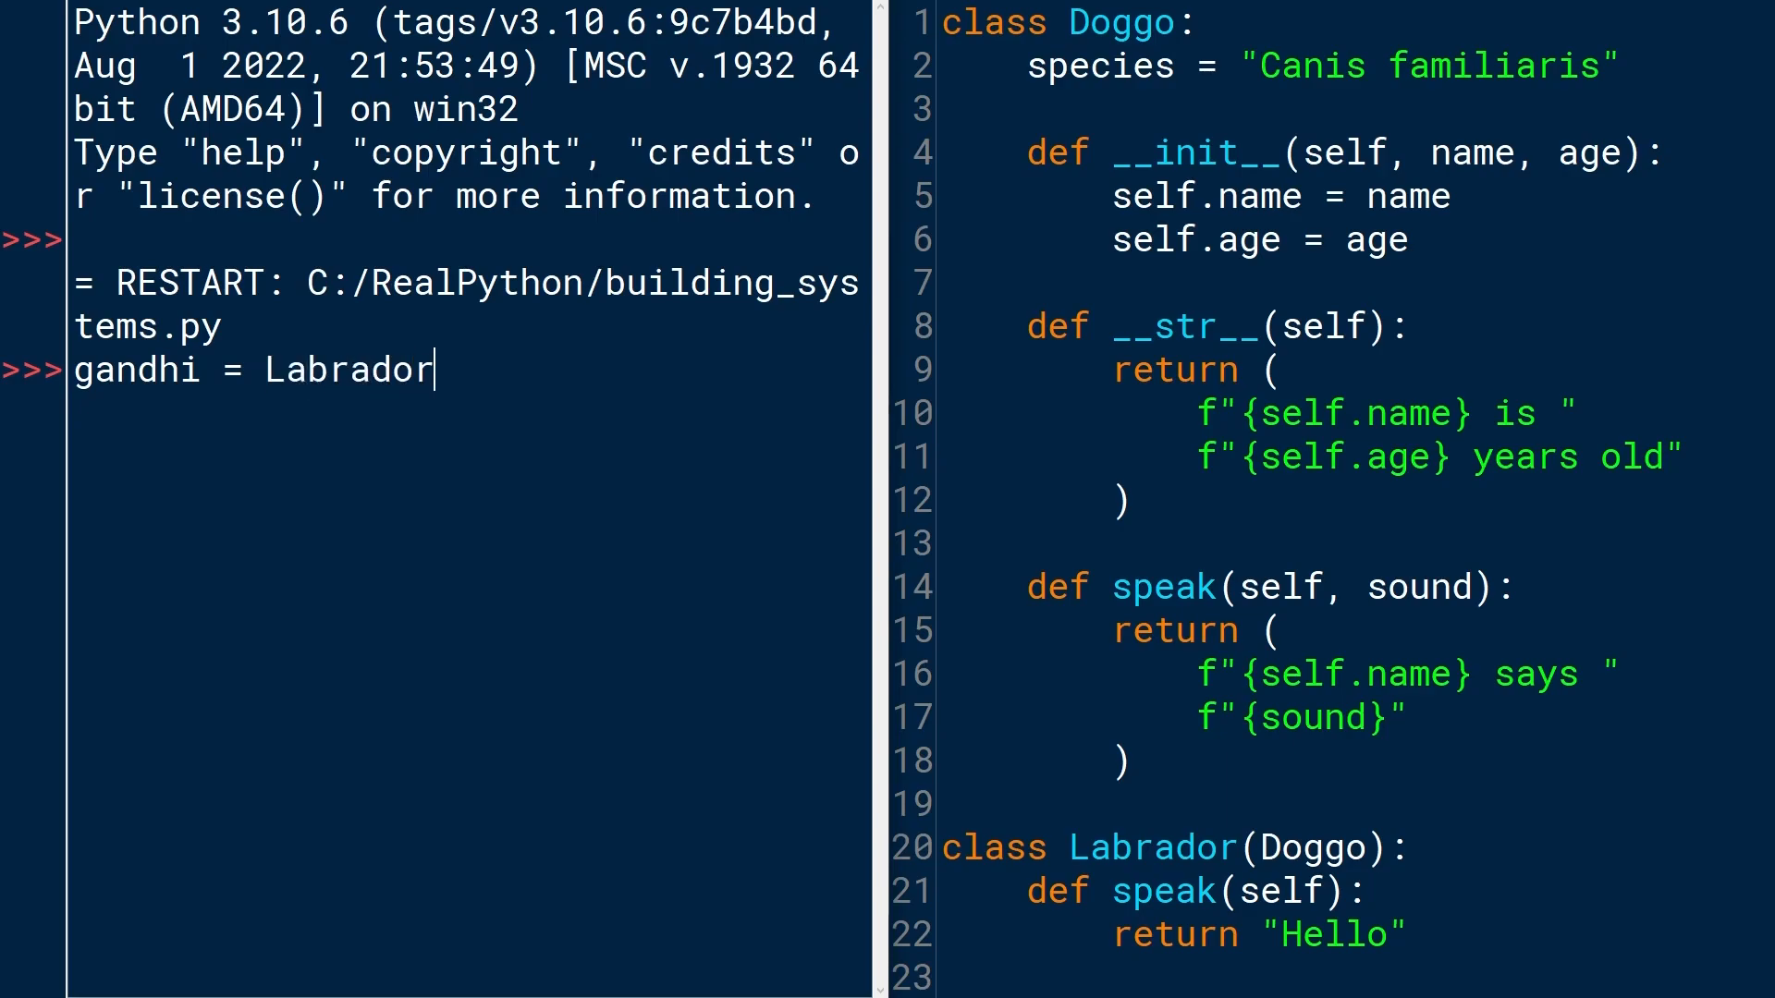
pyautogui.write('("')
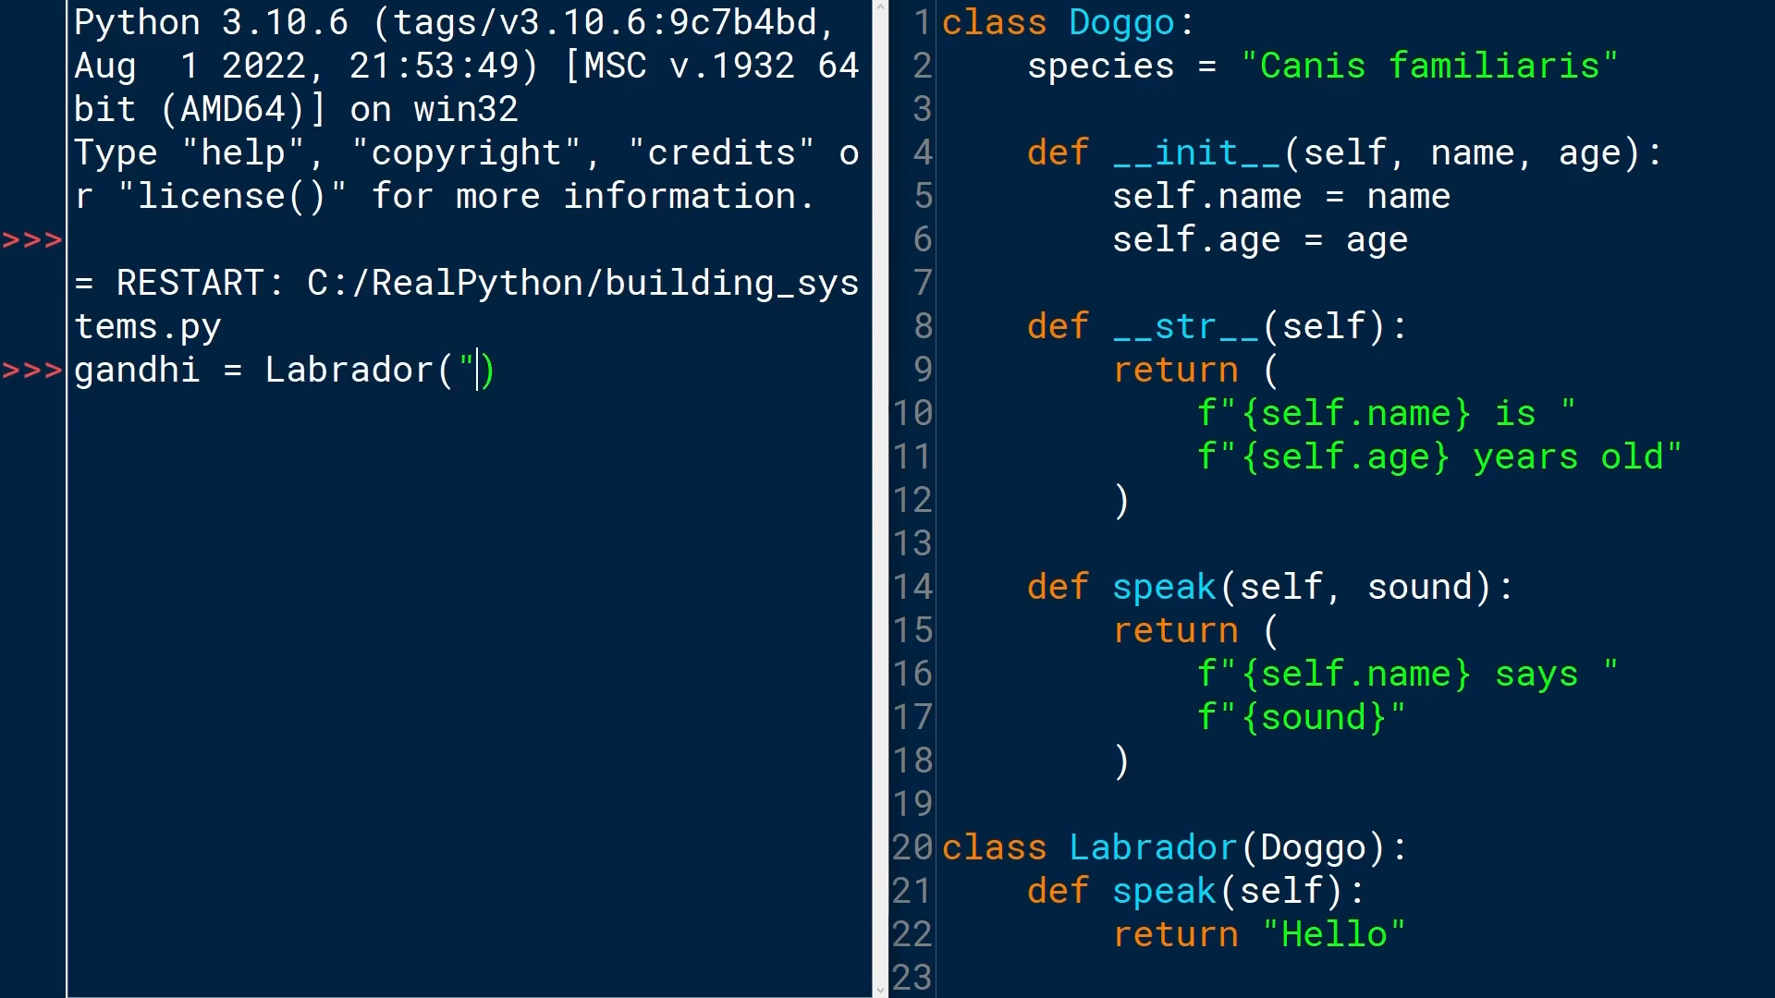
pyautogui.write('Gandhi",')
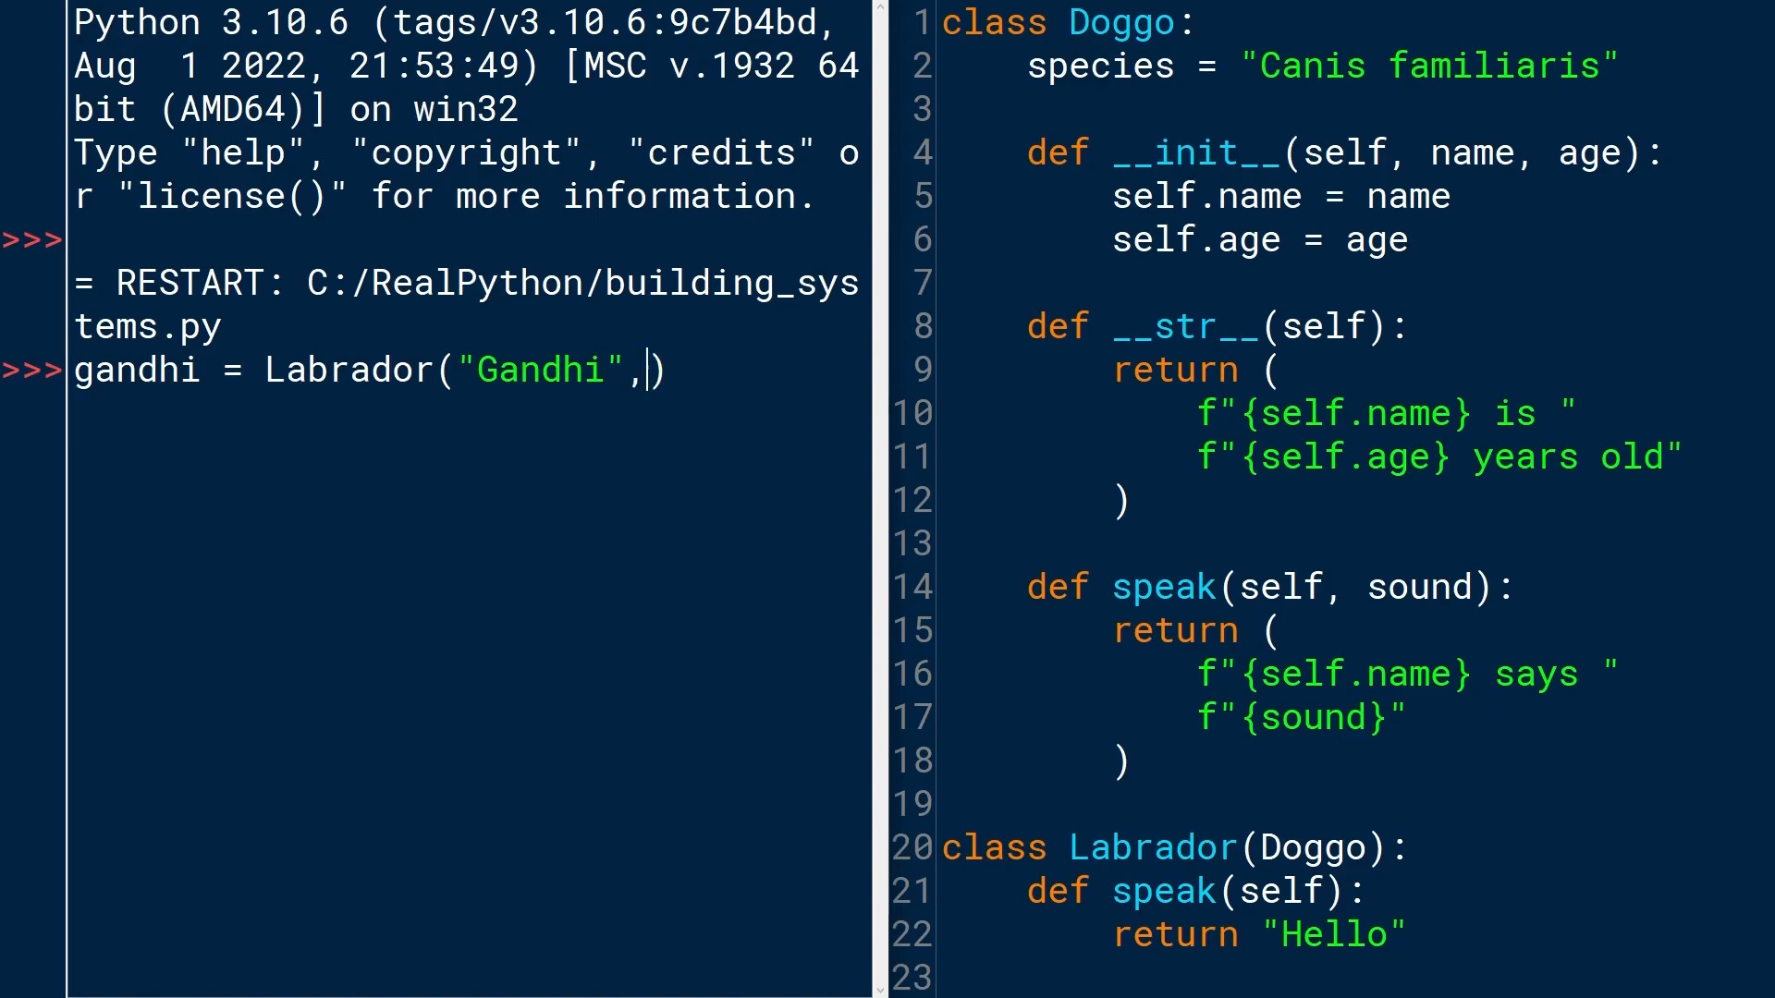
pyautogui.write('13')
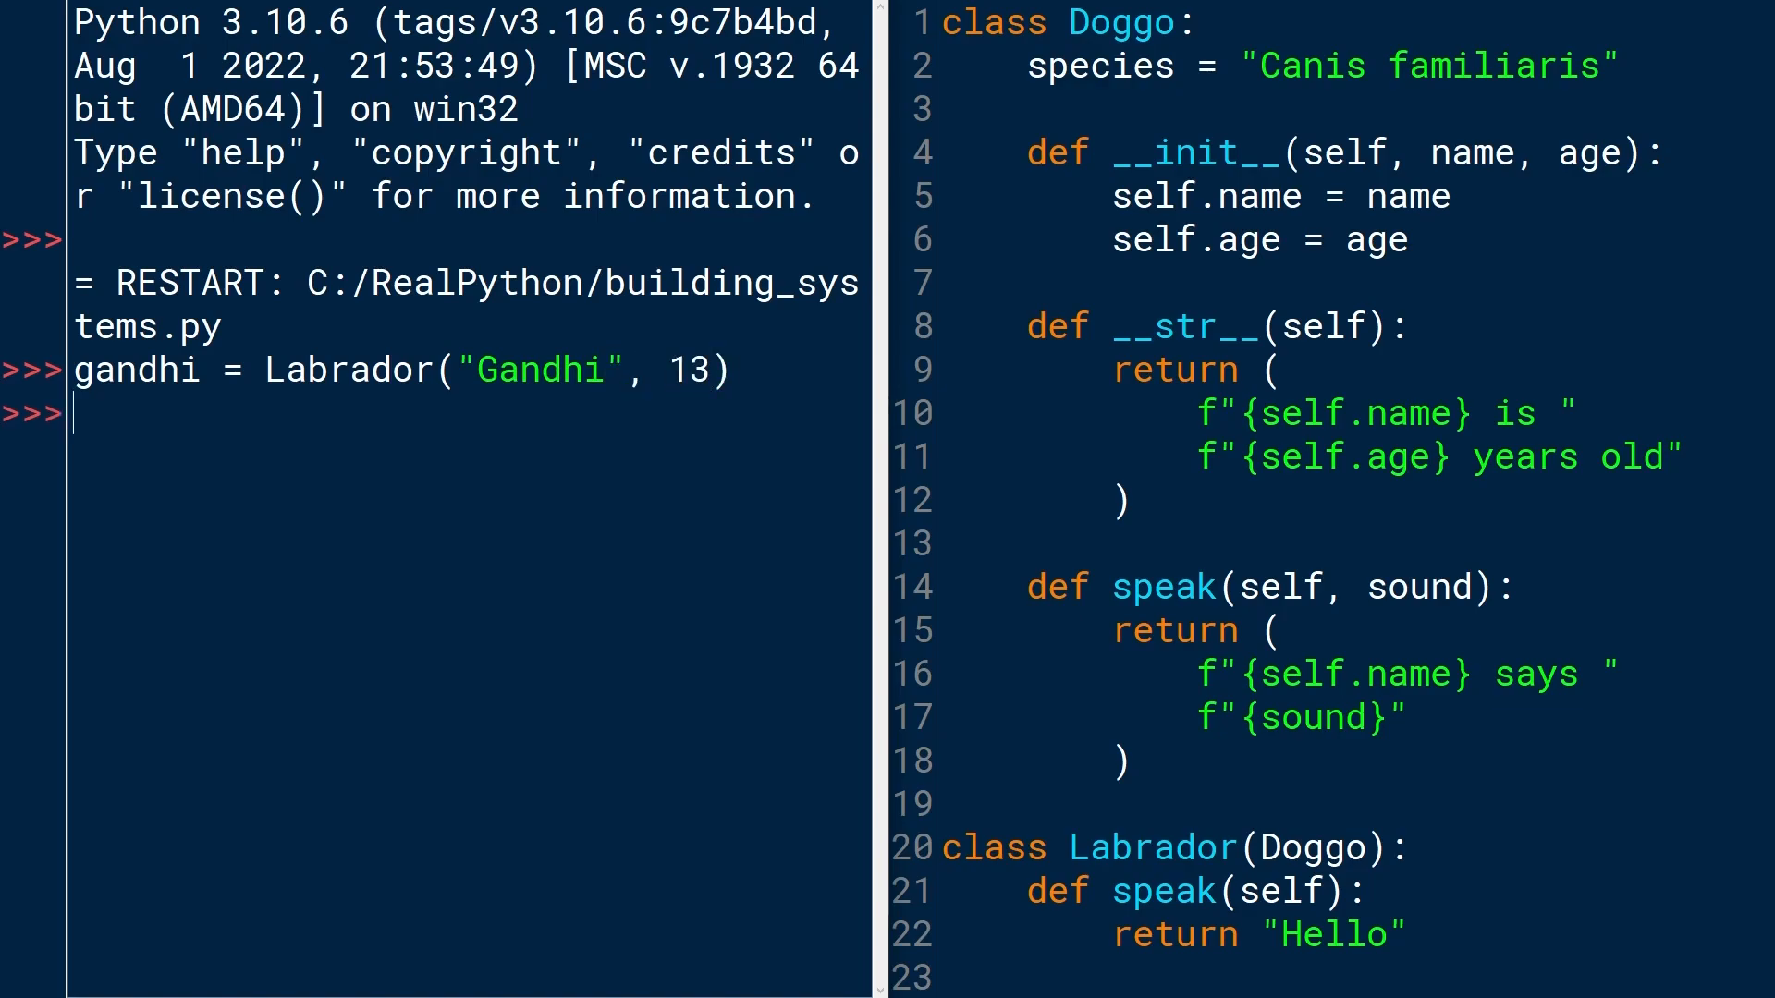
# Call gandhi.speak() returning 'Hello' and print(gandhi) showing "Gandhi is 13 years old".
pyautogui.write('gandh')
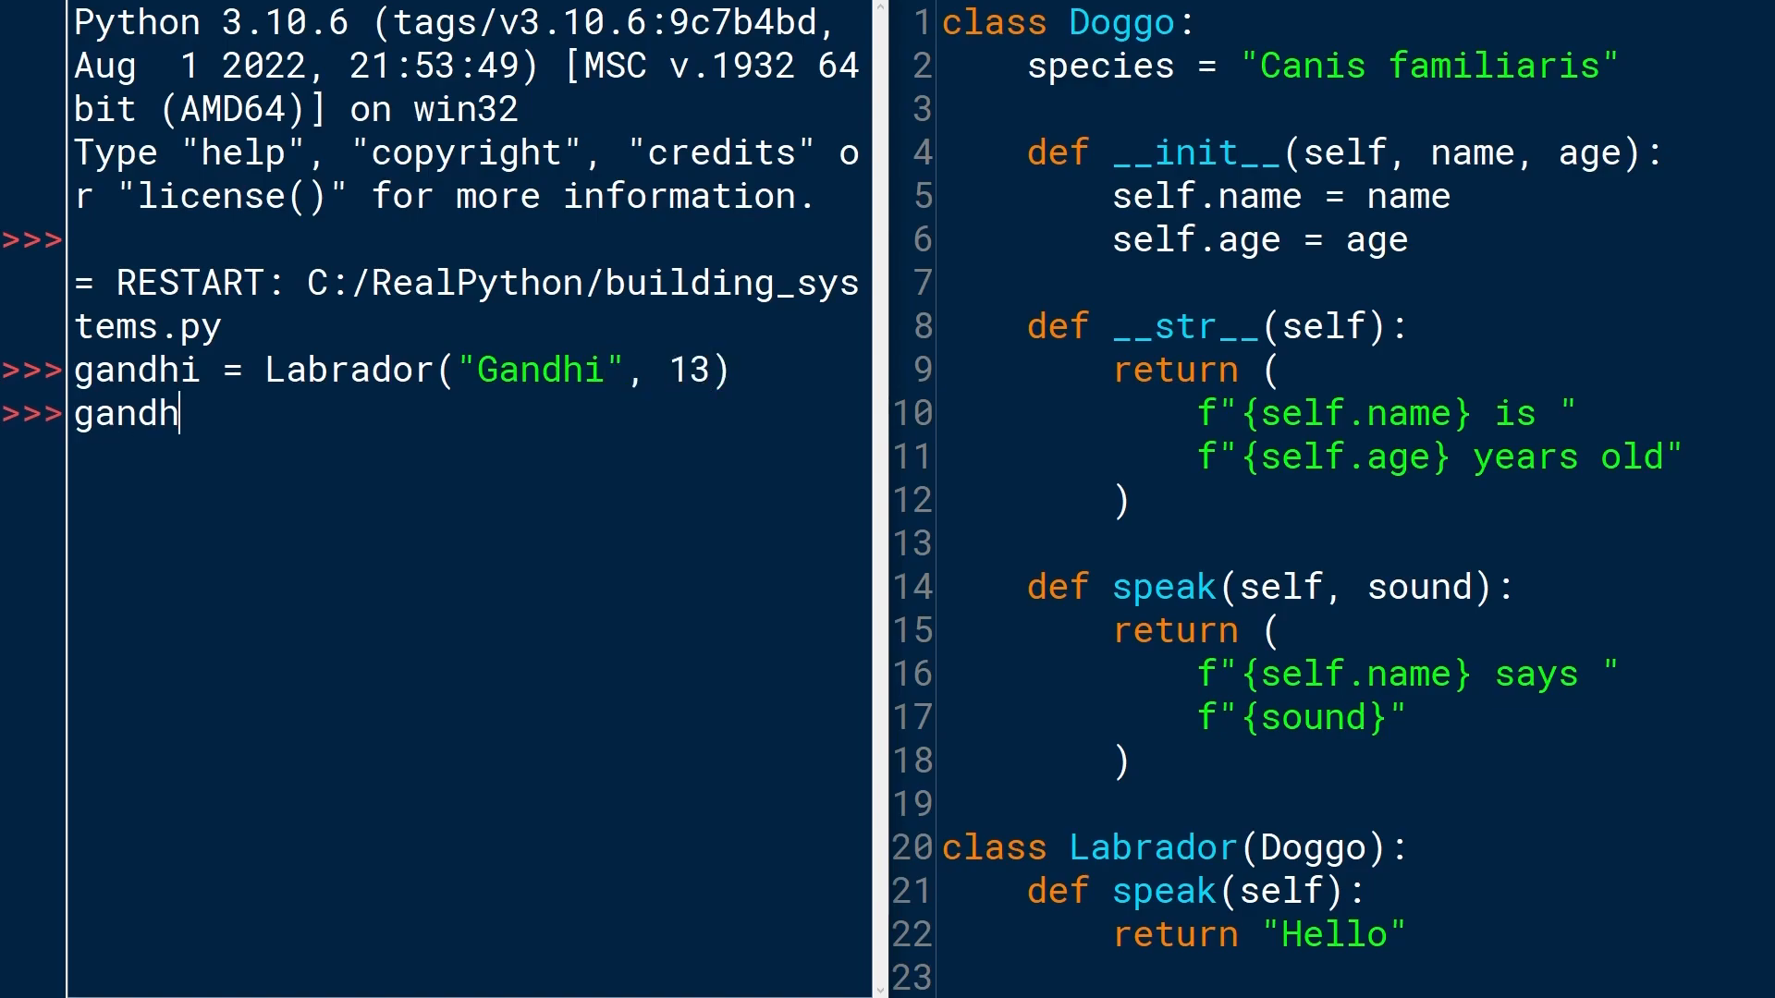
pyautogui.write('i.')
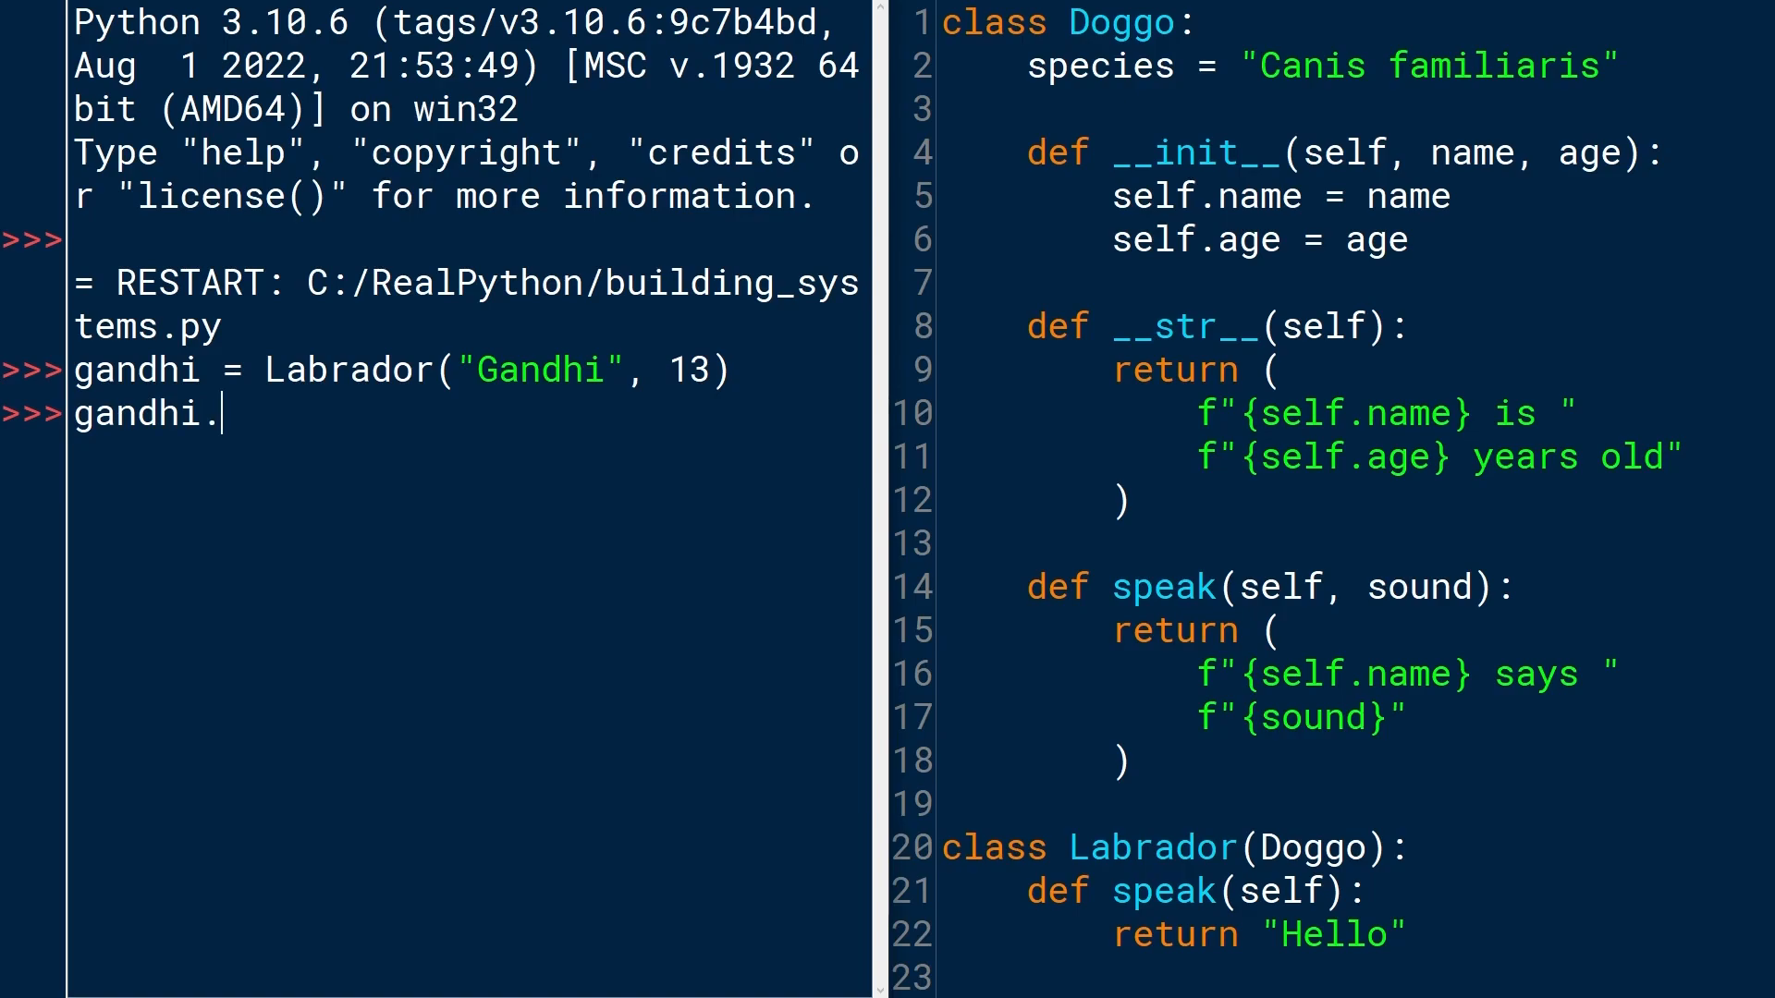
pyautogui.write('.')
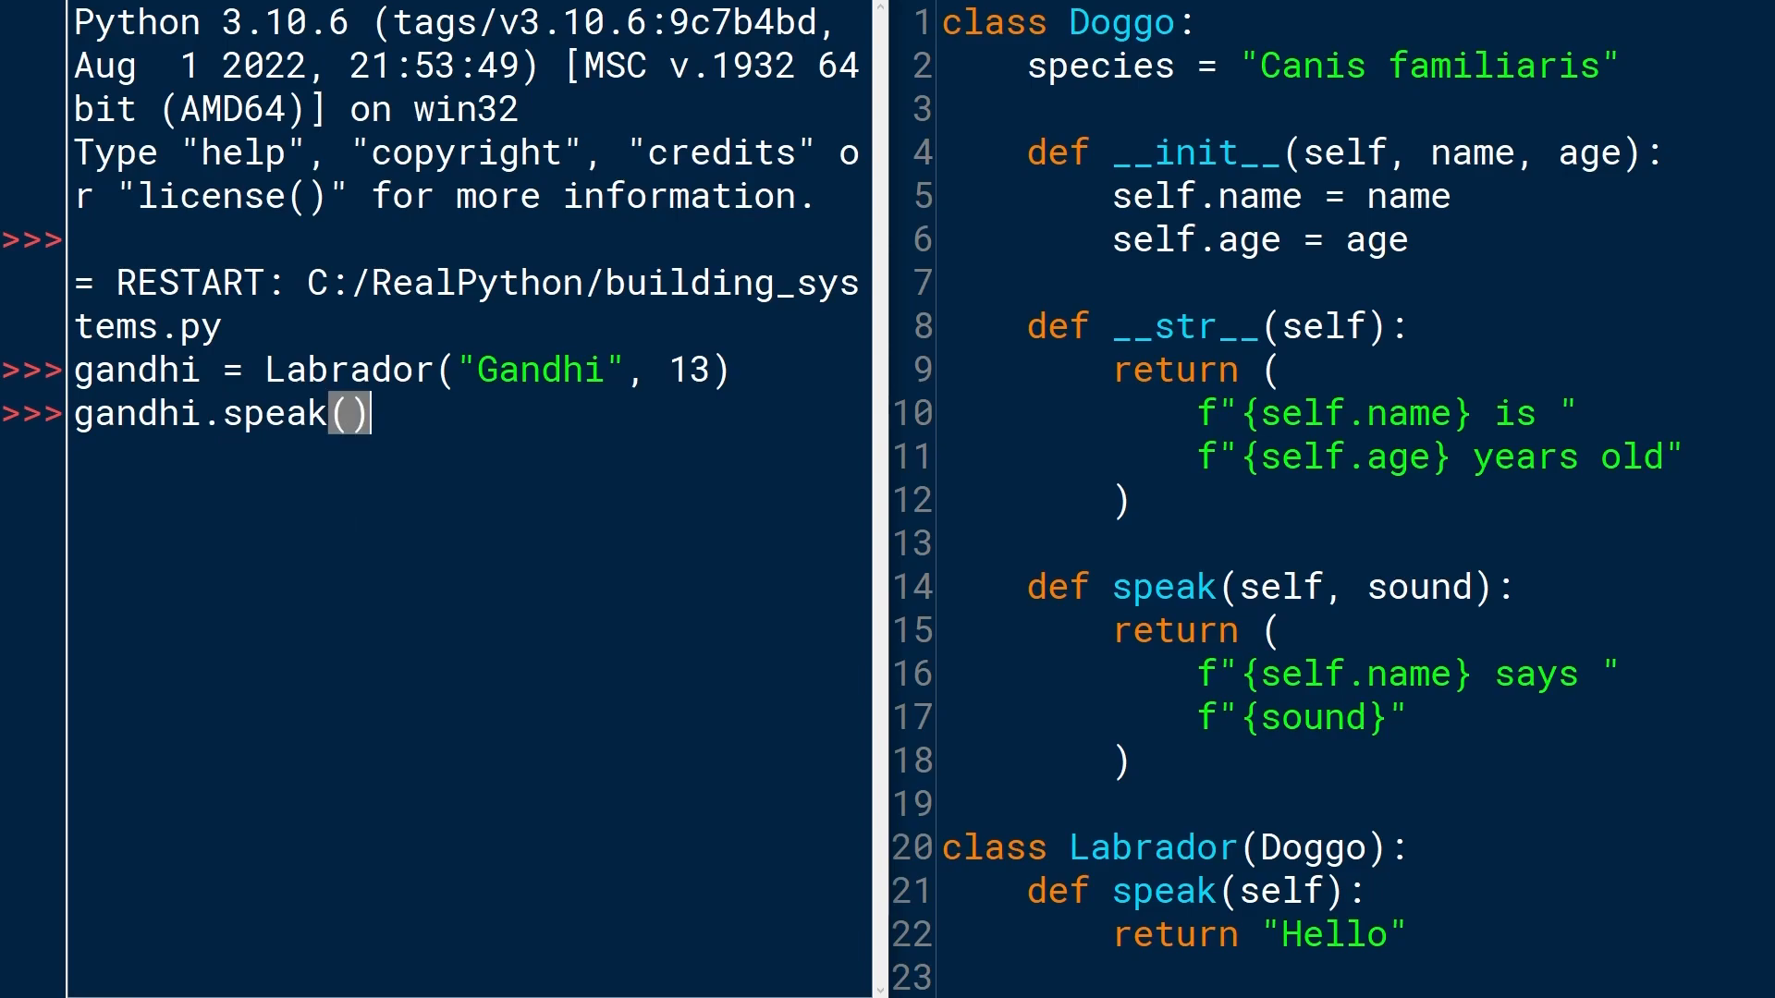
pyautogui.press('enter')
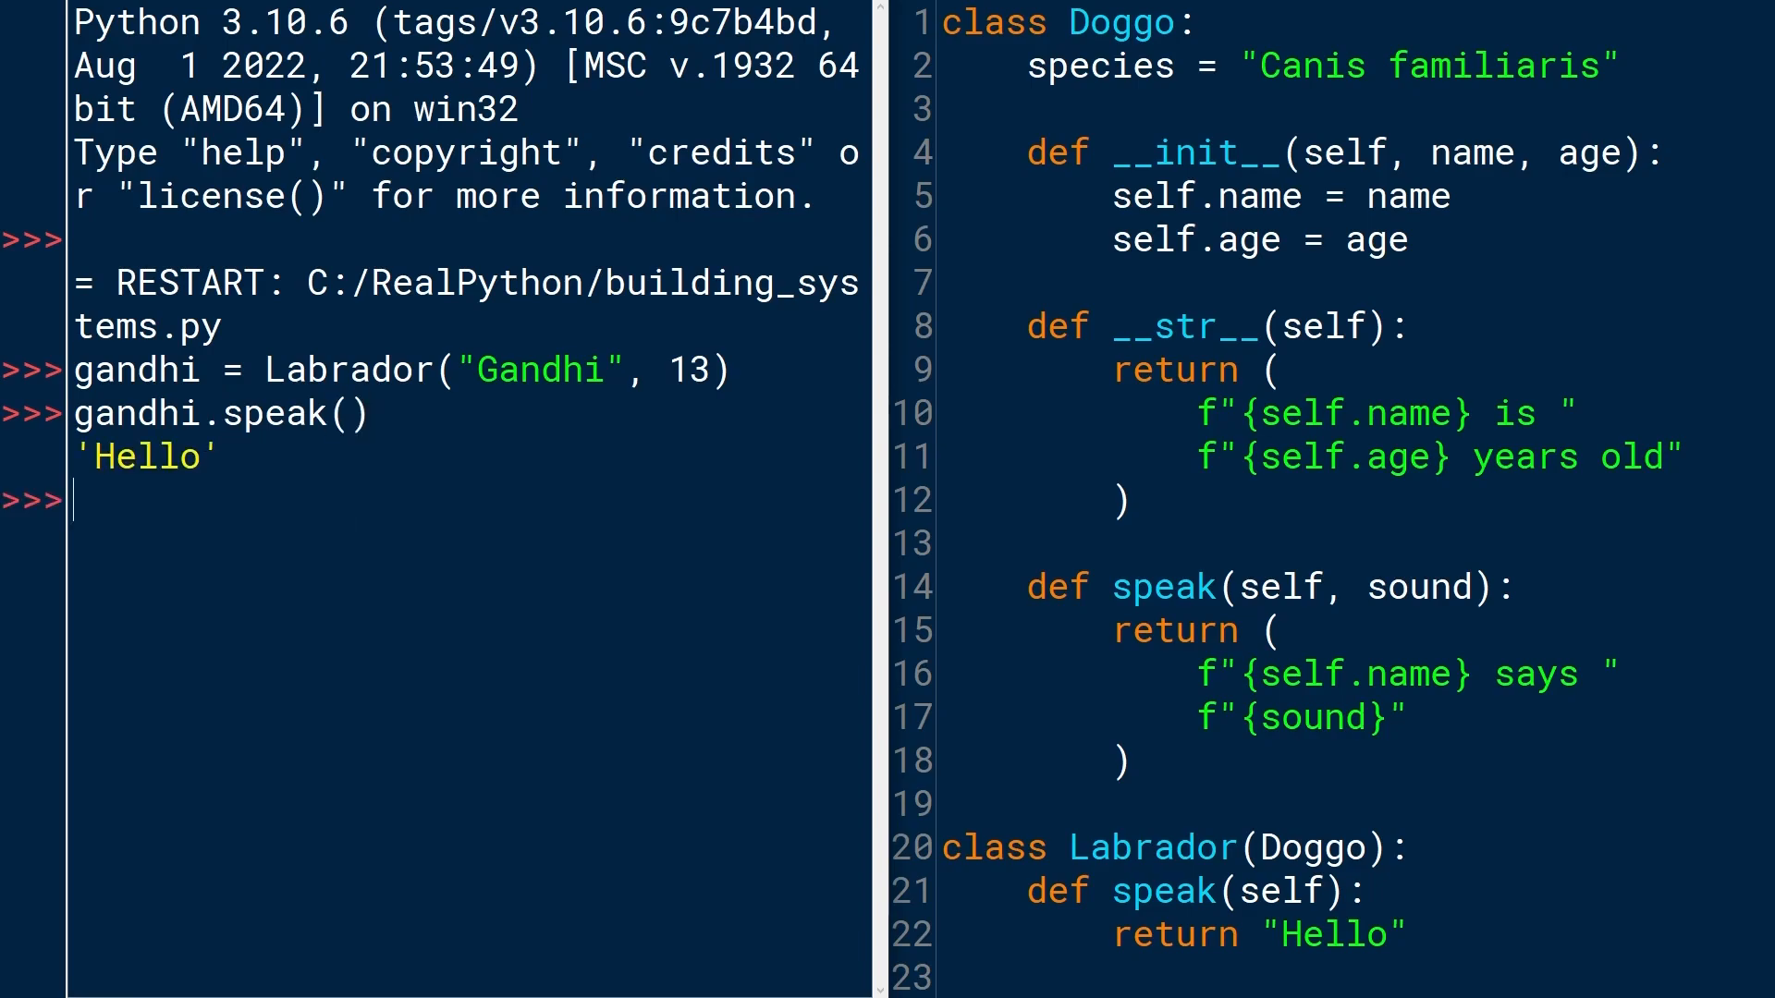
pyautogui.write('pri')
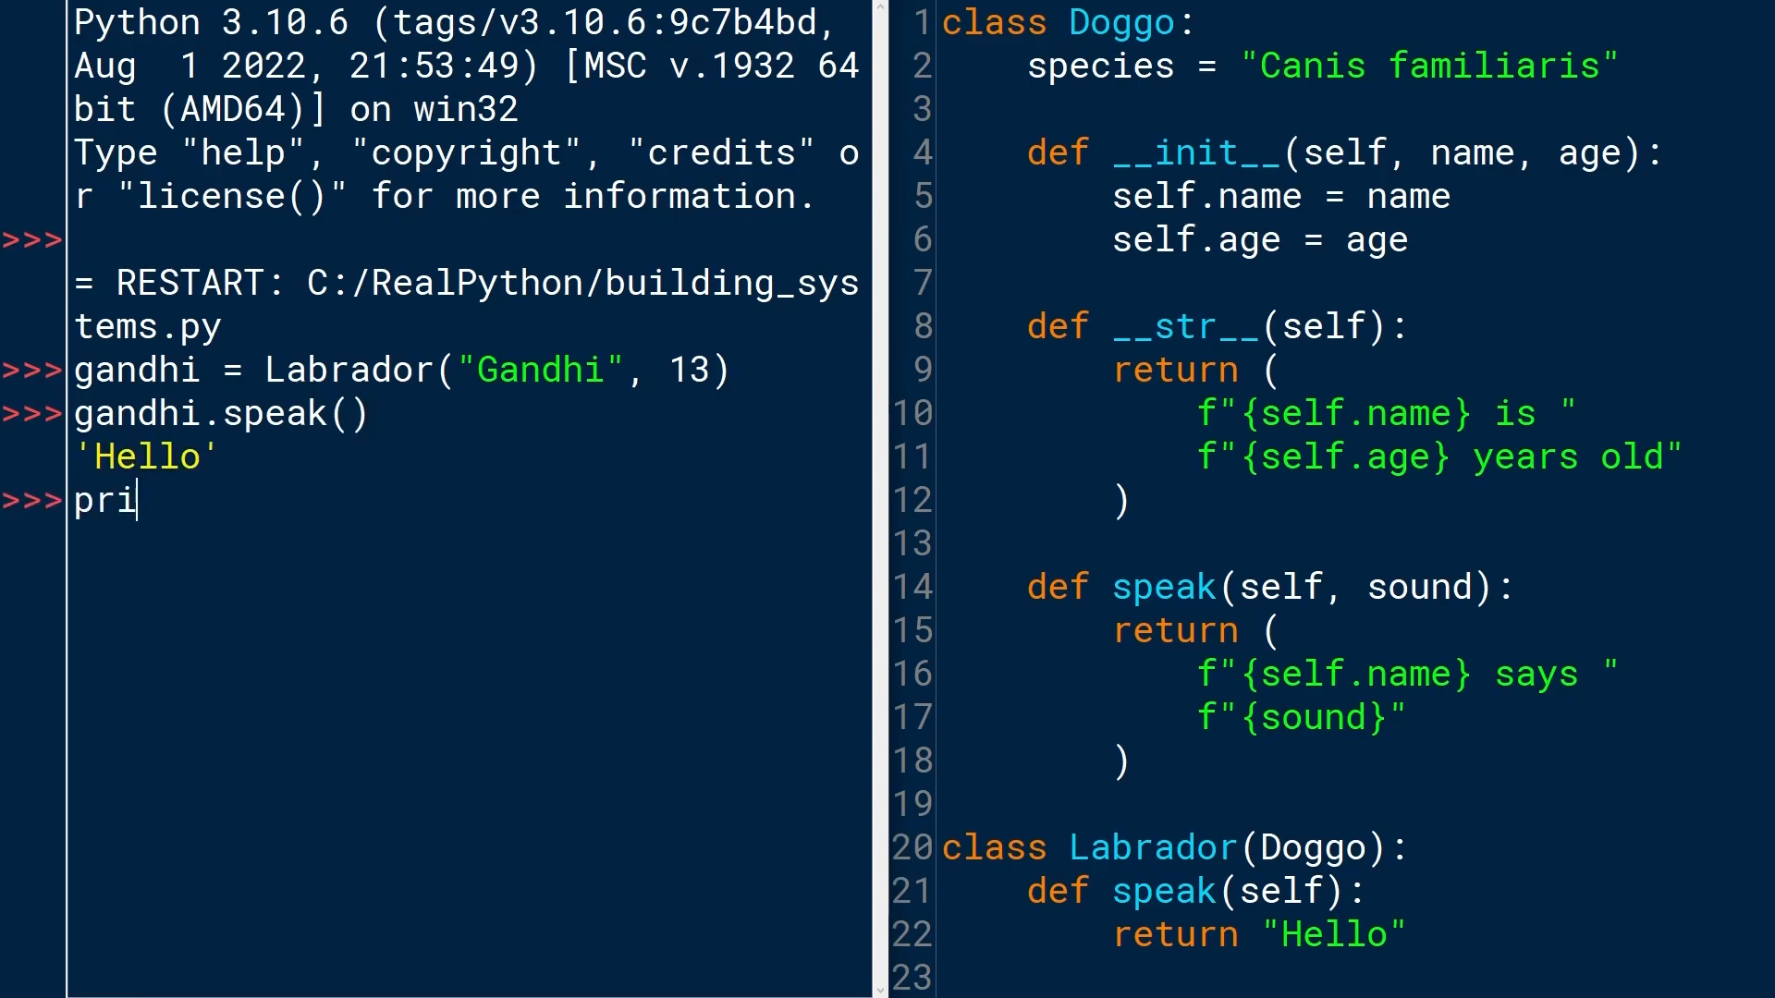
pyautogui.write('nt(gand)')
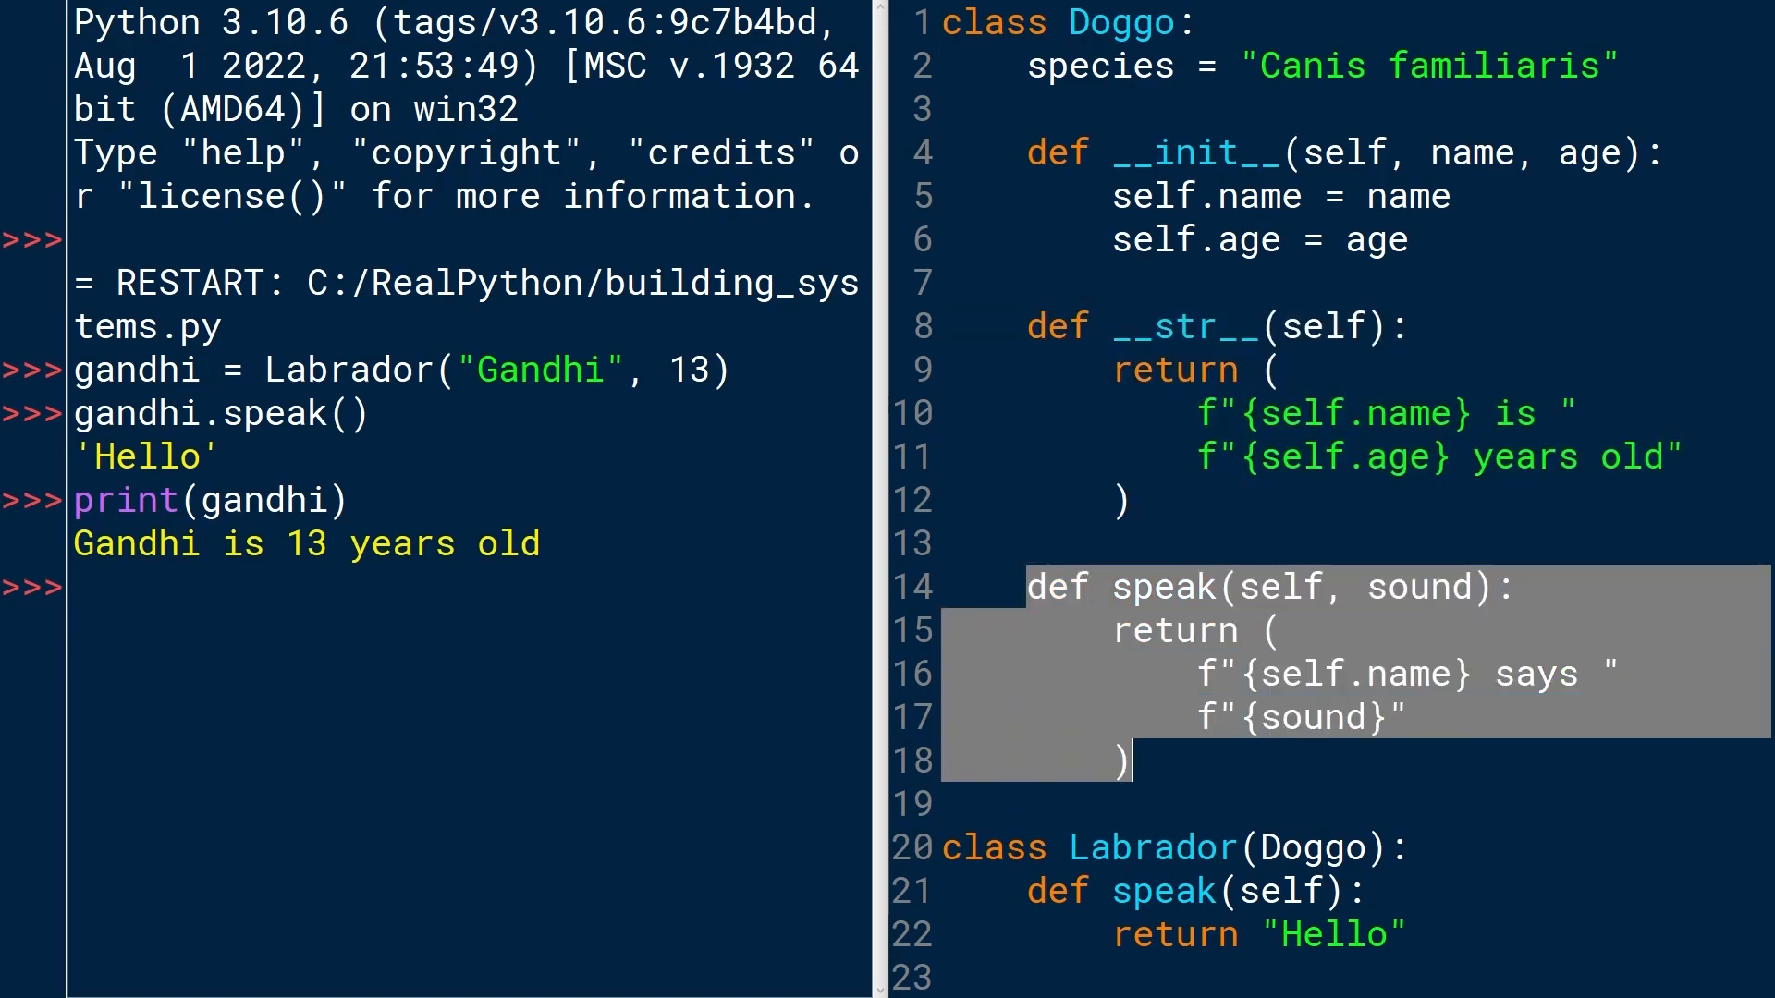
# Give Labrador.speak a sound="boof" default and return f"{self.name} says {sound}, {sound}", then rerun.
pyautogui.click(1321, 889)
pyautogui.write(', soun')
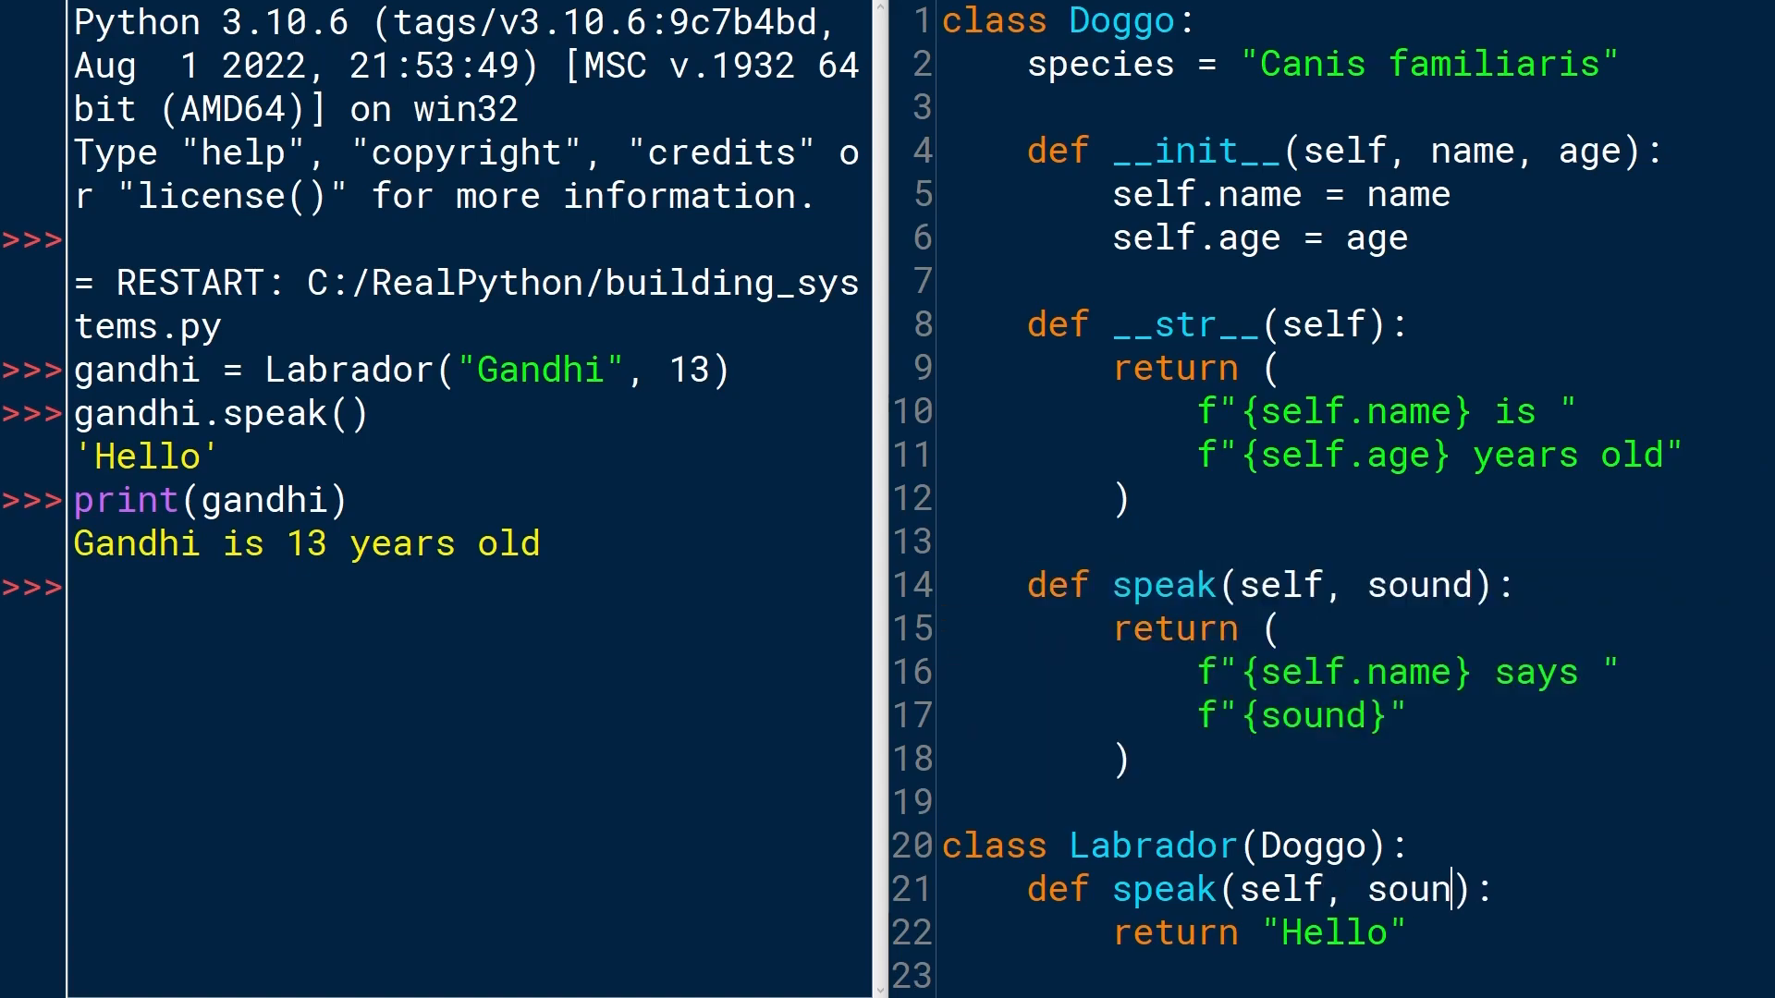
pyautogui.write('d=""')
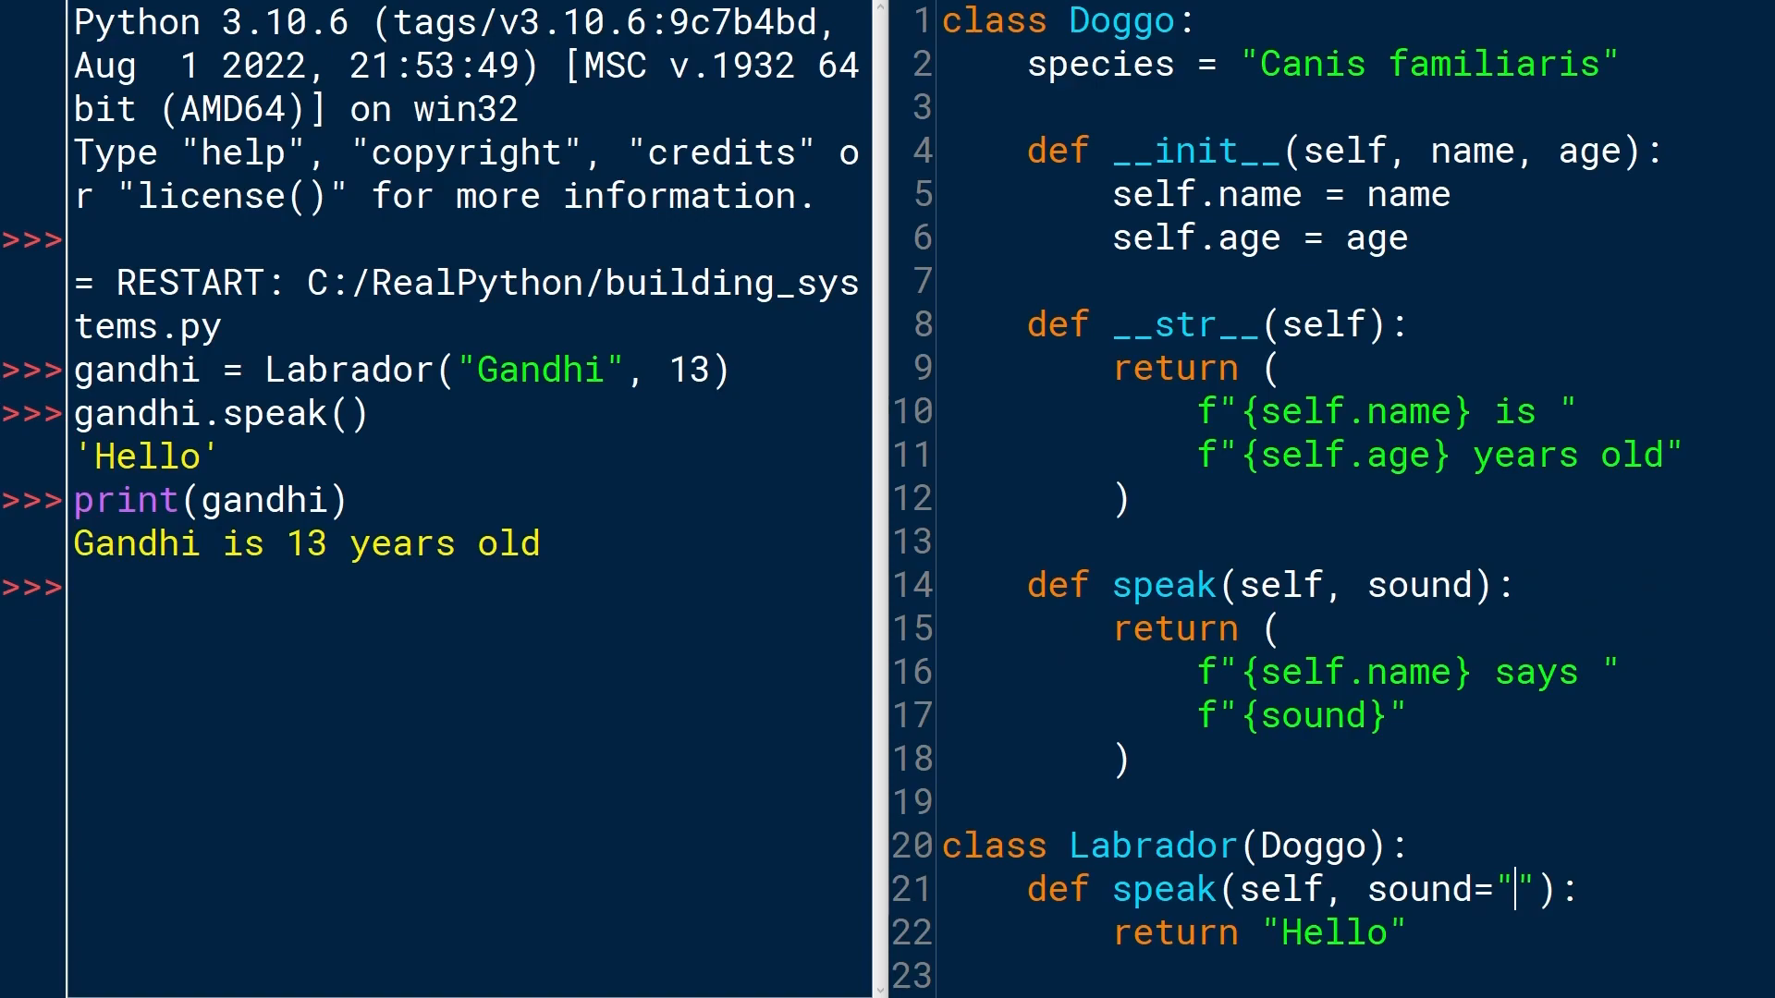
pyautogui.write('Boof')
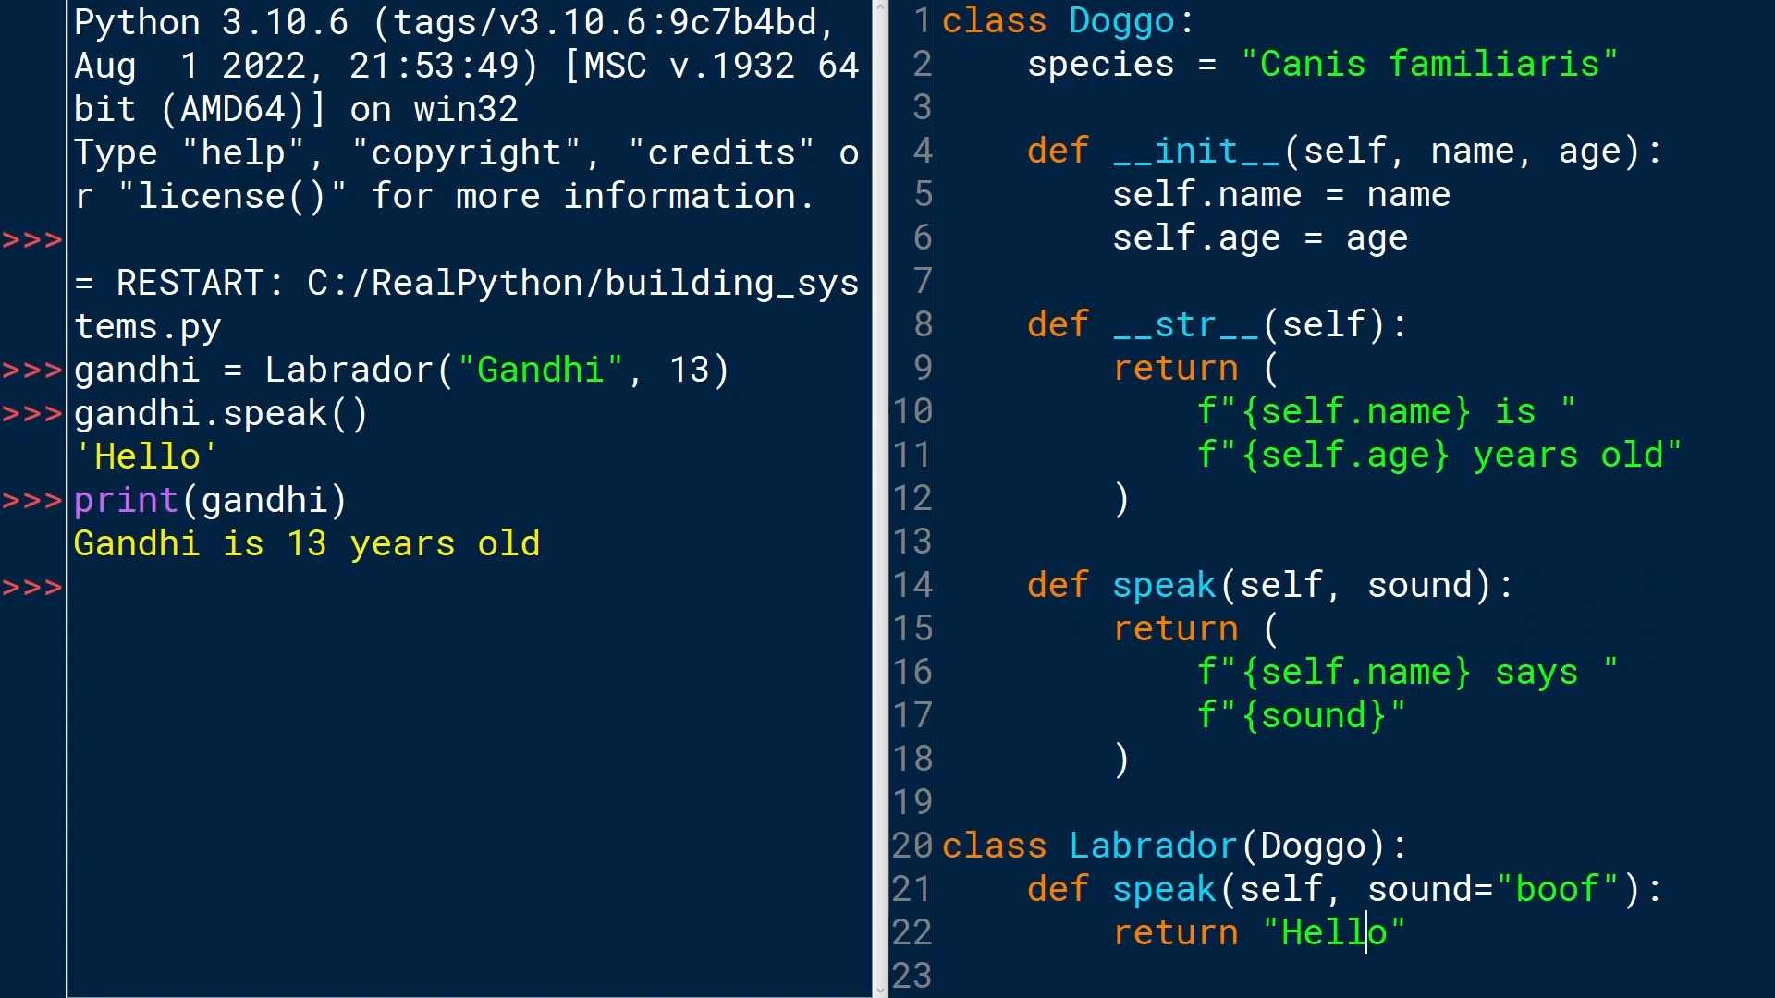
pyautogui.moveTo(1115, 629); pyautogui.dragTo(1131, 765)
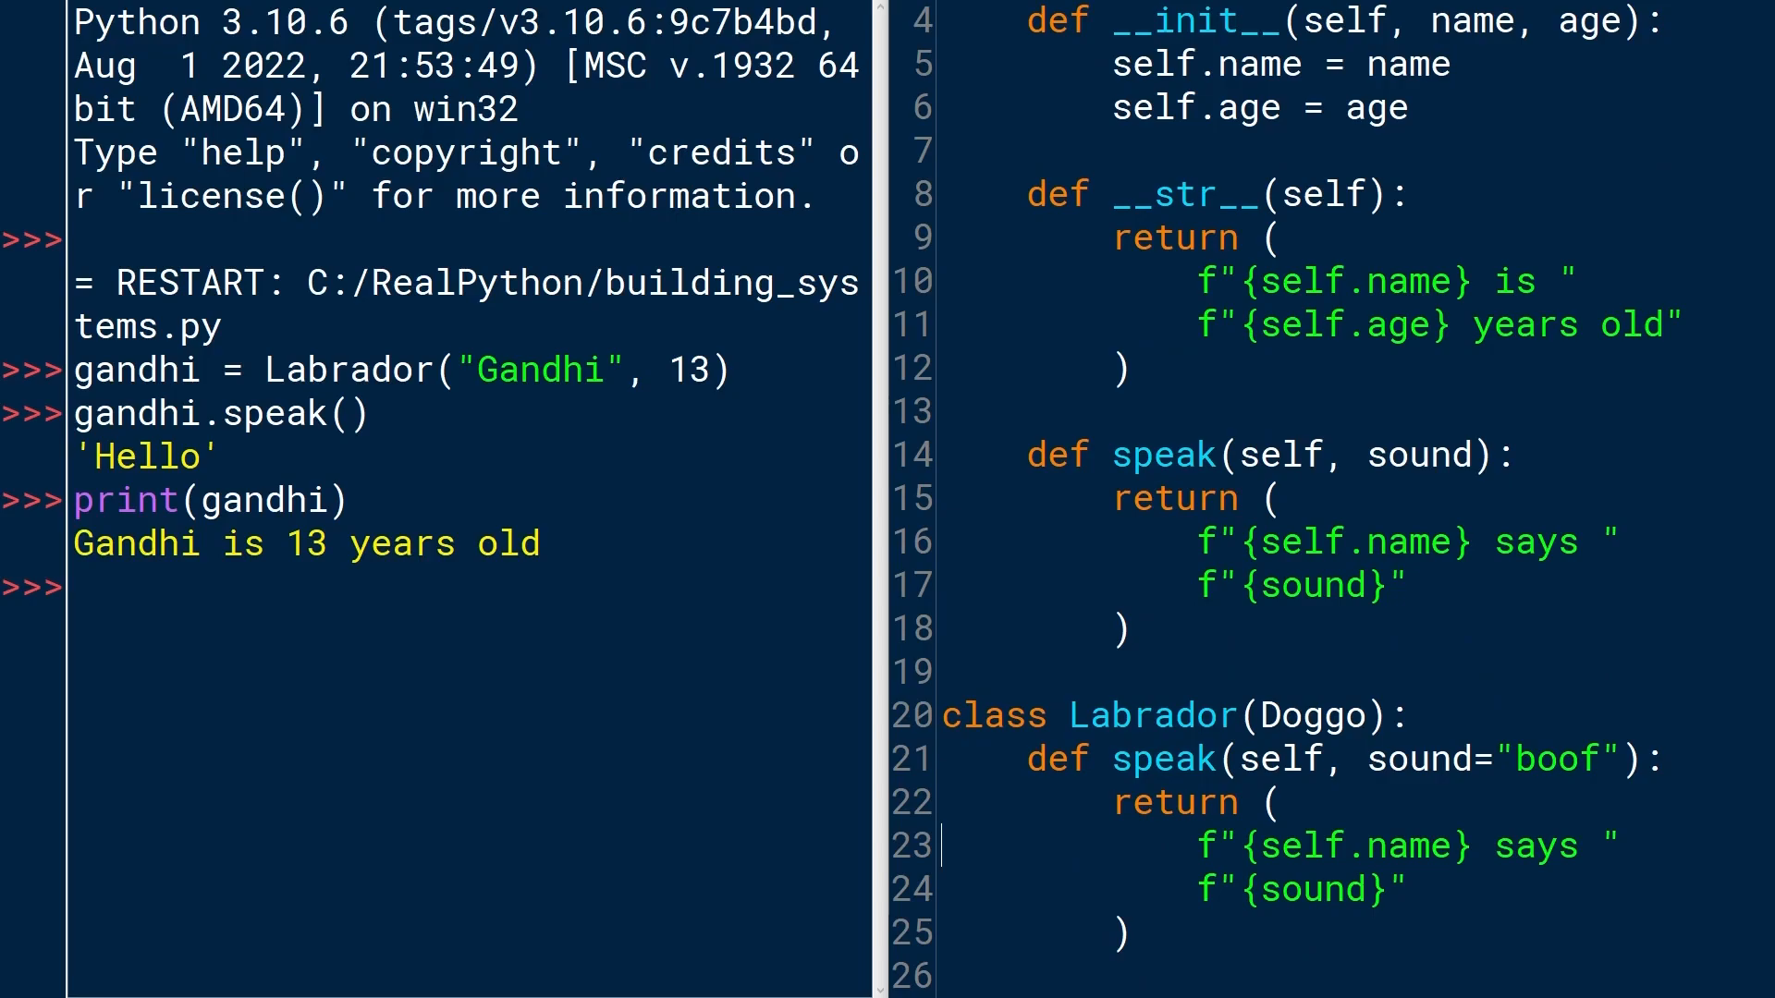
pyautogui.click(1492, 846)
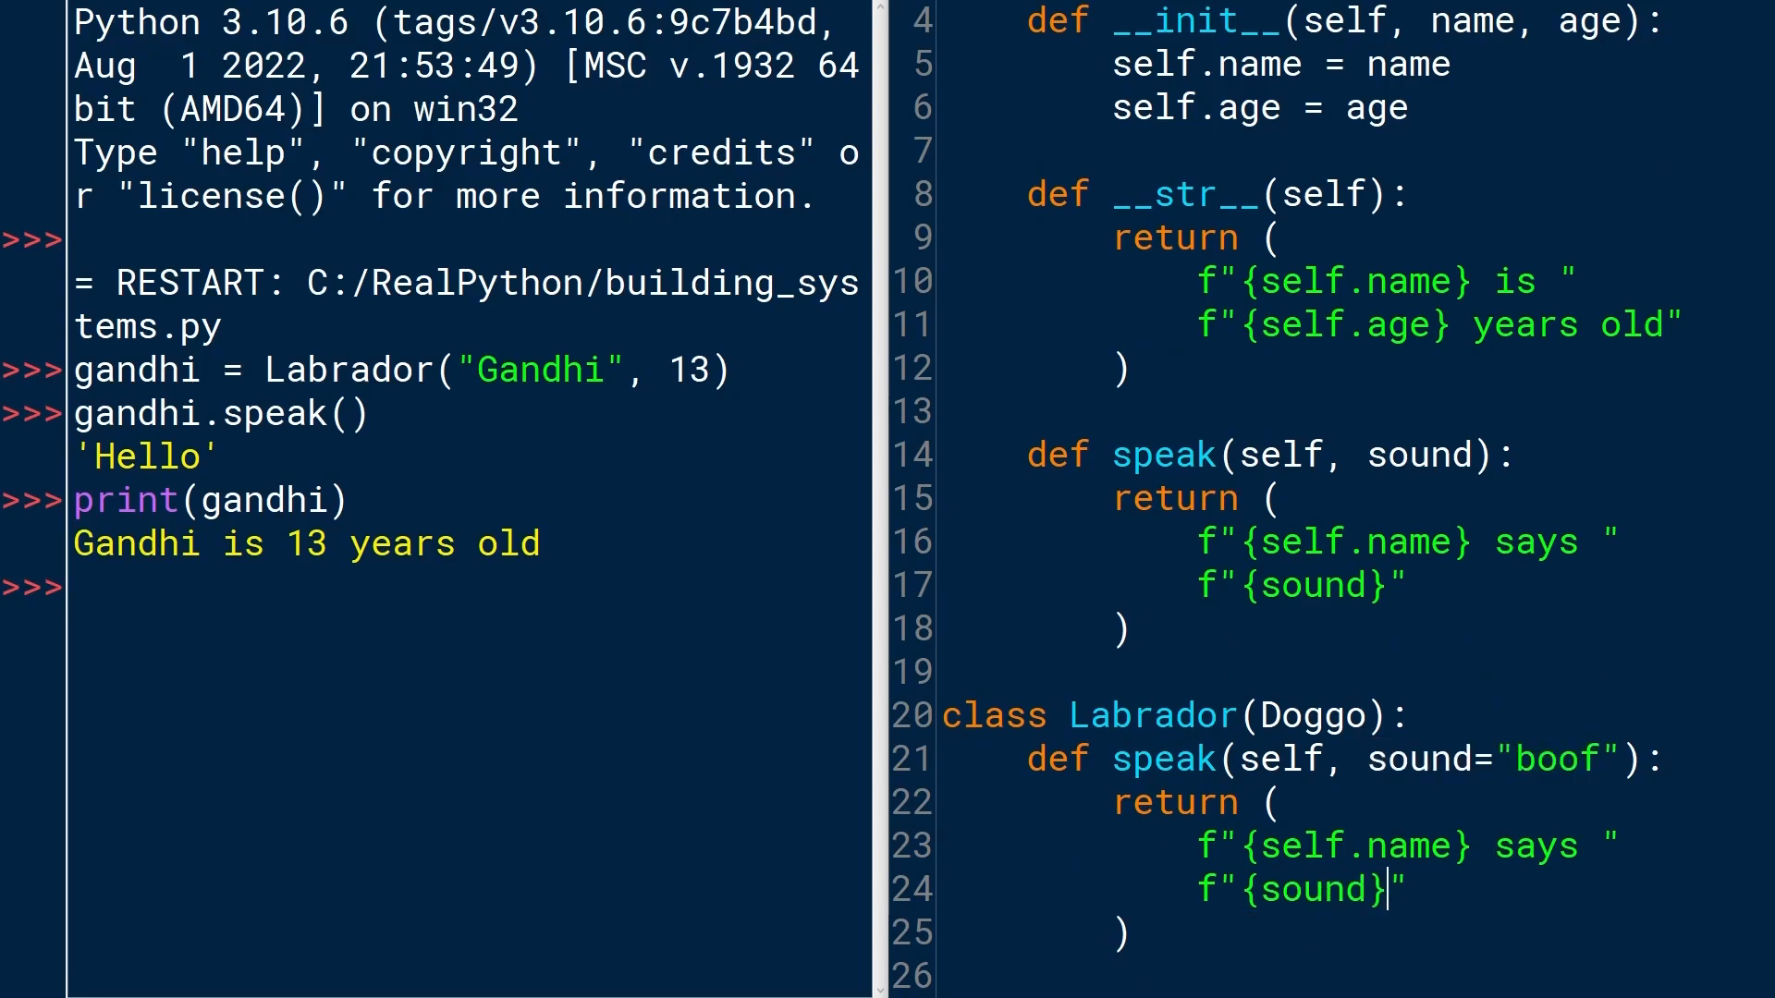
pyautogui.write(', {sound}')
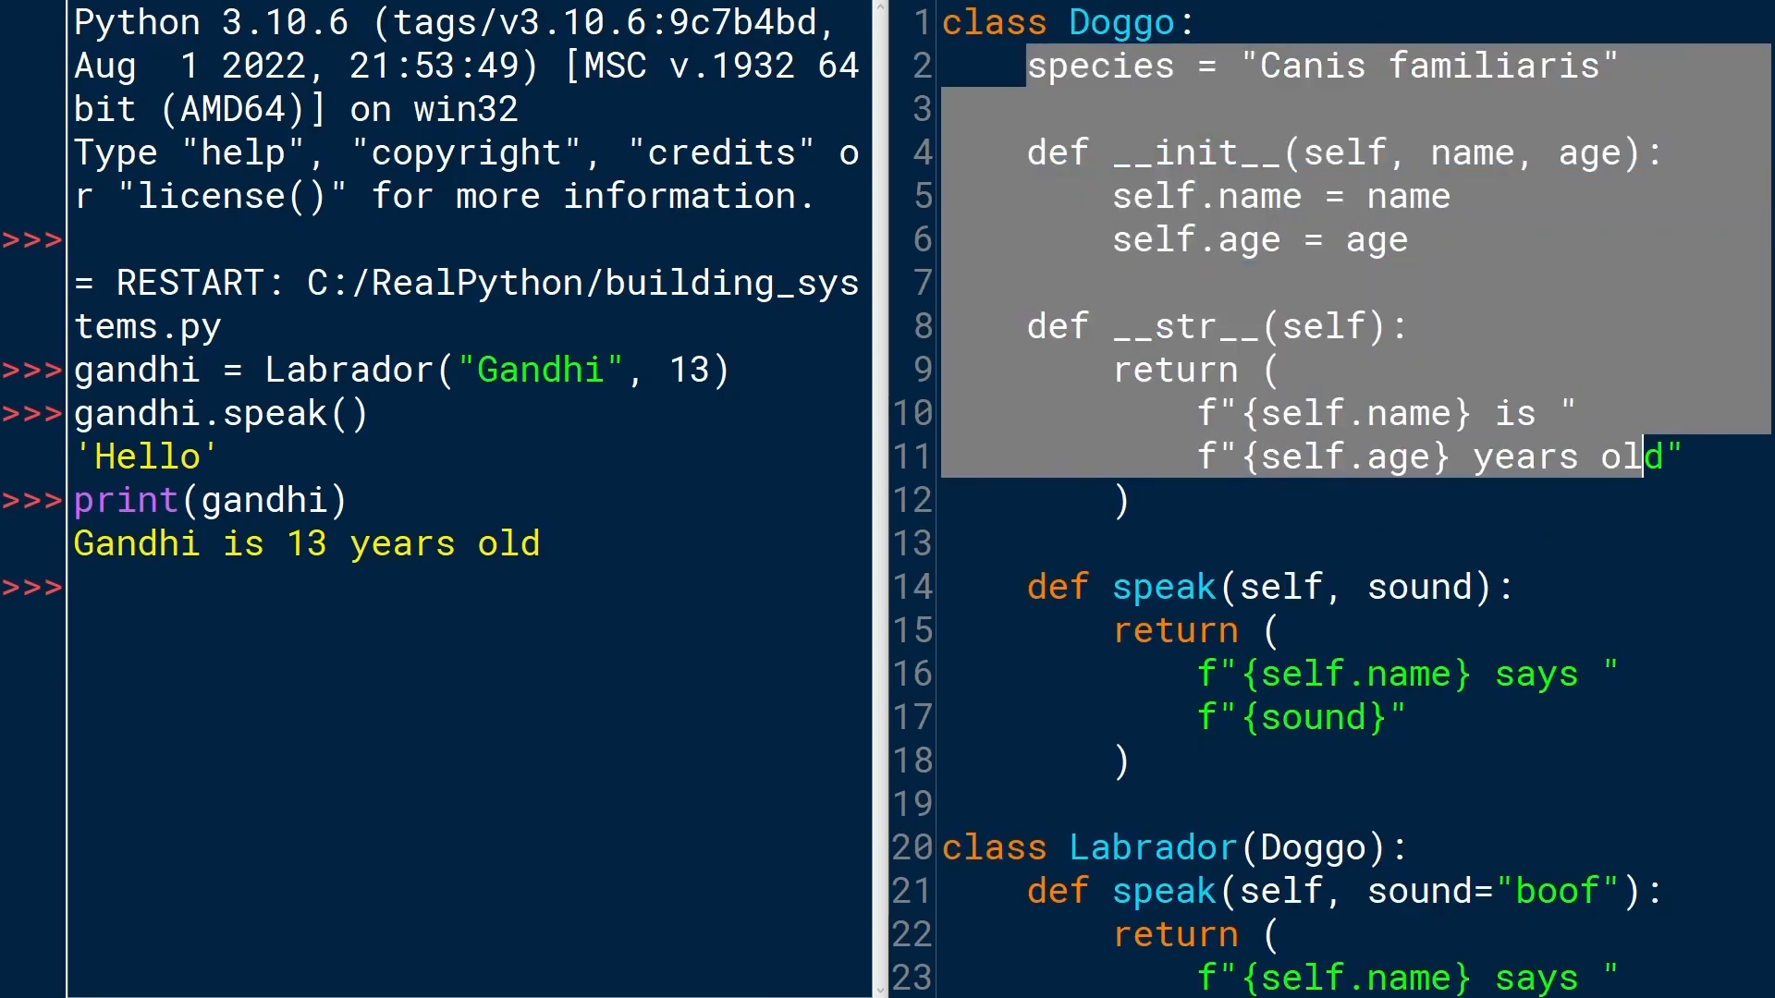
pyautogui.scroll(-3)
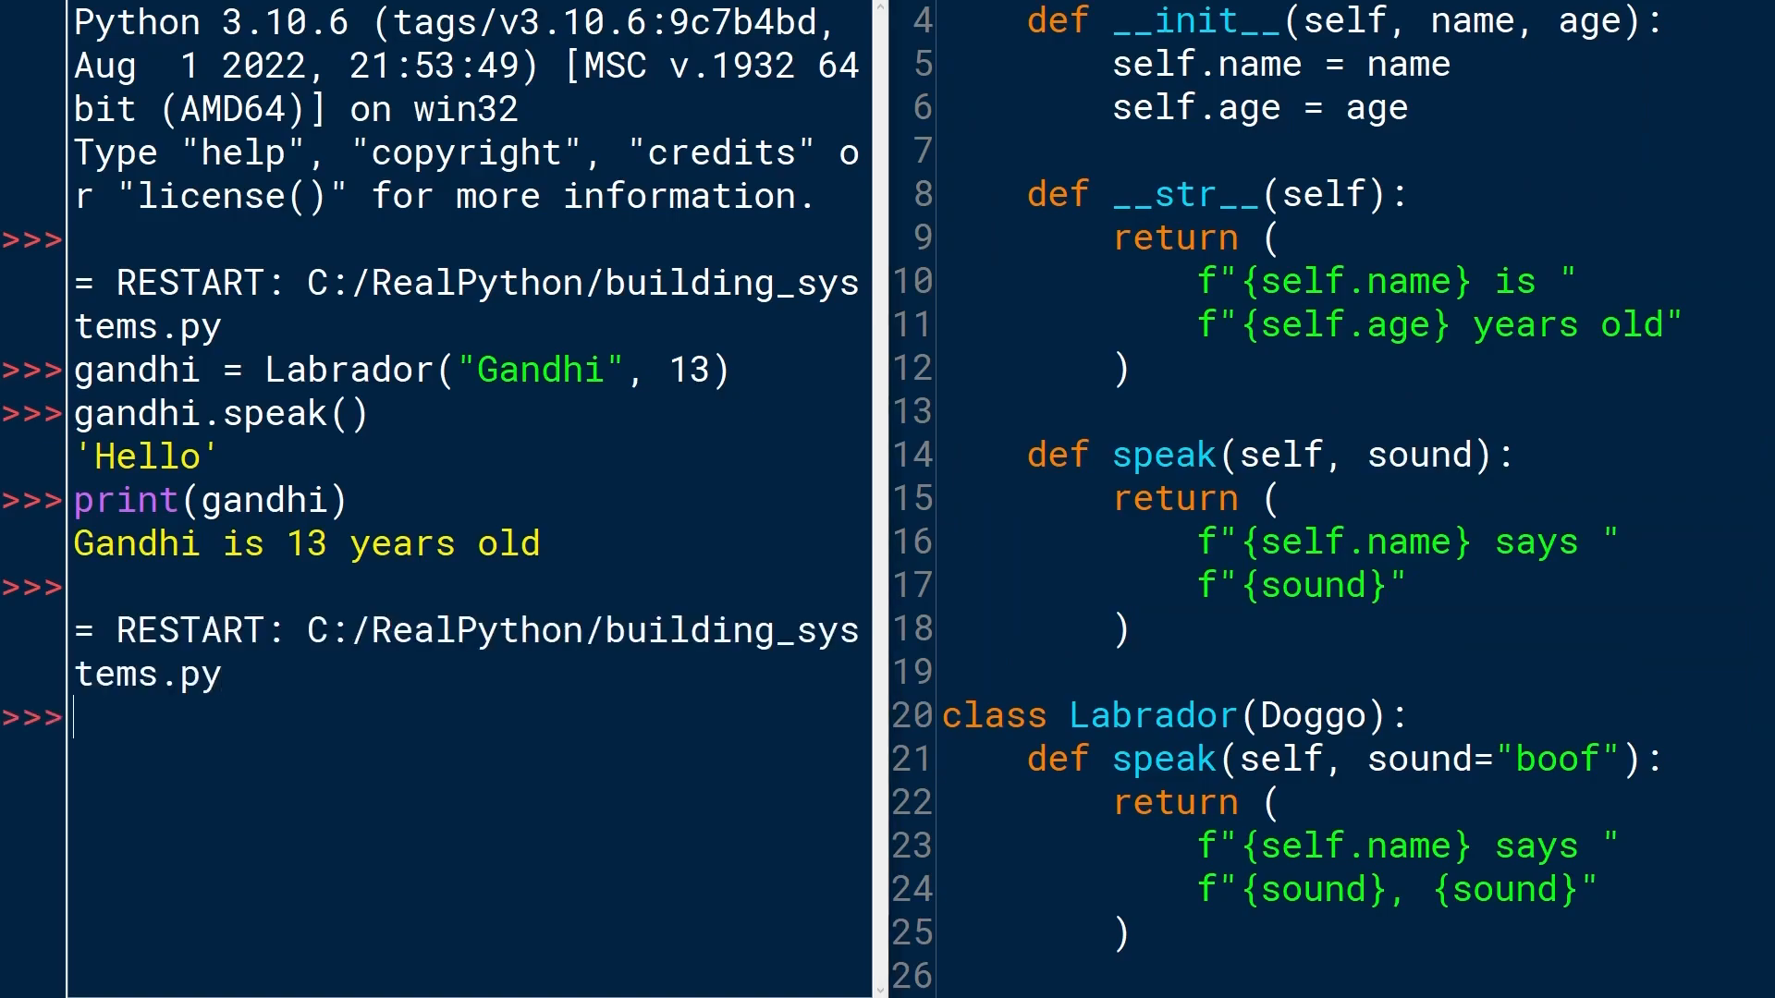
# Recreate gandhi = Labrador("Gandhi", 13) in the restarted shell and call gandhi.speak.
pyautogui.write('gandhi = Labrador("Gandhi", 13)')
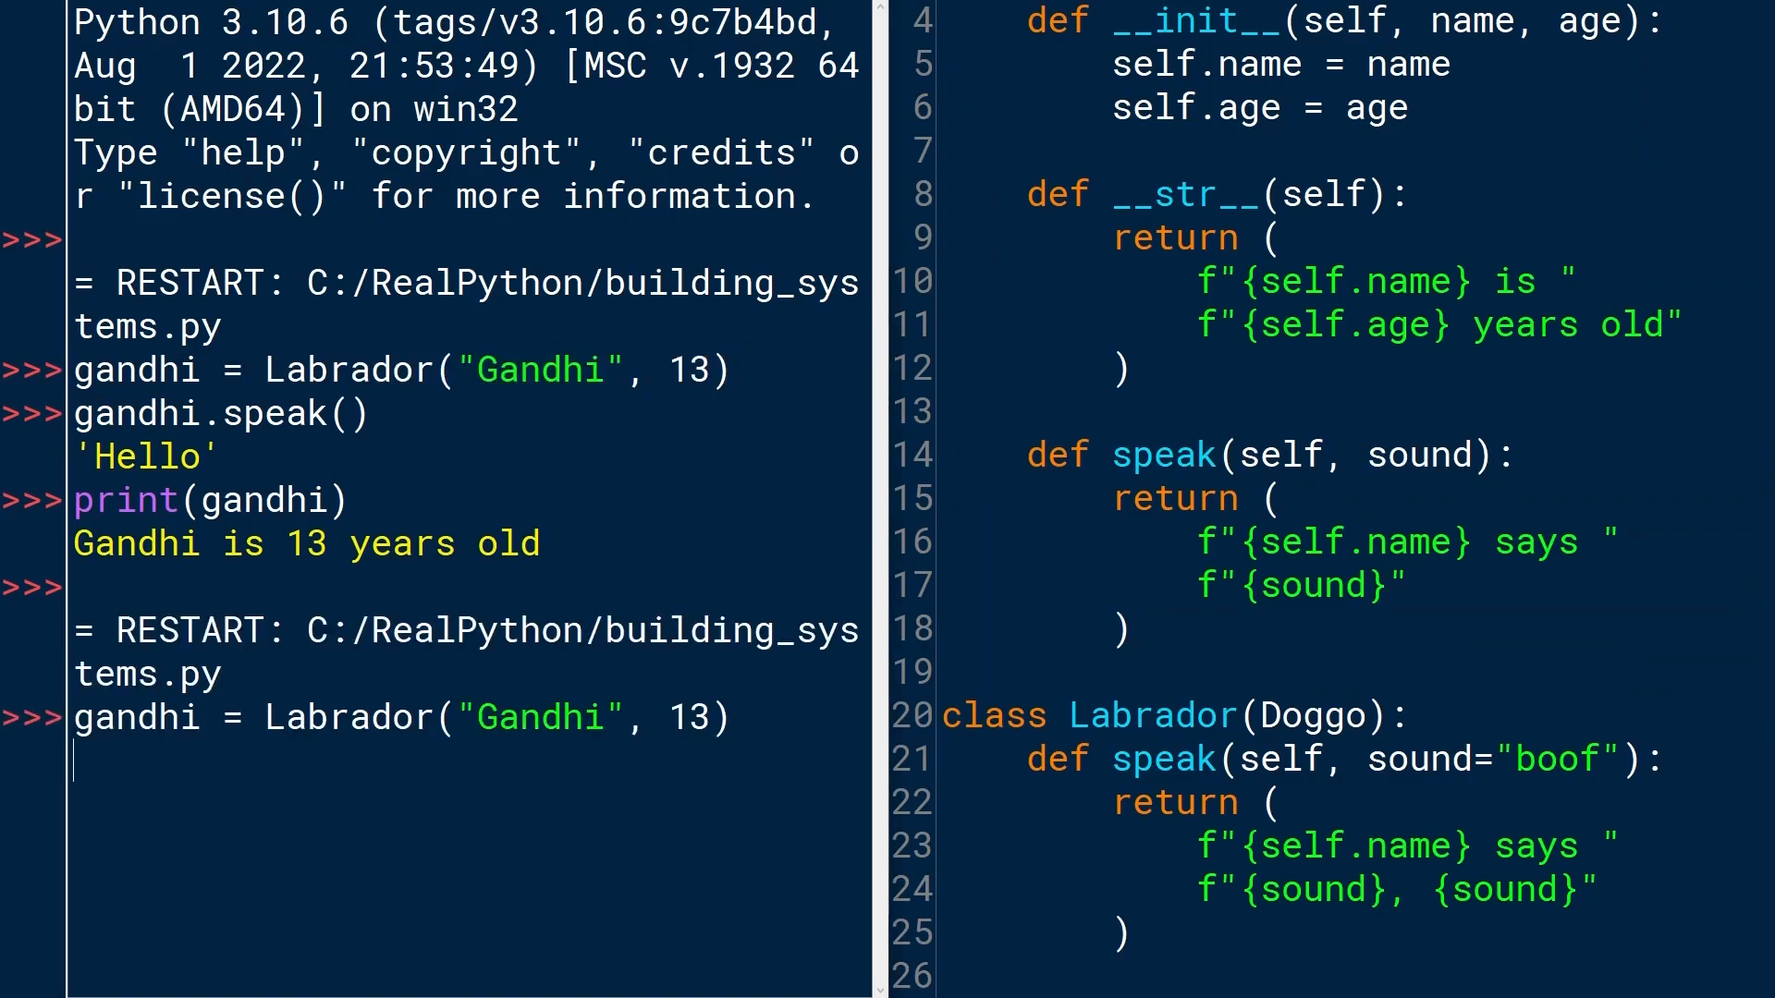
pyautogui.write('gandhi')
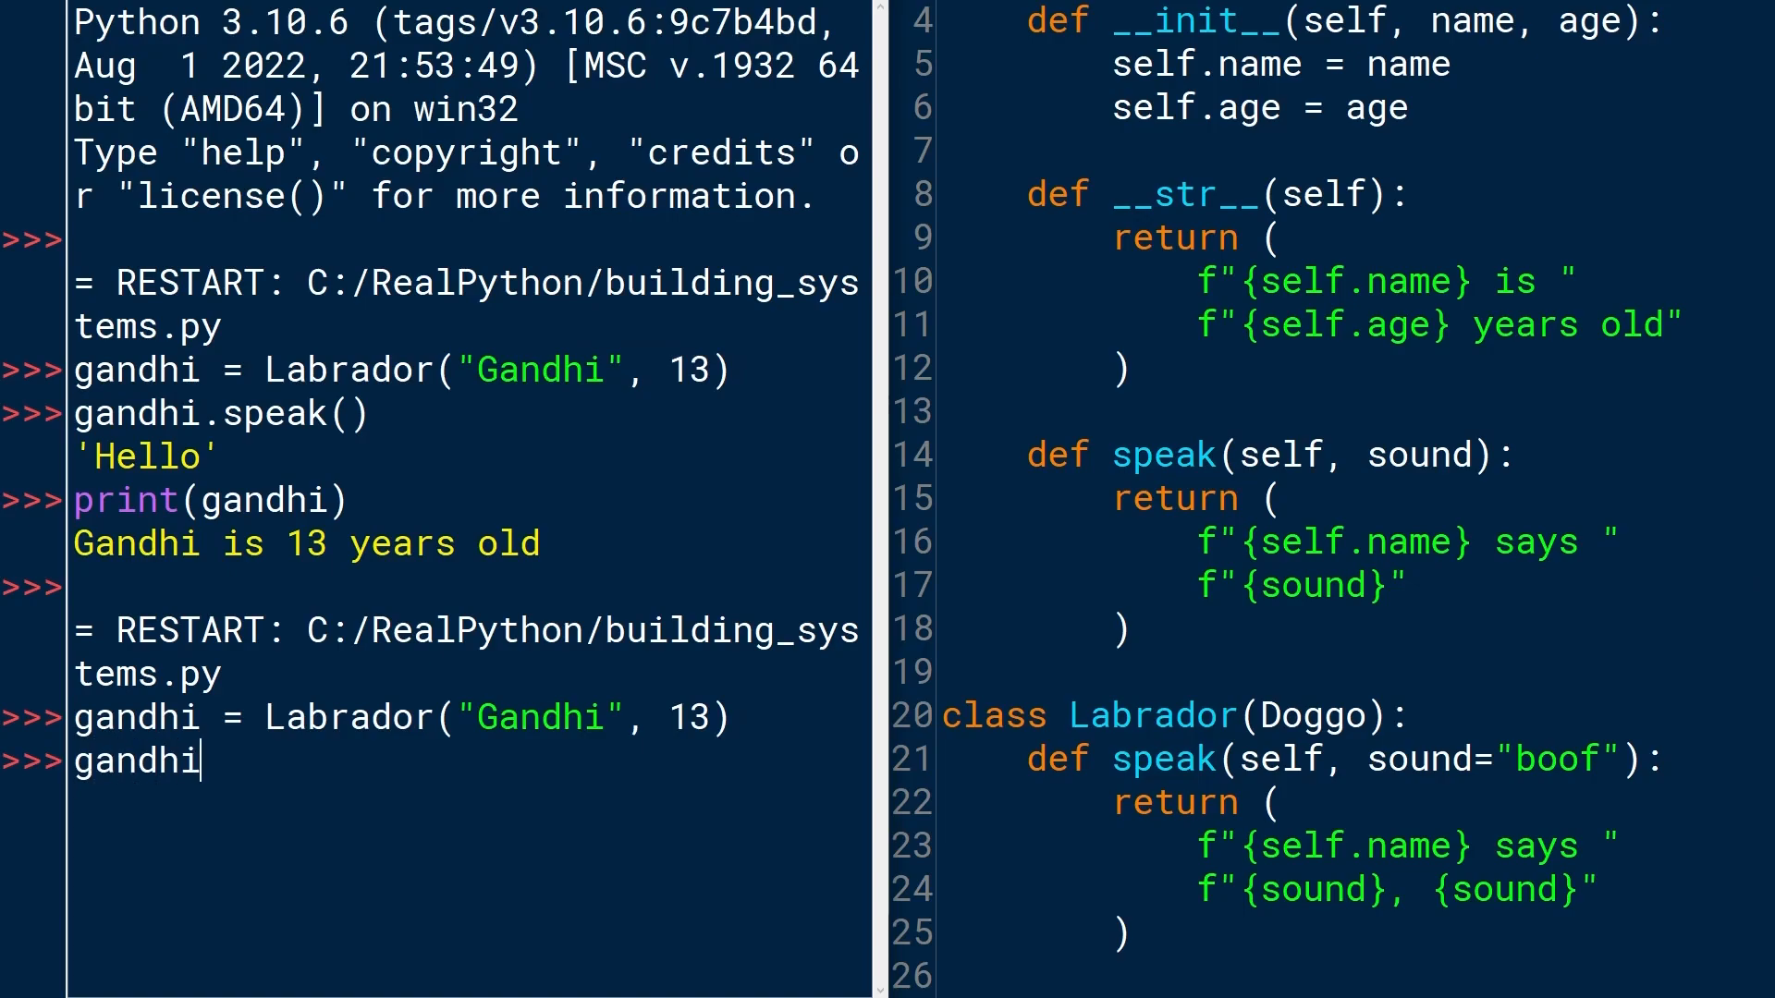
pyautogui.write('.speak')
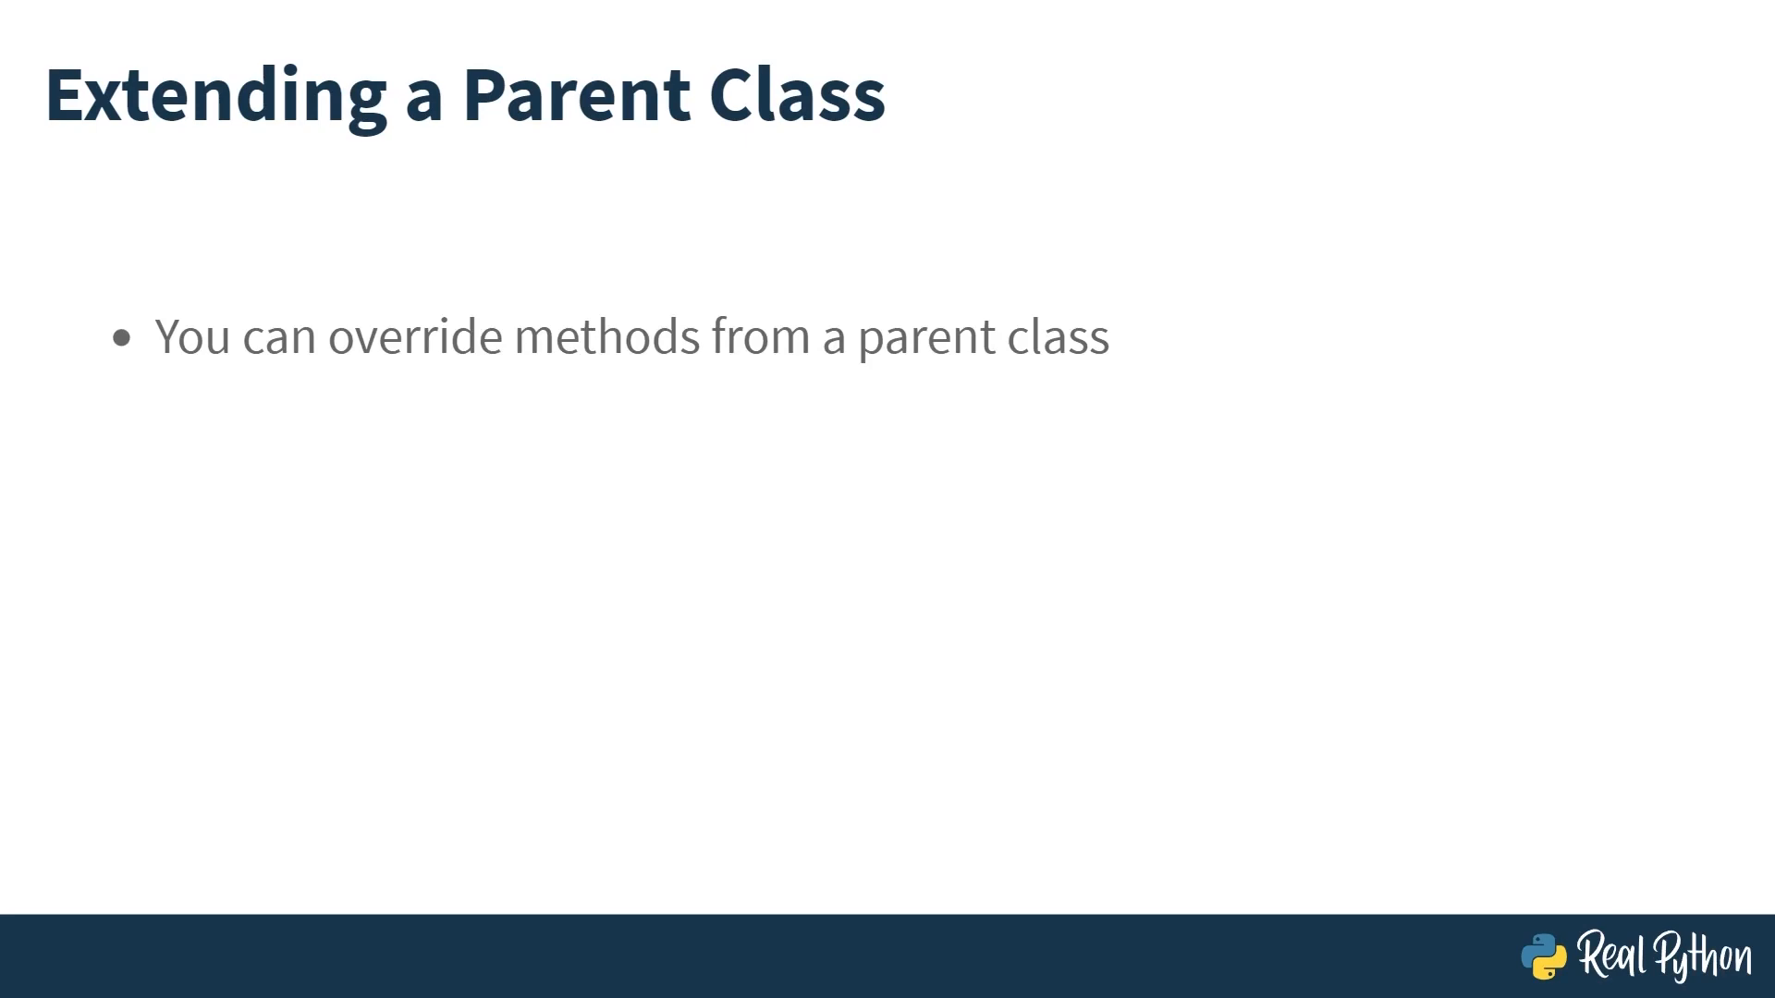
# Reveal the bullets on redefining the method and other methods, including the constructor, still working.
pyautogui.press('right')
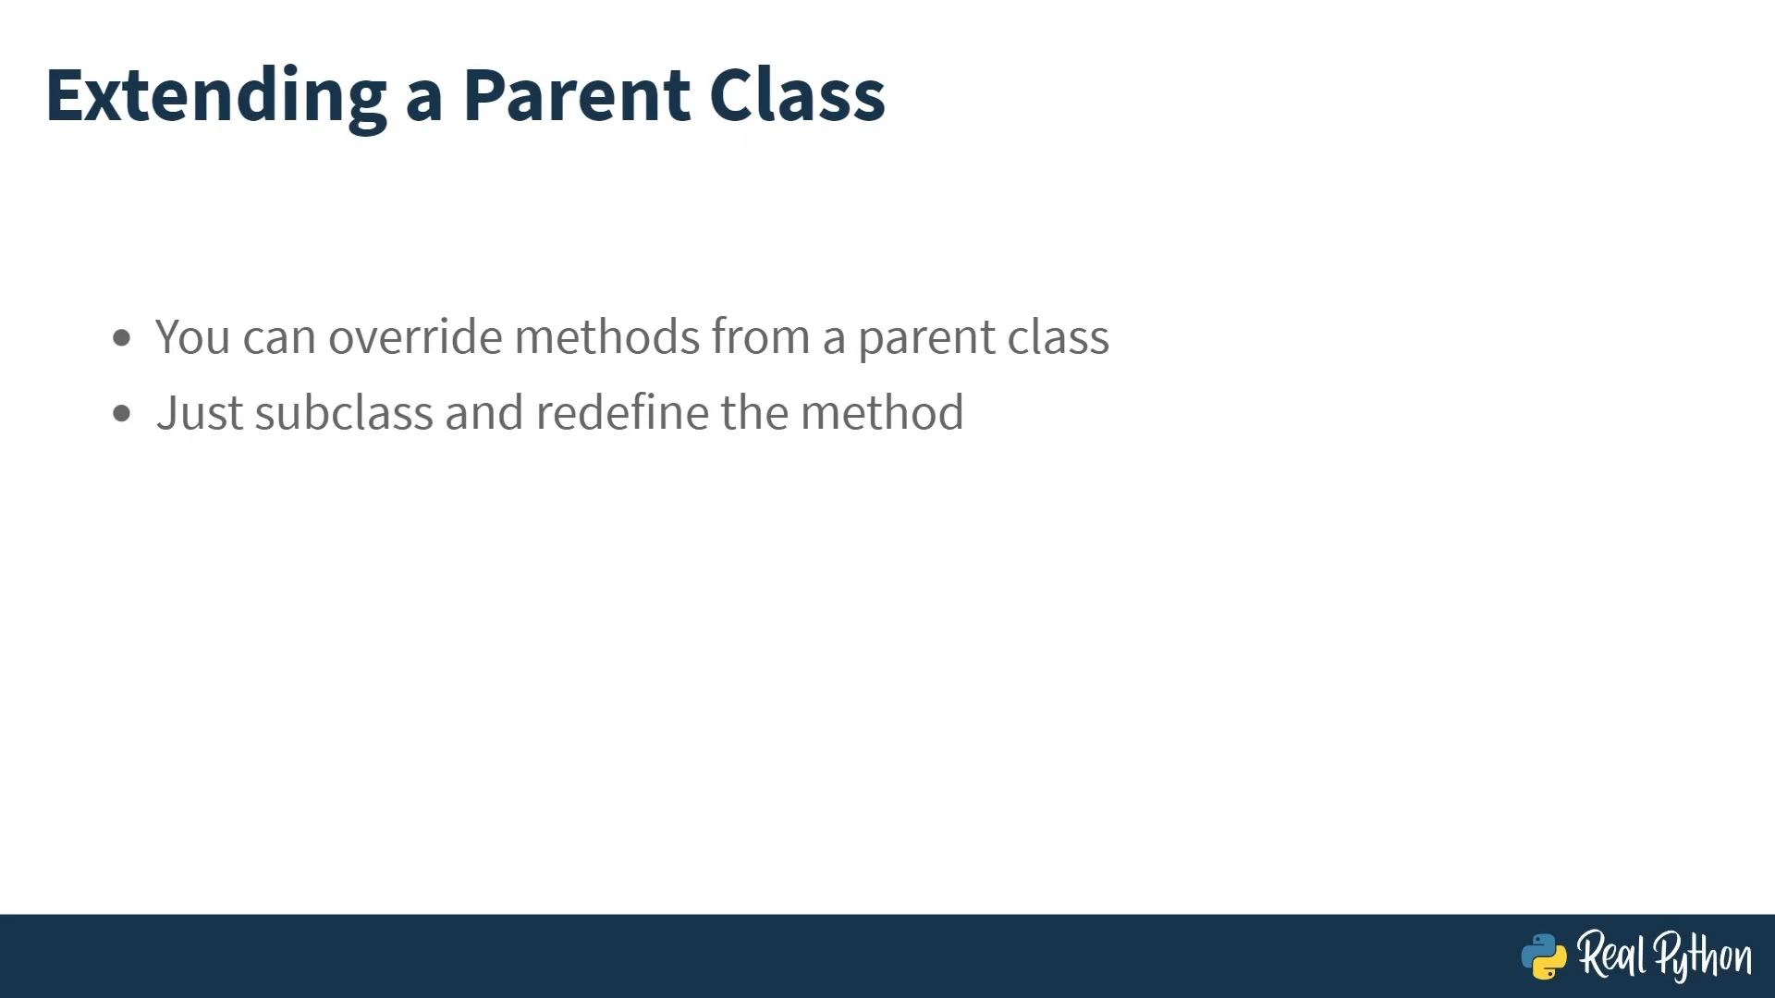
pyautogui.press('right')
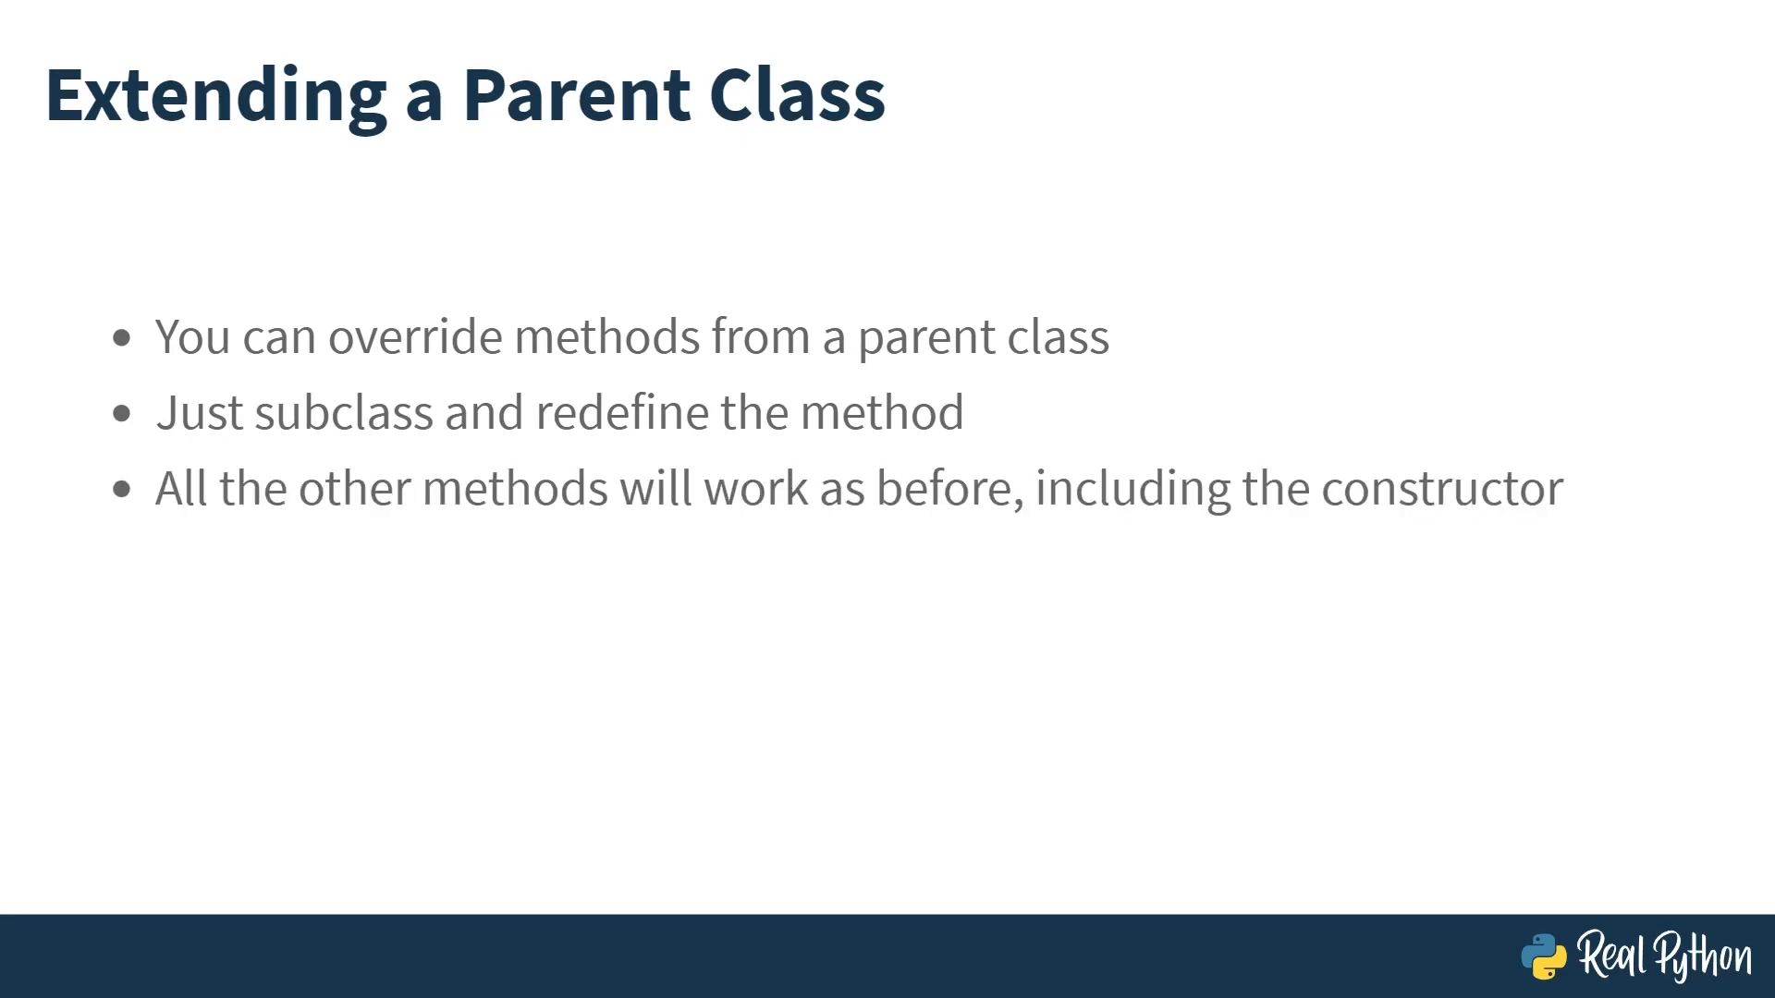